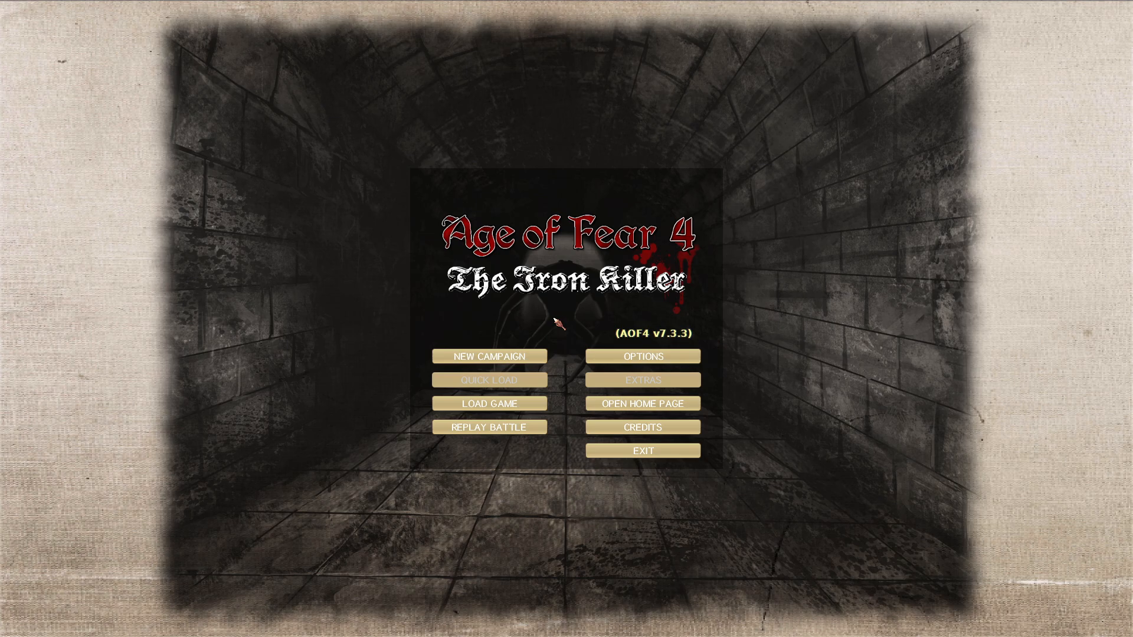
mouse_move(574, 333)
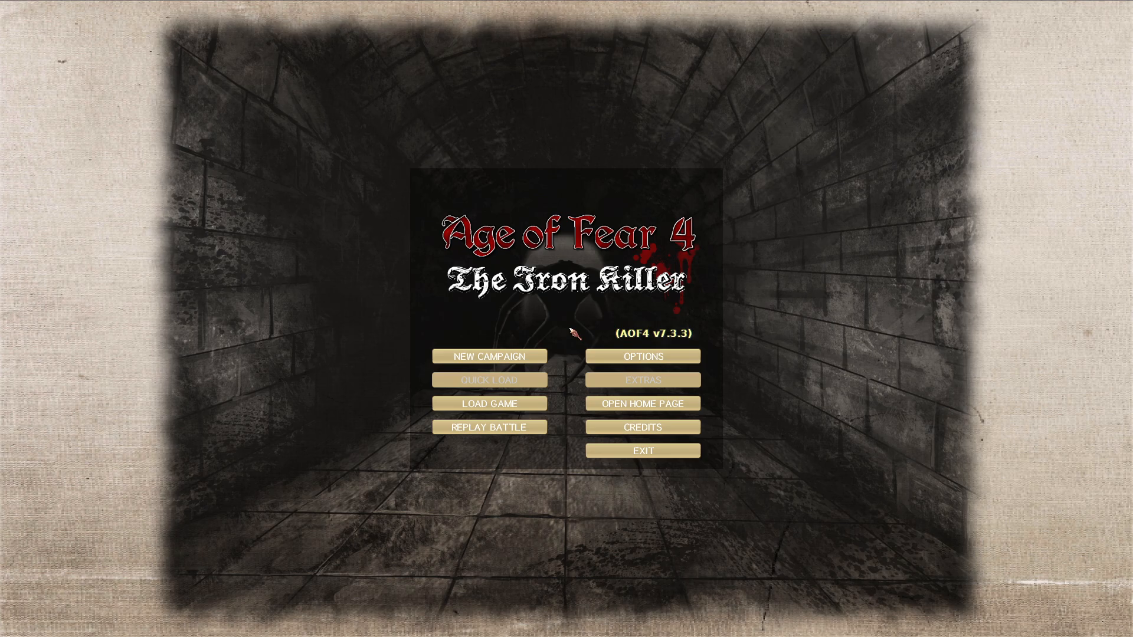
mouse_move(560, 337)
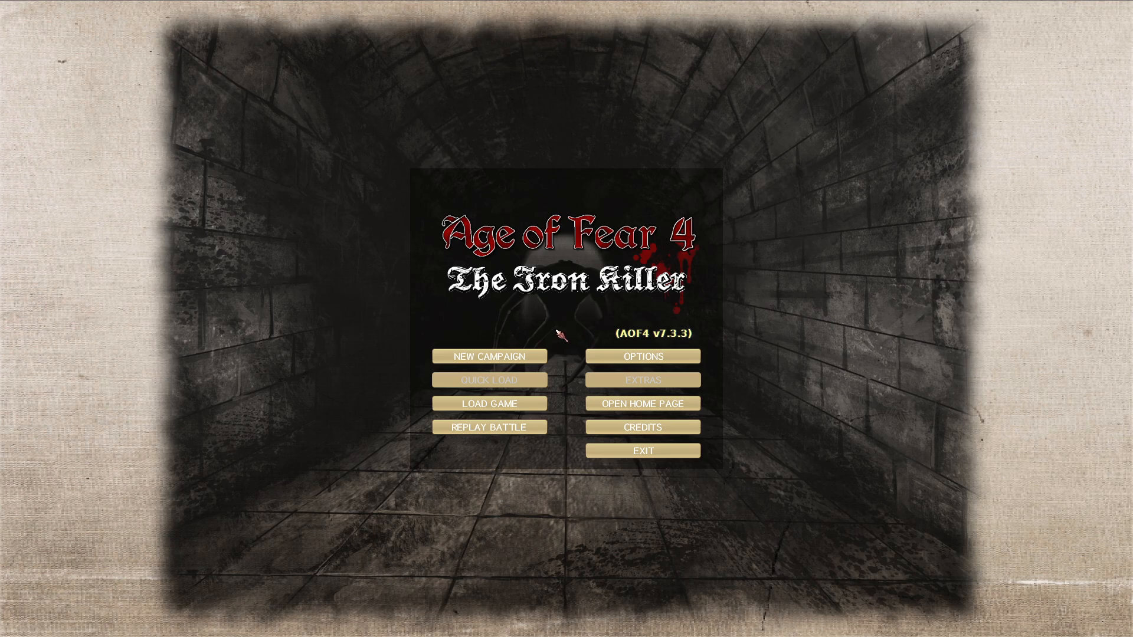
mouse_move(582, 307)
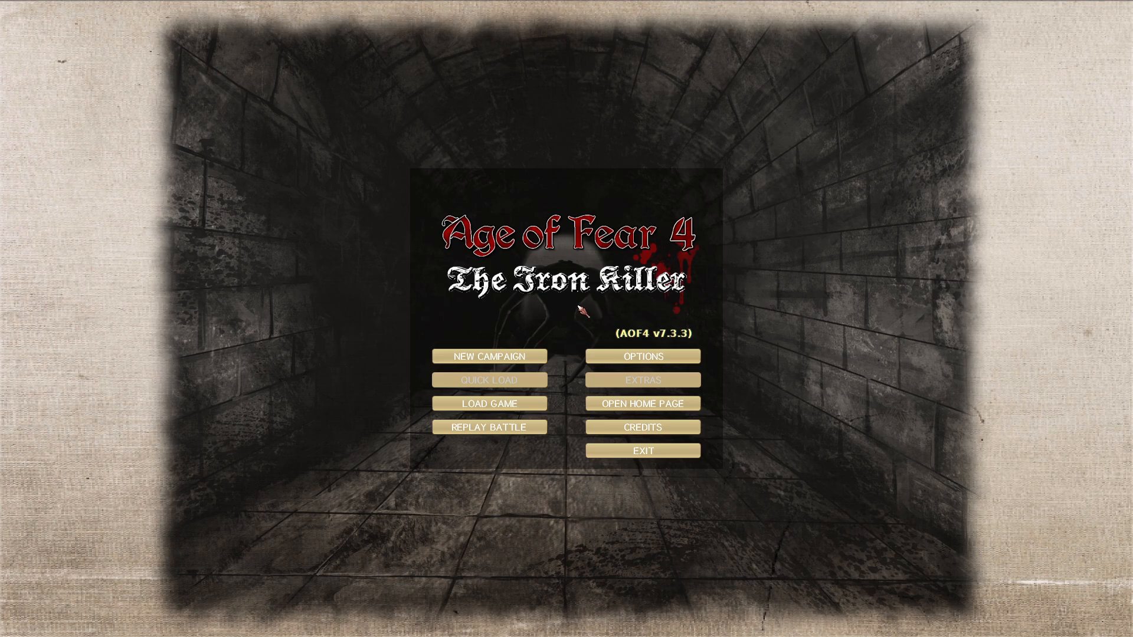
mouse_move(575, 380)
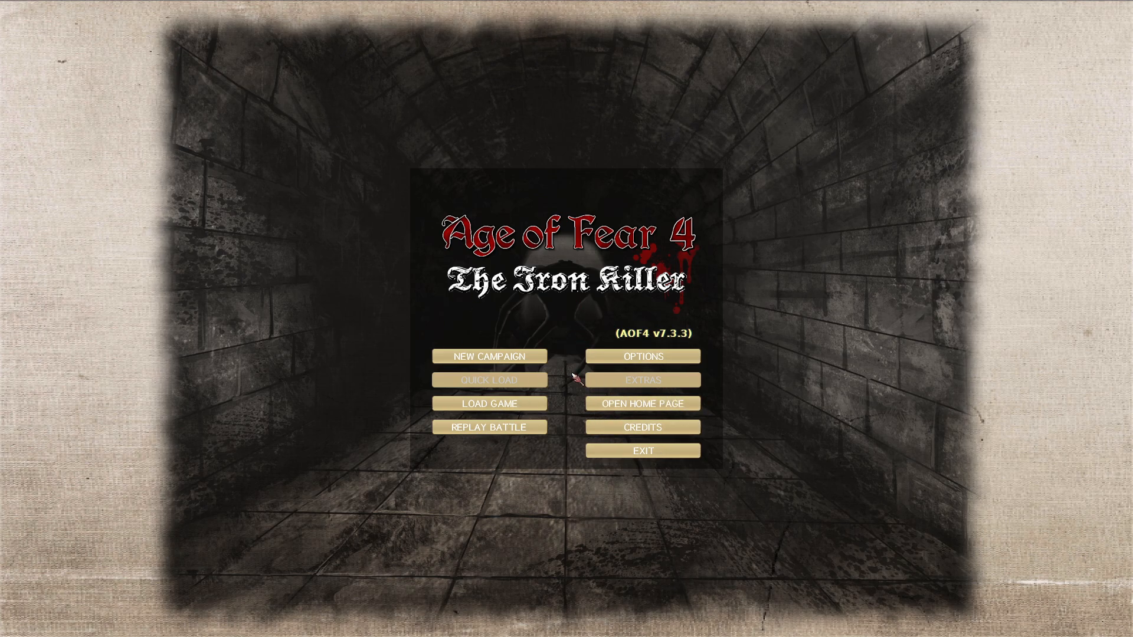
mouse_move(643, 357)
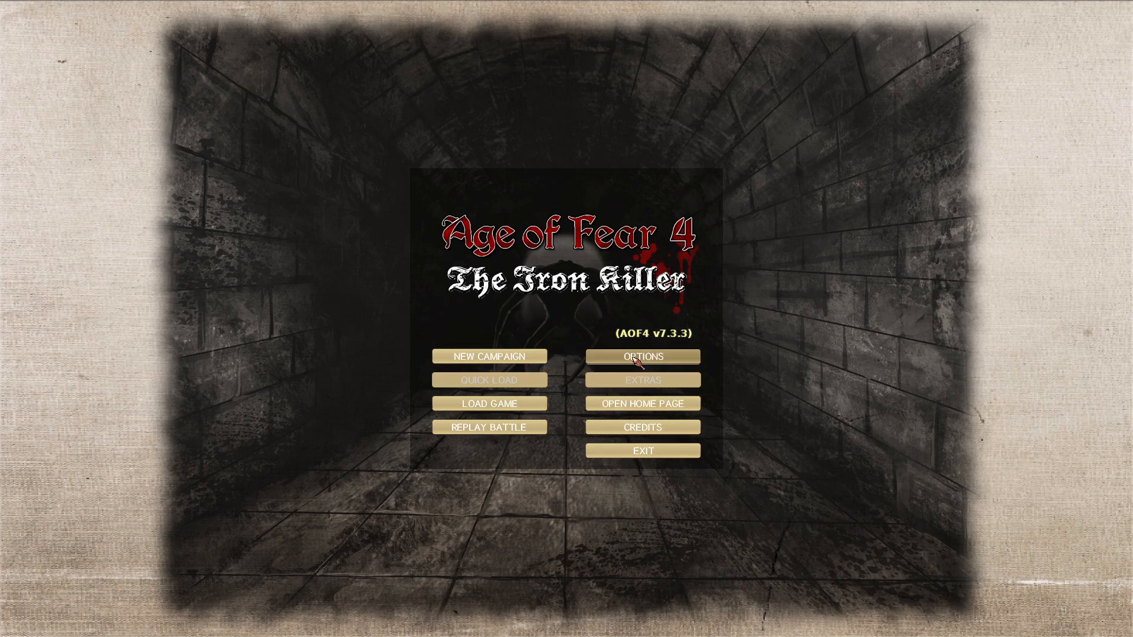
Enable Color-blind mode in Options and confirm with OK.
click(641, 356)
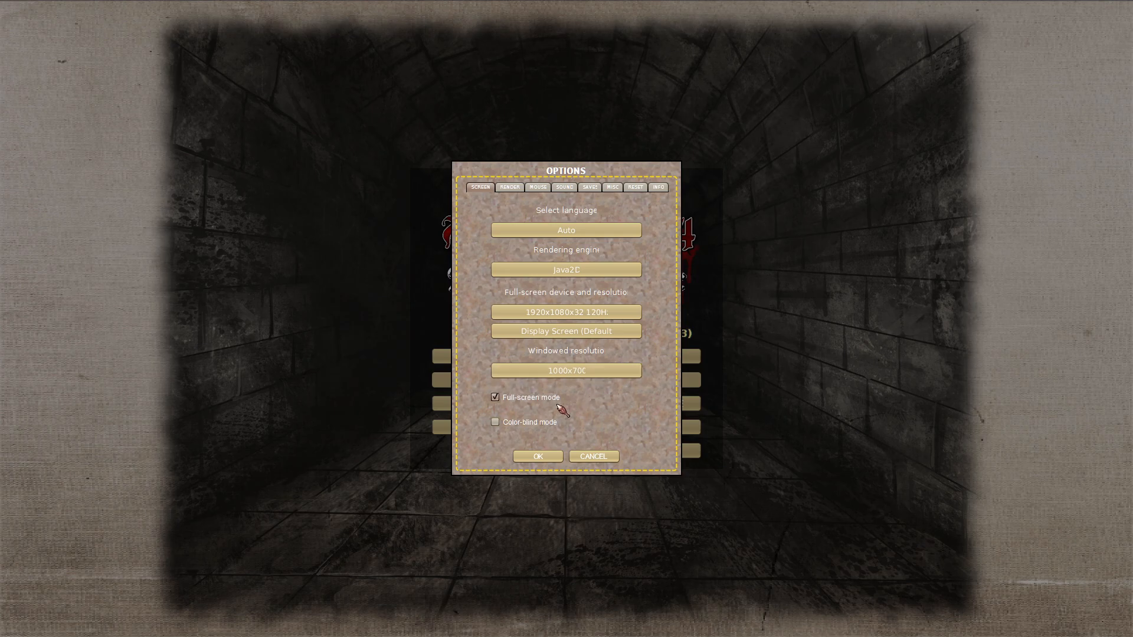
mouse_move(495, 422)
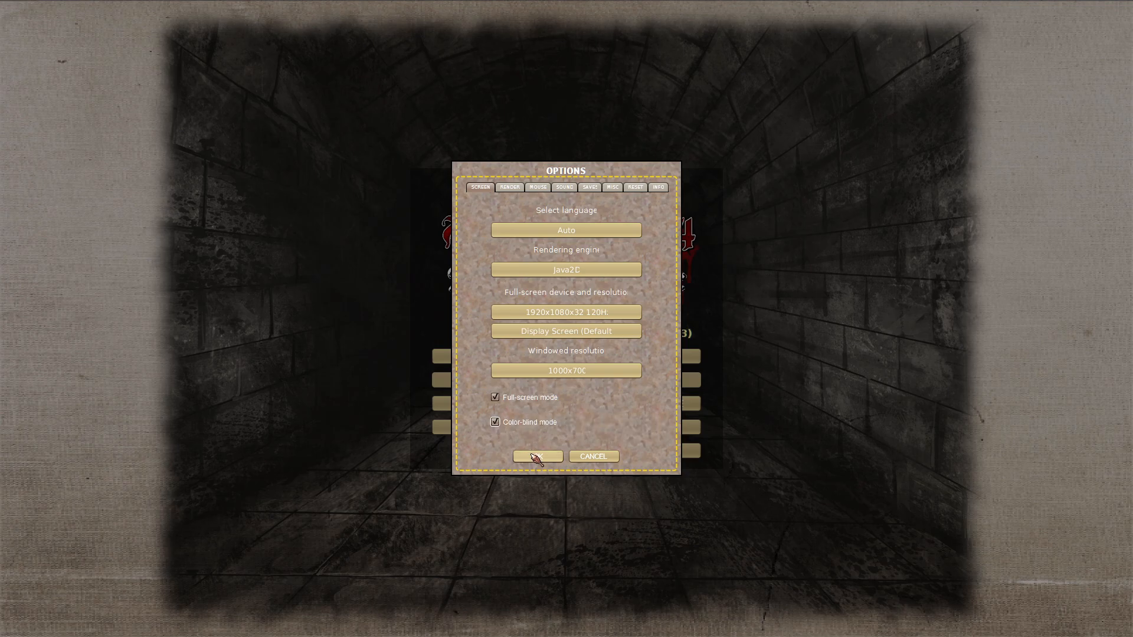
click(537, 456)
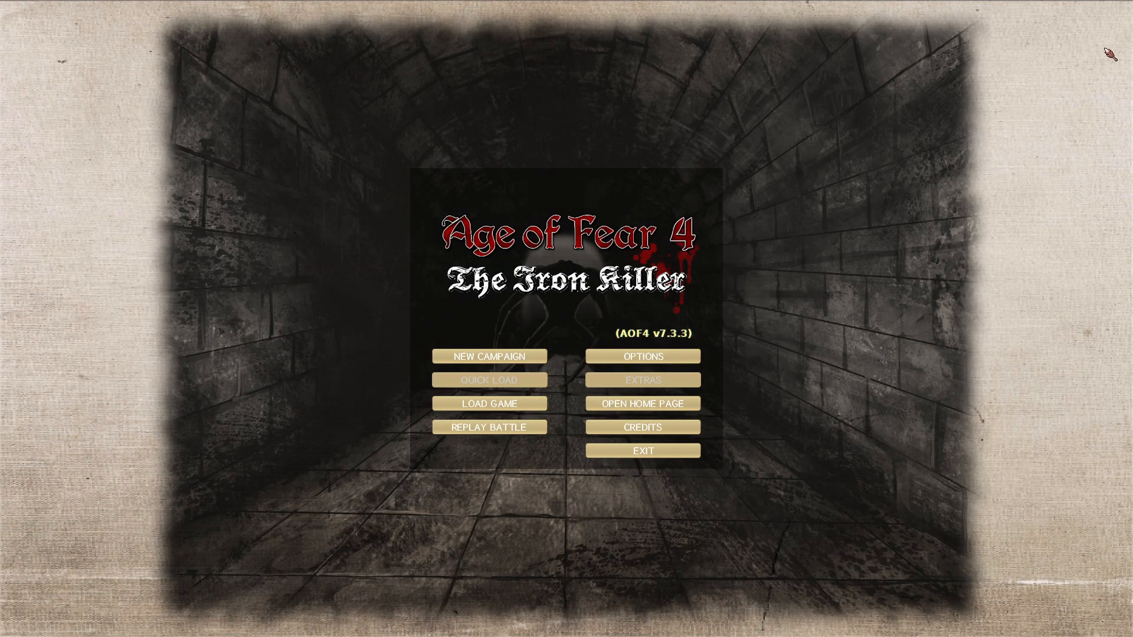
Exit the game and relaunch Age of Fear 4 from Steam with the default launch option.
click(643, 450)
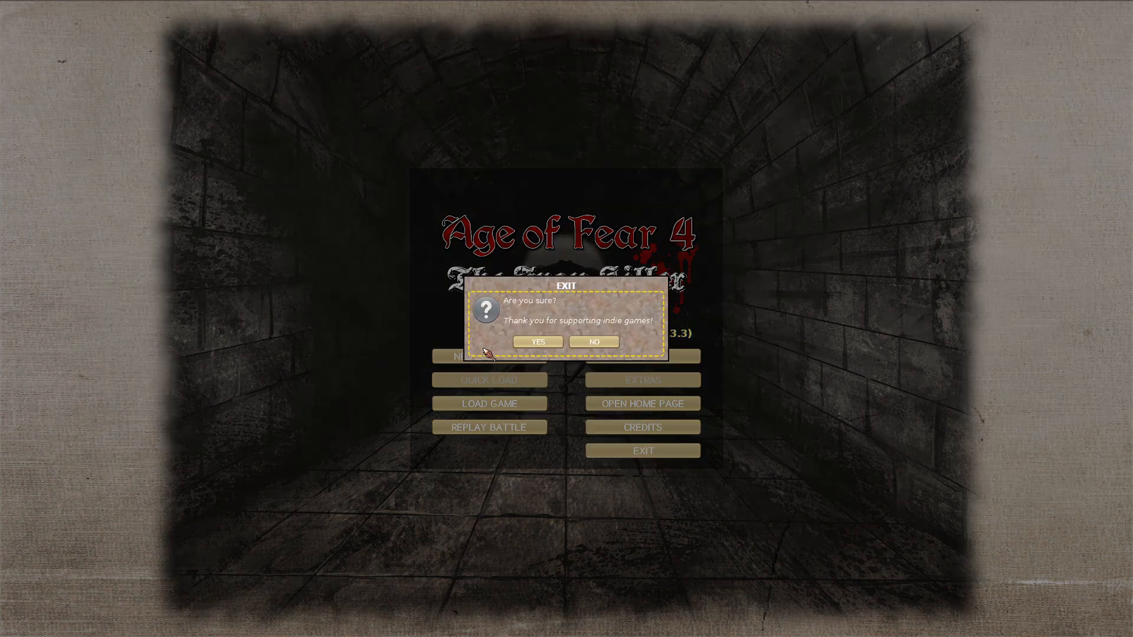
click(537, 342)
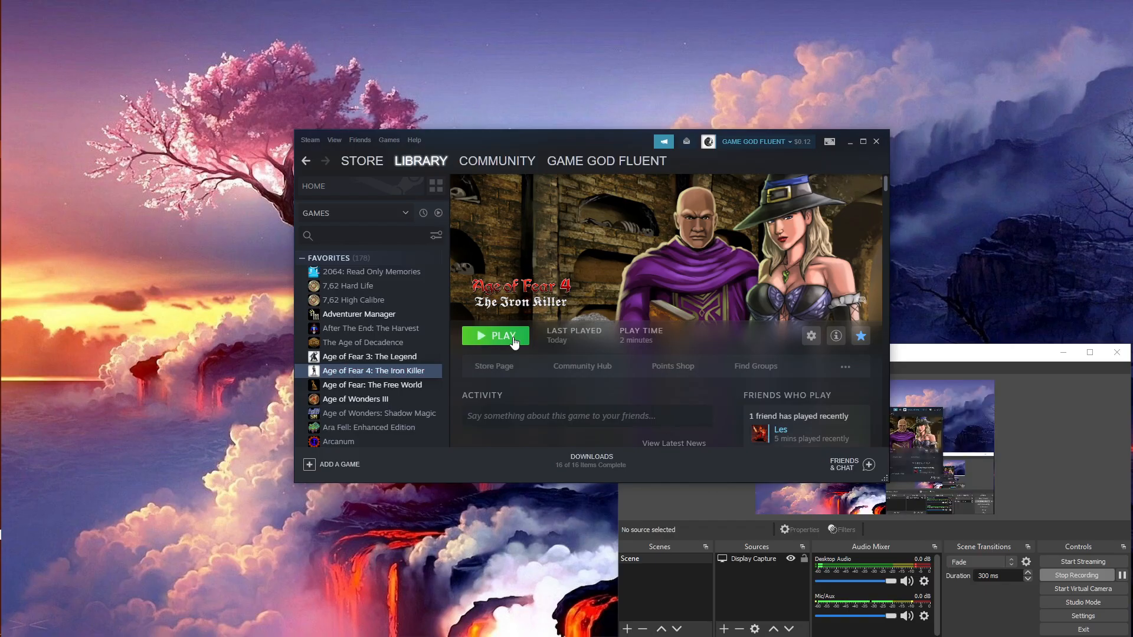
click(495, 336)
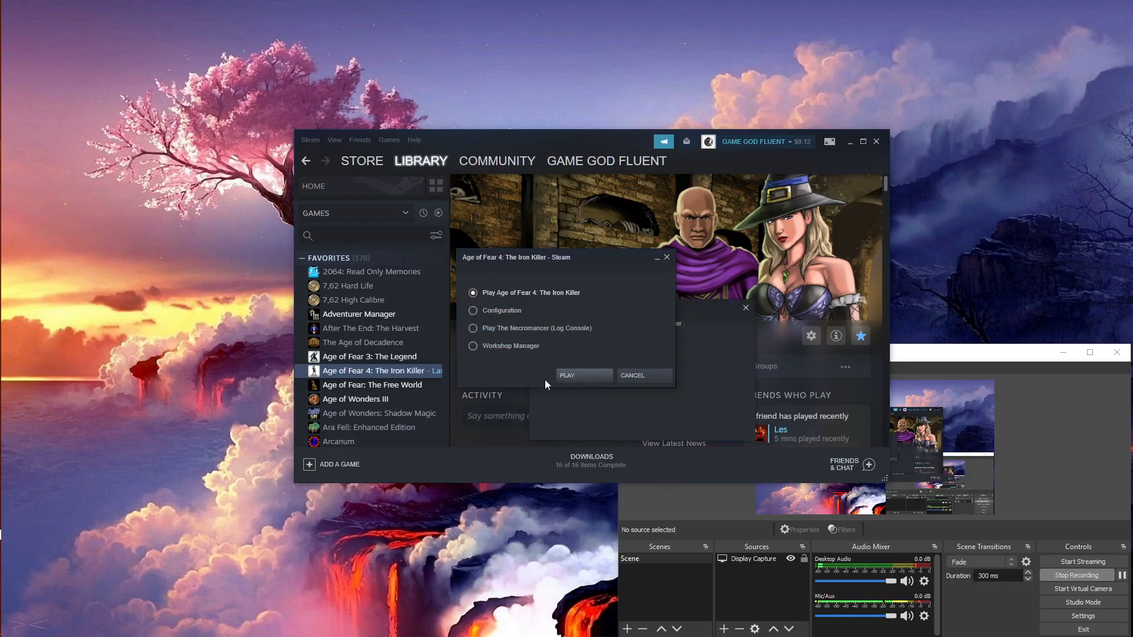
click(567, 375)
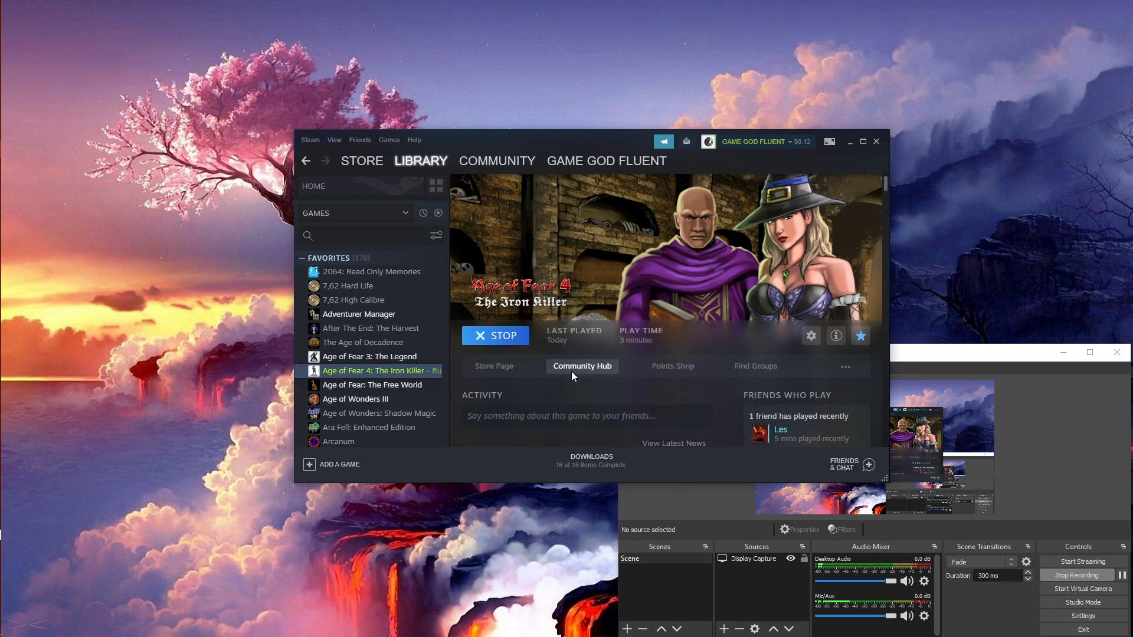
click(495, 335)
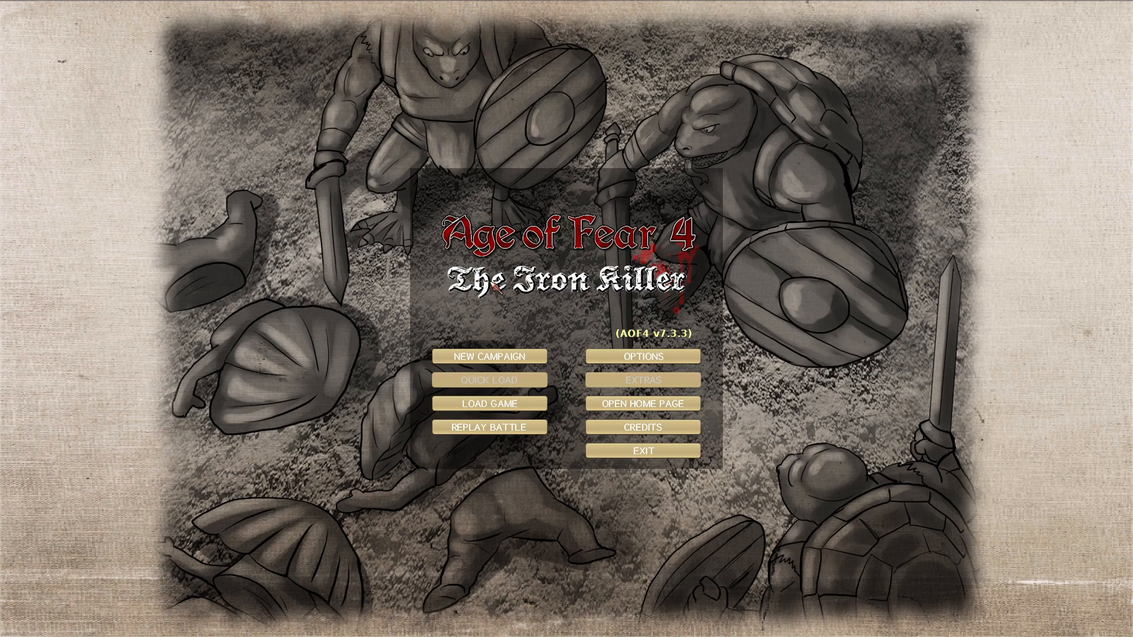
Start a new campaign and tick Master (Hard) in the Difficulty dialog.
click(489, 356)
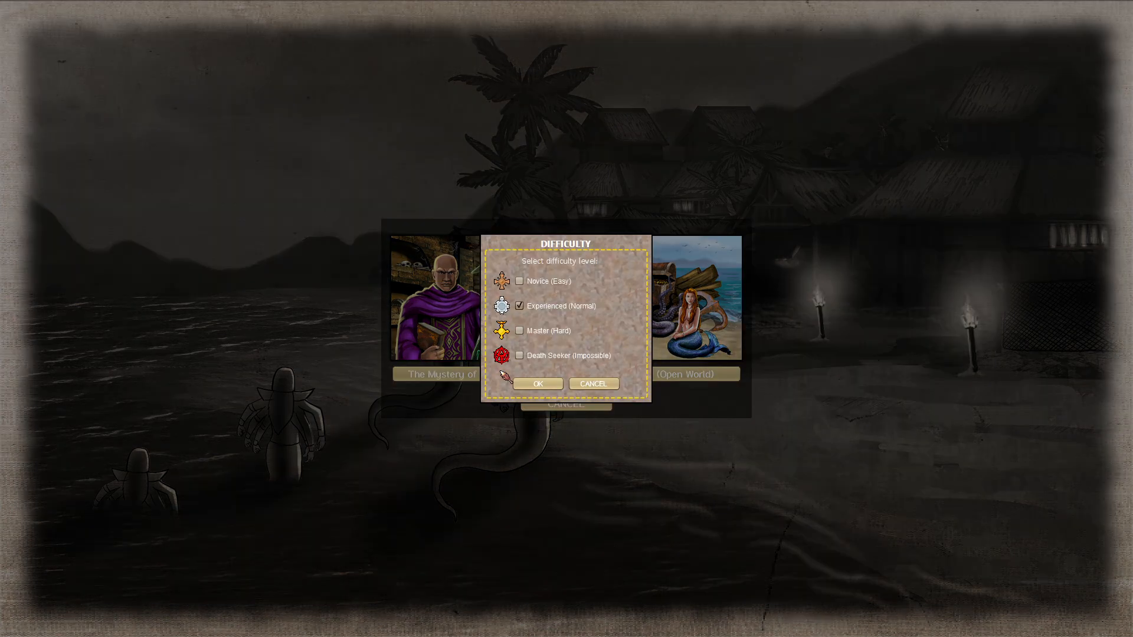
mouse_move(525, 346)
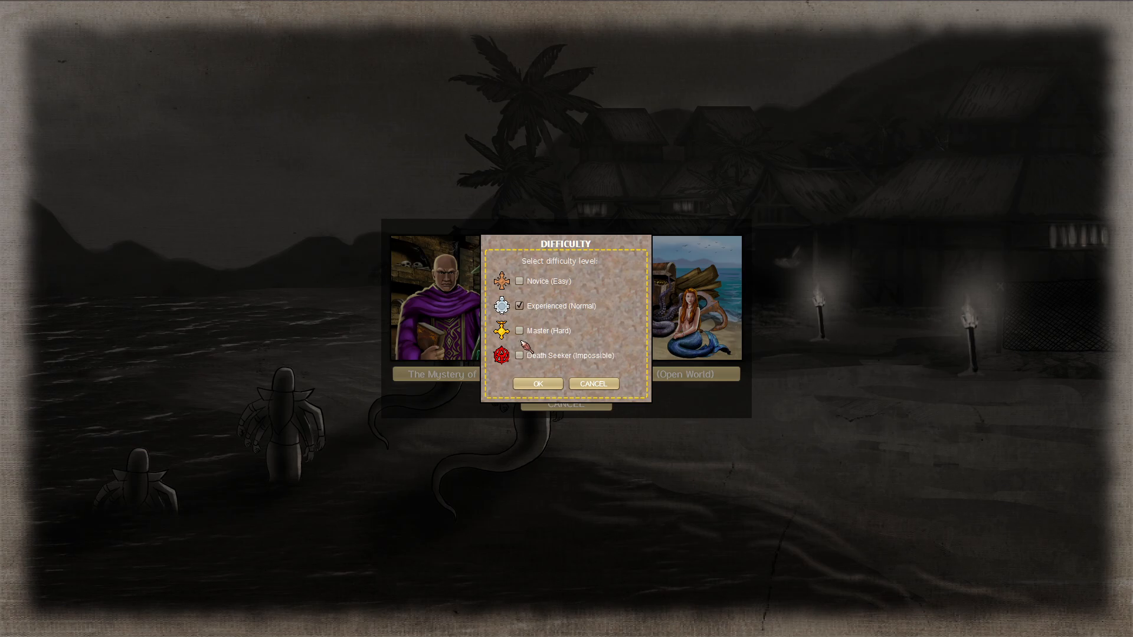
click(520, 330)
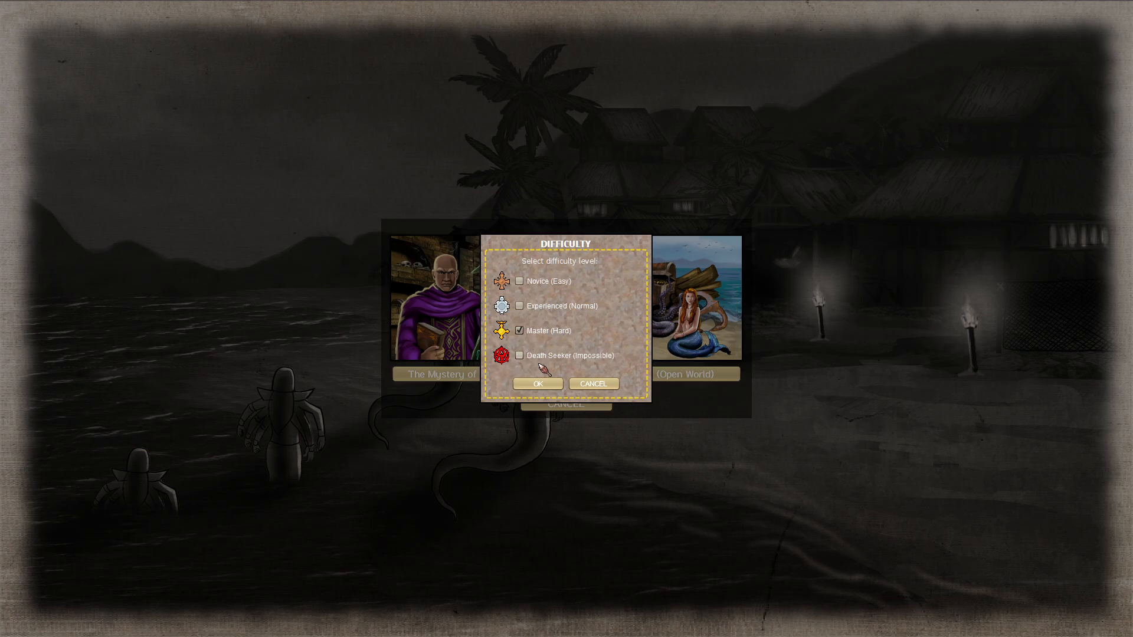
Confirm the difficulty and continue past the opening Iron Killer story.
click(537, 384)
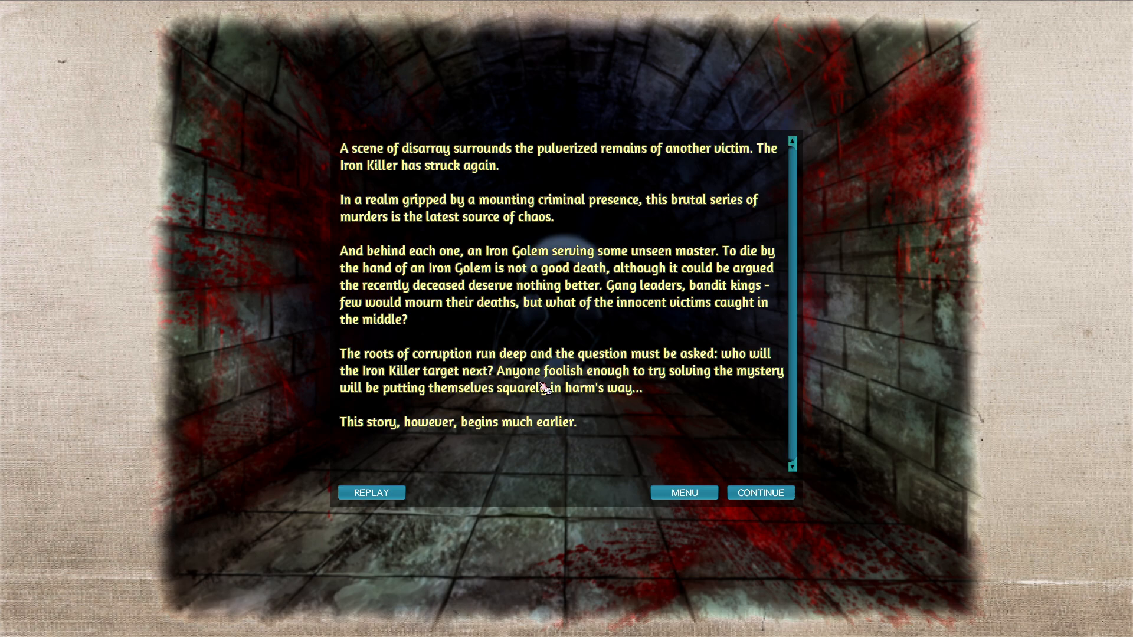
mouse_move(751, 391)
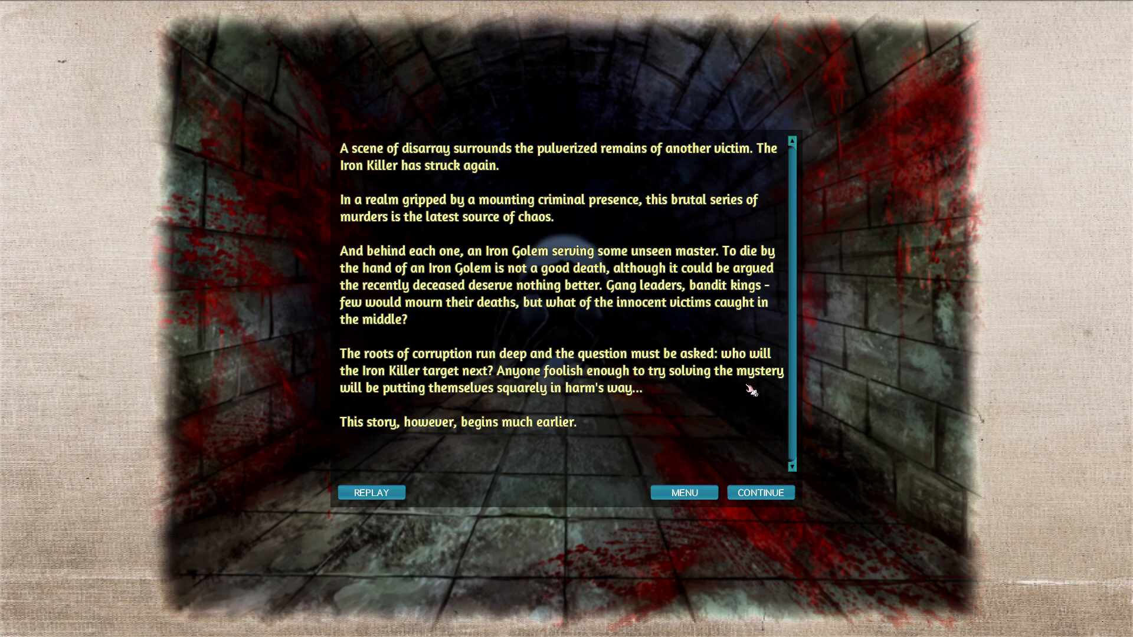
mouse_move(795, 390)
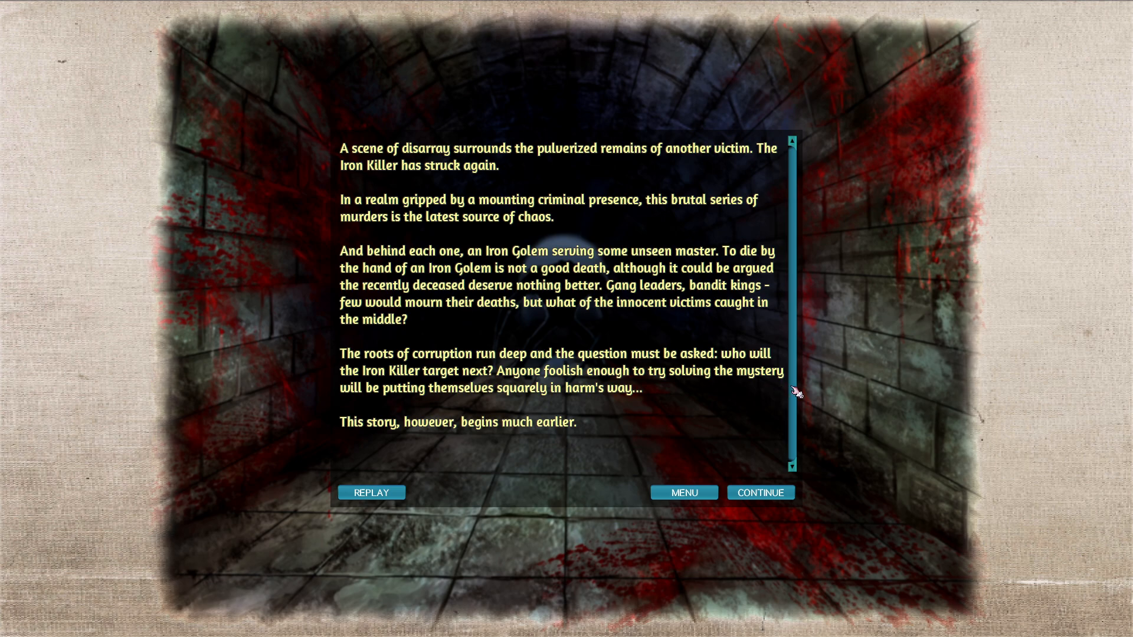
mouse_move(775, 391)
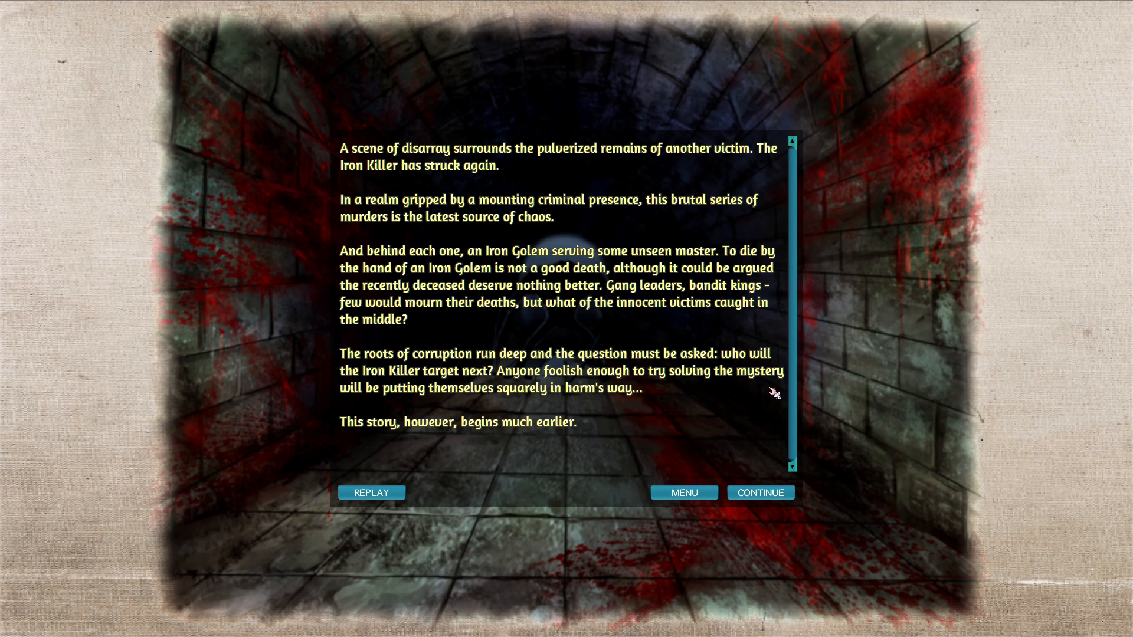
mouse_move(743, 401)
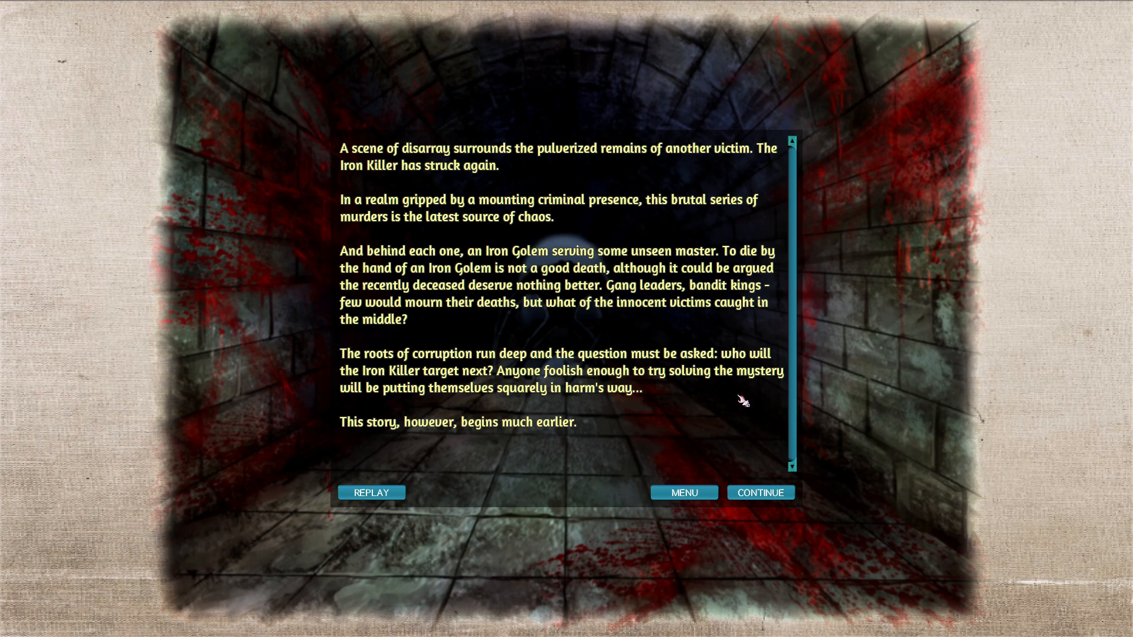
click(761, 493)
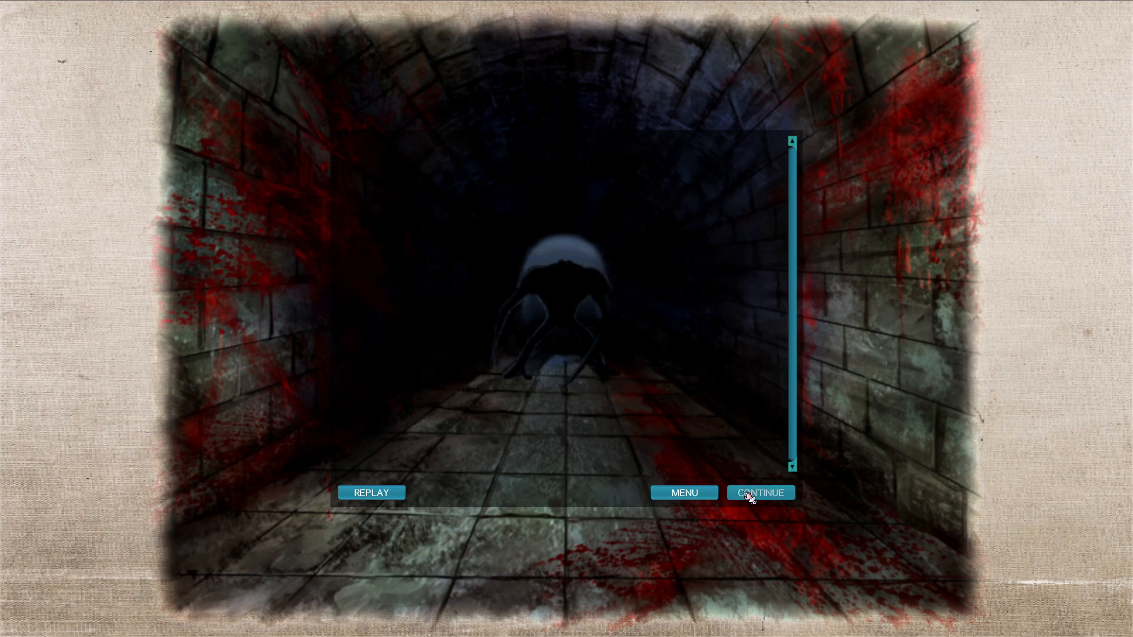
Continue through the story pages to the fishing village and dismiss the welcome note.
click(759, 492)
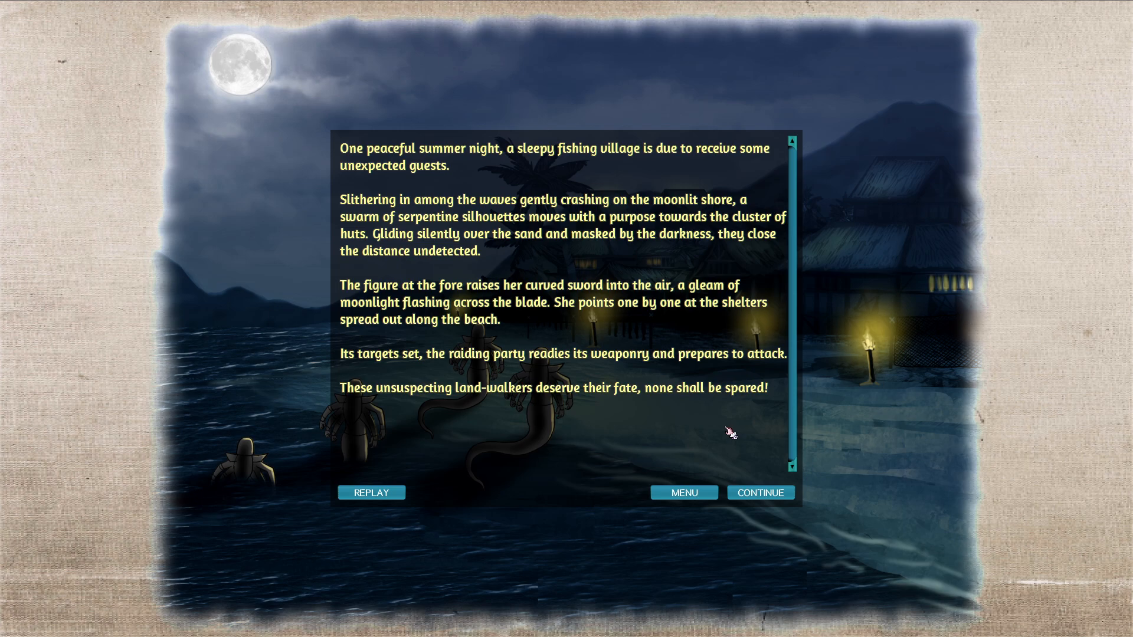
mouse_move(739, 449)
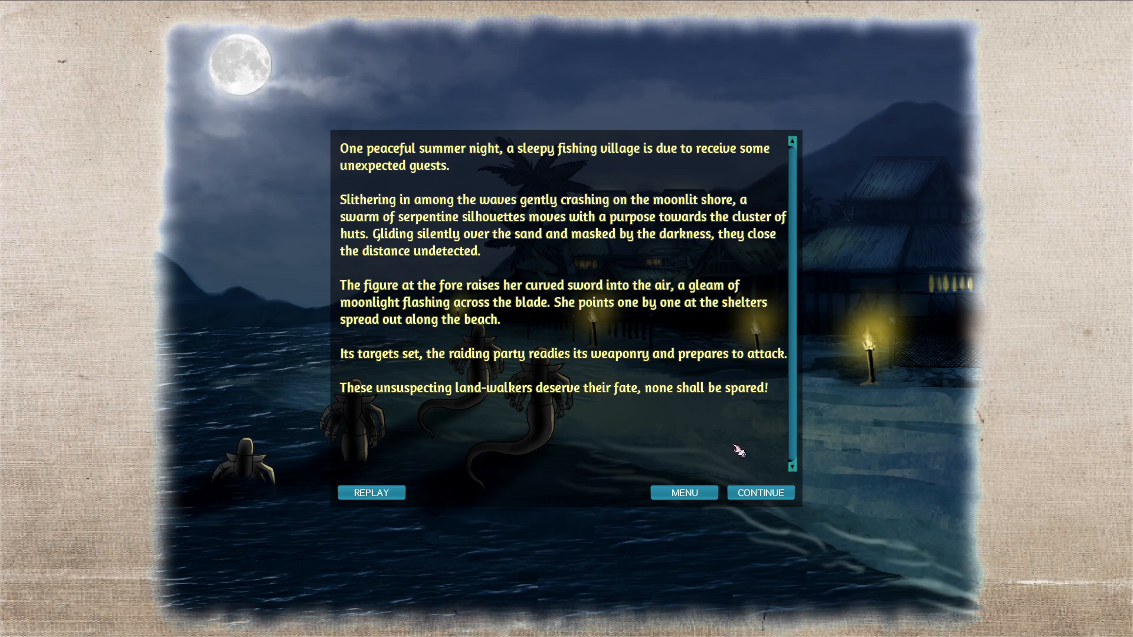
mouse_move(761, 497)
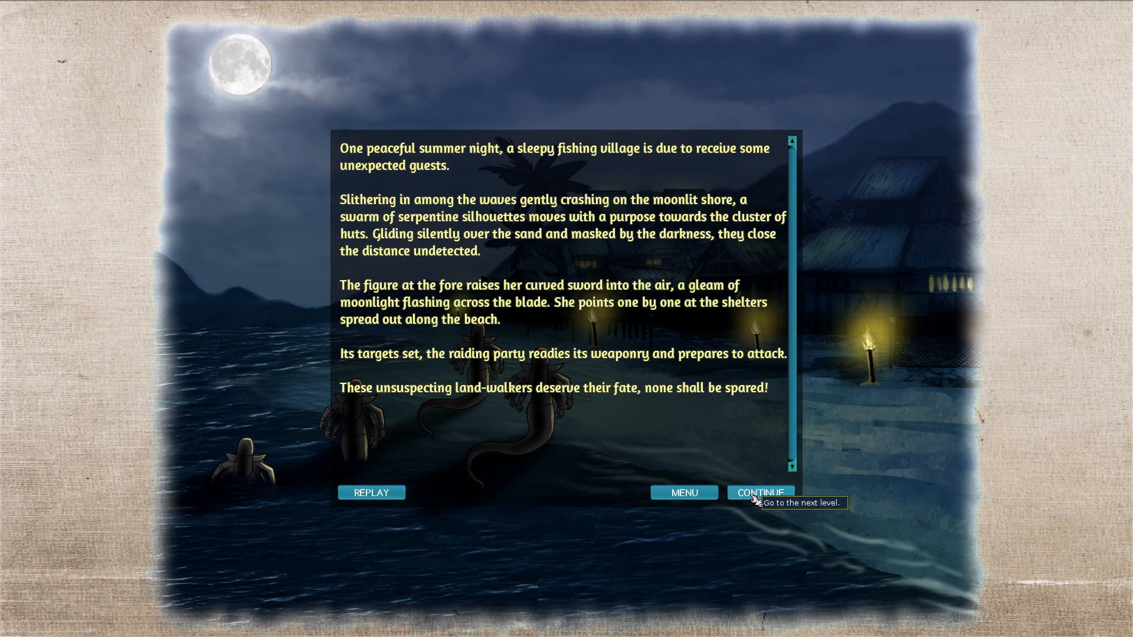
click(761, 493)
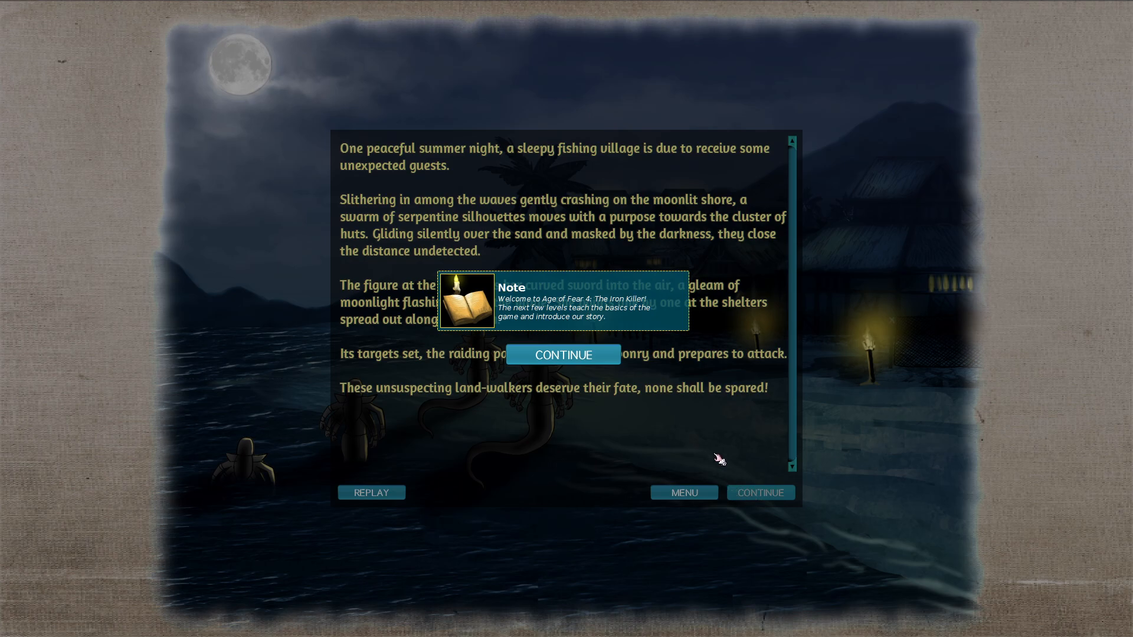
mouse_move(705, 428)
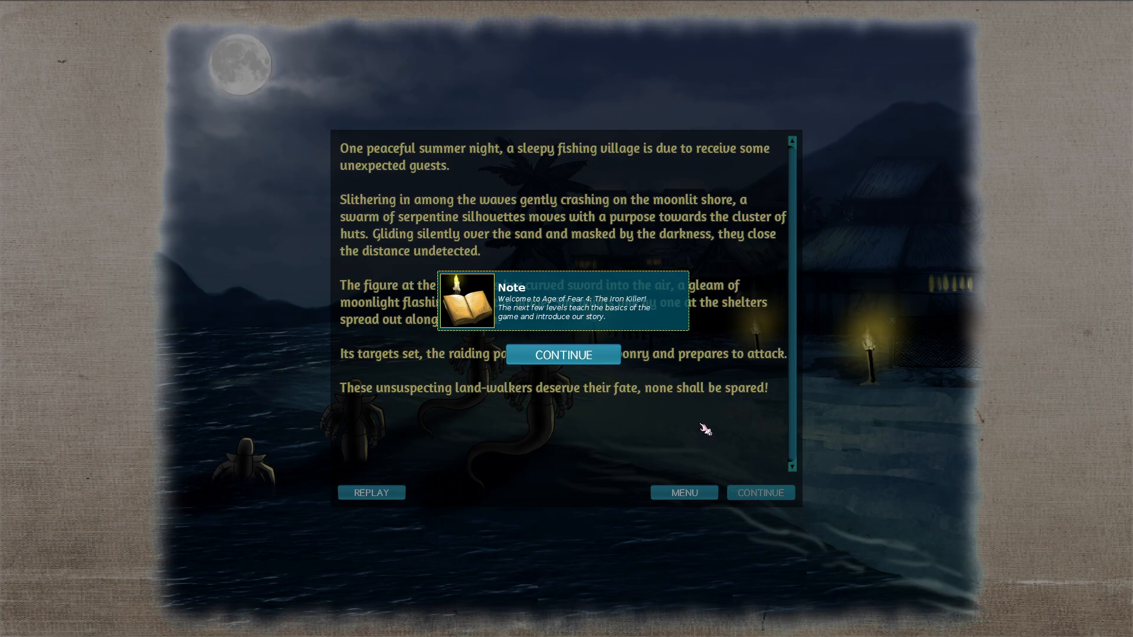
mouse_move(583, 370)
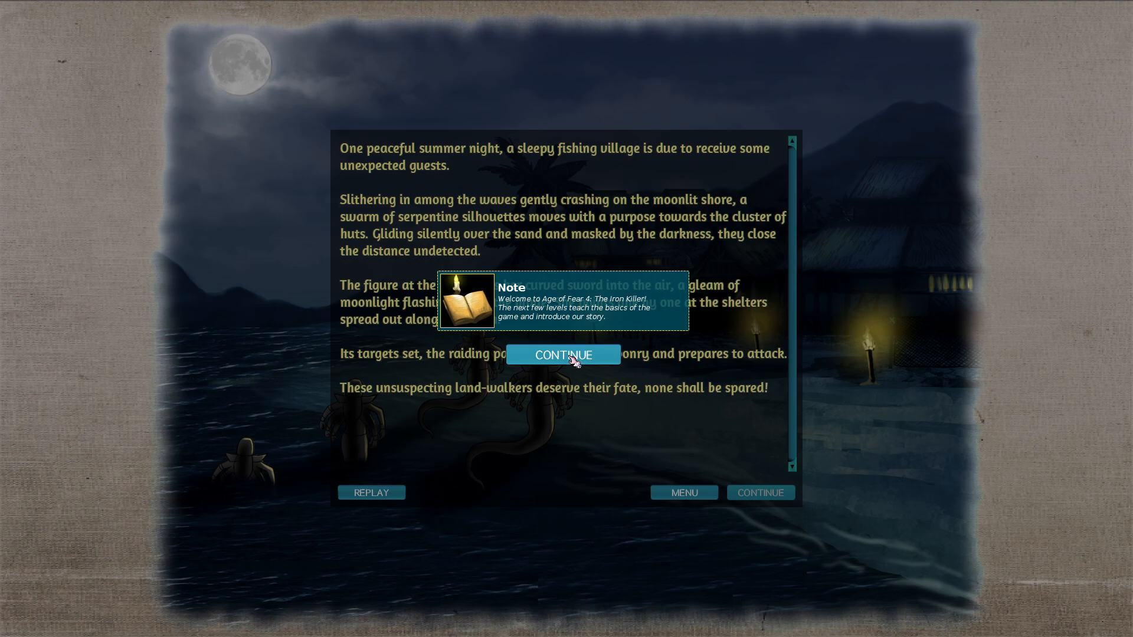
click(563, 355)
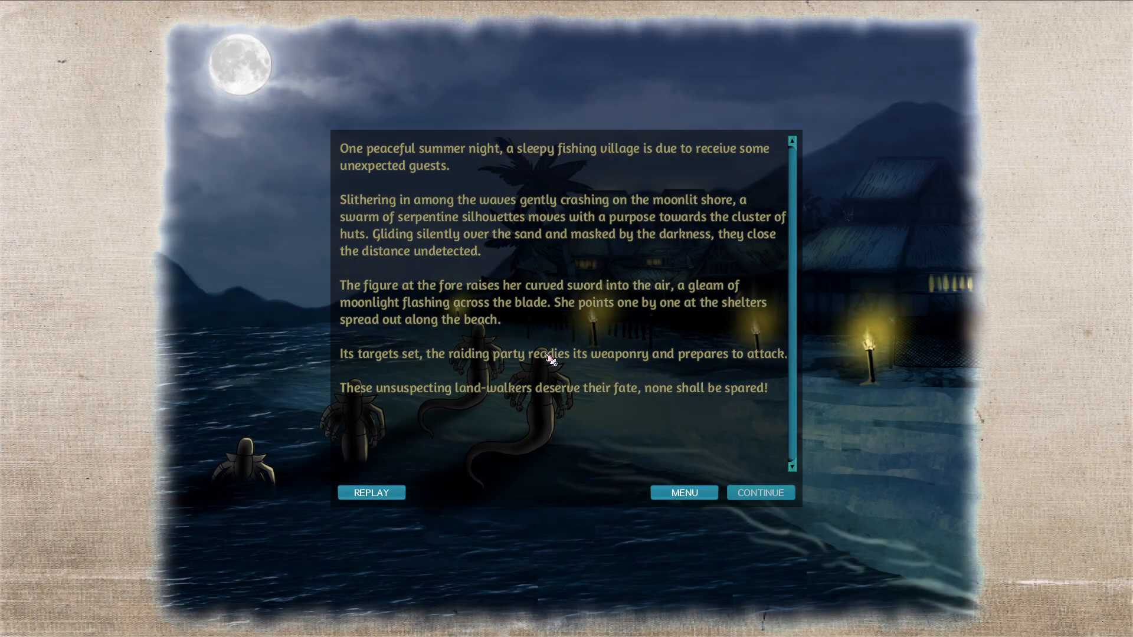
Proceed to the world map and select the Night Assault battle near Bexley.
click(760, 492)
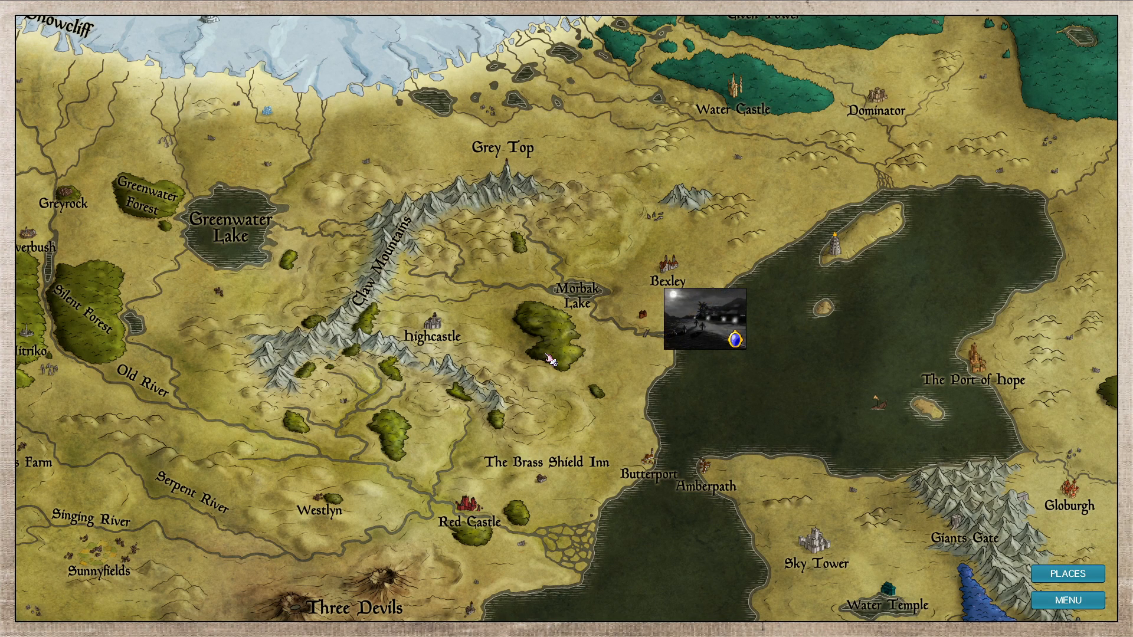
mouse_move(555, 363)
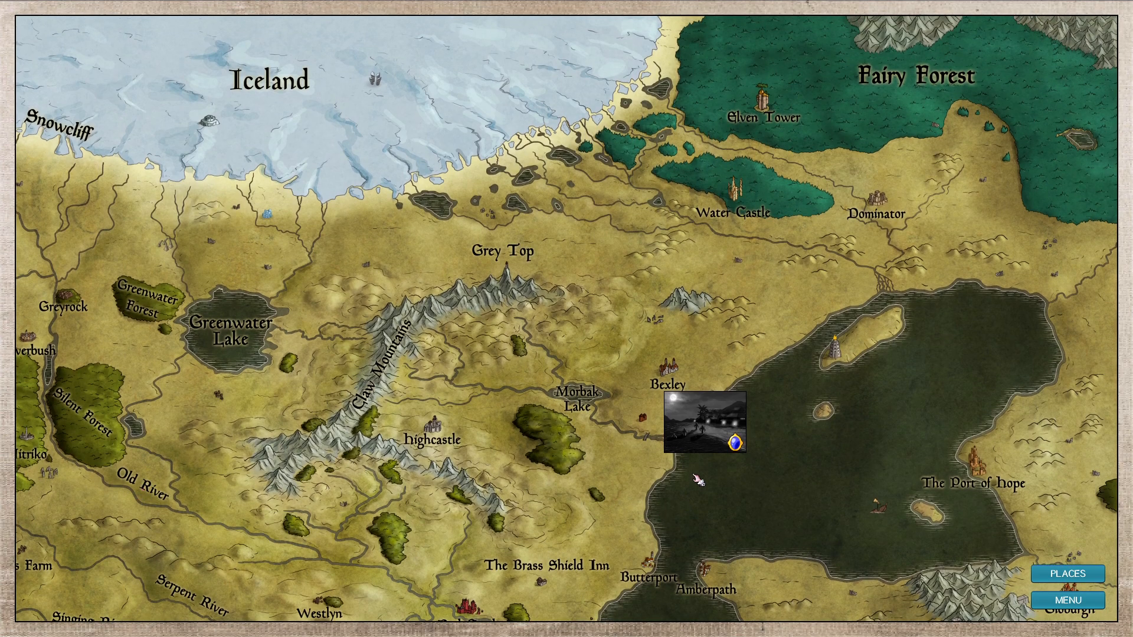
mouse_move(711, 431)
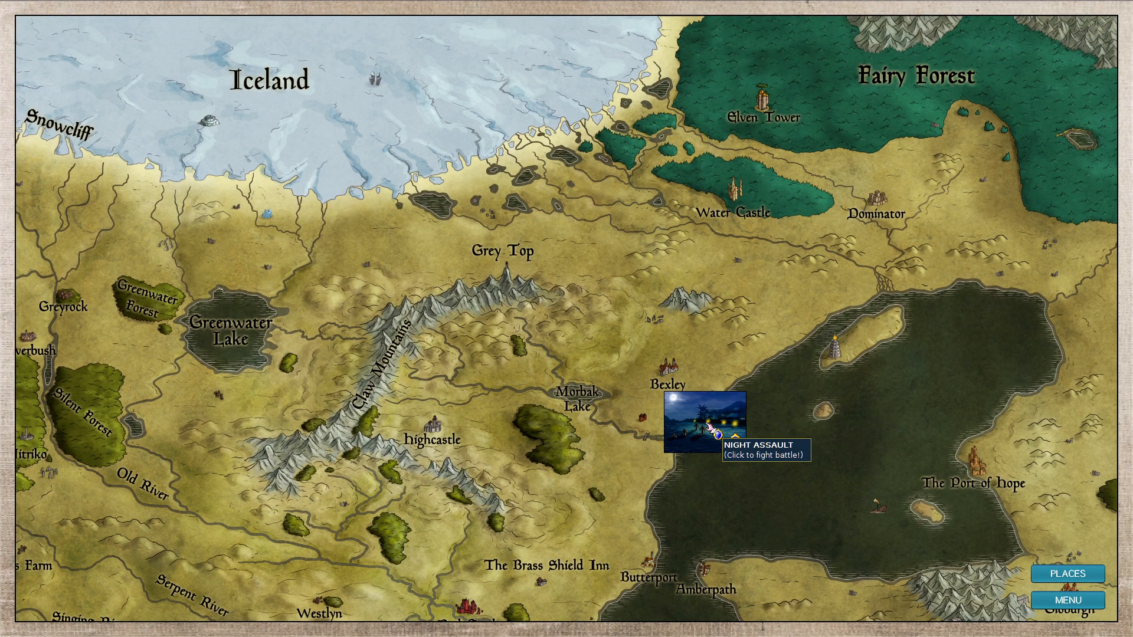
click(705, 421)
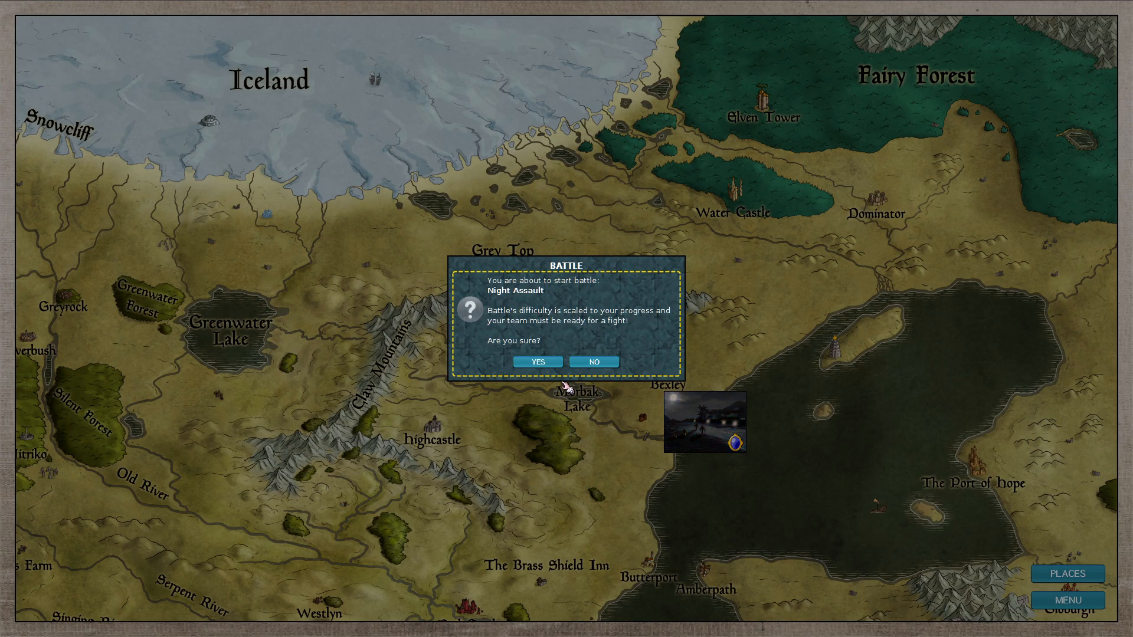
Confirm YES to start the Night Assault battle.
click(537, 362)
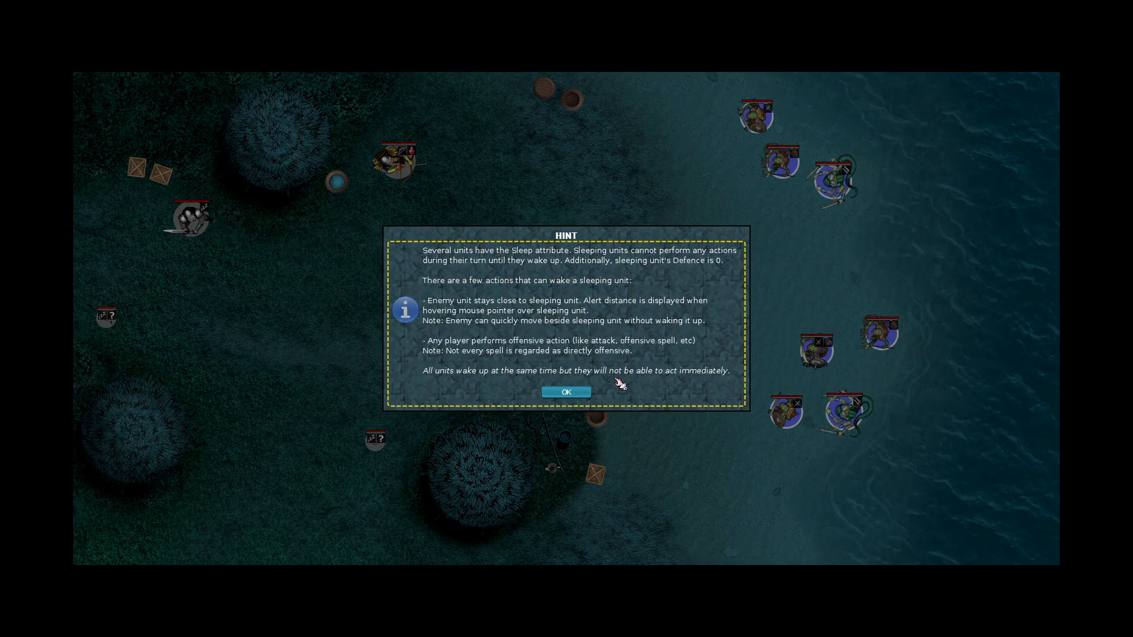
mouse_move(603, 381)
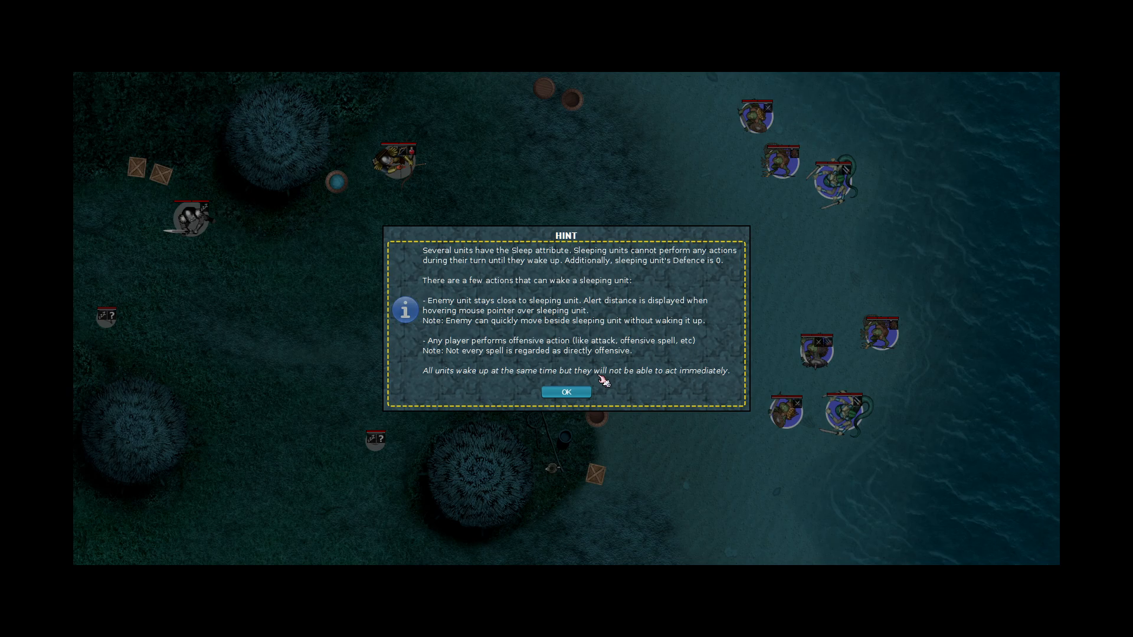
mouse_move(470, 381)
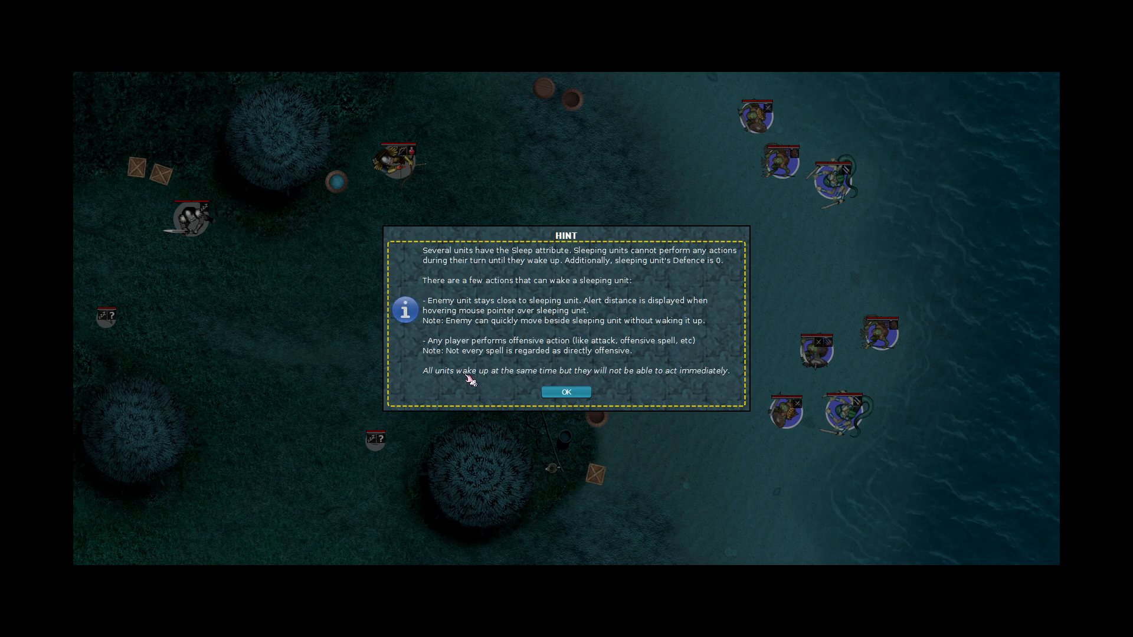
mouse_move(571, 373)
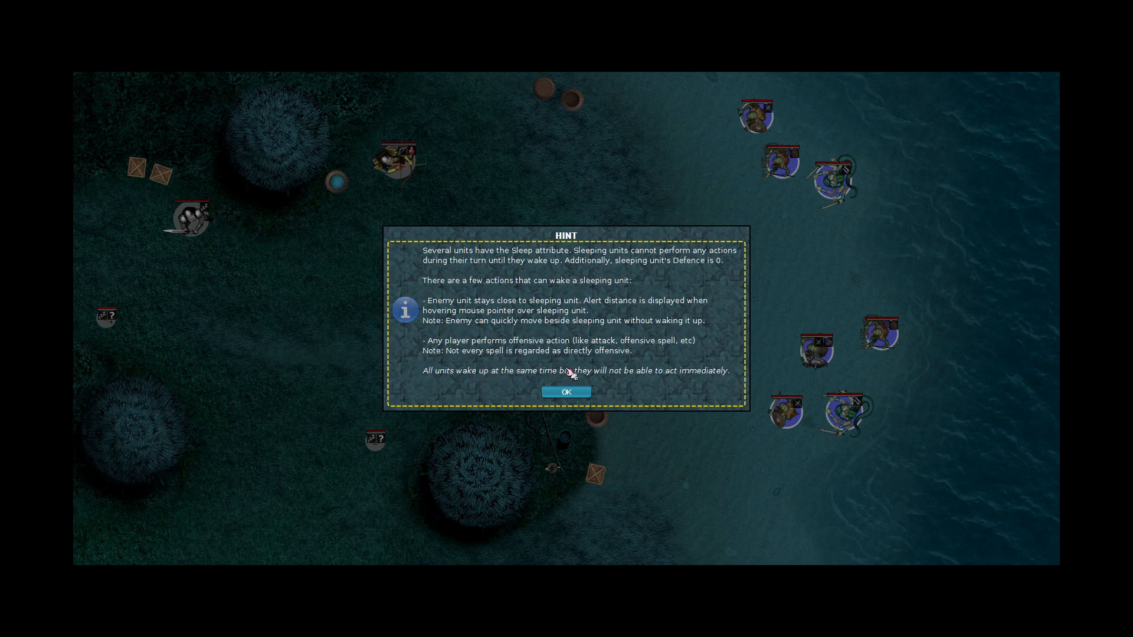
Dismiss the sleeping-units hint so the opening dialogue begins.
click(566, 392)
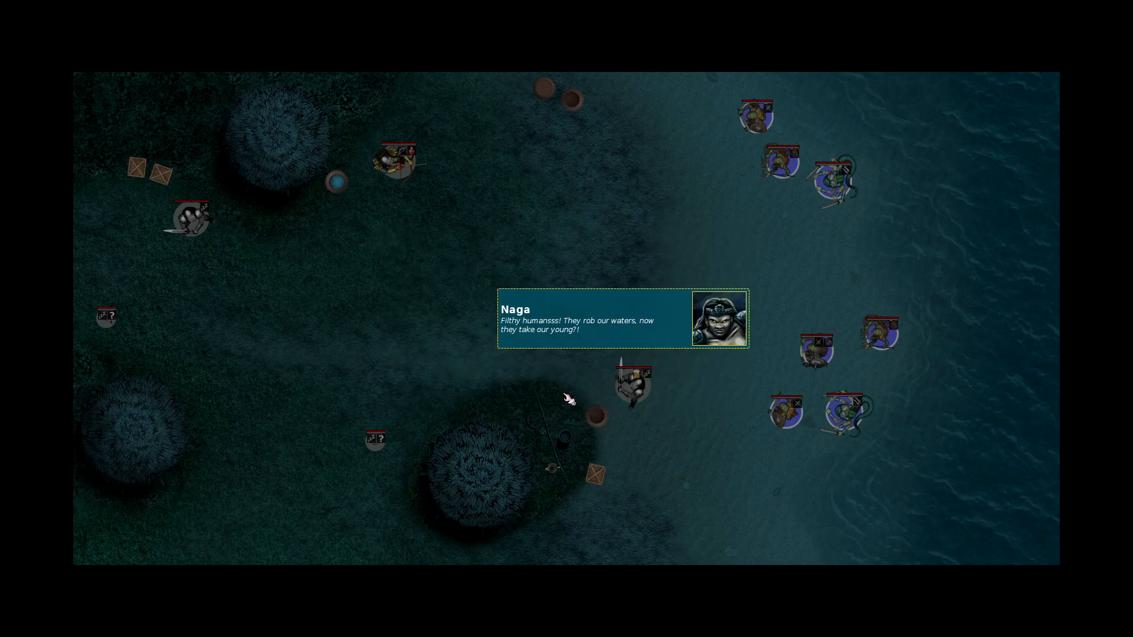
mouse_move(628, 376)
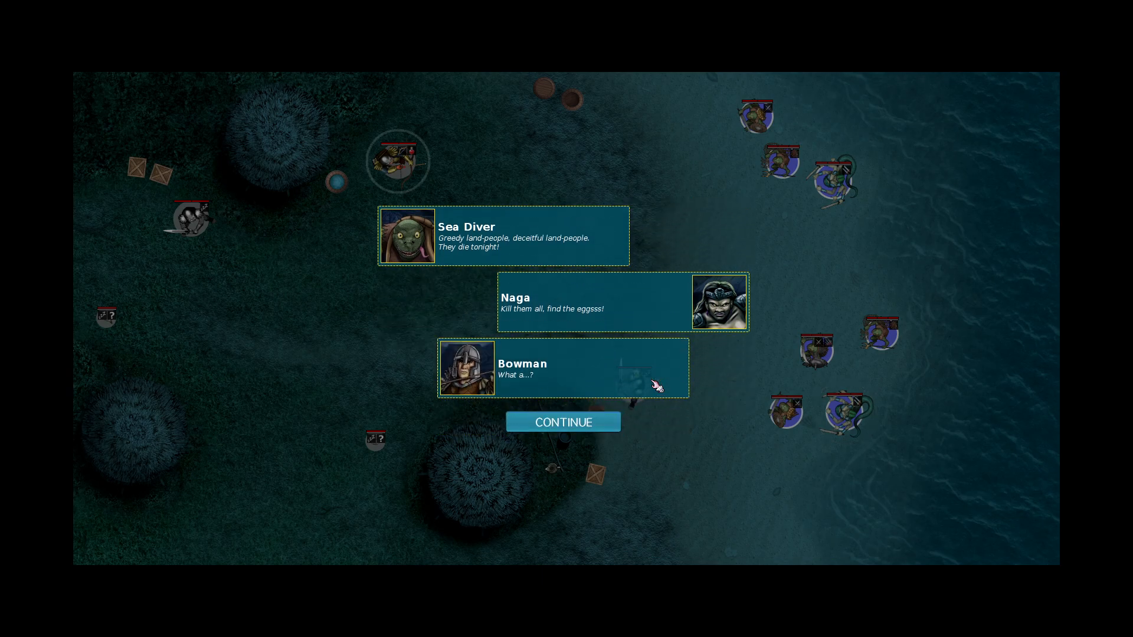
Continue through the opening dialogue to reach turn 1 for the Sea People.
click(563, 421)
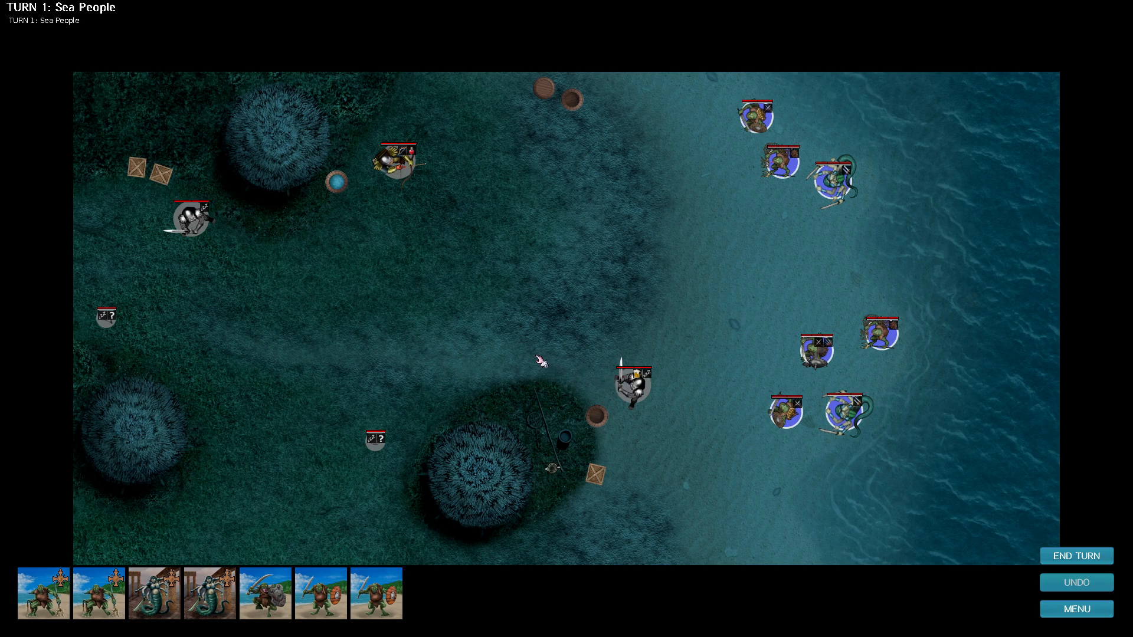
click(632, 381)
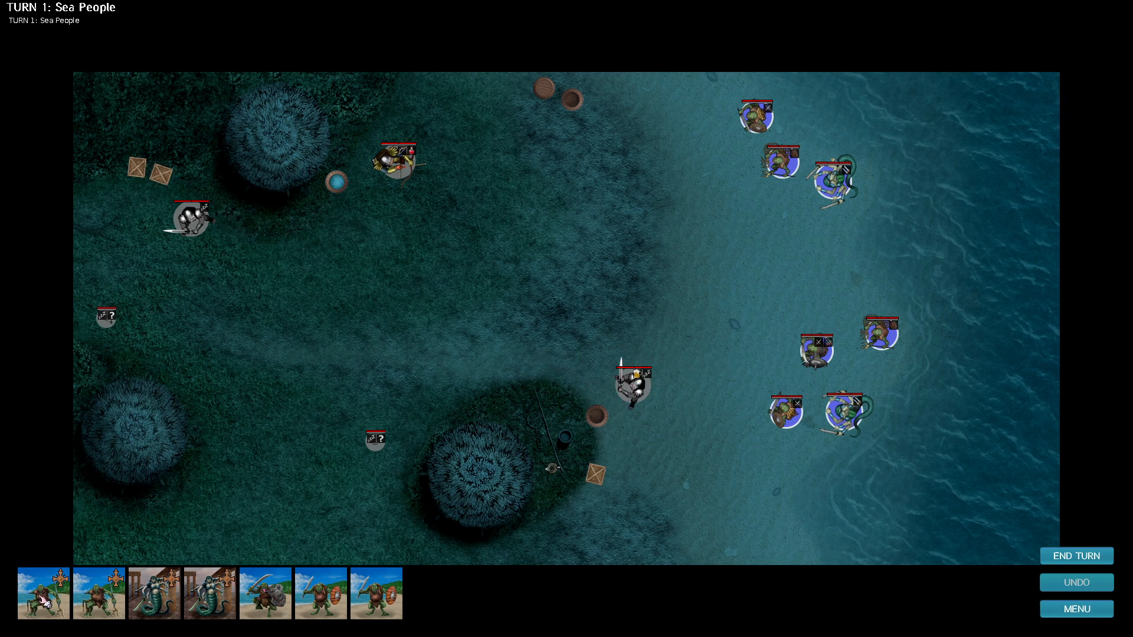
mouse_move(99, 593)
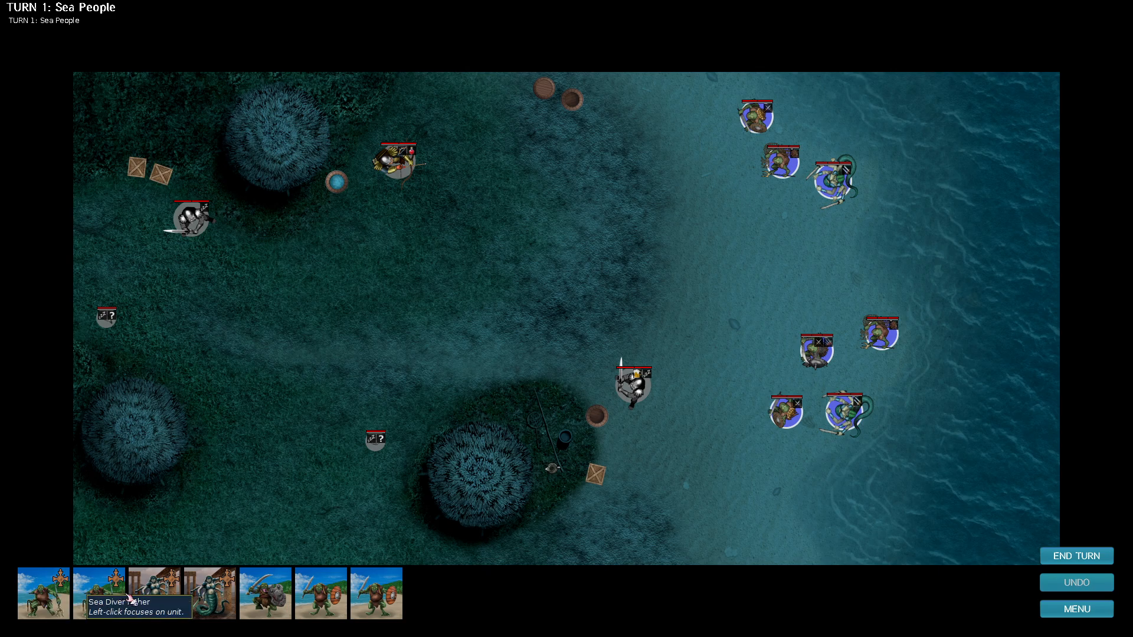
mouse_move(438, 599)
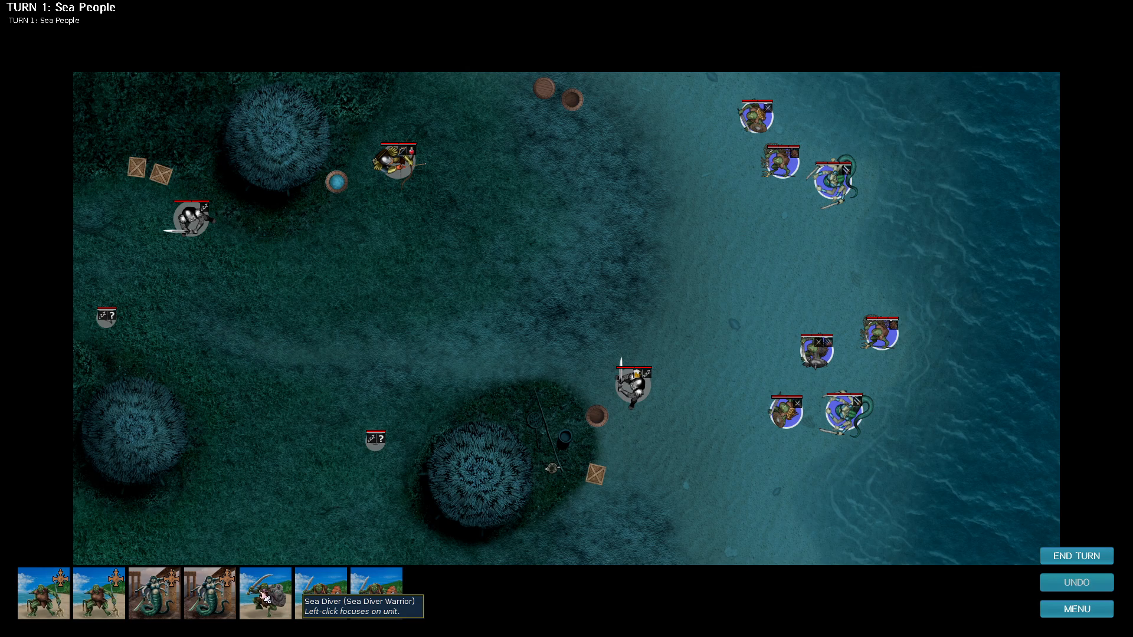
mouse_move(583, 313)
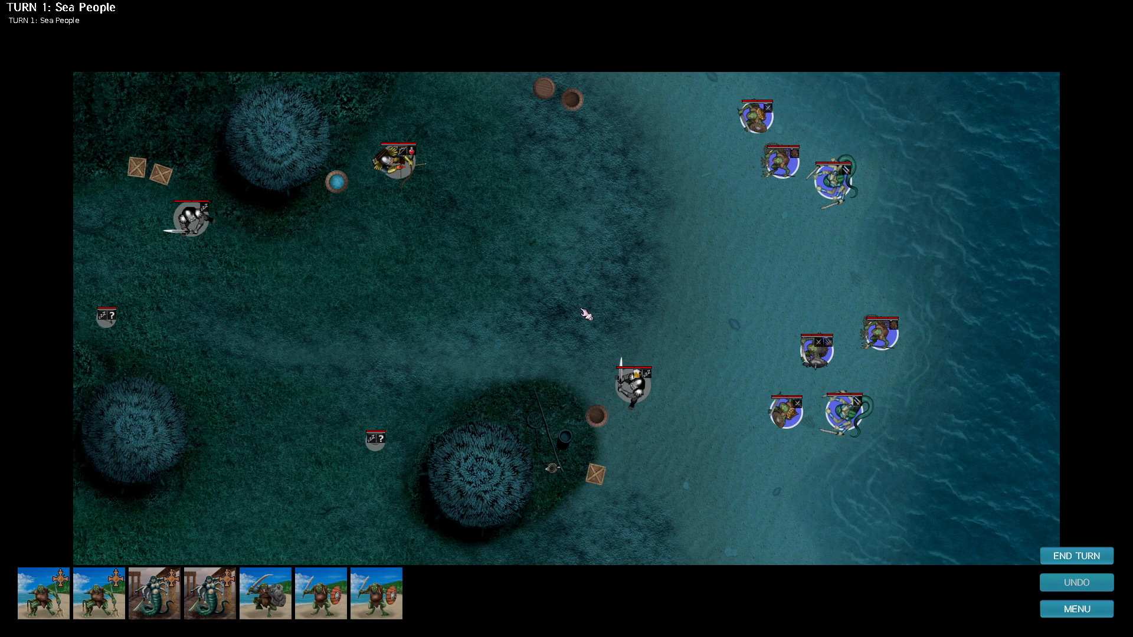
click(394, 159)
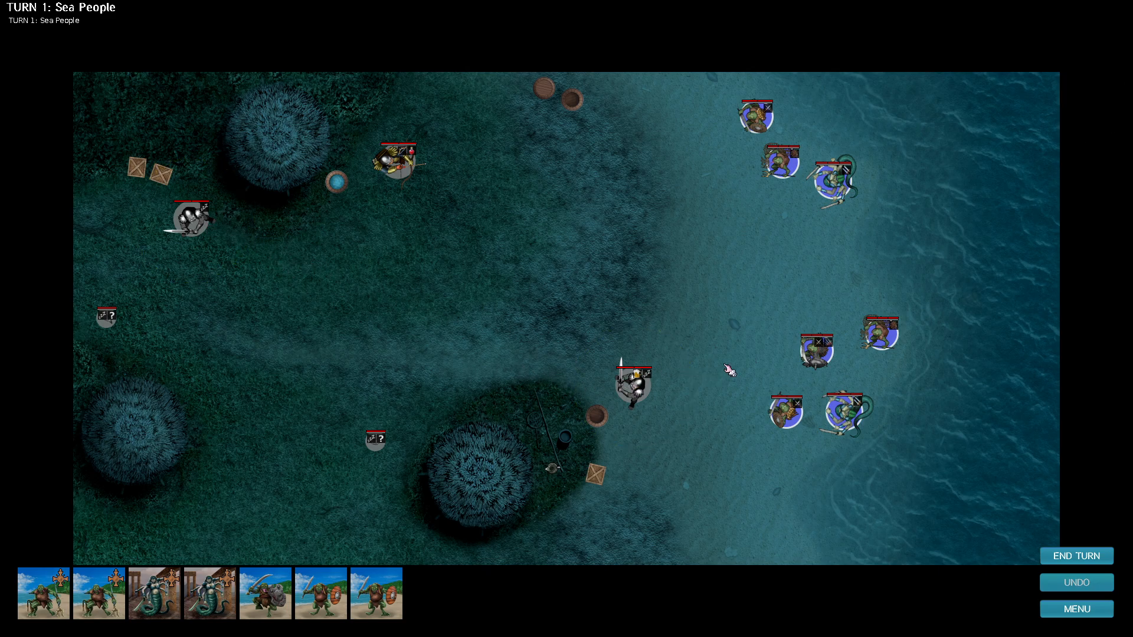
Review the Sea Diver's unit details and traits, then bring up the Naga's action menu.
click(755, 113)
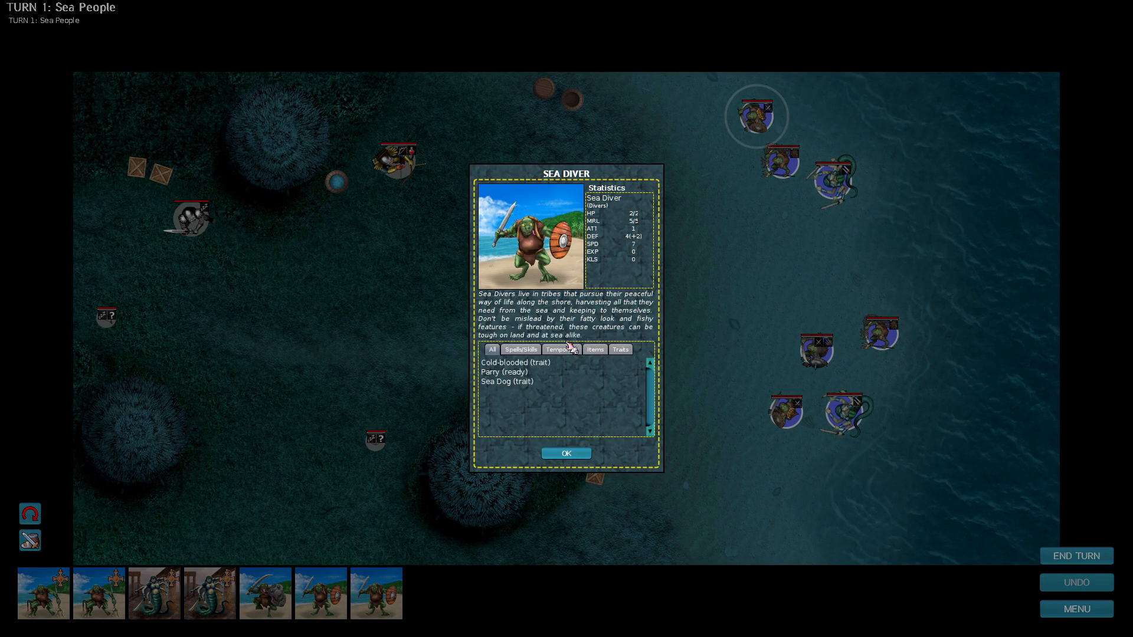
mouse_move(508, 371)
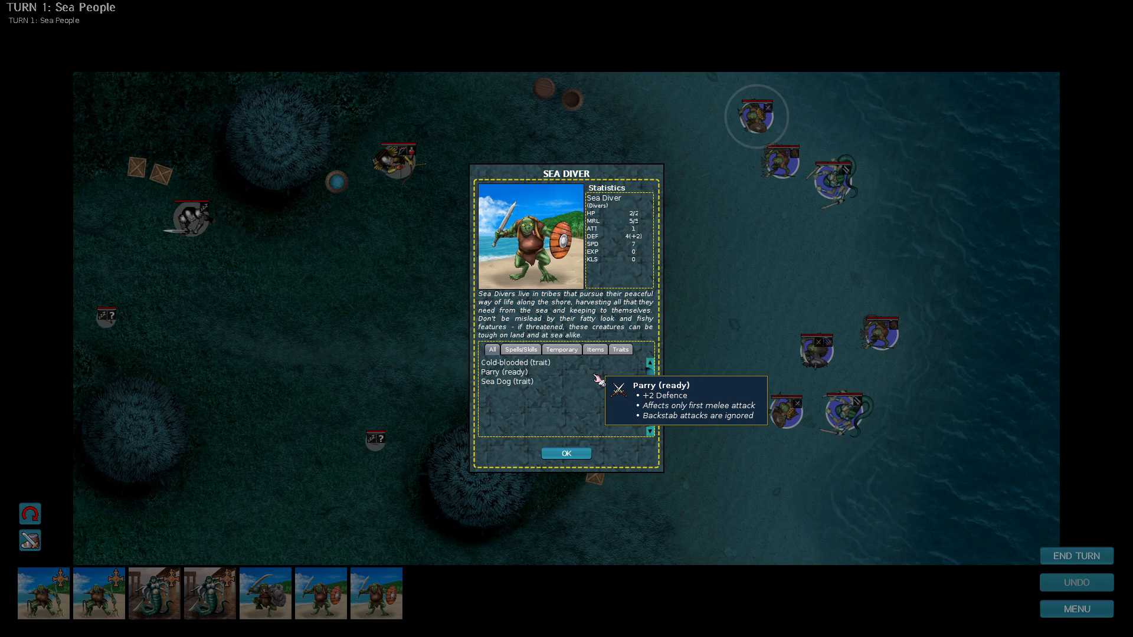
mouse_move(586, 379)
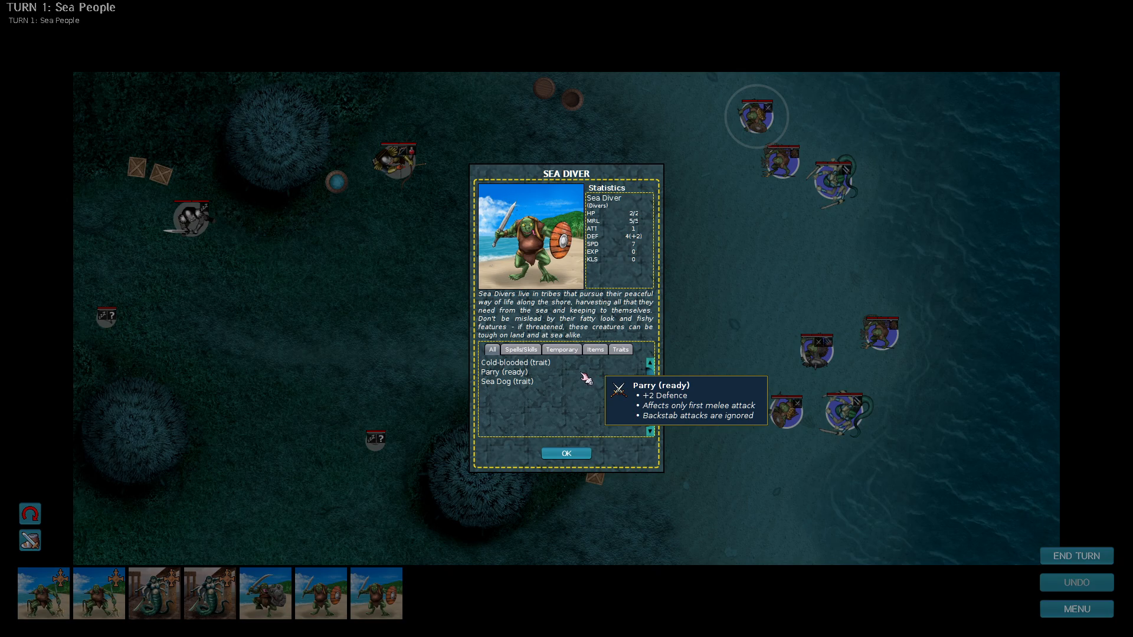
mouse_move(503, 362)
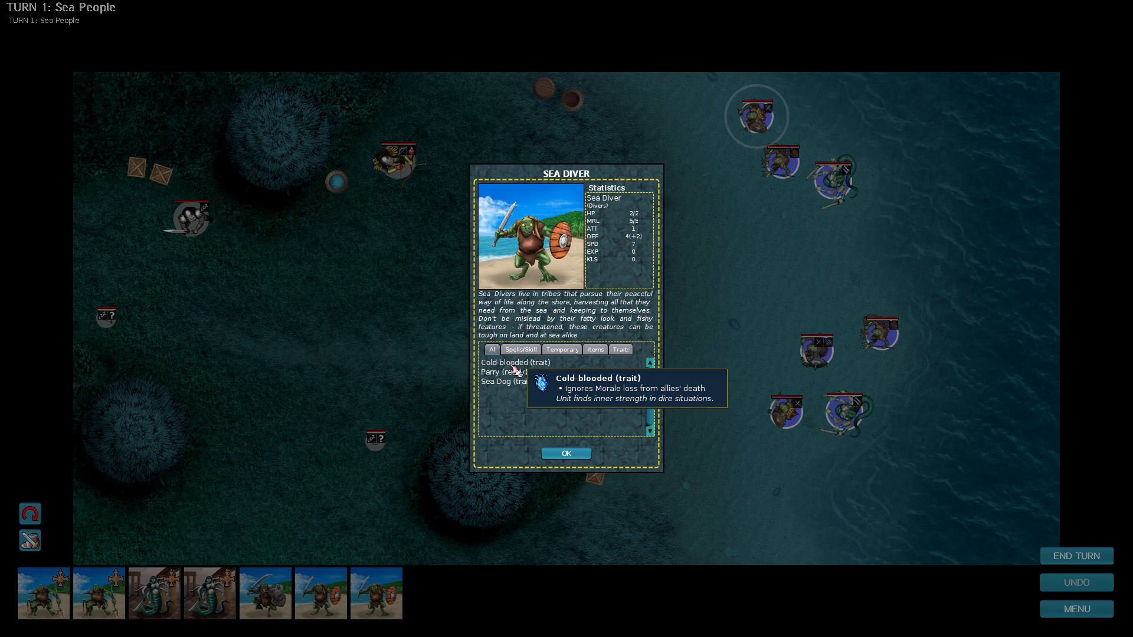
mouse_move(506, 371)
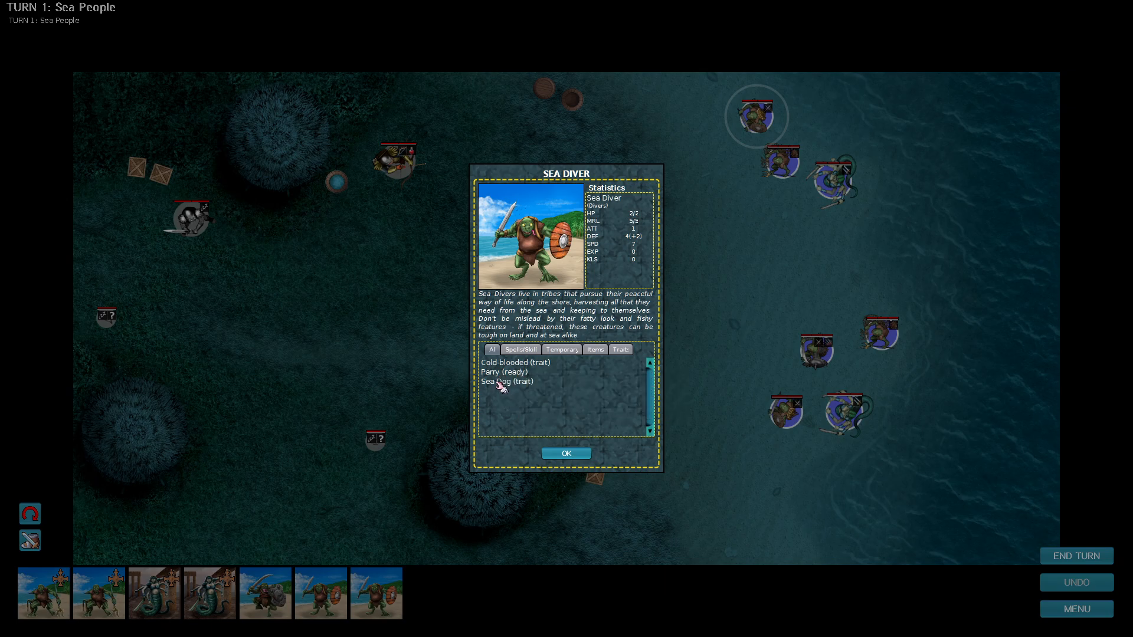
mouse_move(505, 382)
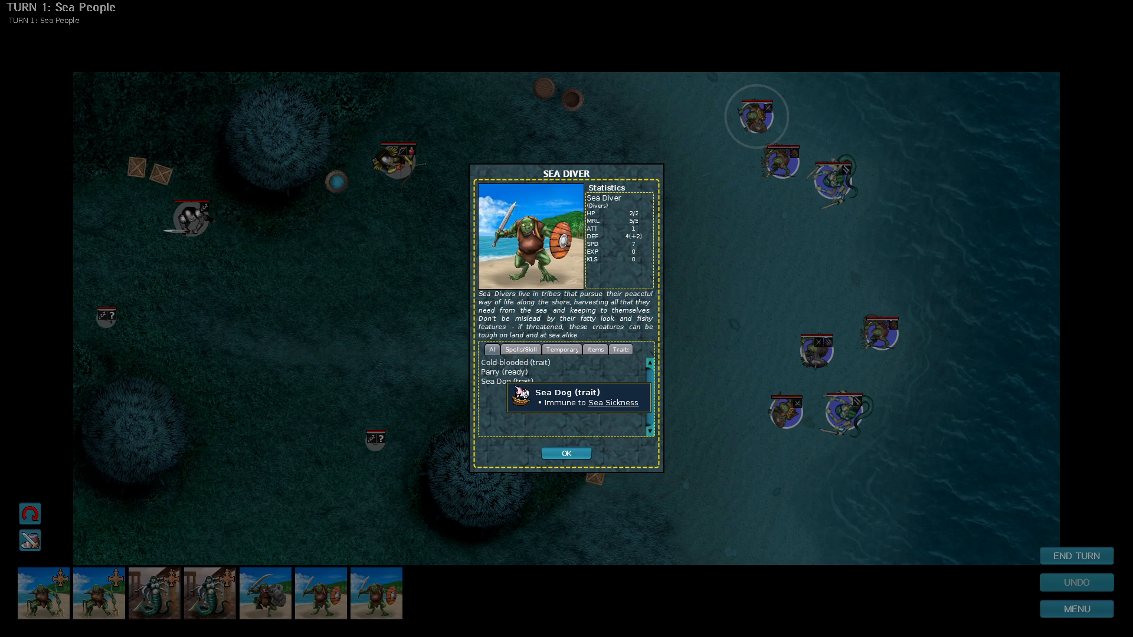
click(567, 454)
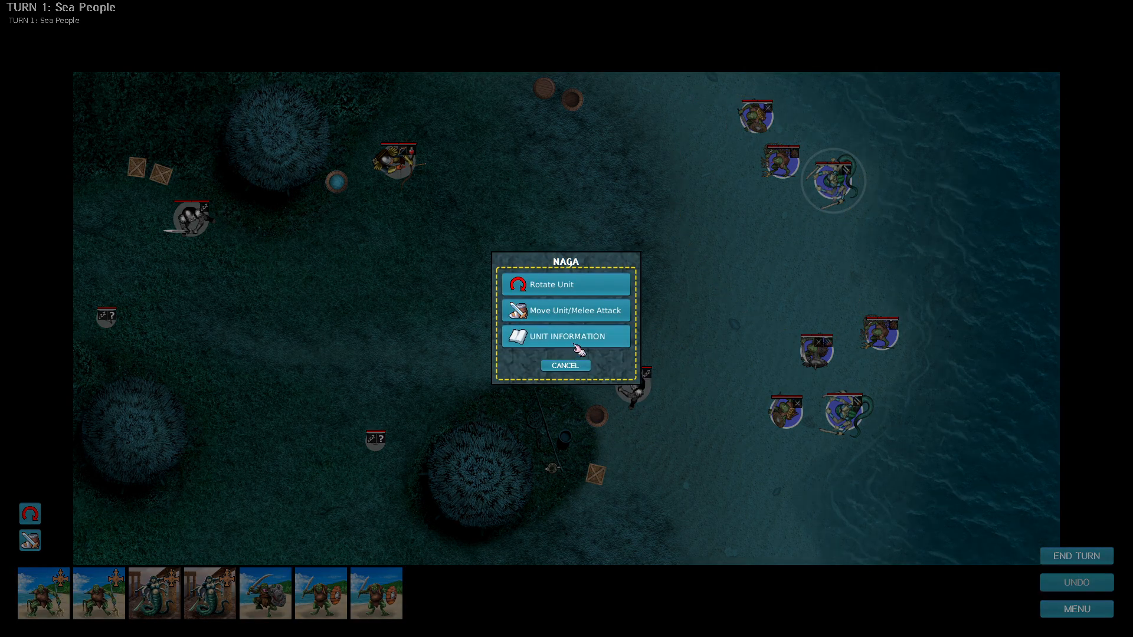
Review the Naga's unit details and abilities, then close the details window.
click(566, 336)
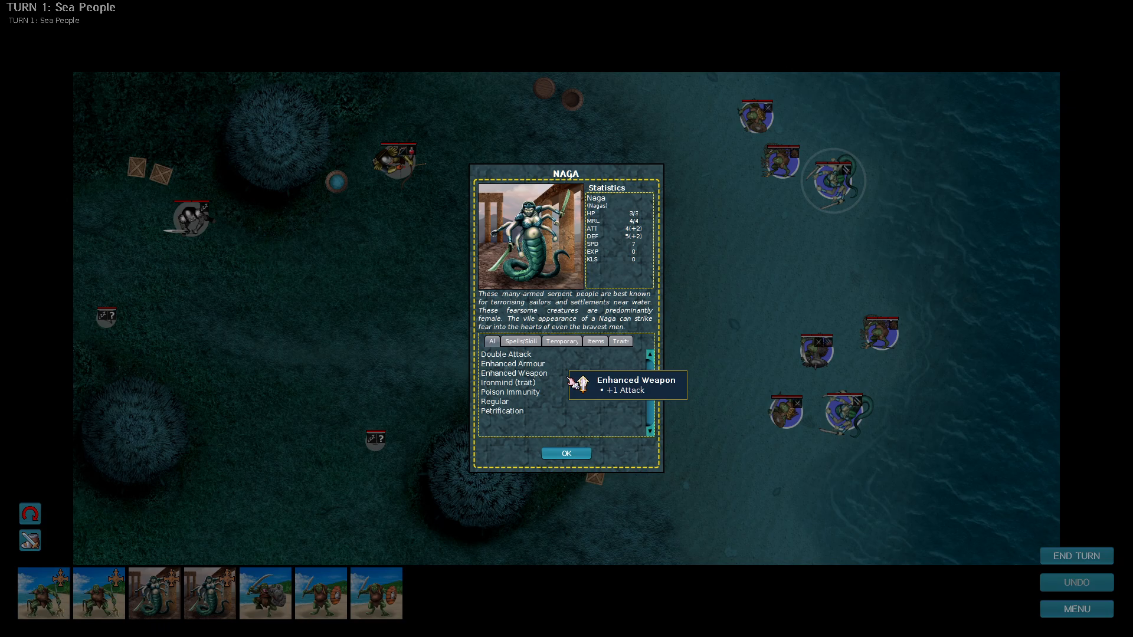
mouse_move(509, 361)
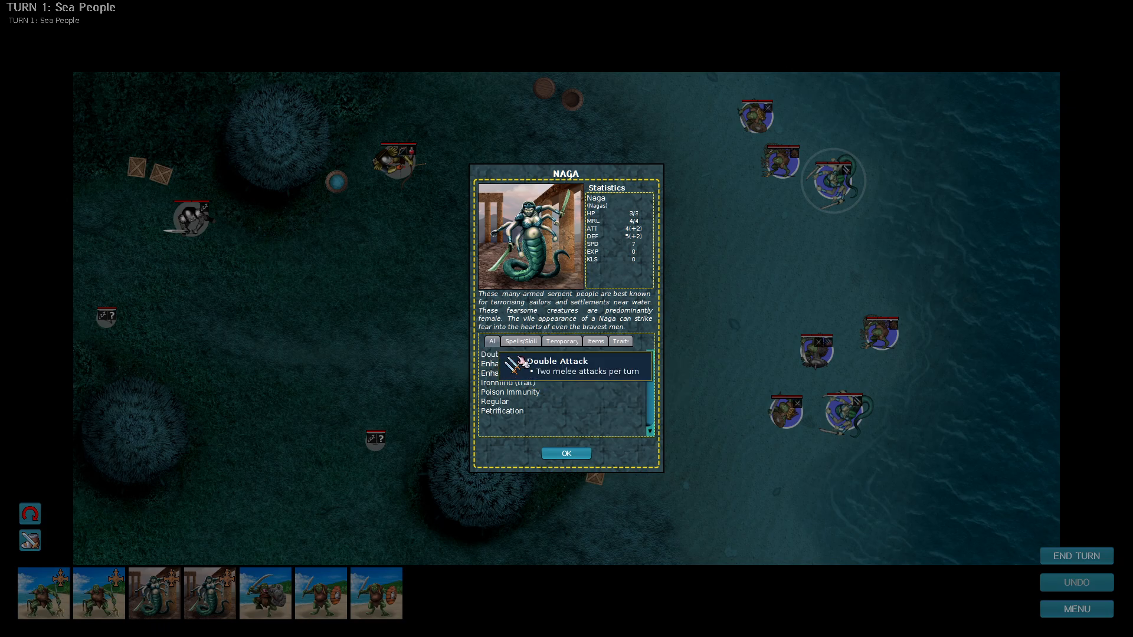
mouse_move(503, 363)
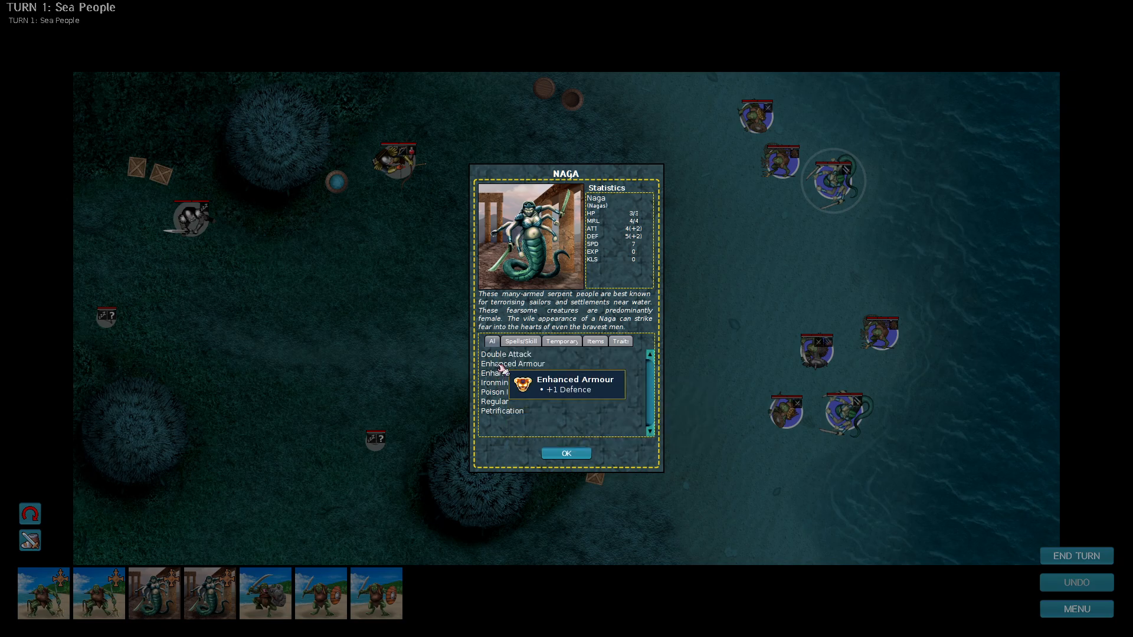
mouse_move(498, 374)
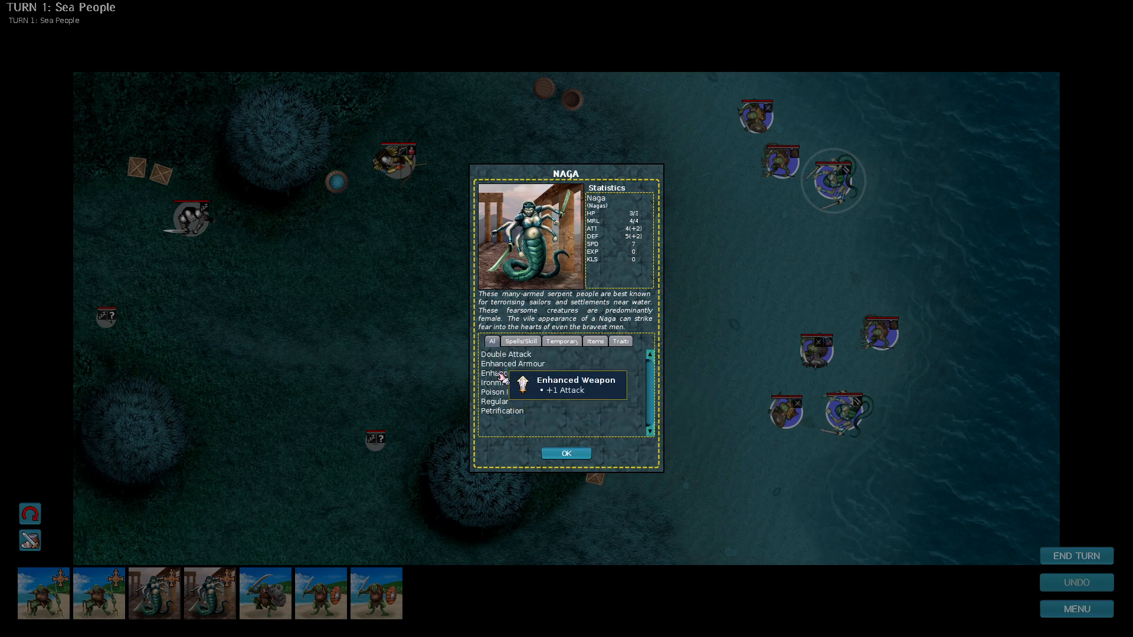
mouse_move(493, 382)
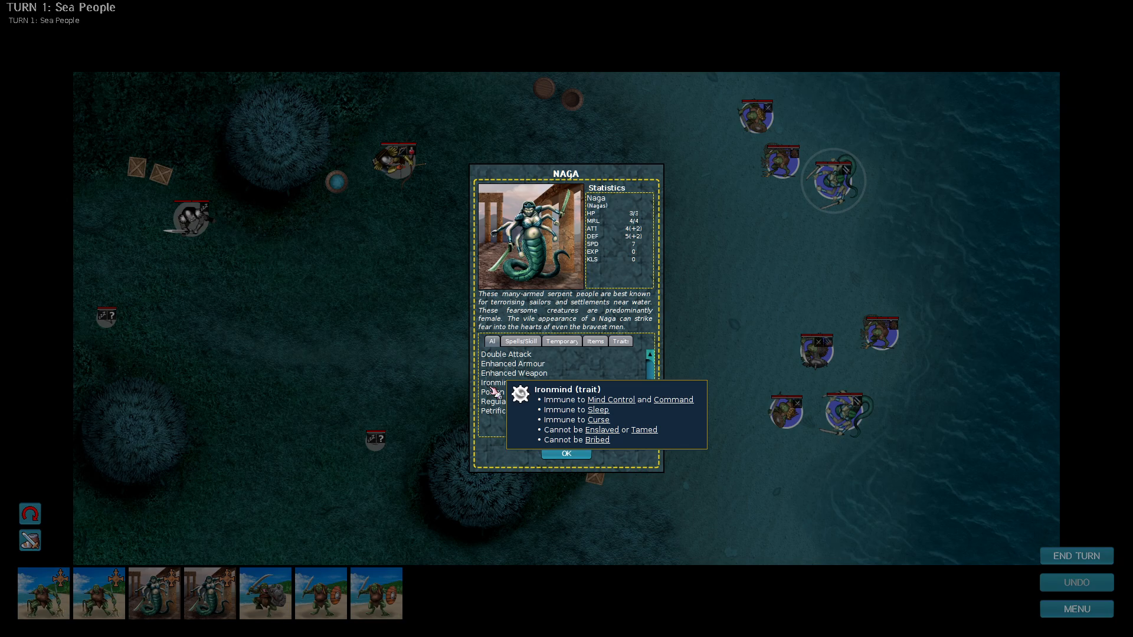
mouse_move(491, 392)
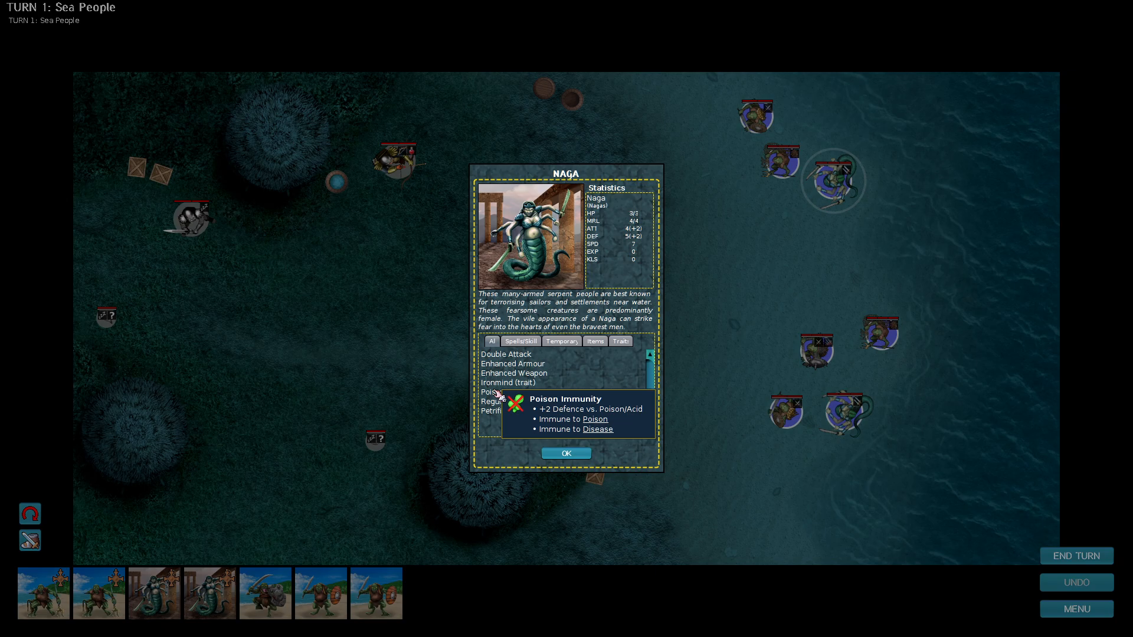
mouse_move(496, 402)
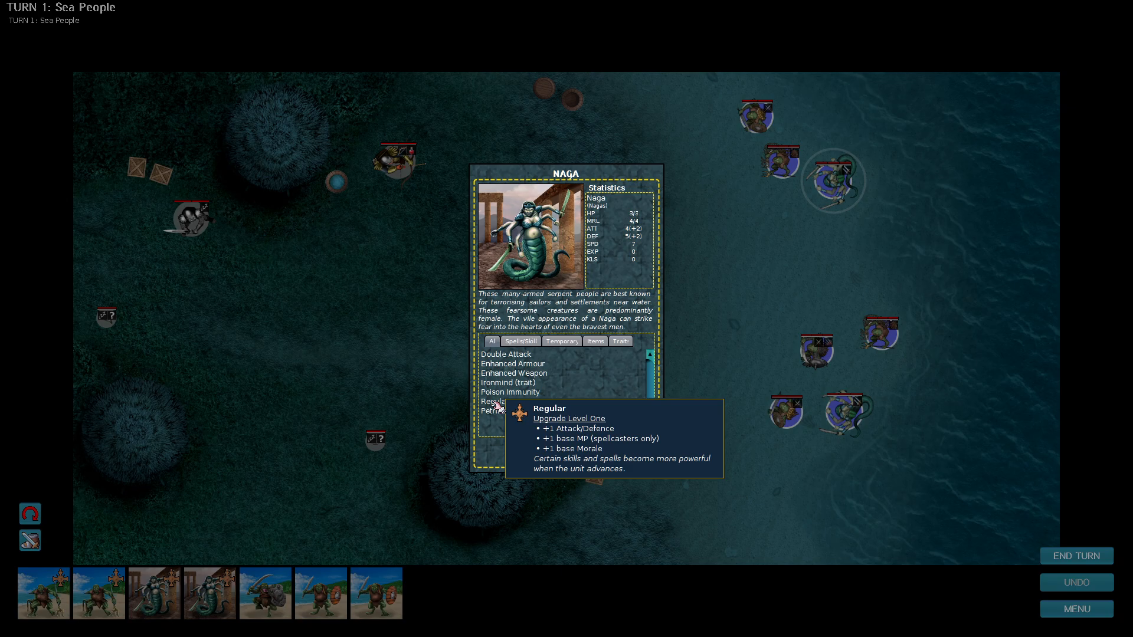
mouse_move(494, 412)
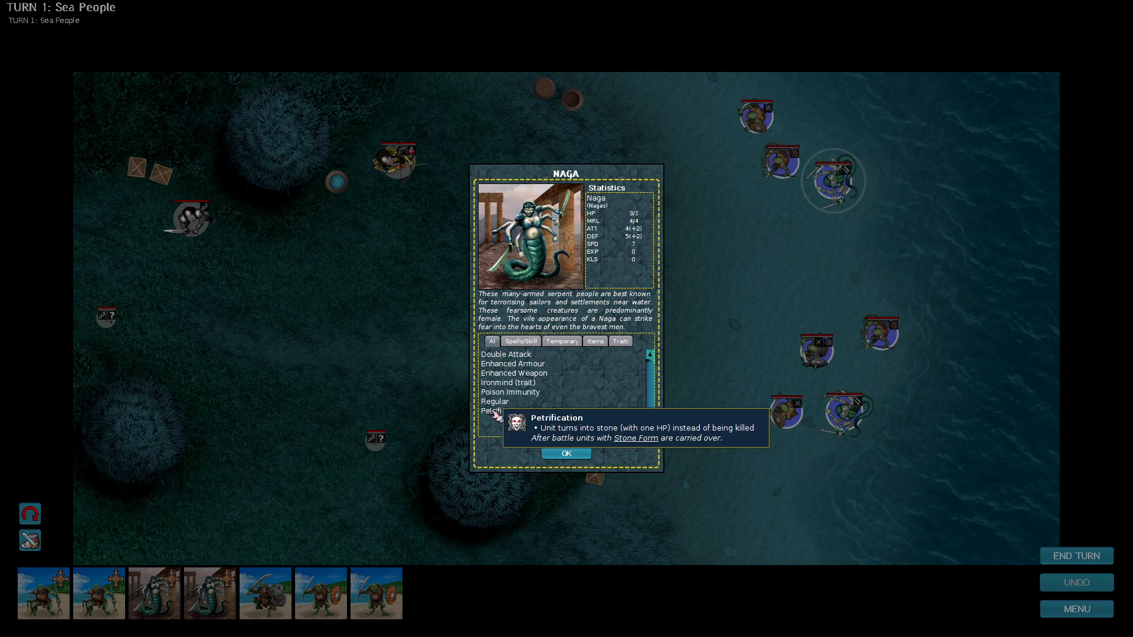
click(567, 454)
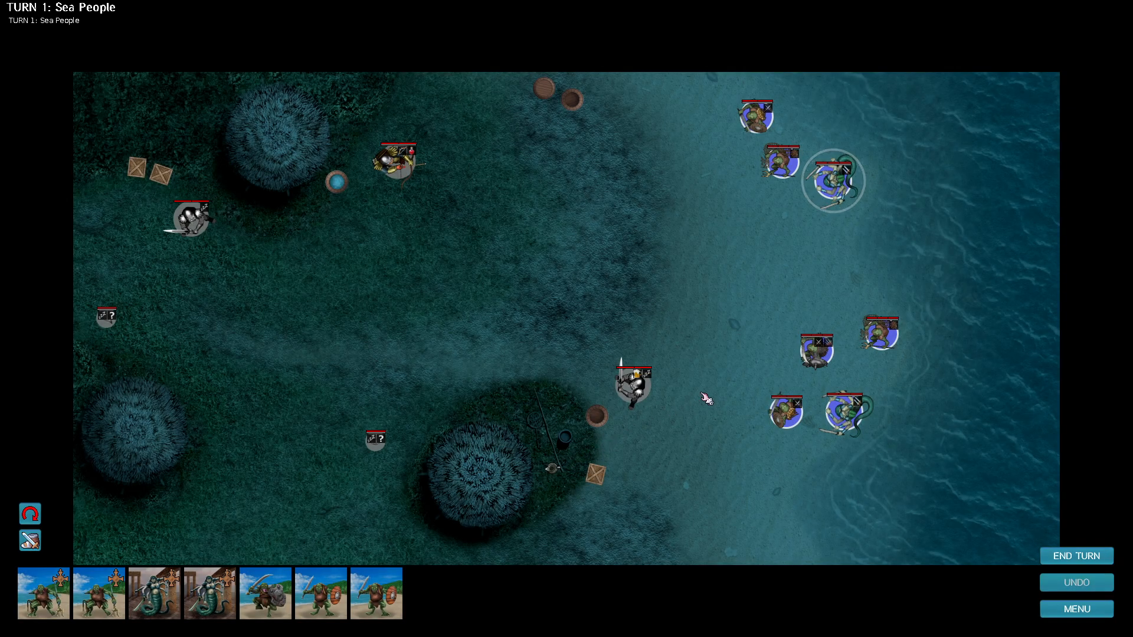
click(833, 181)
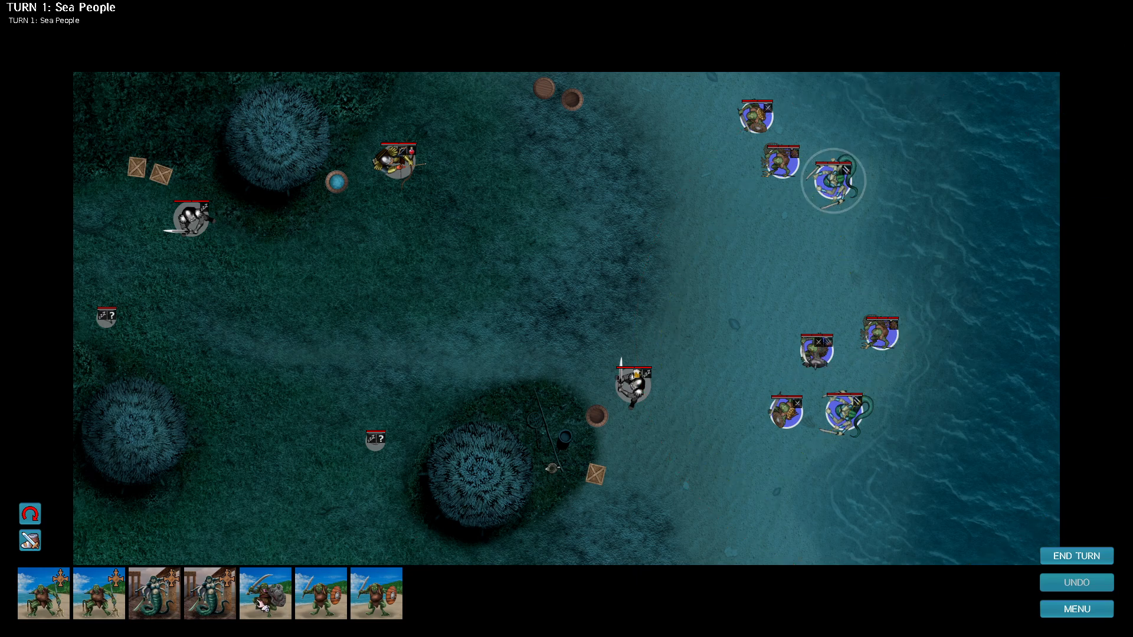
click(817, 351)
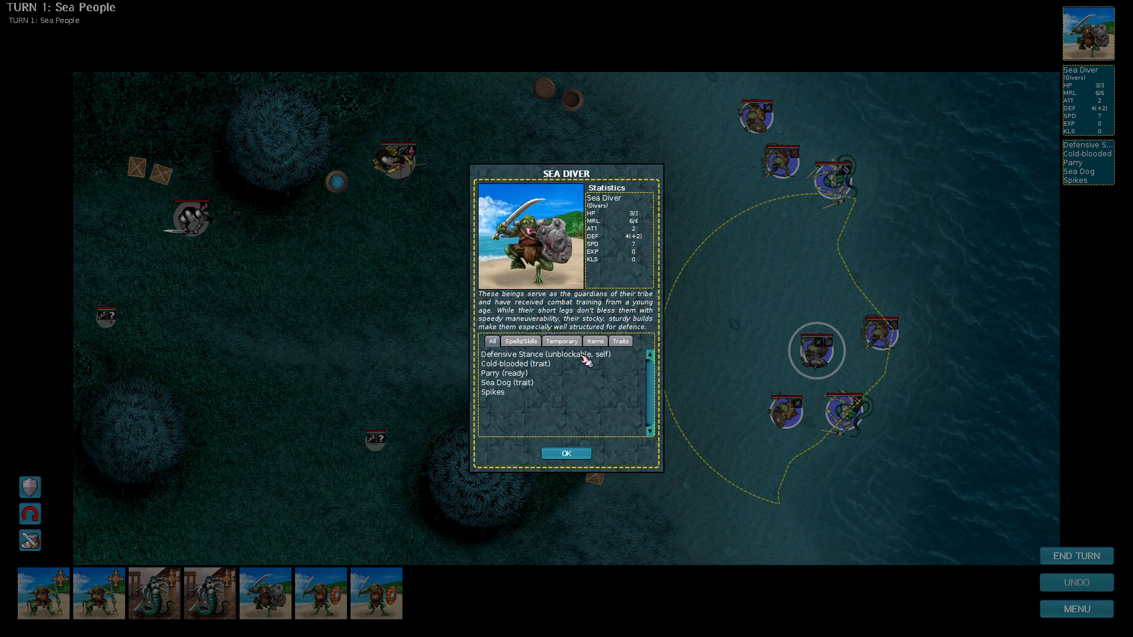
mouse_move(618, 295)
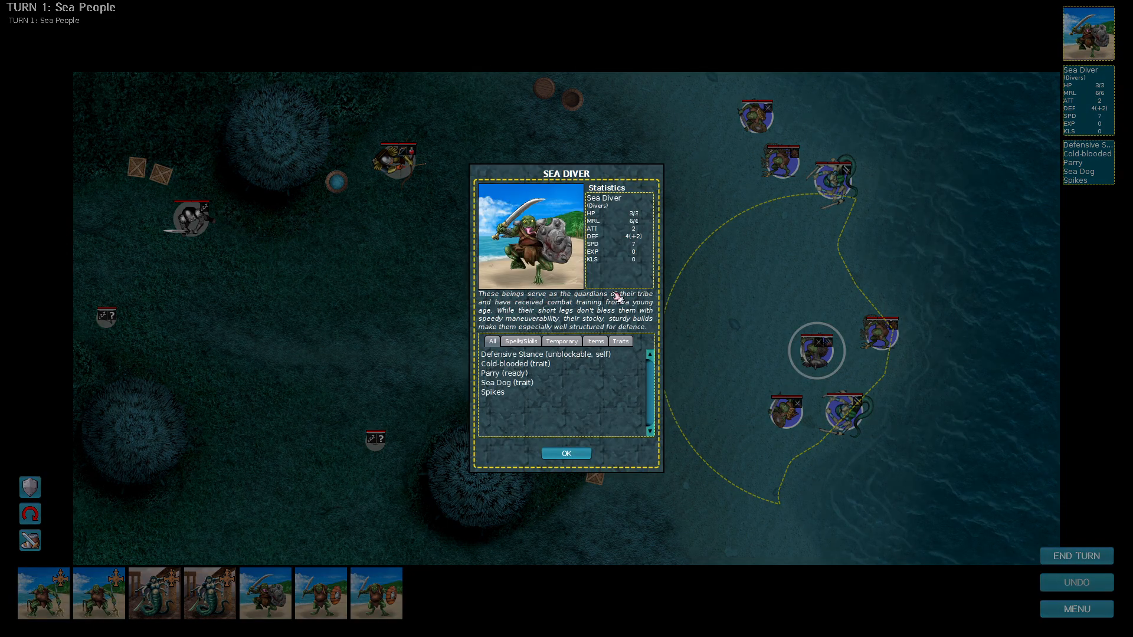
mouse_move(615, 306)
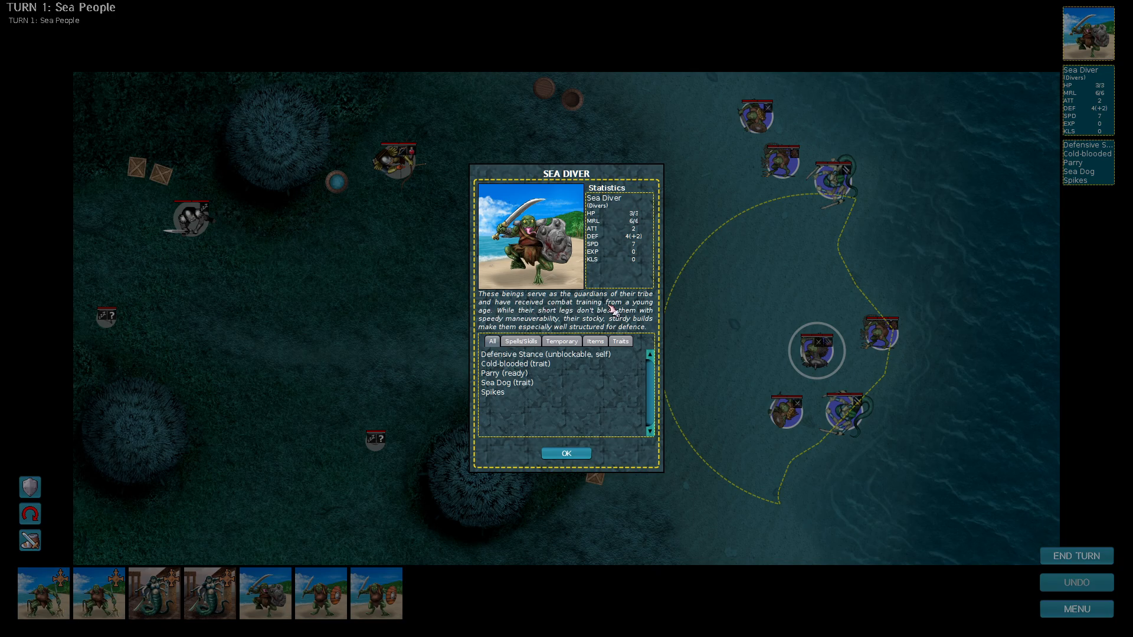
mouse_move(515, 319)
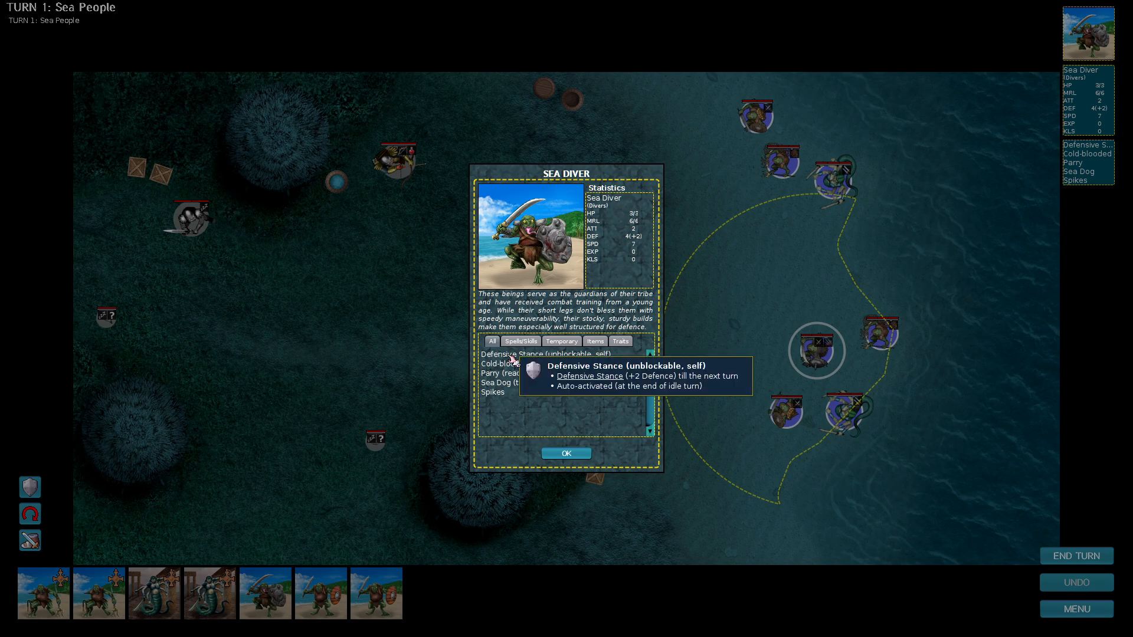
mouse_move(493, 363)
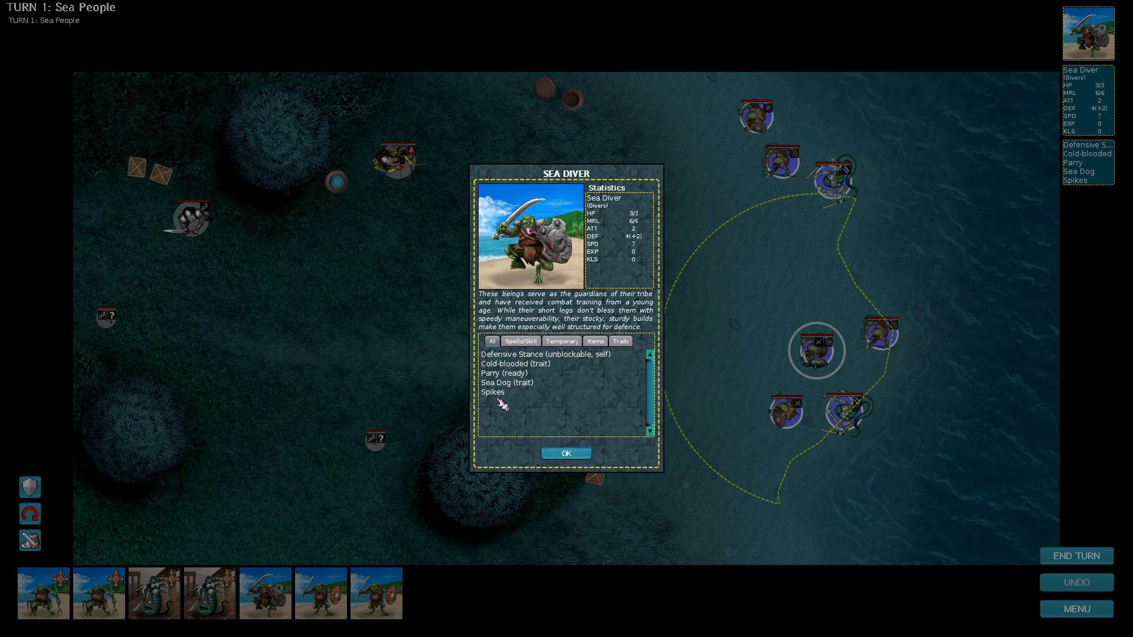
mouse_move(492, 392)
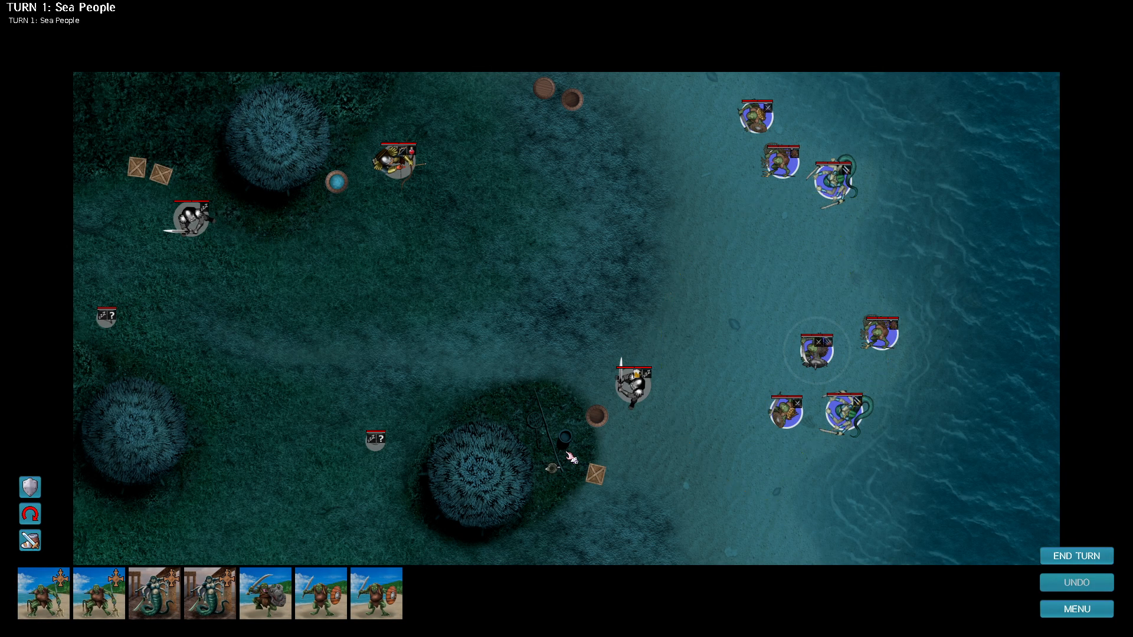
Backstab the shoreline Footman (70%) with a Sea Diver and continue past the dialogue.
click(813, 351)
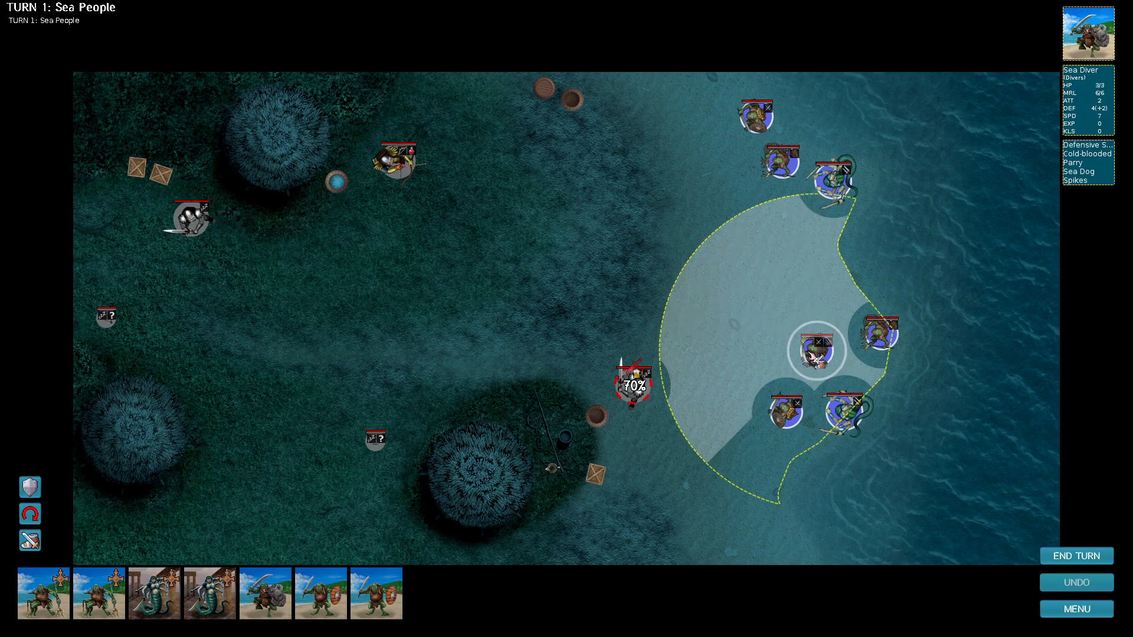
click(632, 383)
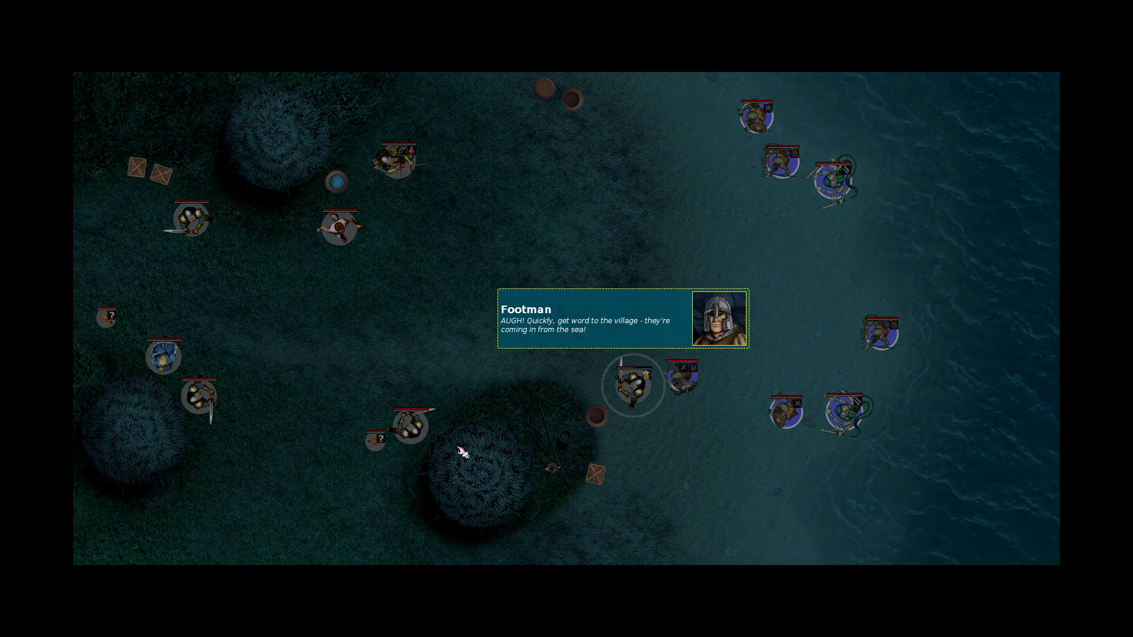
mouse_move(582, 410)
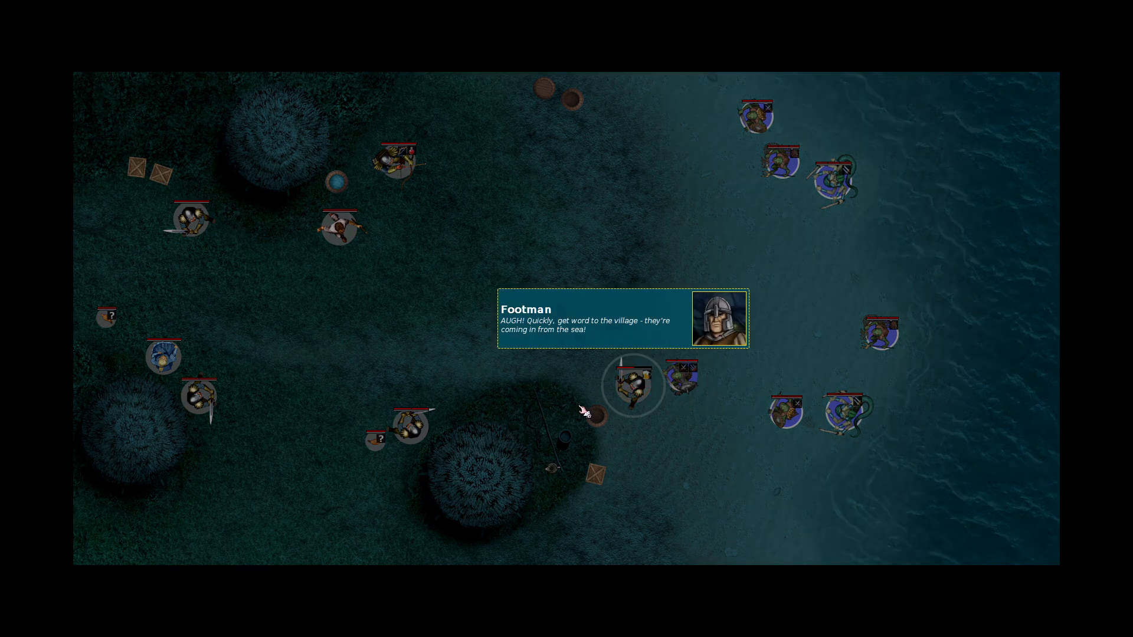
mouse_move(613, 402)
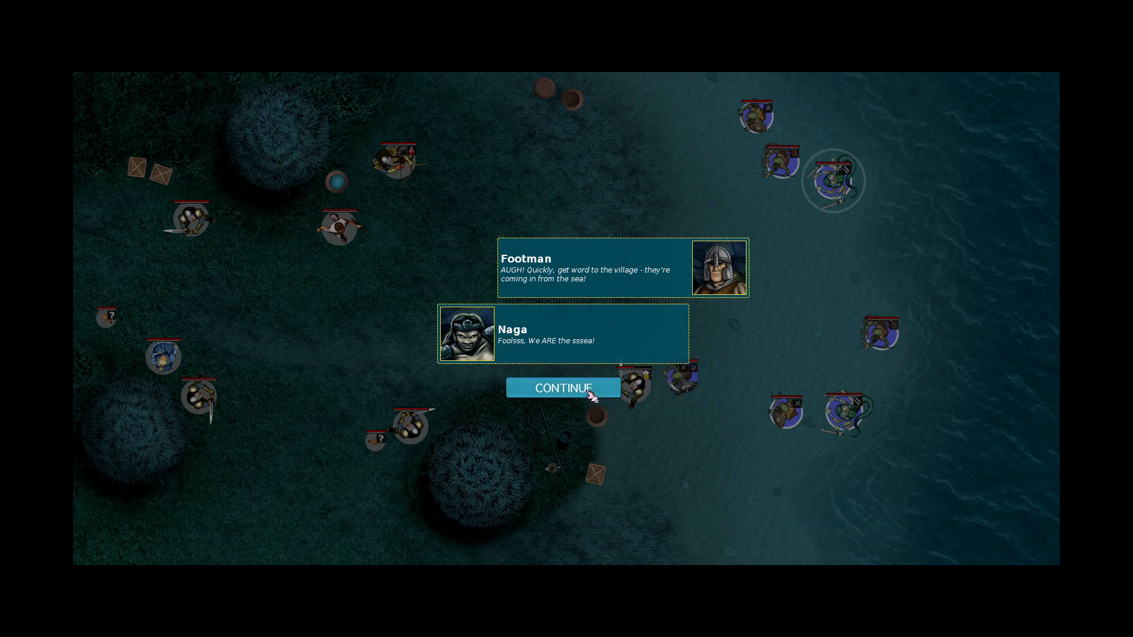
click(563, 388)
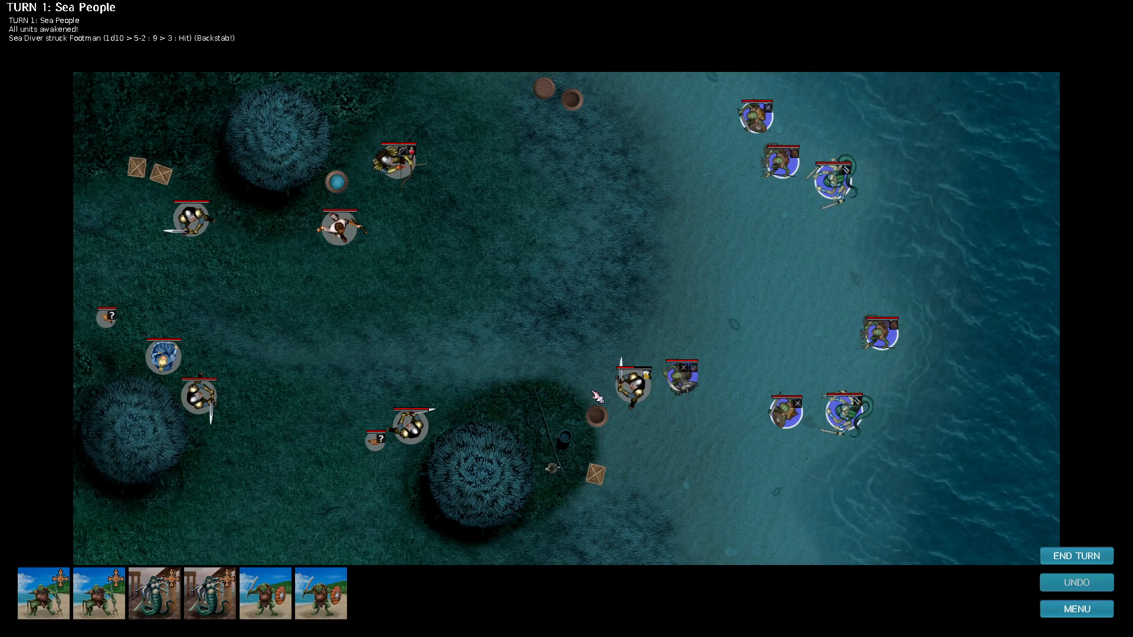
Inspect the wounded Footman, then kill it with a second Sea Diver's 60% attack.
click(632, 390)
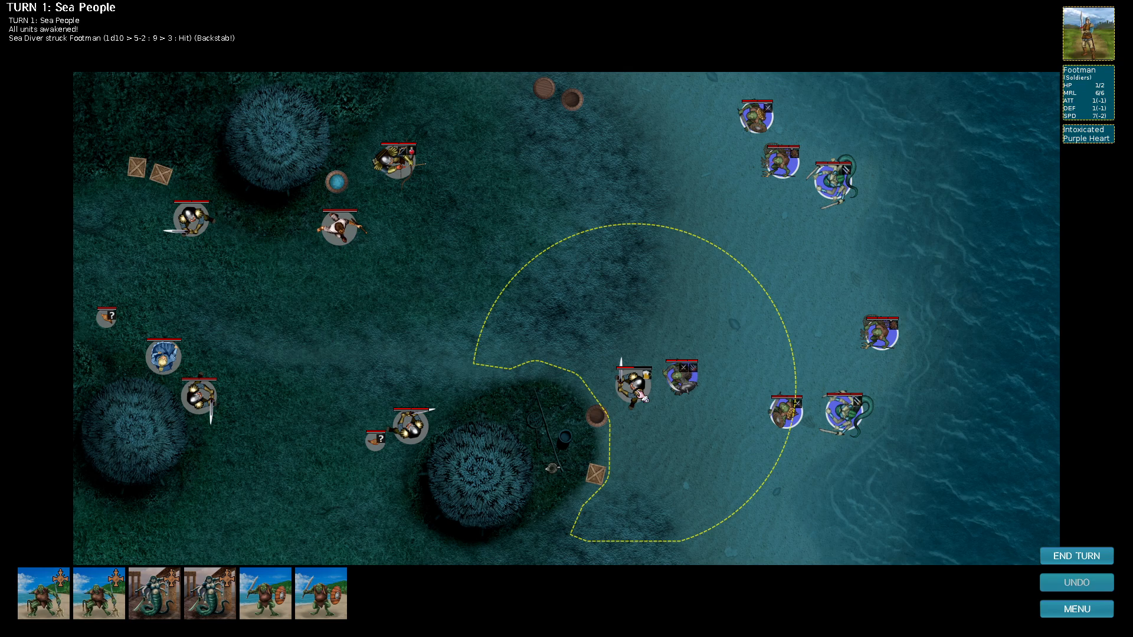
click(164, 355)
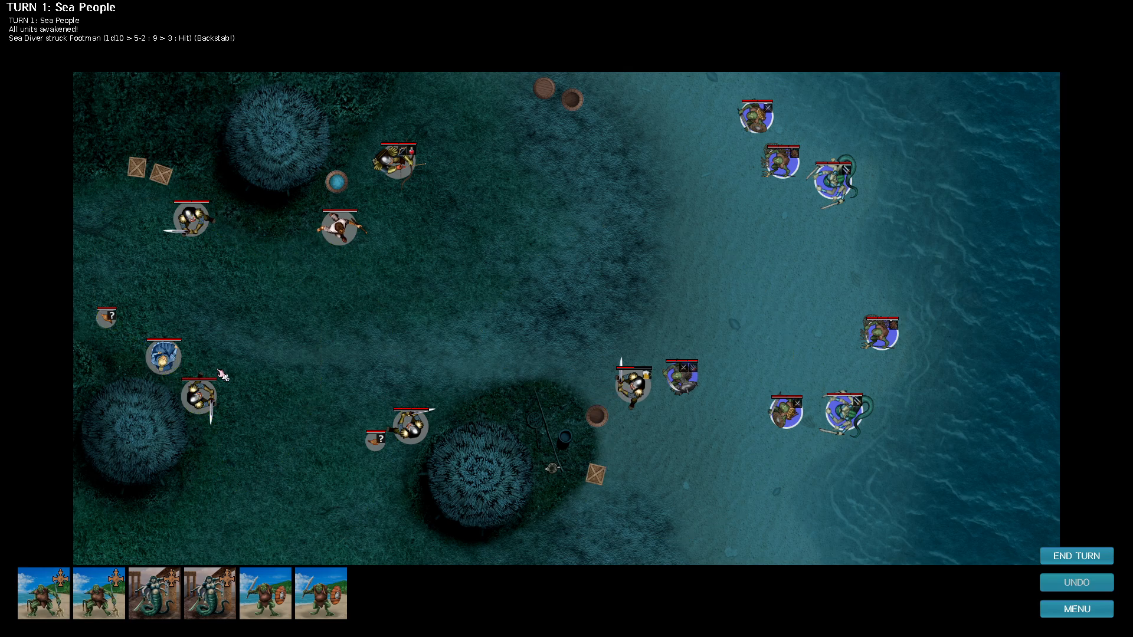
mouse_move(374, 221)
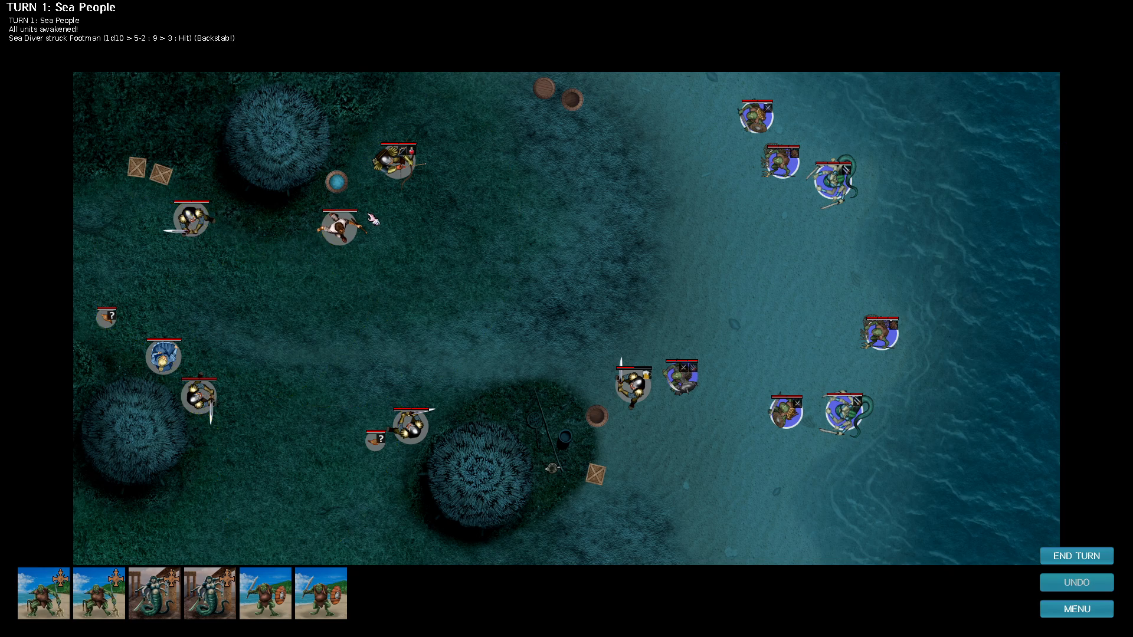
mouse_move(439, 351)
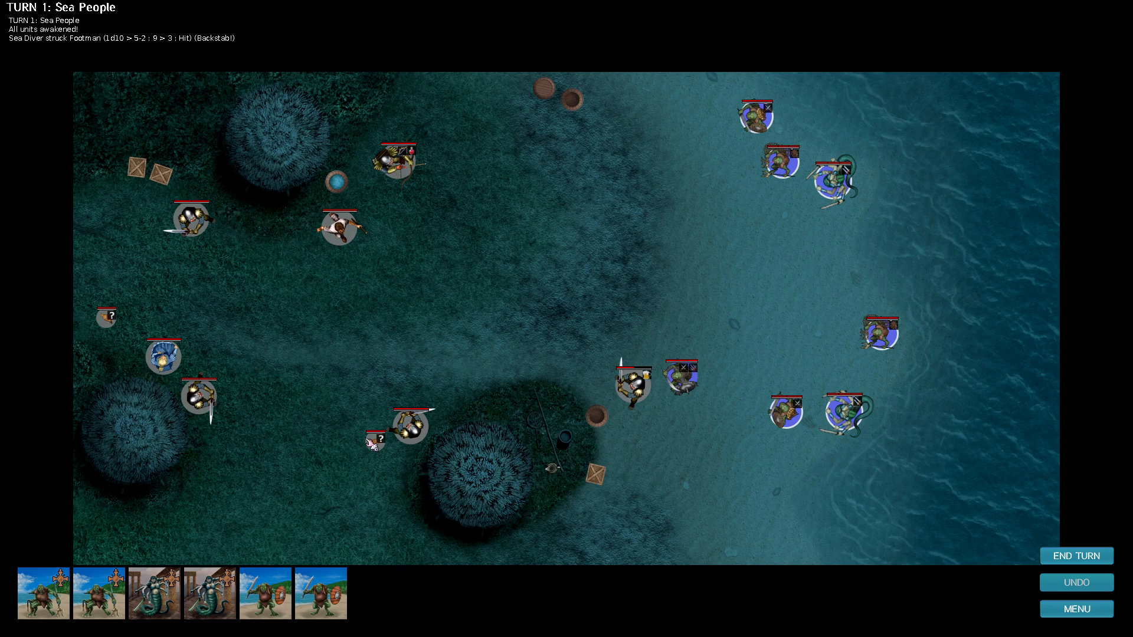
click(784, 412)
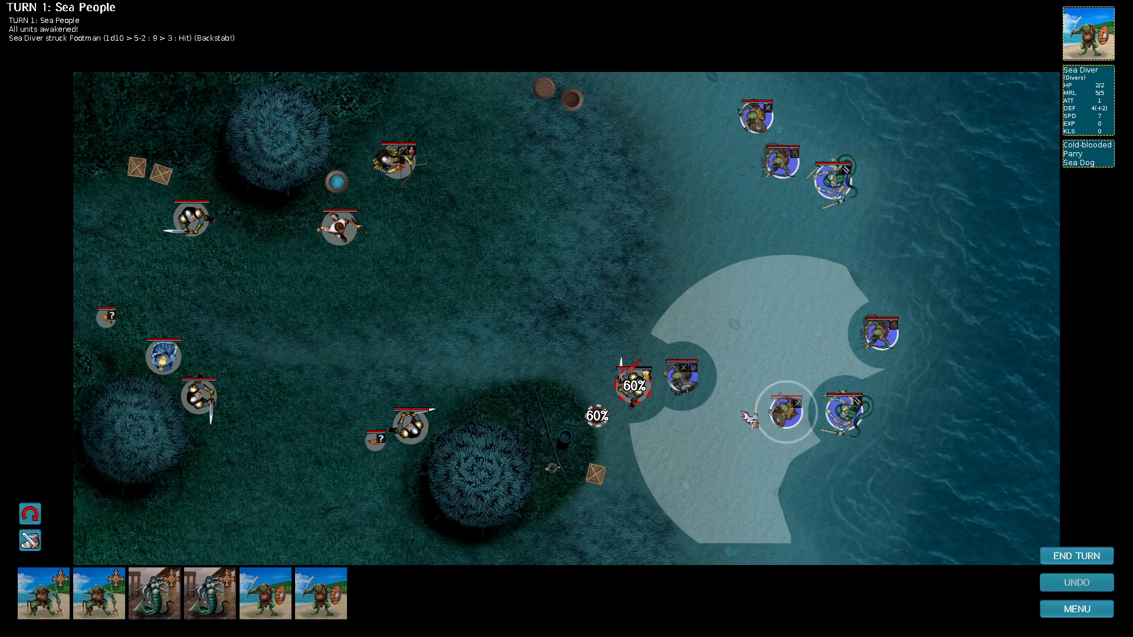
click(676, 411)
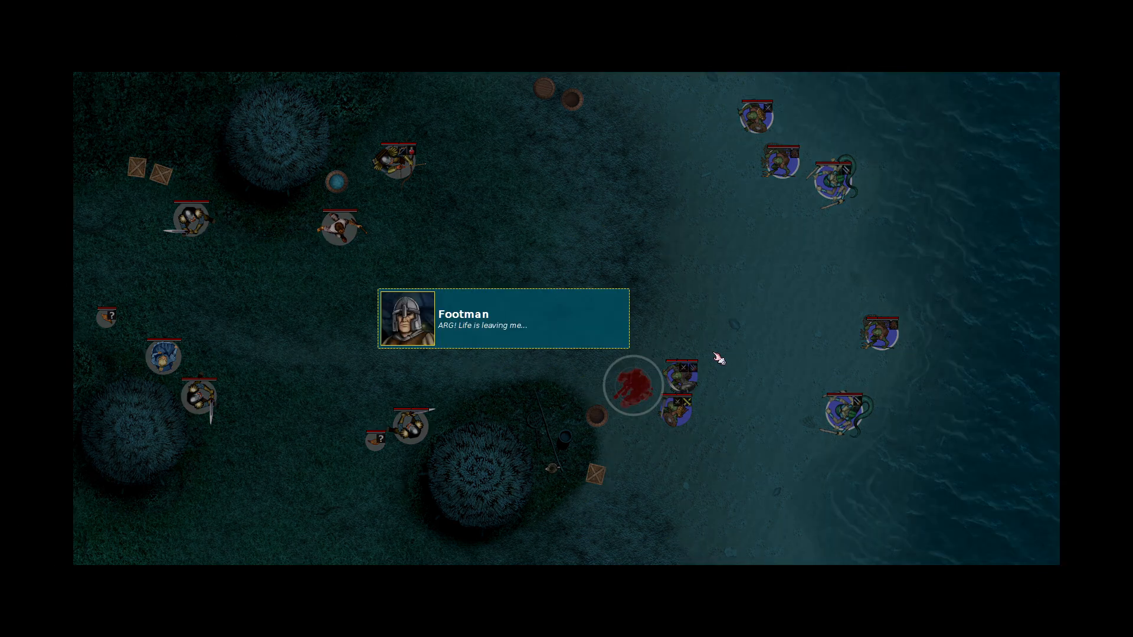
mouse_move(667, 324)
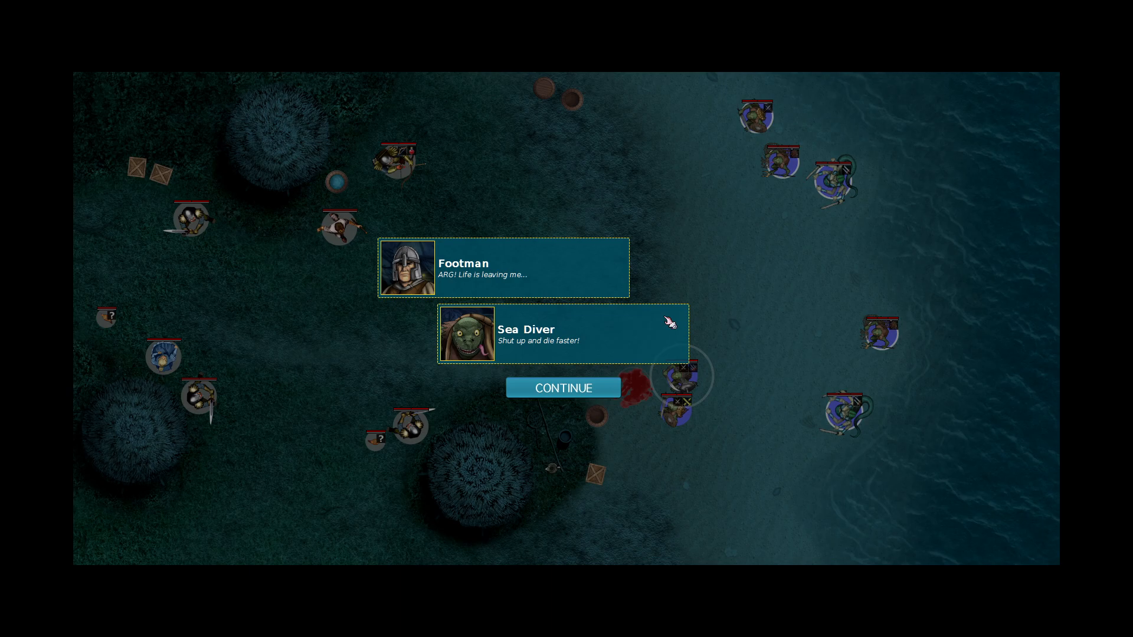
click(563, 388)
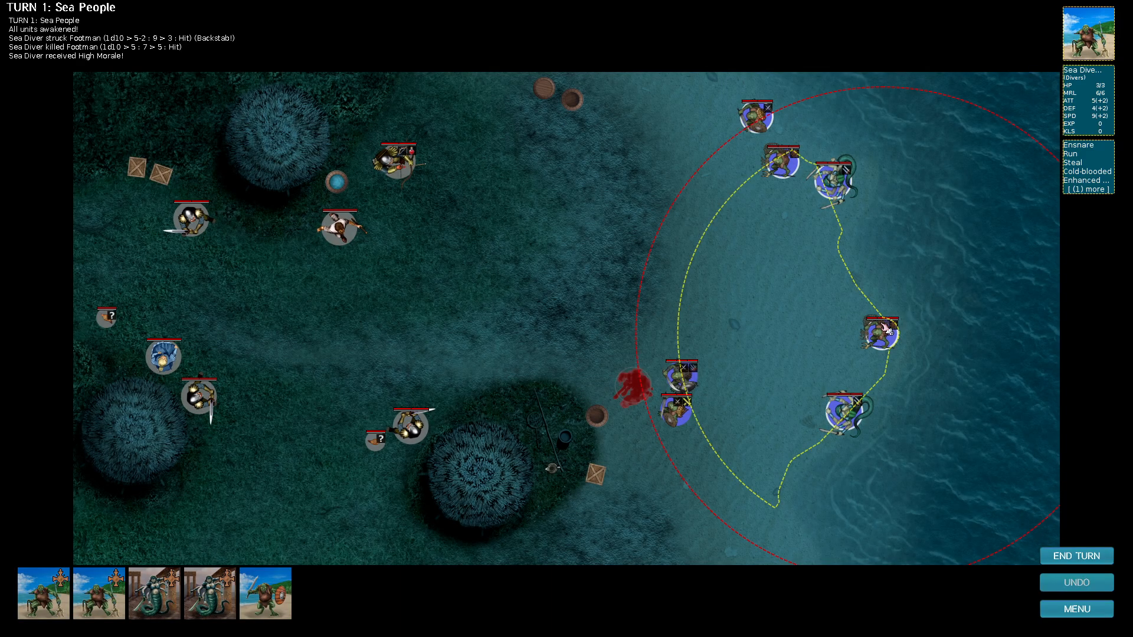
Move three more Sea People units up the shore beside the slain Footman.
click(852, 412)
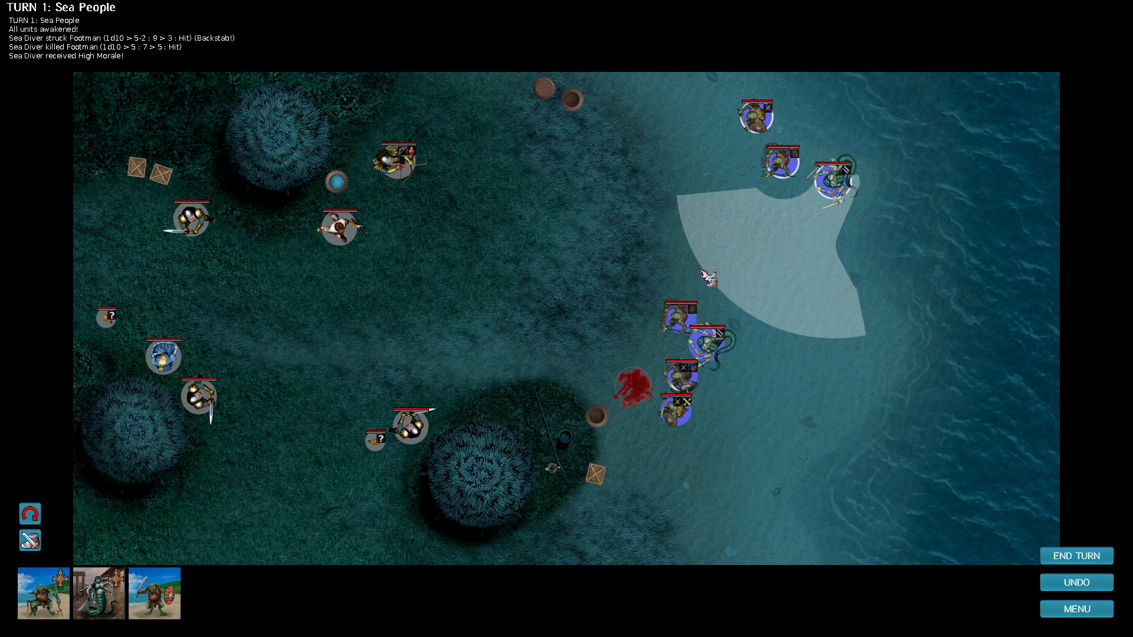
click(781, 163)
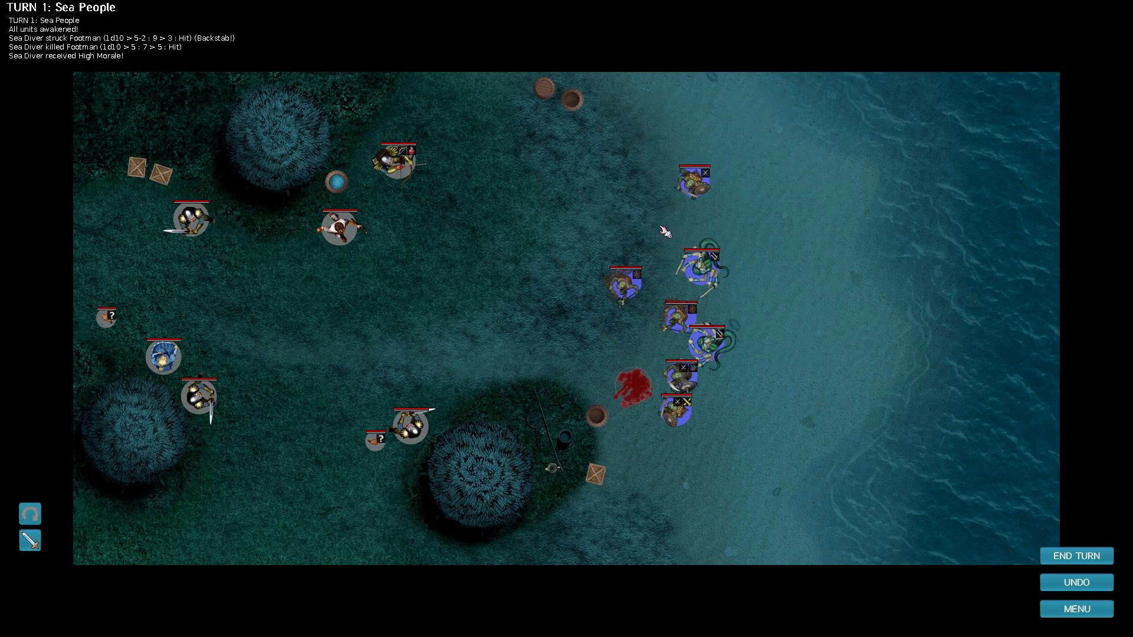
click(647, 230)
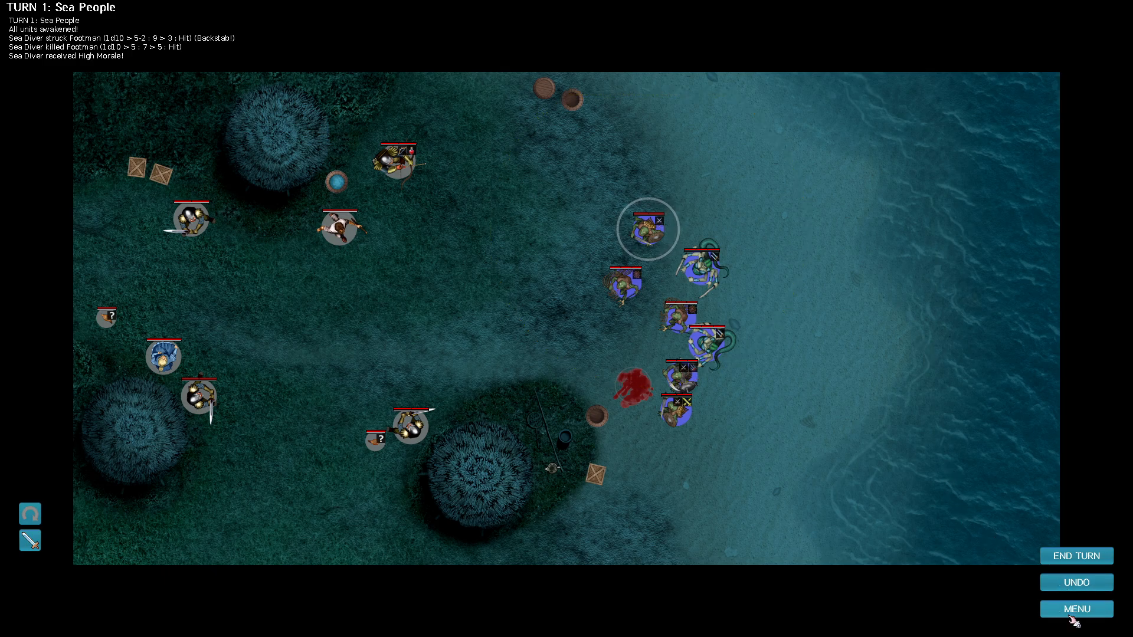
click(1076, 608)
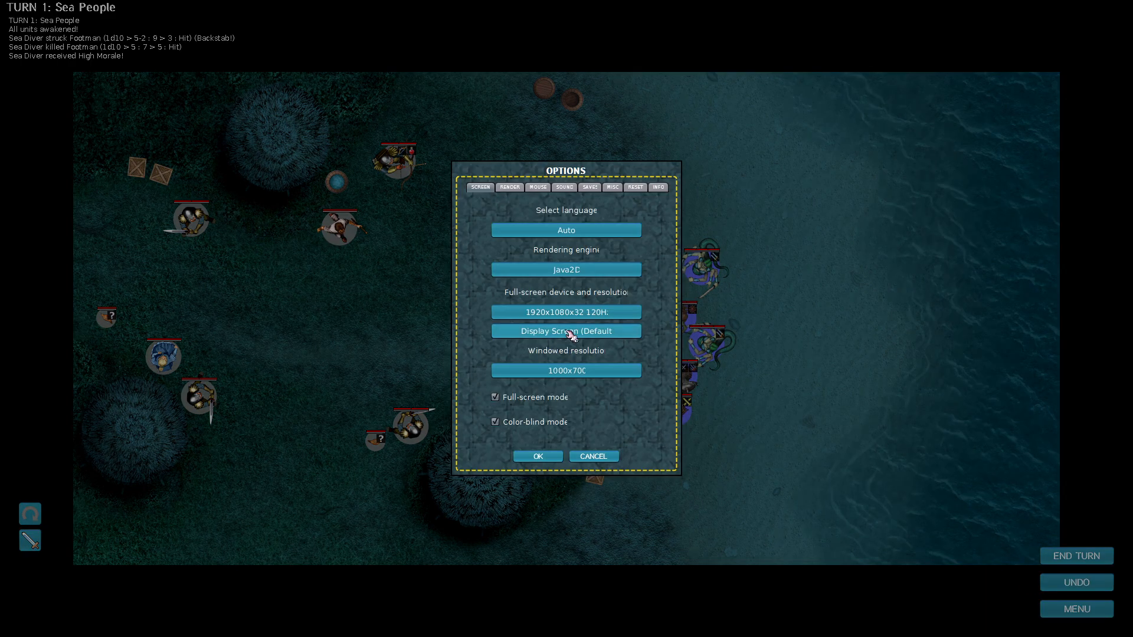
click(612, 187)
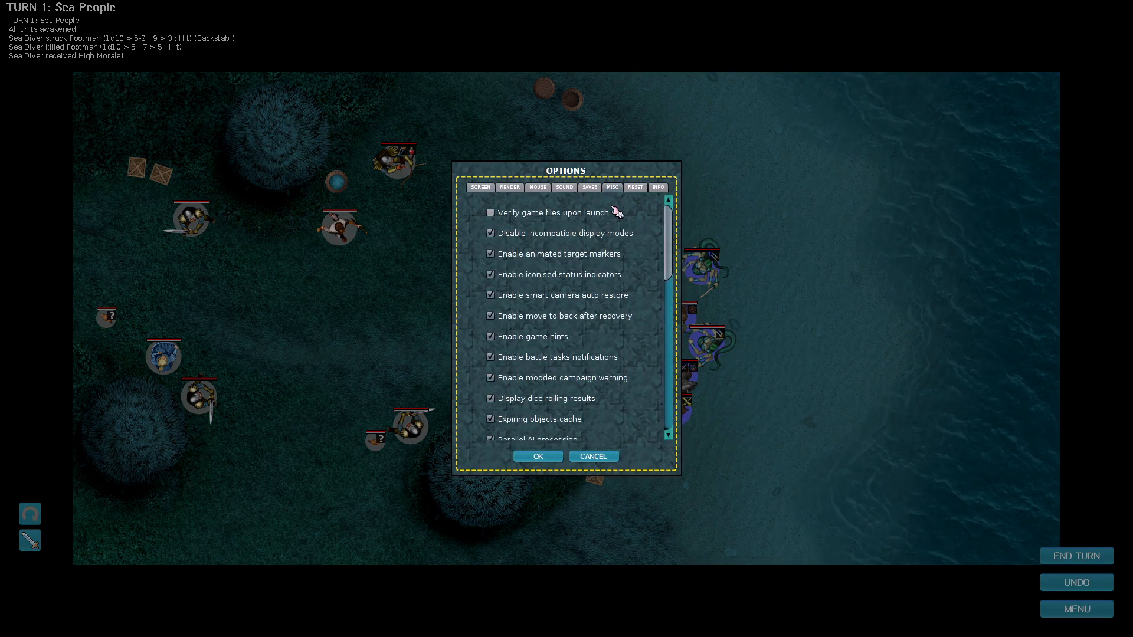
scroll(down, 3)
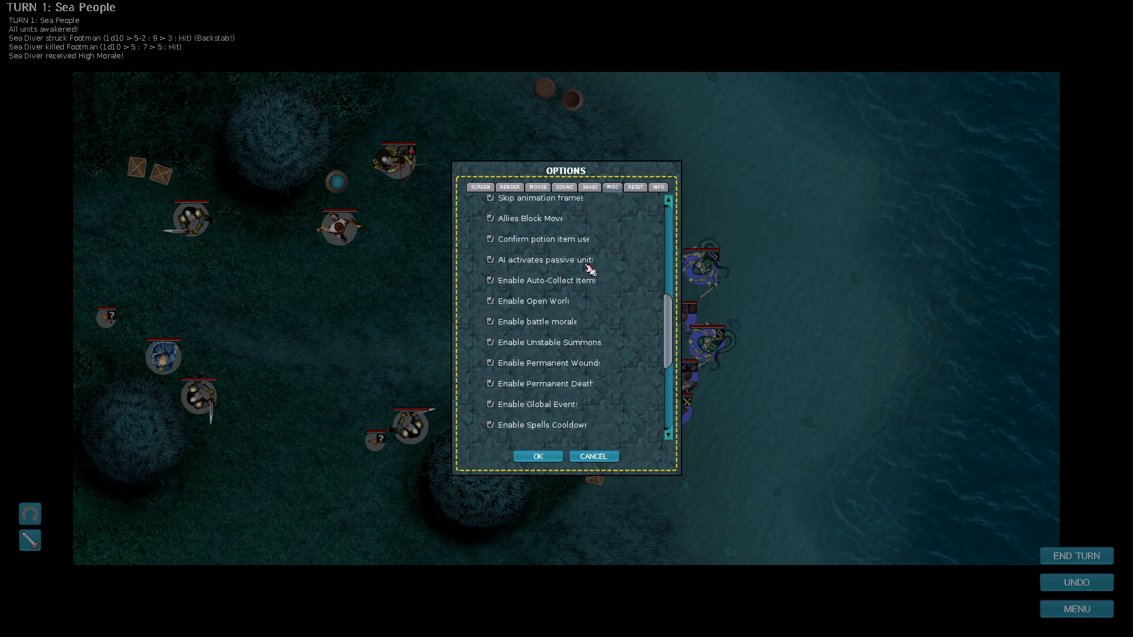
mouse_move(559, 314)
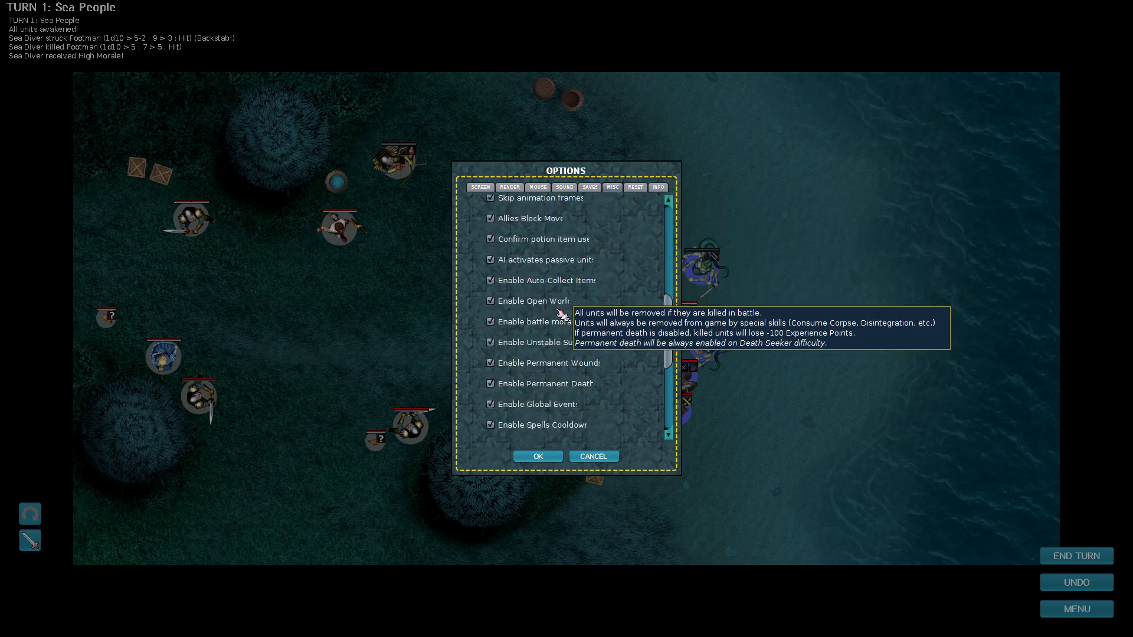
mouse_move(571, 292)
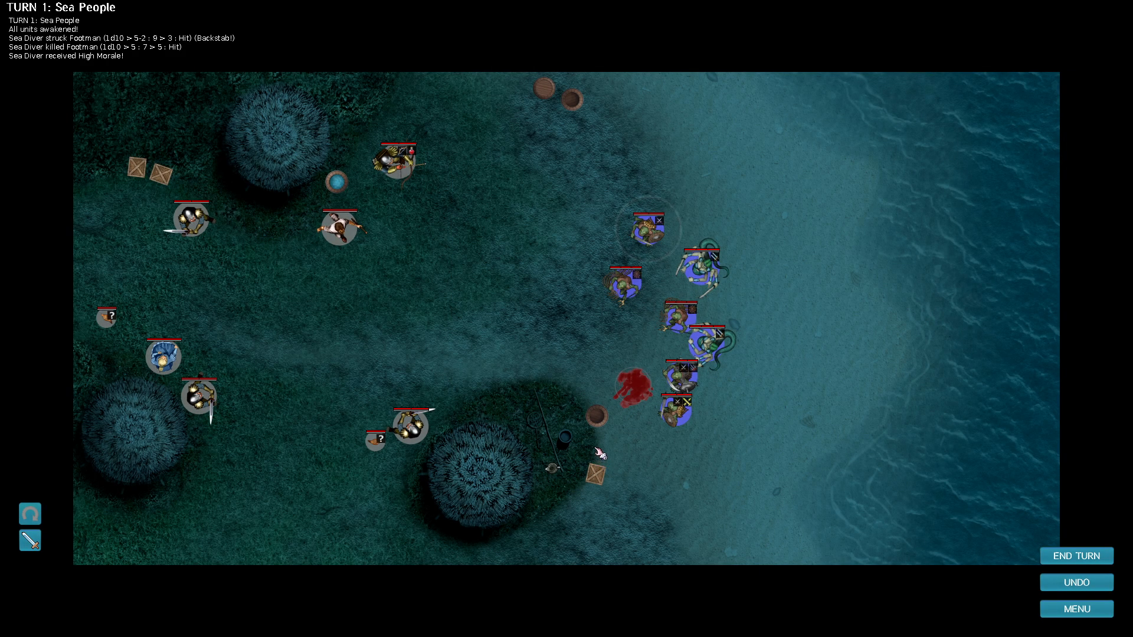
End the Sea People's turn 1 and wait through the Humans' and Neutrals' turns.
click(1075, 556)
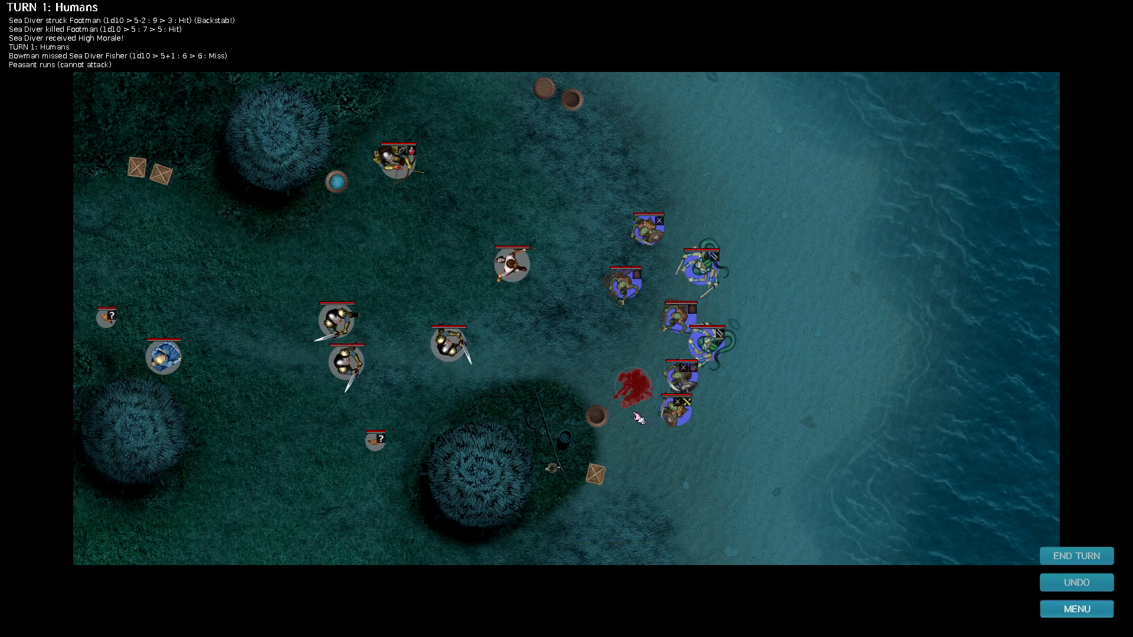
click(1076, 556)
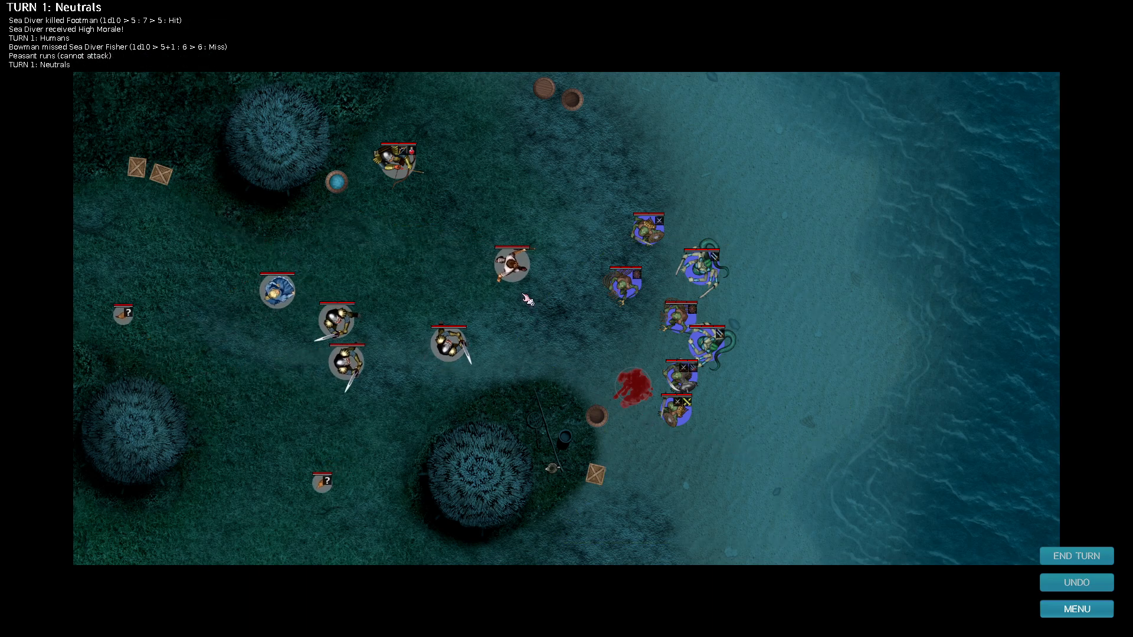
click(1076, 556)
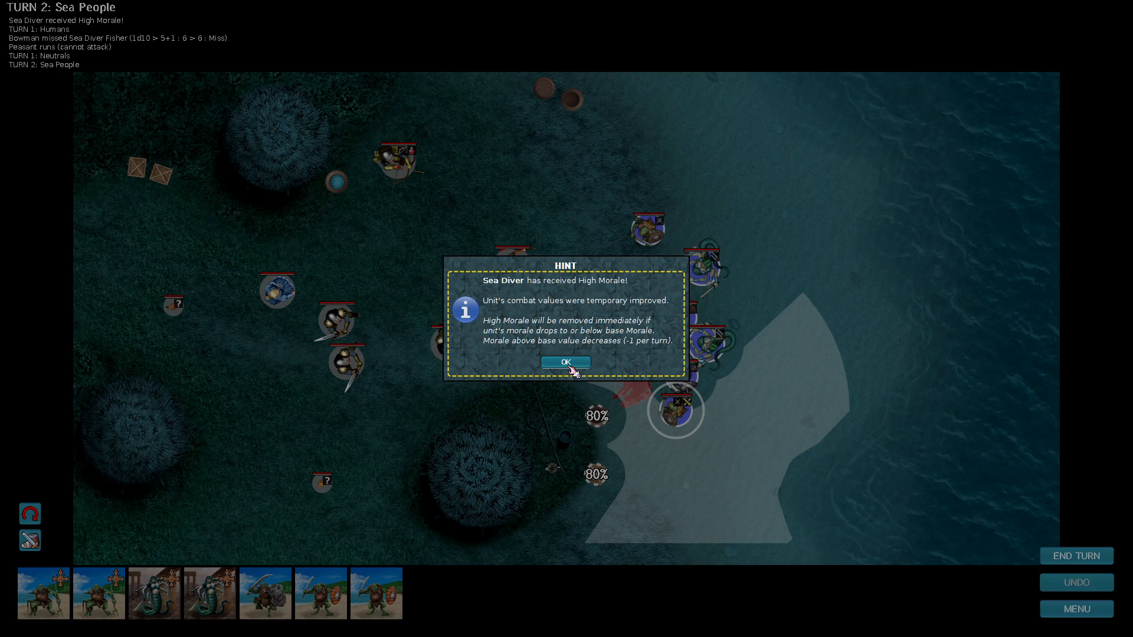
Acknowledge the High Morale hint, then page from the Peasant's details to the Footman's and Bowman's.
click(565, 362)
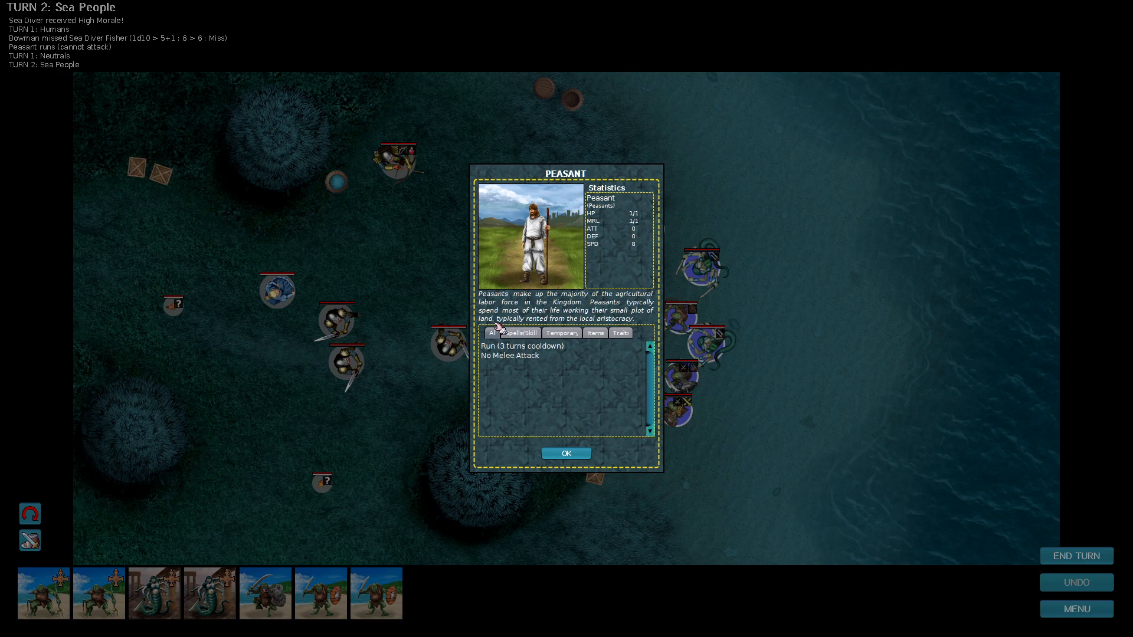
mouse_move(513, 341)
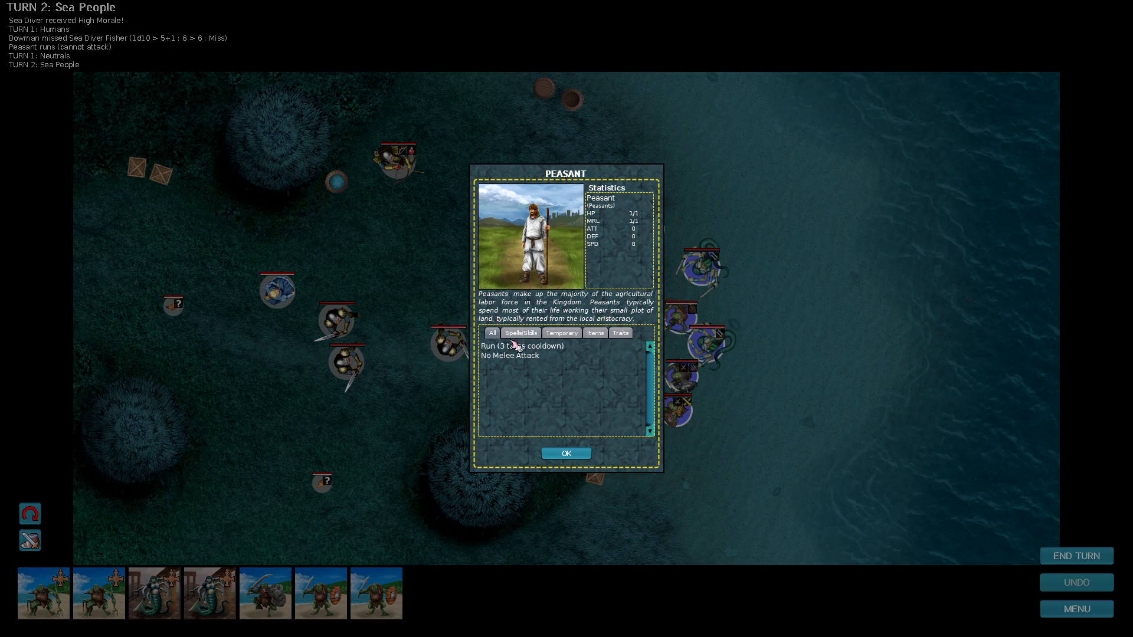
mouse_move(502, 346)
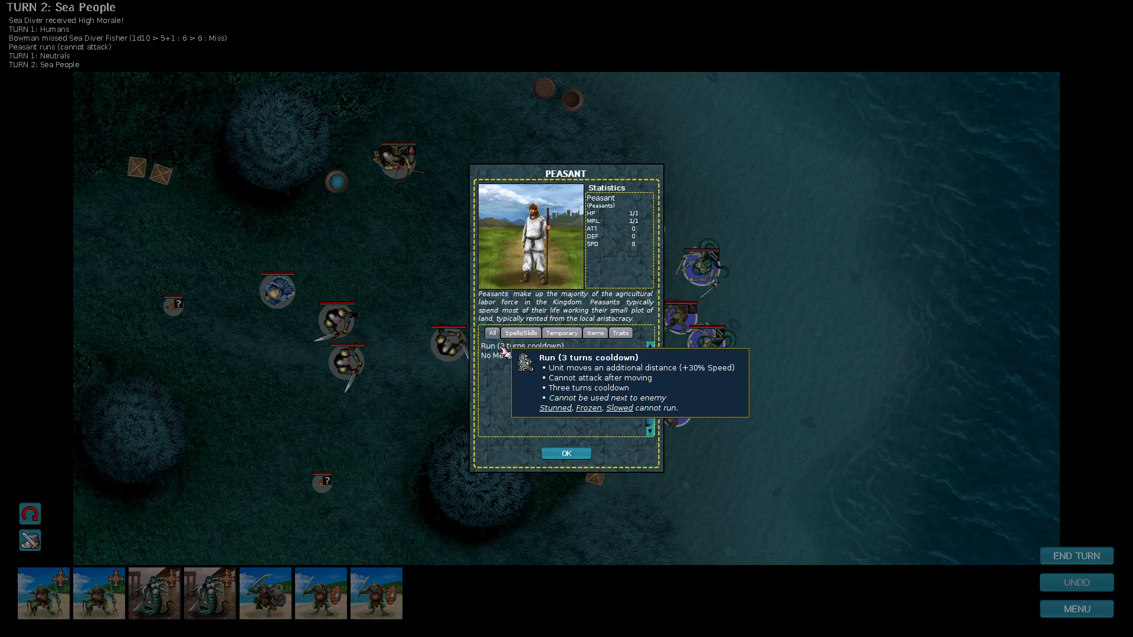
mouse_move(503, 355)
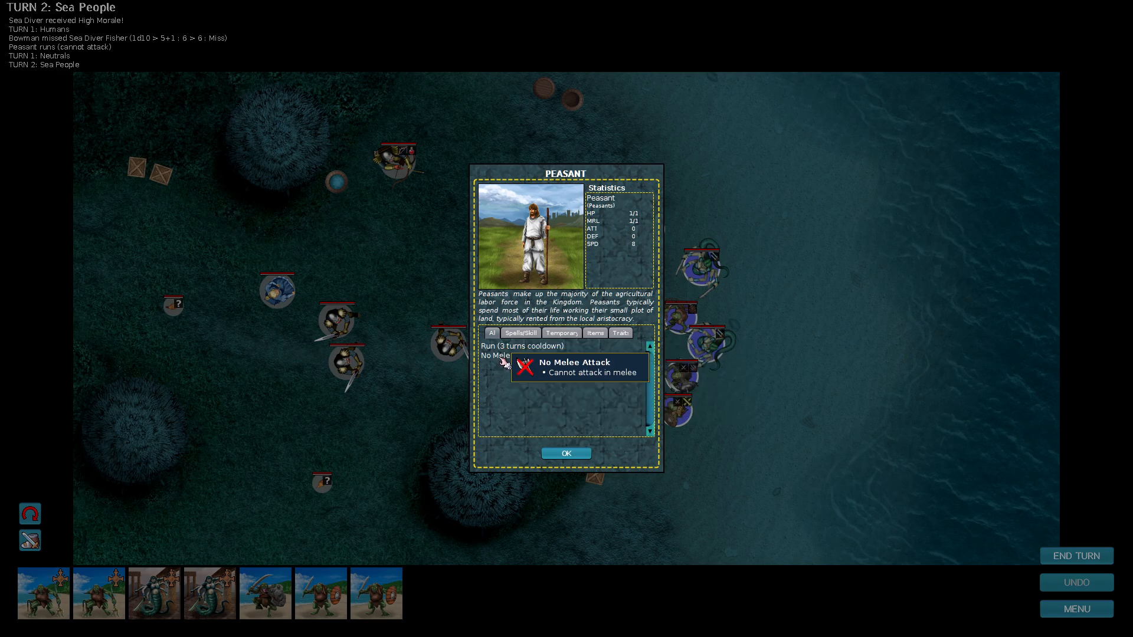
click(566, 453)
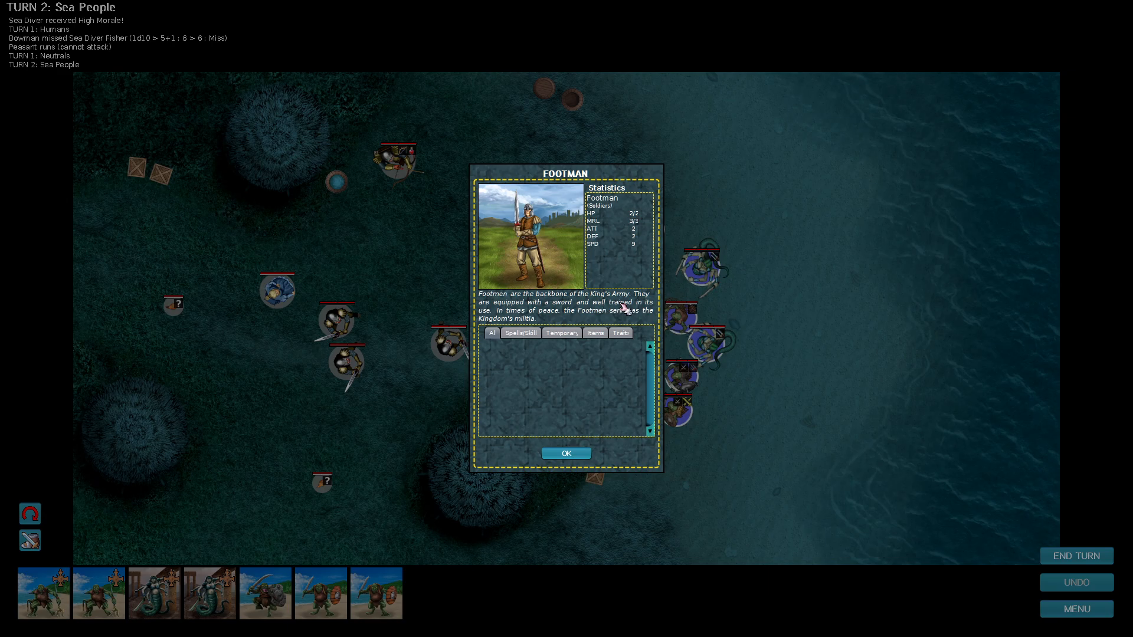
mouse_move(610, 316)
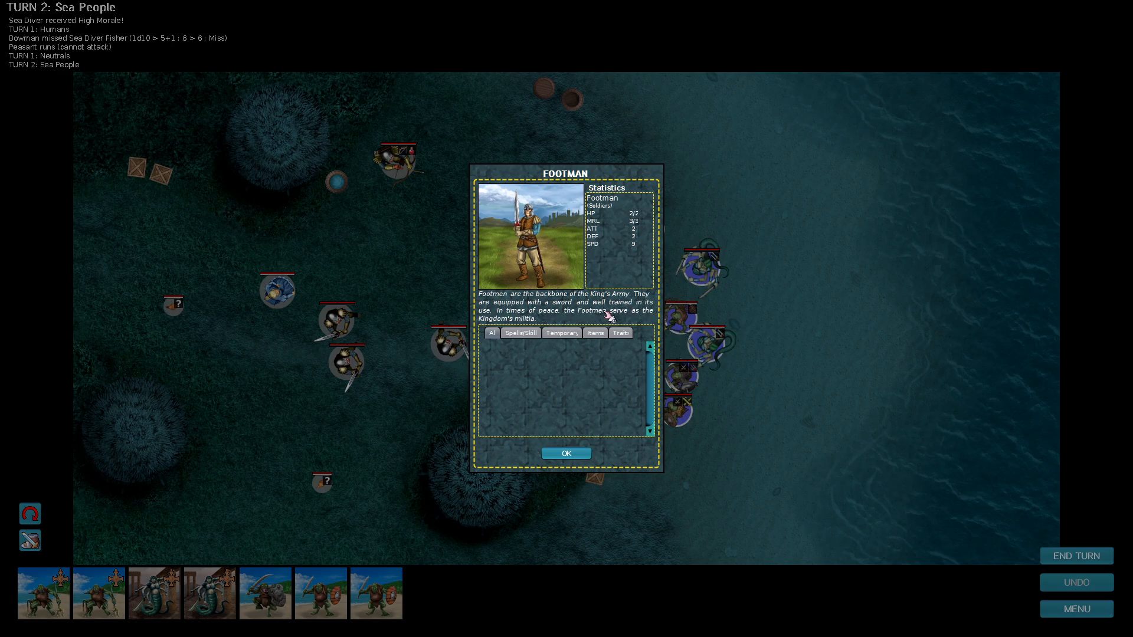
click(566, 454)
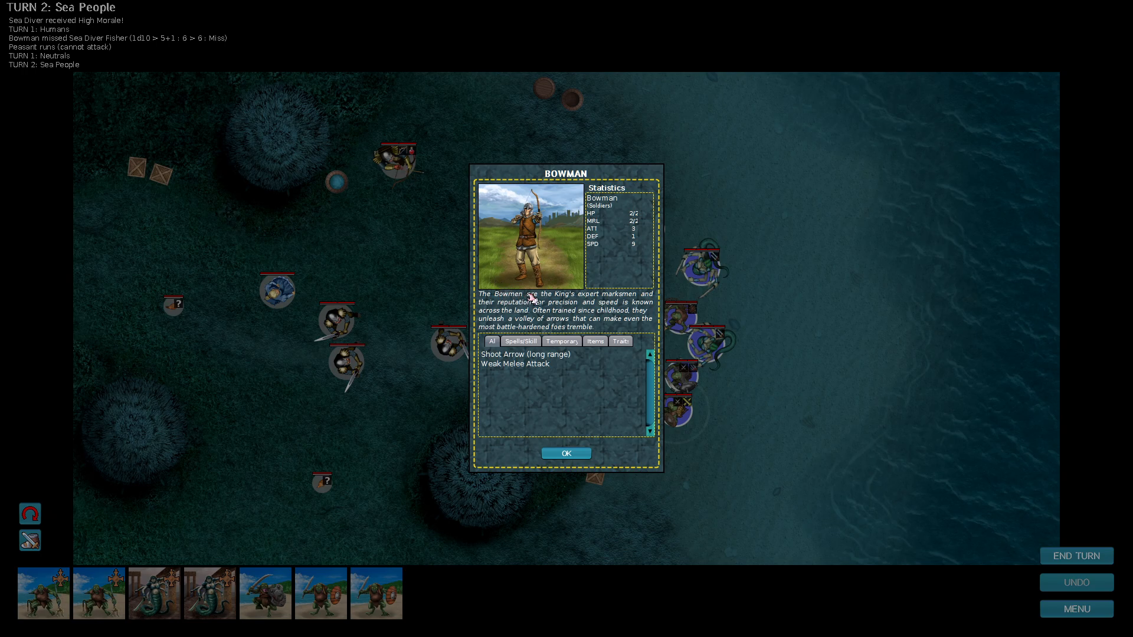
mouse_move(547, 302)
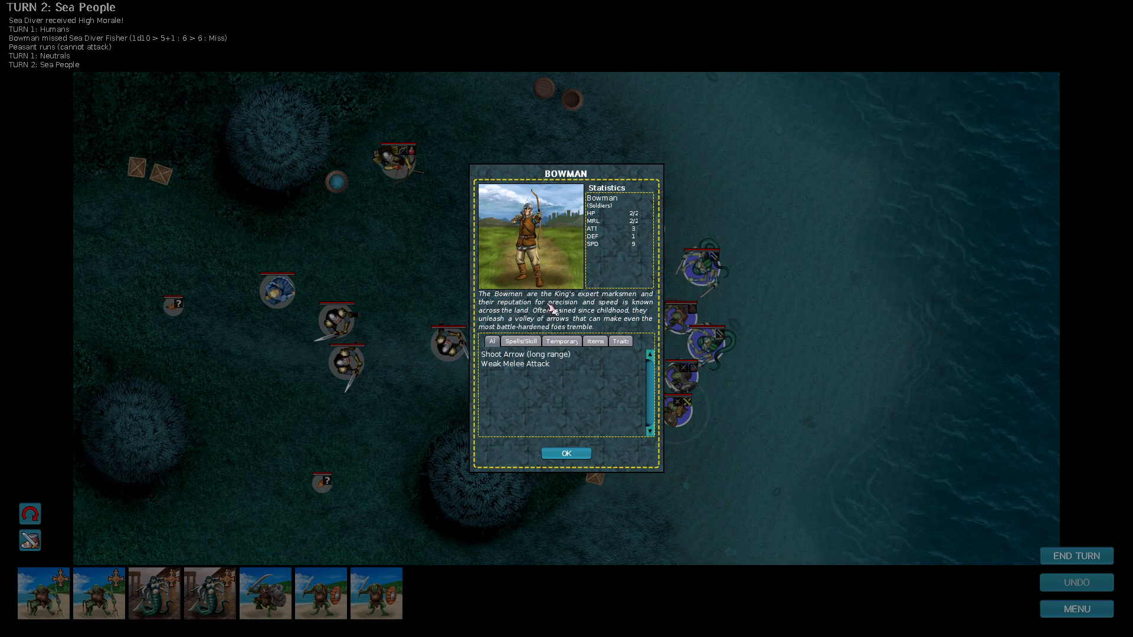
mouse_move(508, 318)
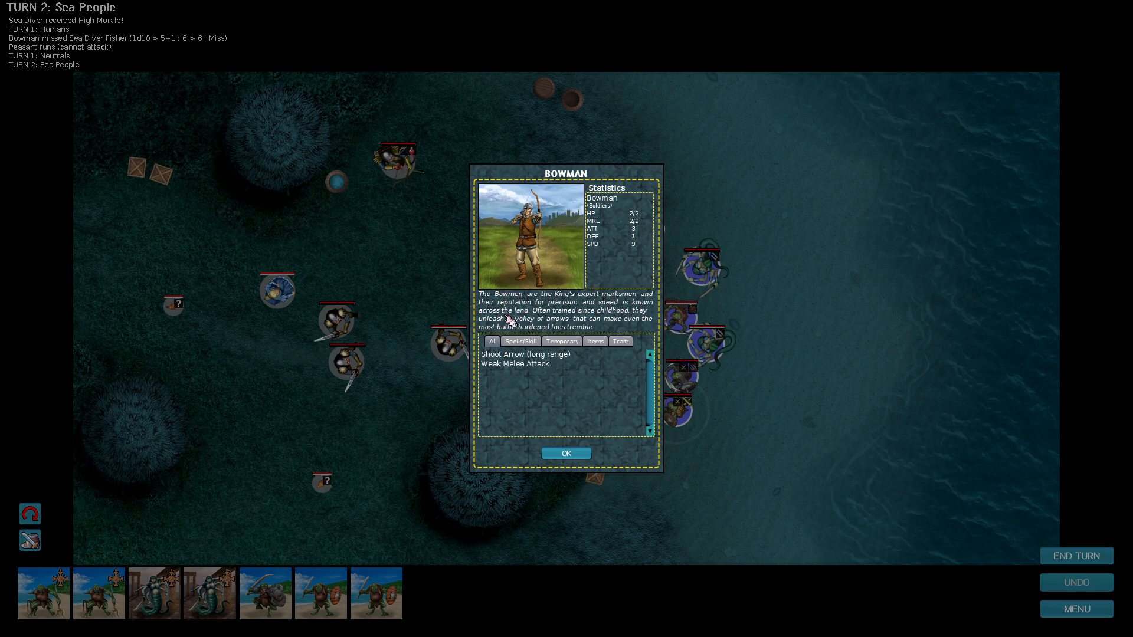
mouse_move(622, 312)
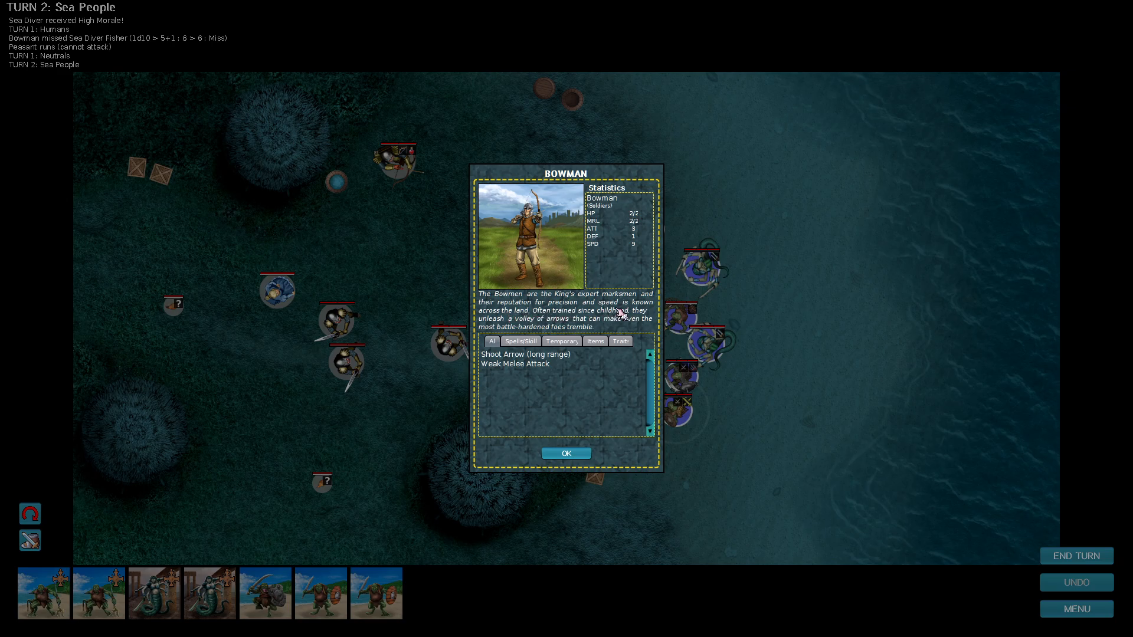
mouse_move(520, 327)
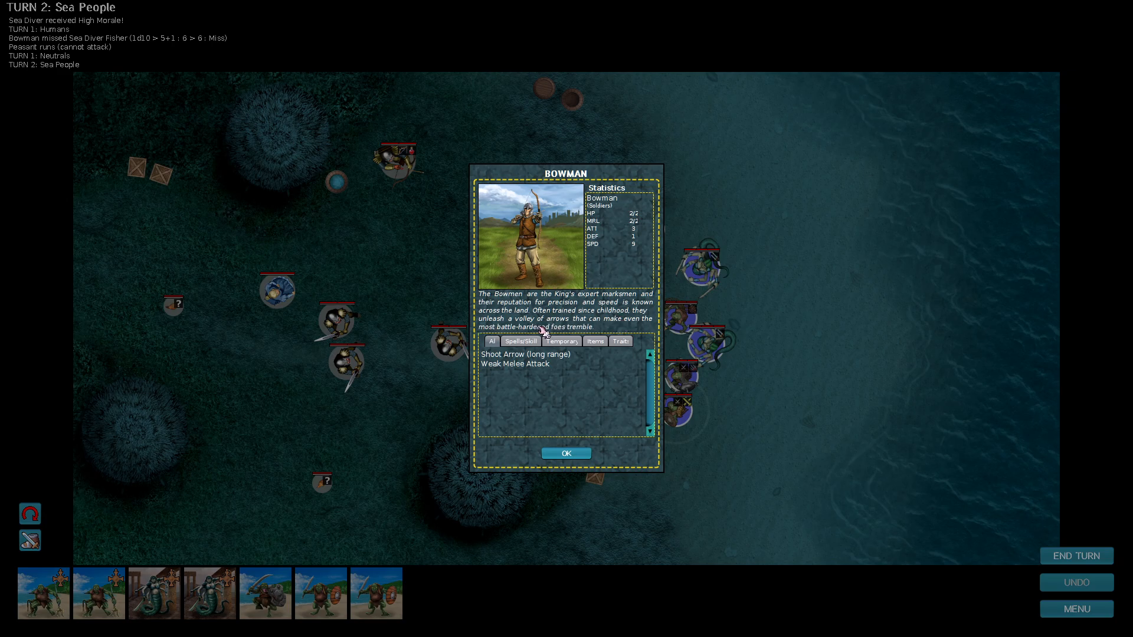
mouse_move(508, 354)
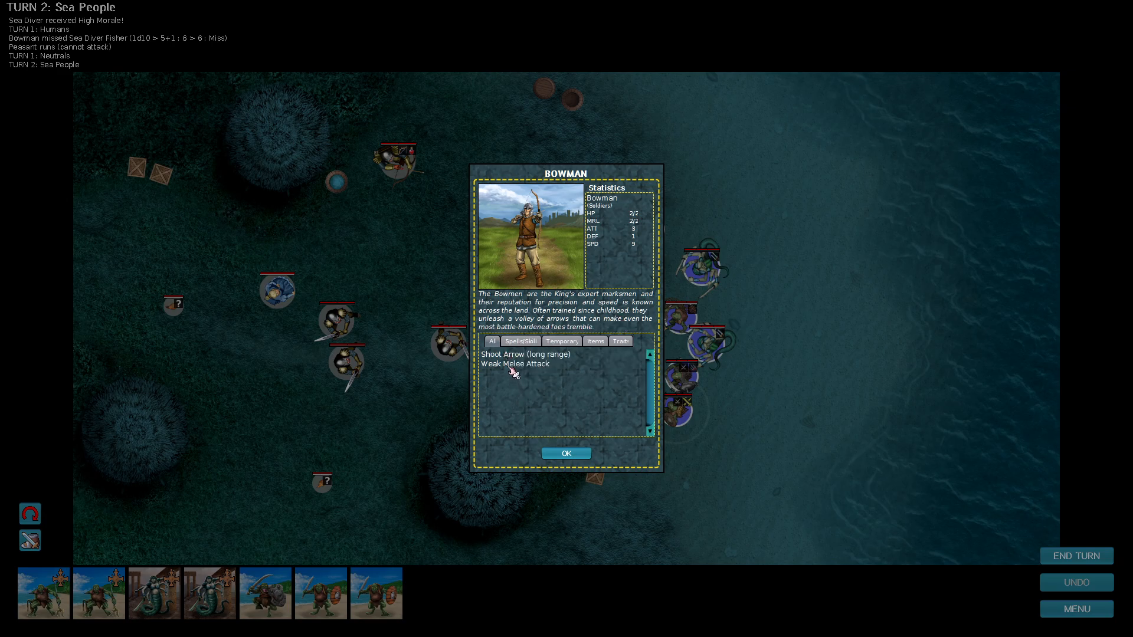
mouse_move(558, 438)
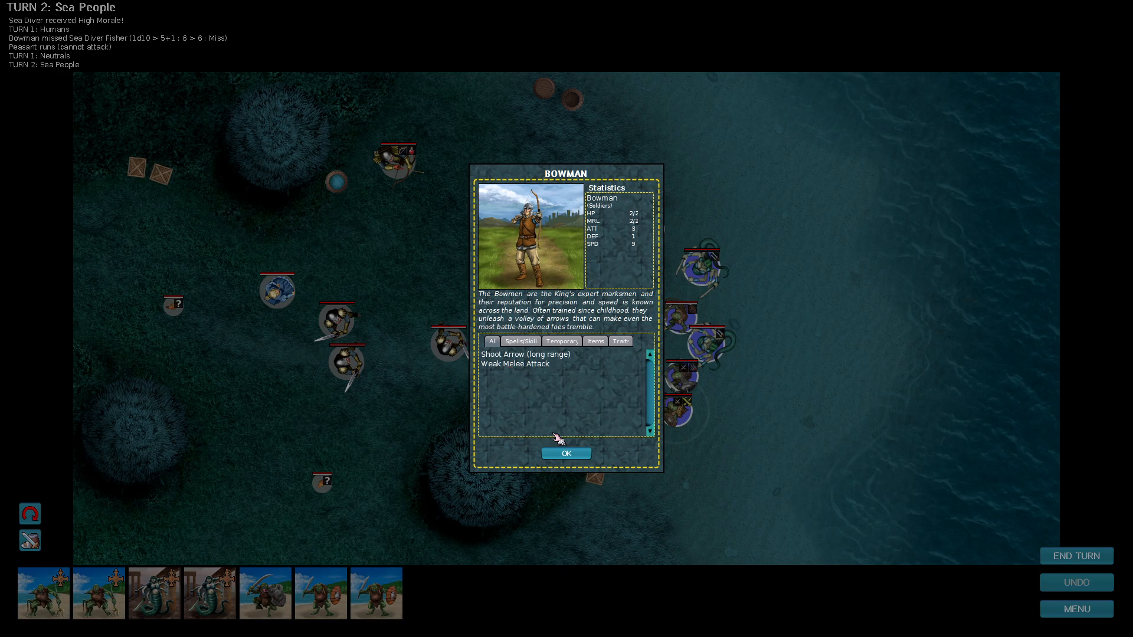
Close the Bowman details, advance a Sea Diver and ensnare the Footman with the Fisher's ranged shot.
click(566, 454)
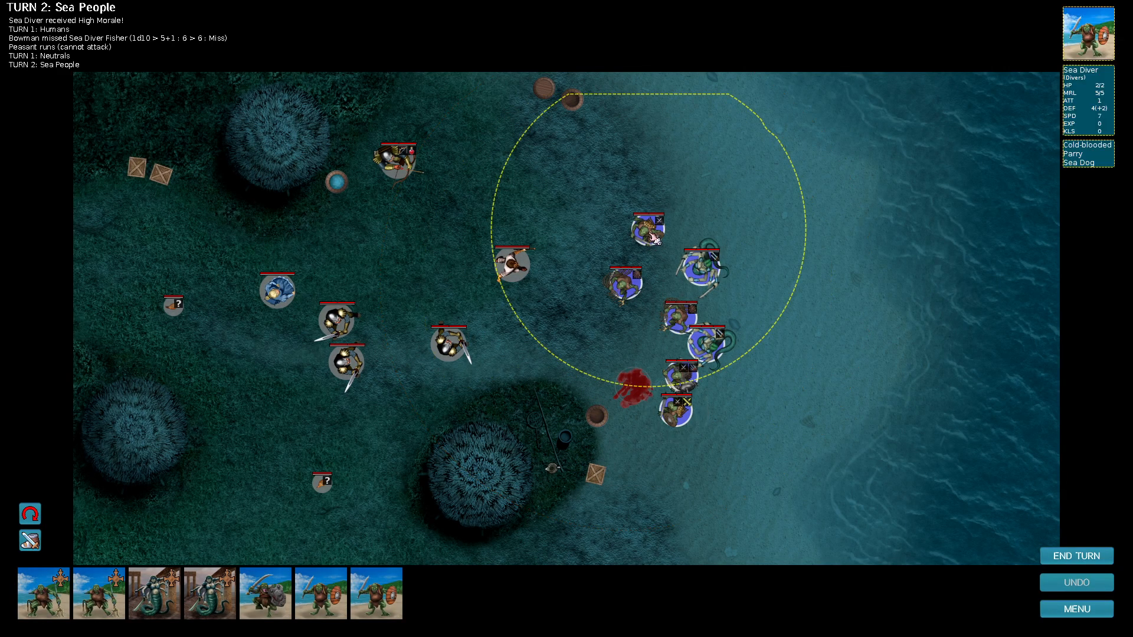
click(651, 230)
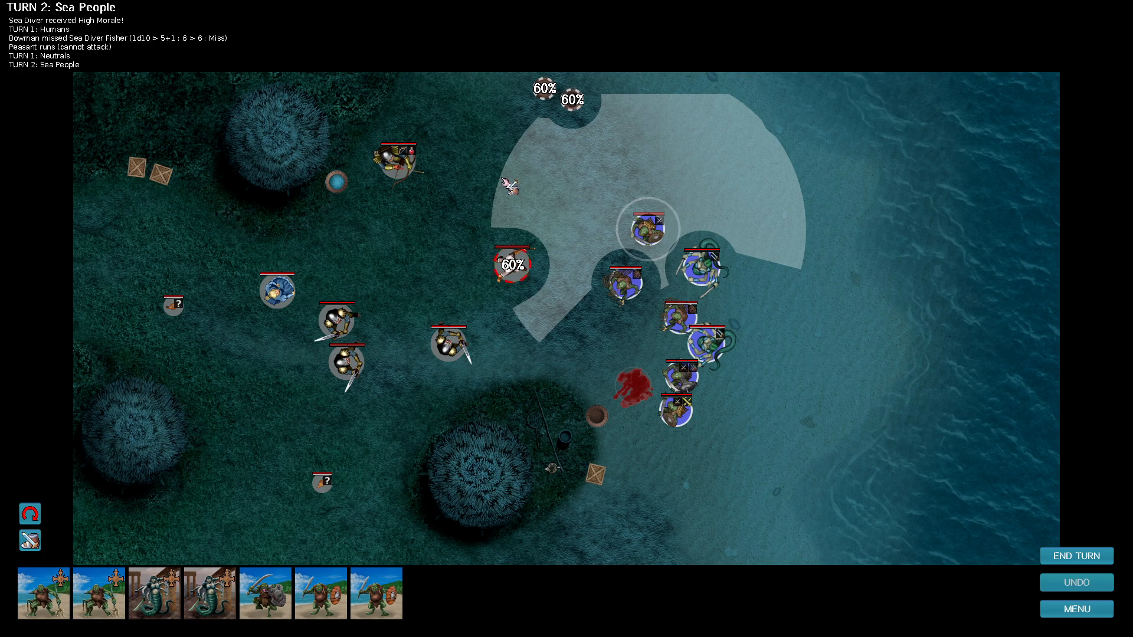
click(506, 177)
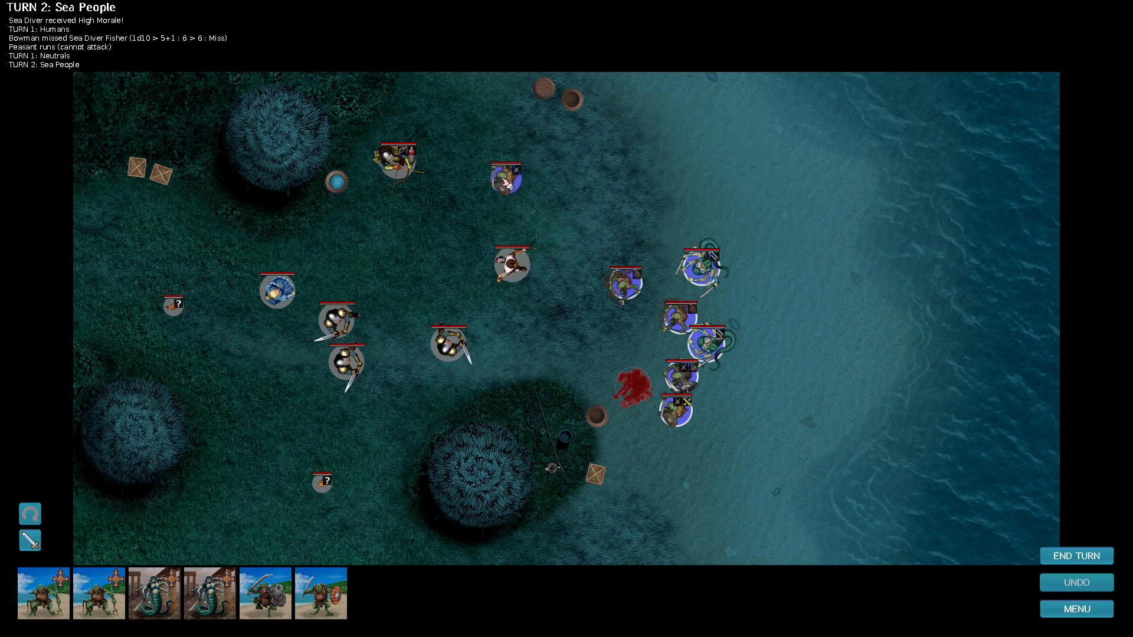
click(625, 282)
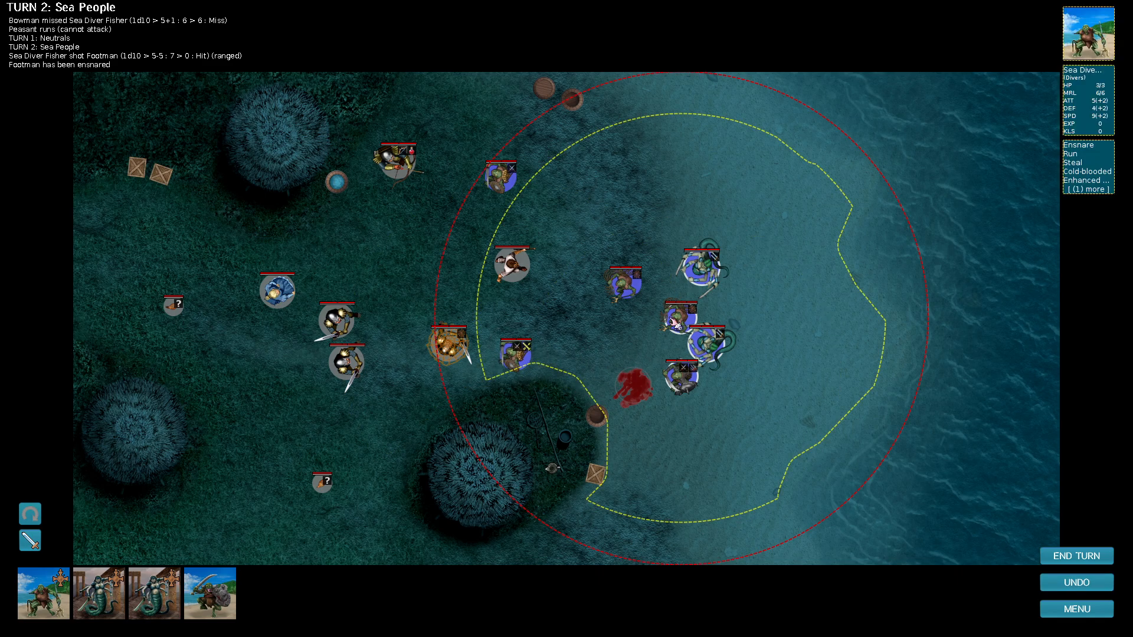
Move another Sea Diver to the centre and strike the Peasant with the Sea Diver Fisher.
click(683, 314)
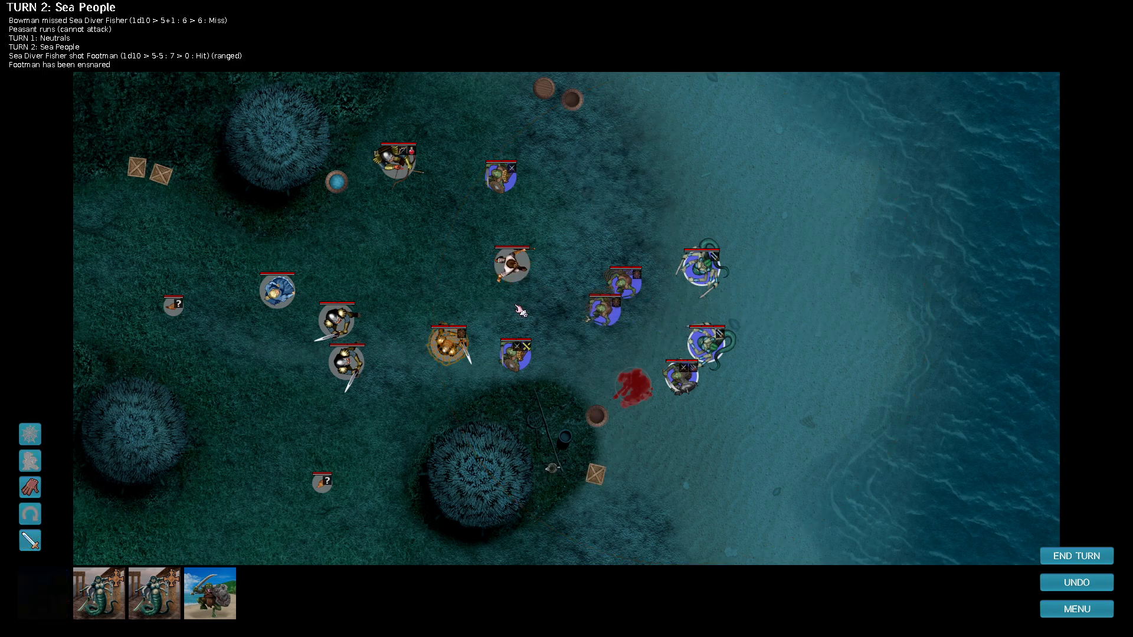
click(512, 260)
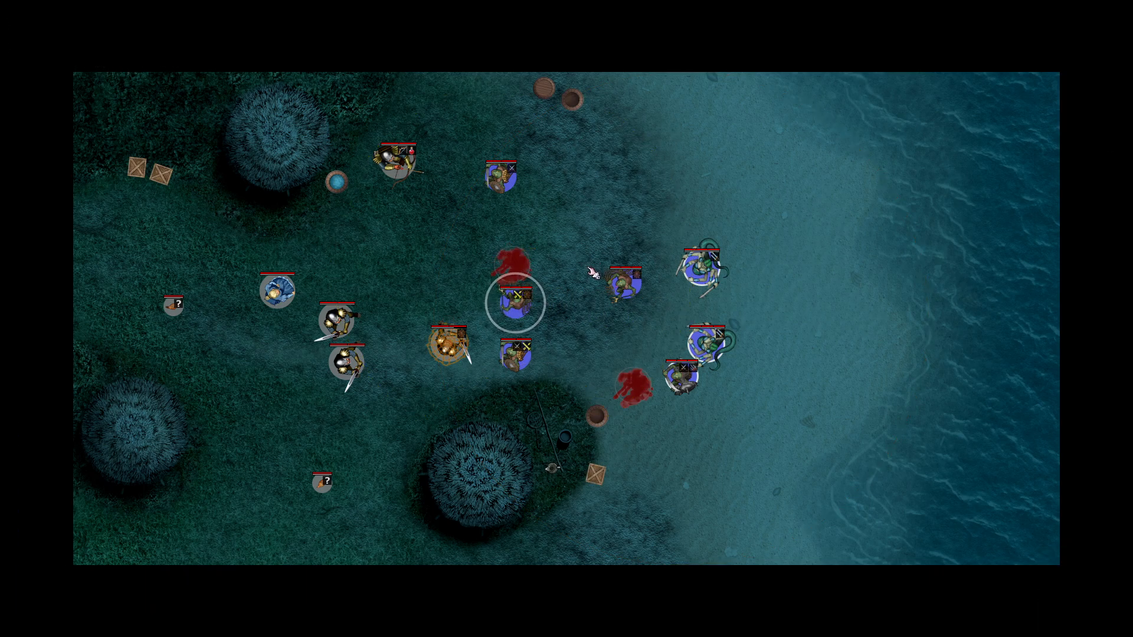
click(518, 296)
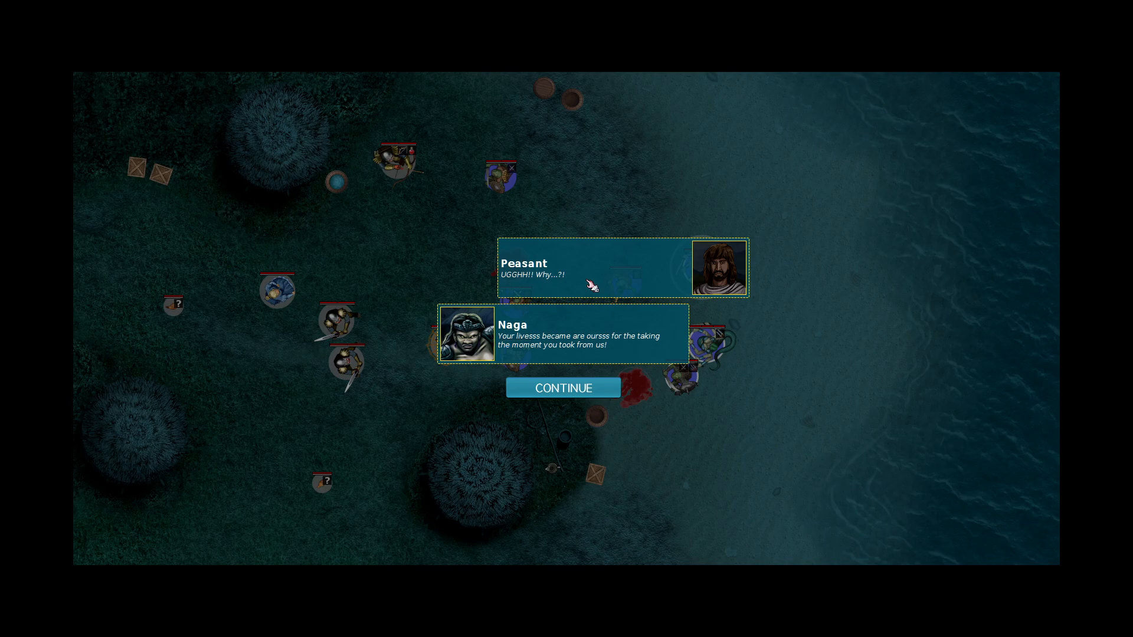
Gather the remaining Sea Divers beside the ensnared Footman and end turn 2.
click(563, 388)
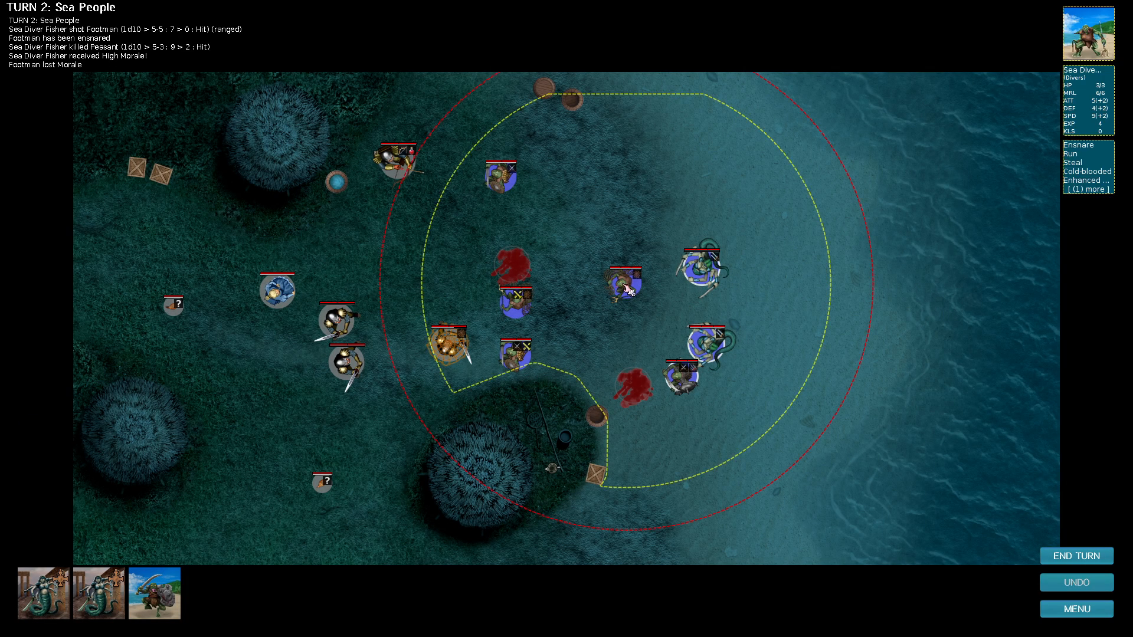
click(498, 173)
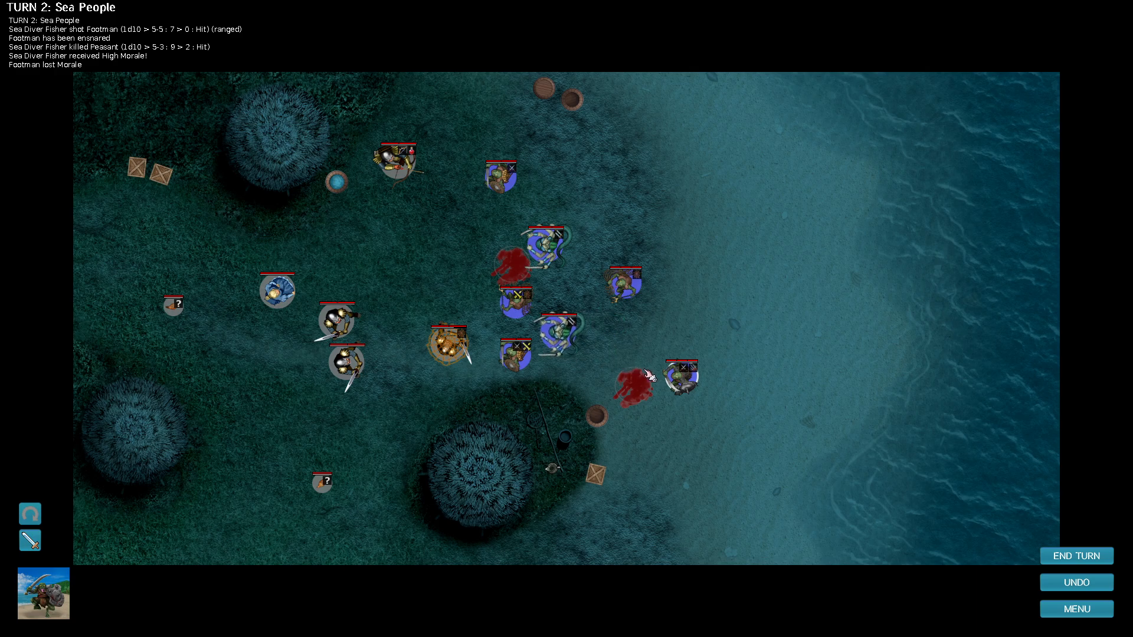
click(680, 376)
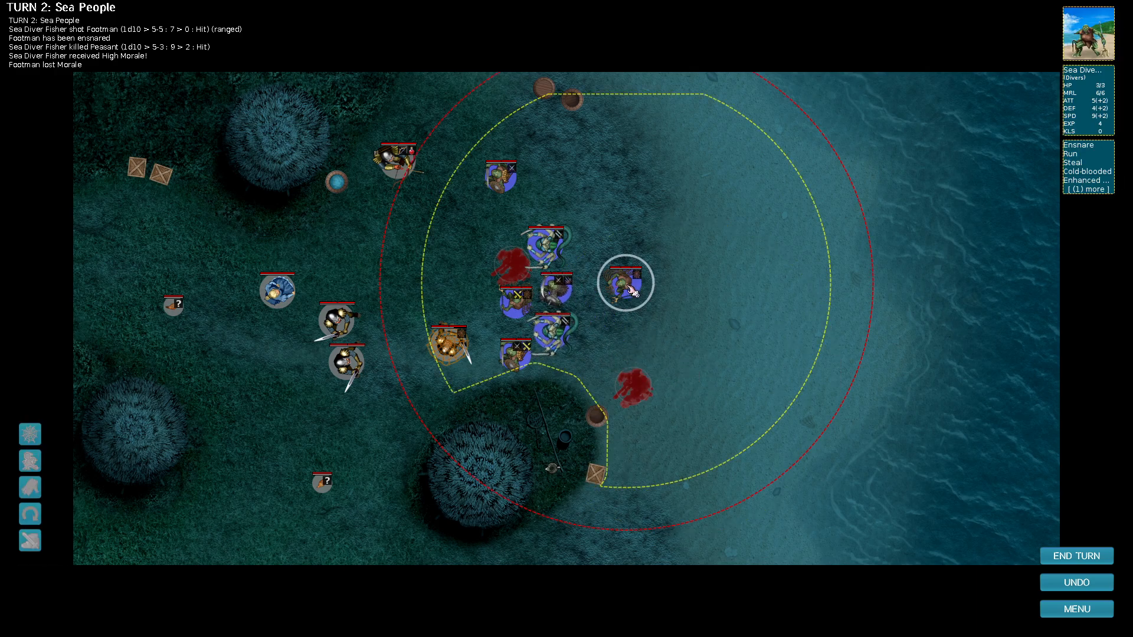
click(1076, 556)
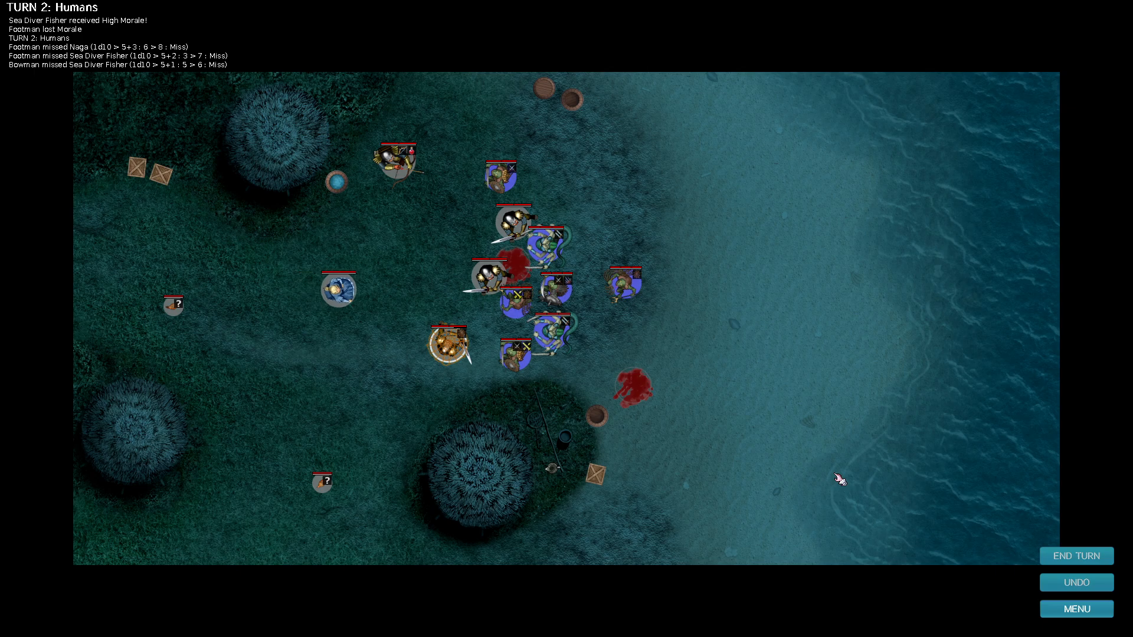
click(526, 283)
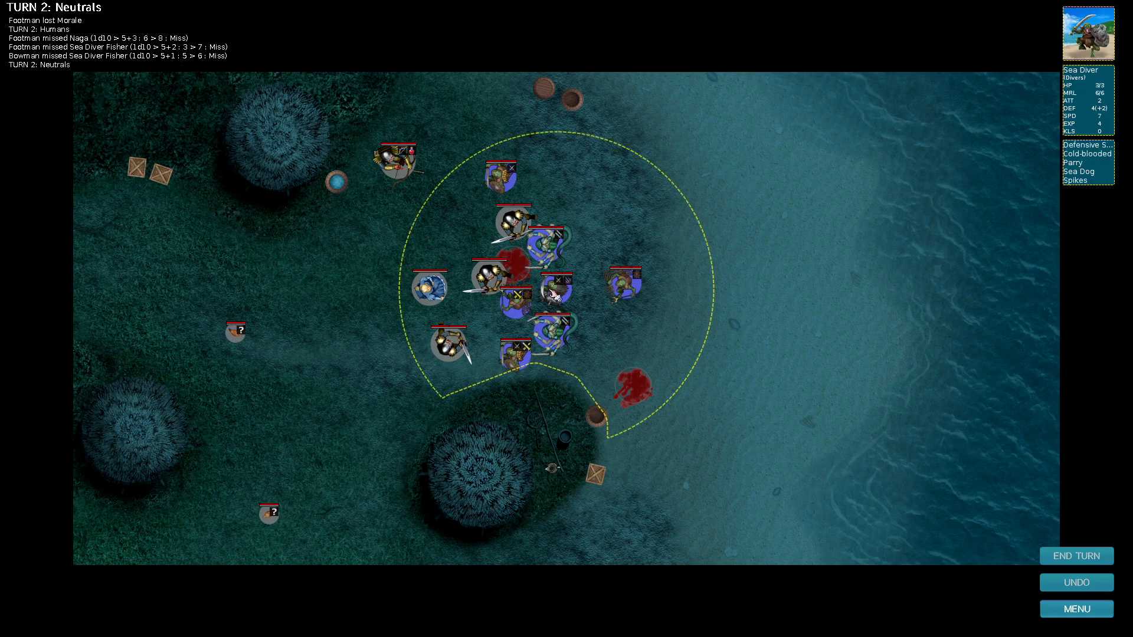
Advance through the Neutrals' turn so turn 3 begins with the blocked-unit hint.
click(1076, 556)
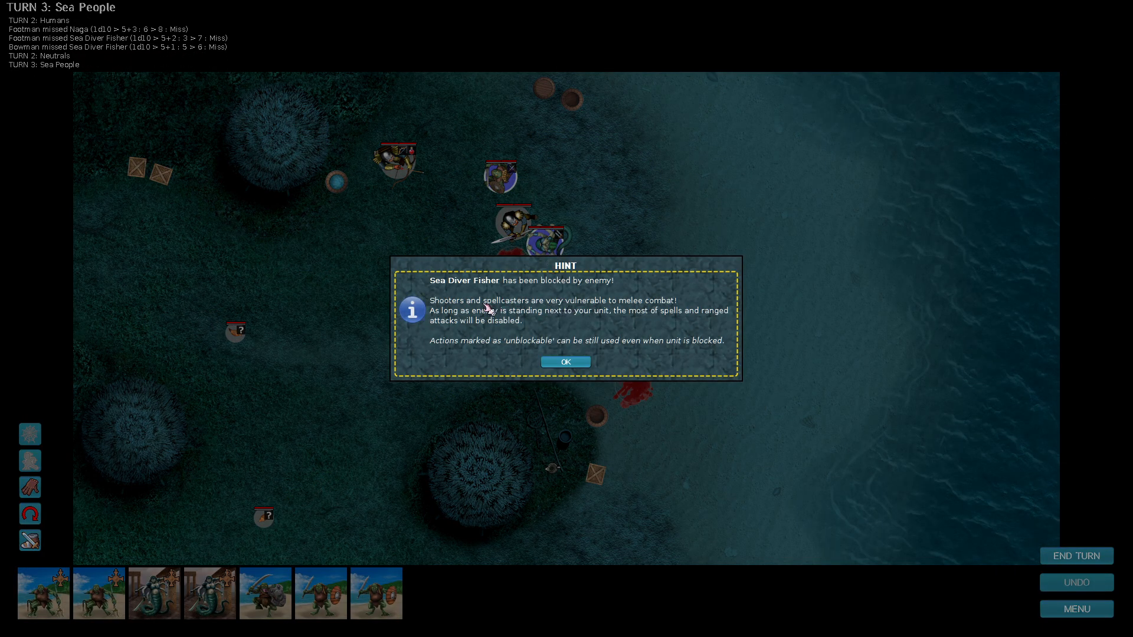
mouse_move(604, 293)
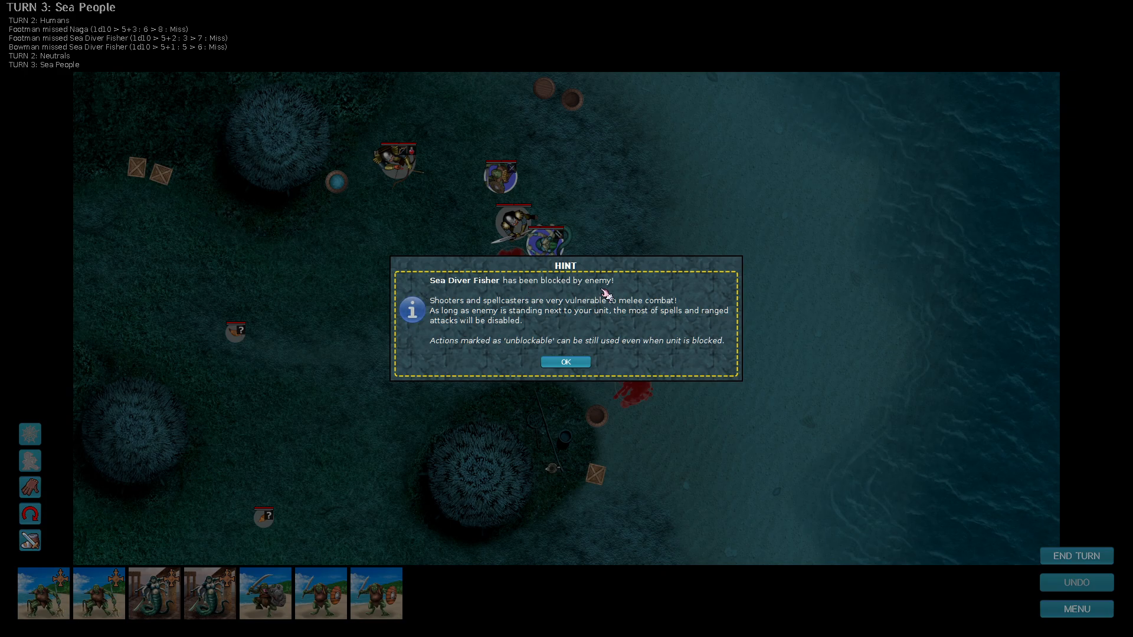
mouse_move(444, 307)
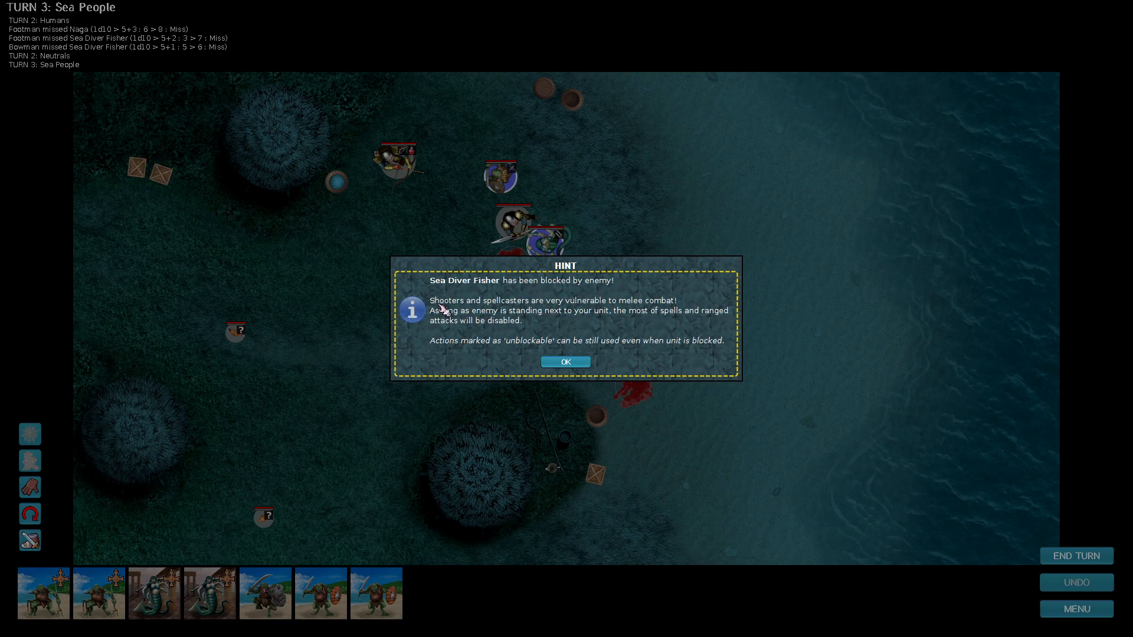
mouse_move(653, 312)
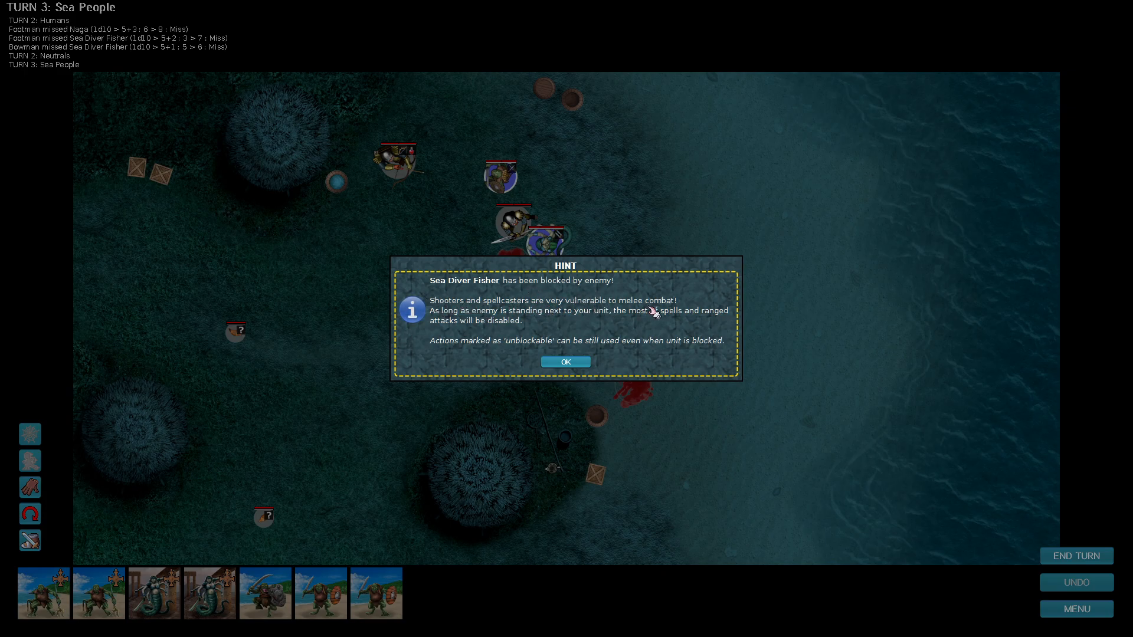
mouse_move(551, 320)
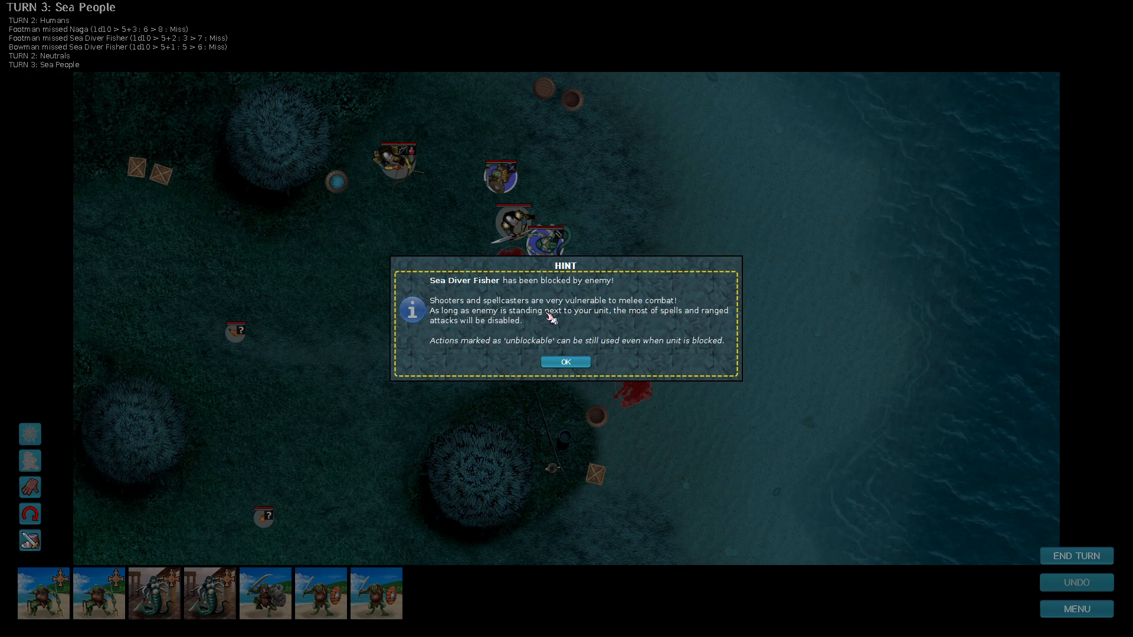
mouse_move(715, 326)
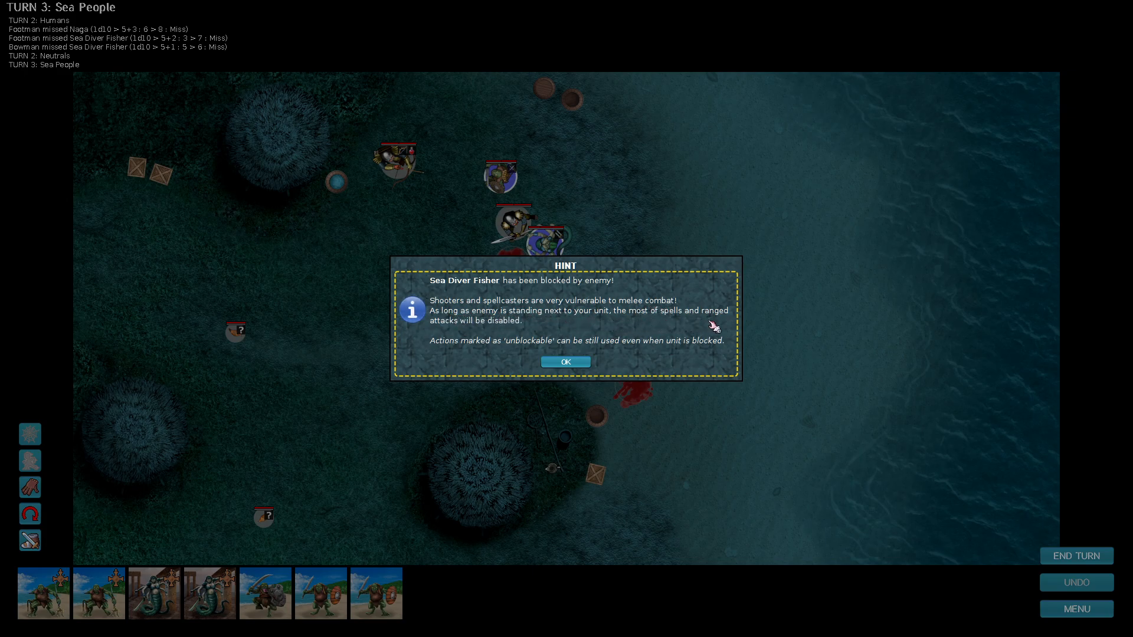
mouse_move(471, 348)
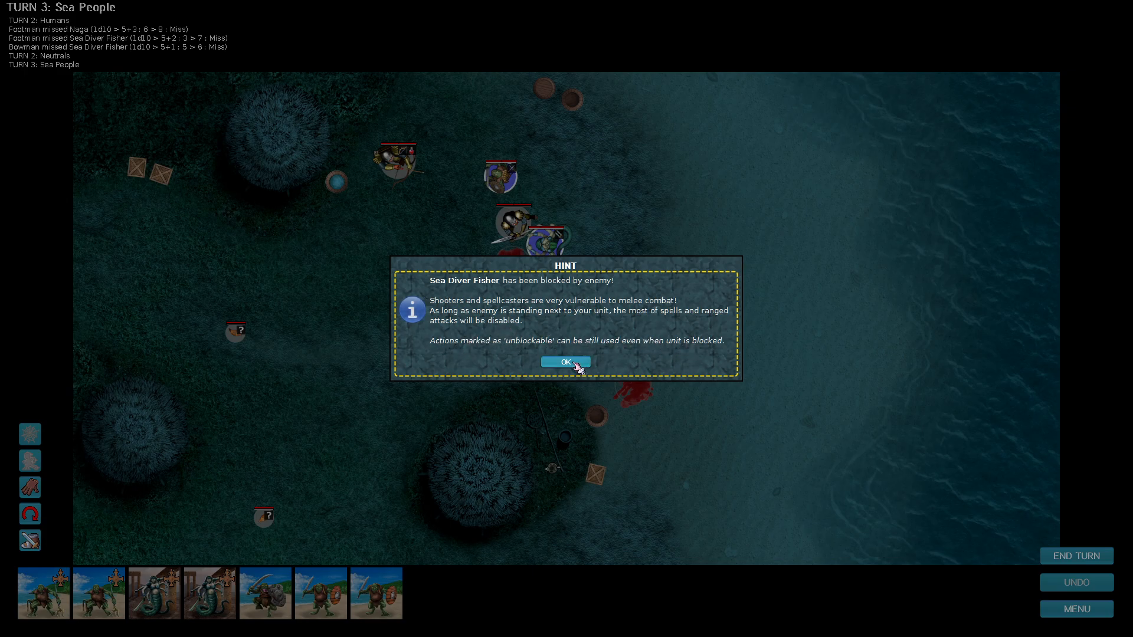
Dismiss the hint, kill two Footmen with the Fisher, Naga and Sea Divers, and blind the Bowman.
click(566, 361)
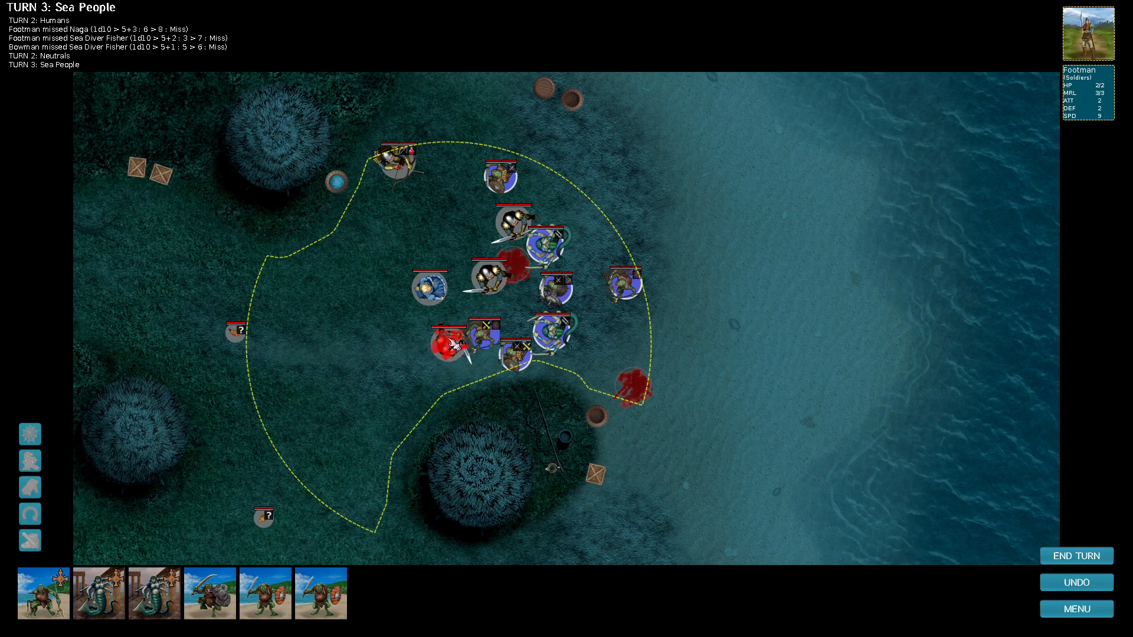
click(551, 324)
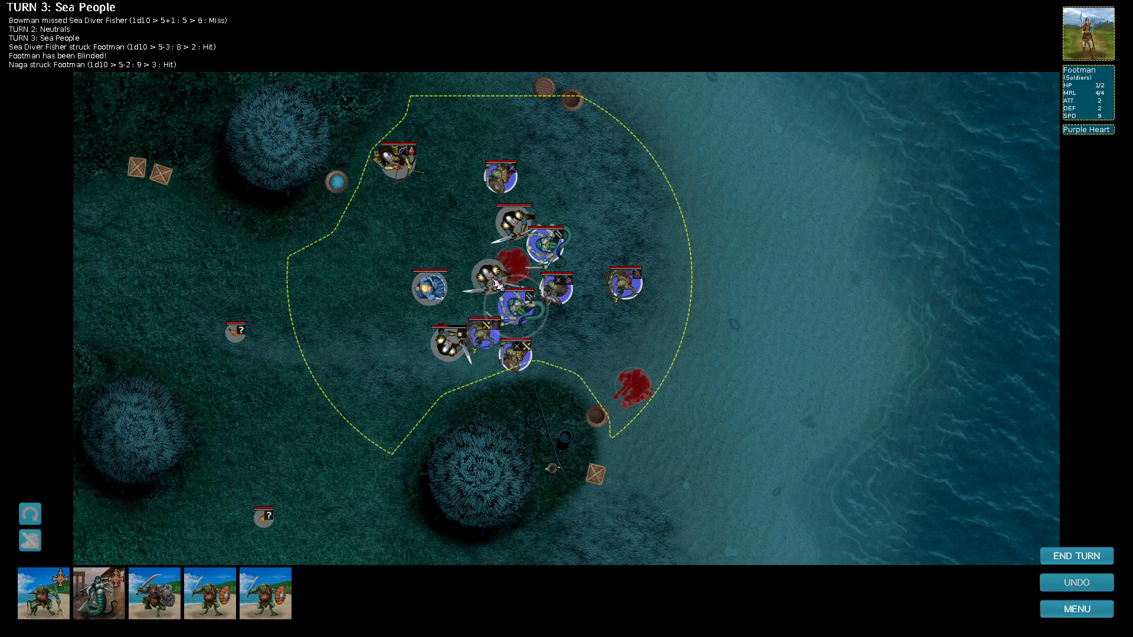
click(522, 352)
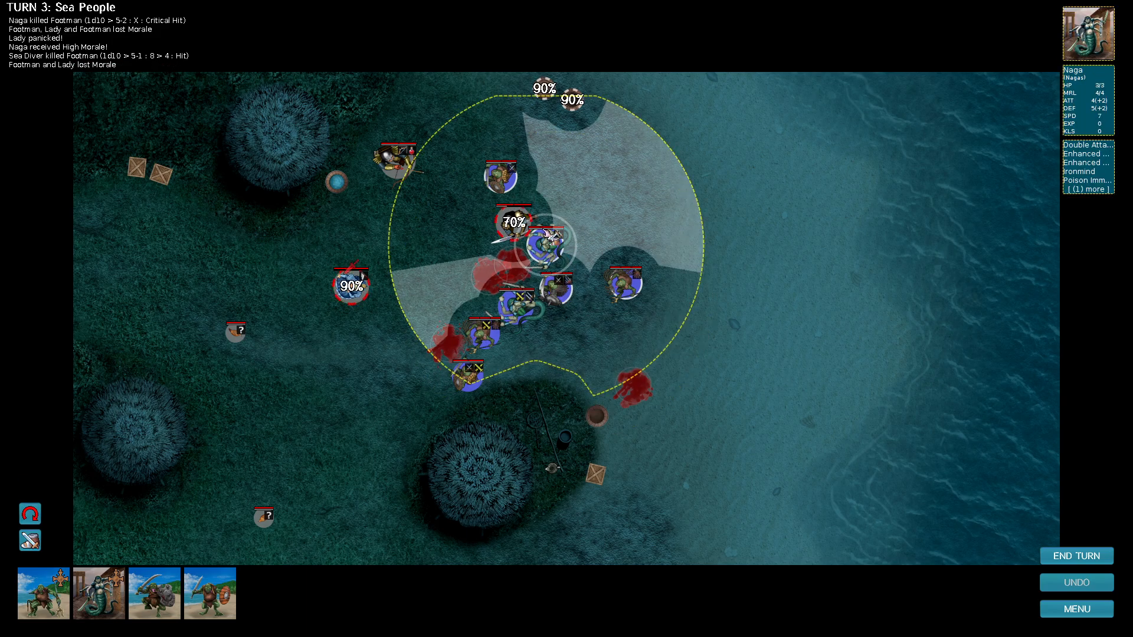
click(550, 204)
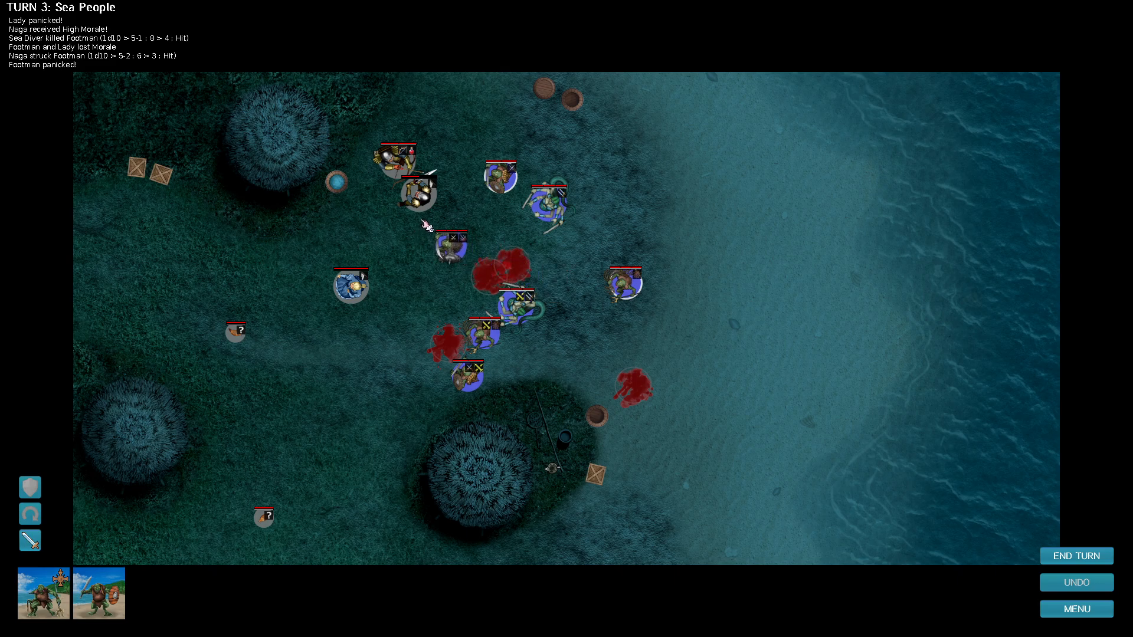
click(414, 231)
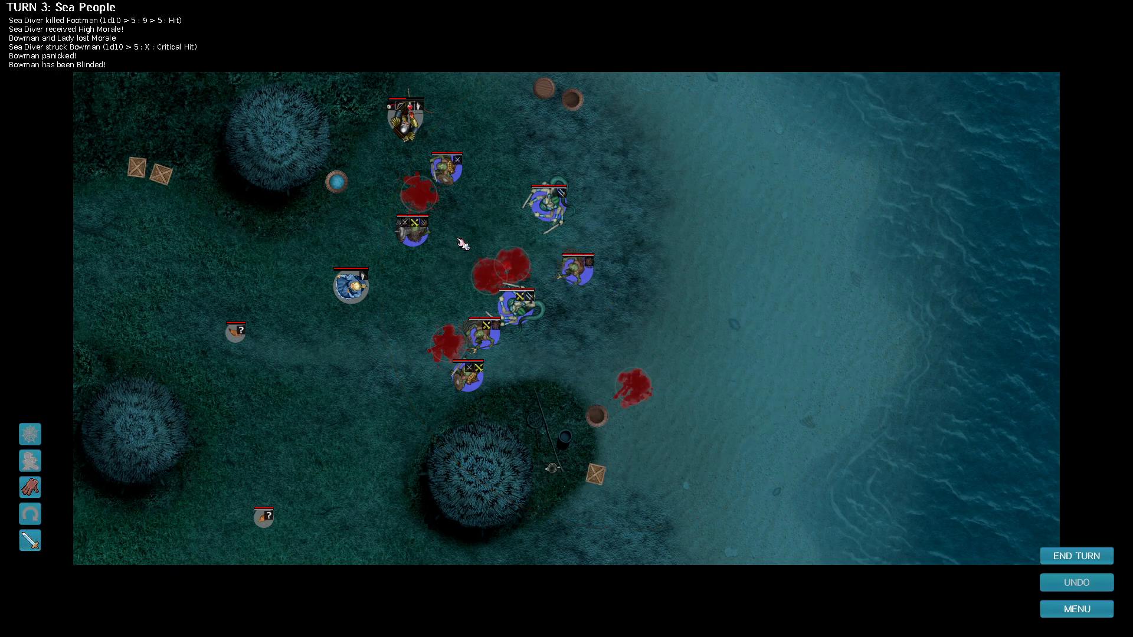
End the Sea People's turn 3 so turn 4 begins.
click(1076, 556)
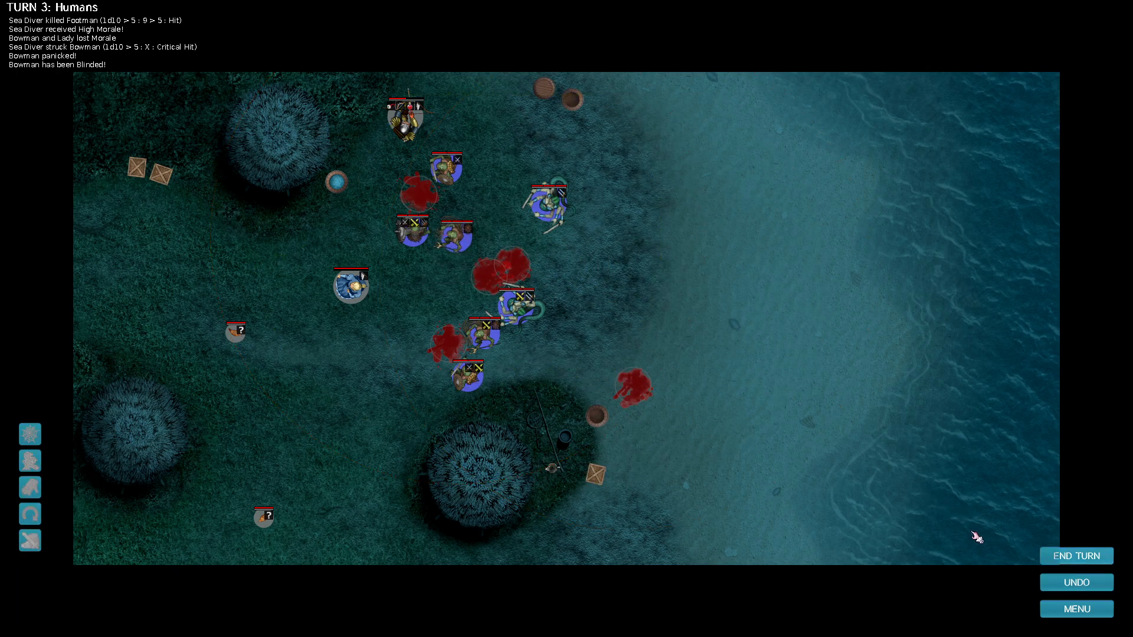
click(1076, 556)
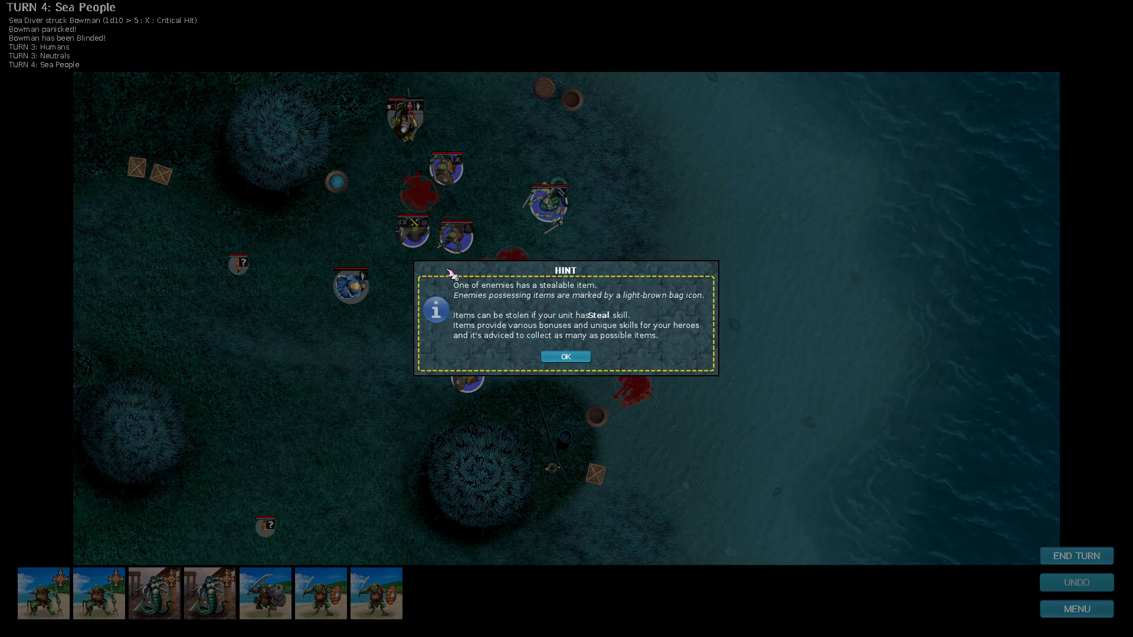
mouse_move(535, 292)
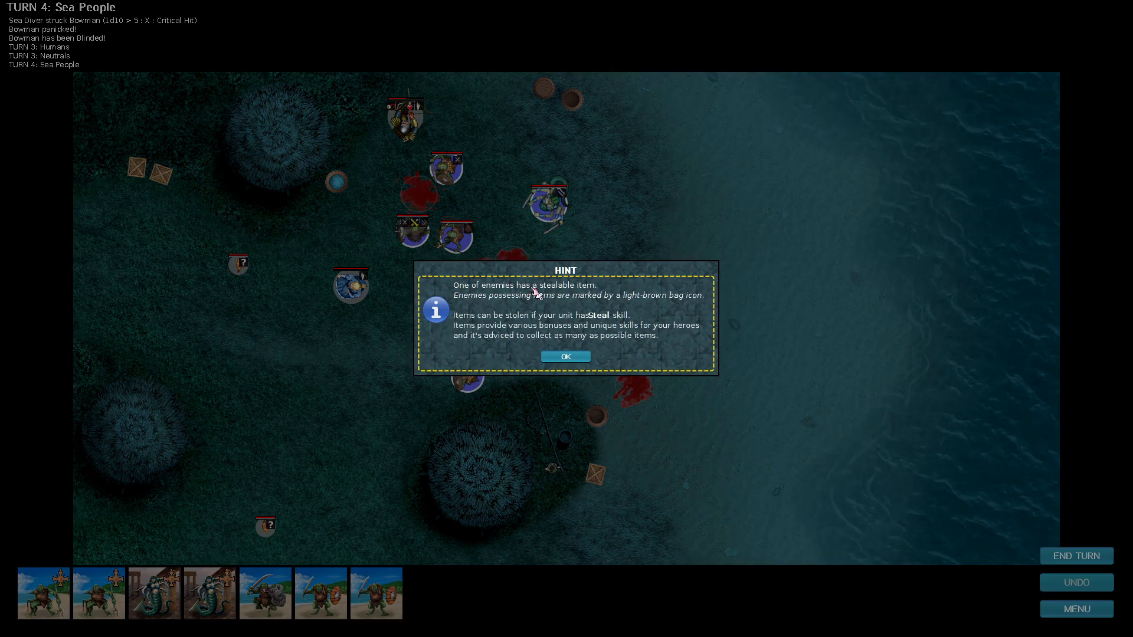
mouse_move(603, 305)
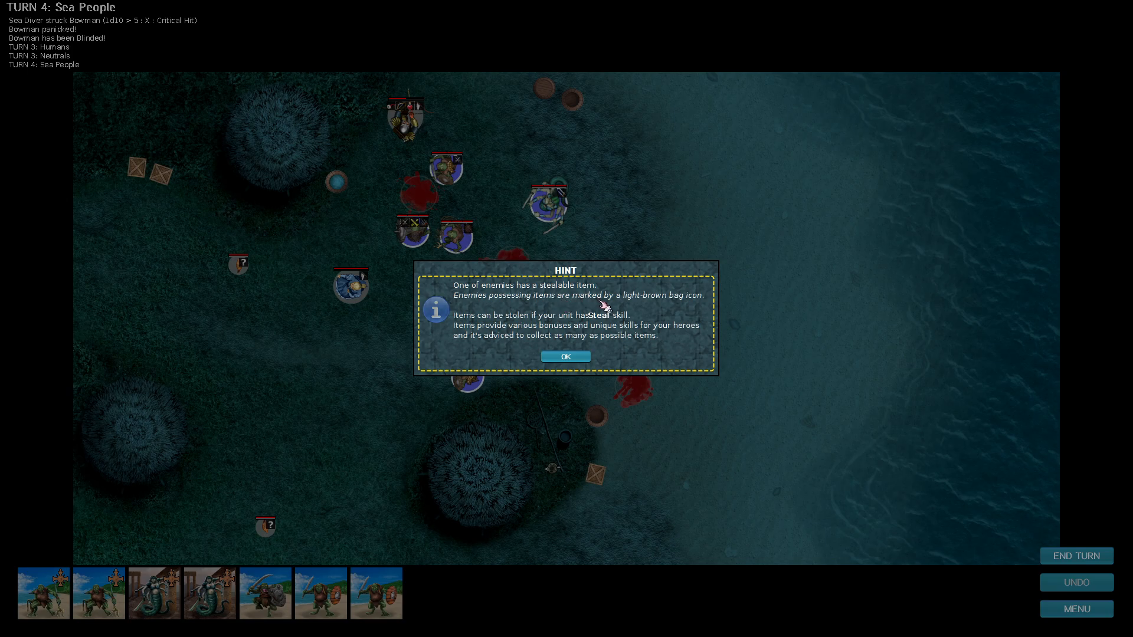
mouse_move(465, 331)
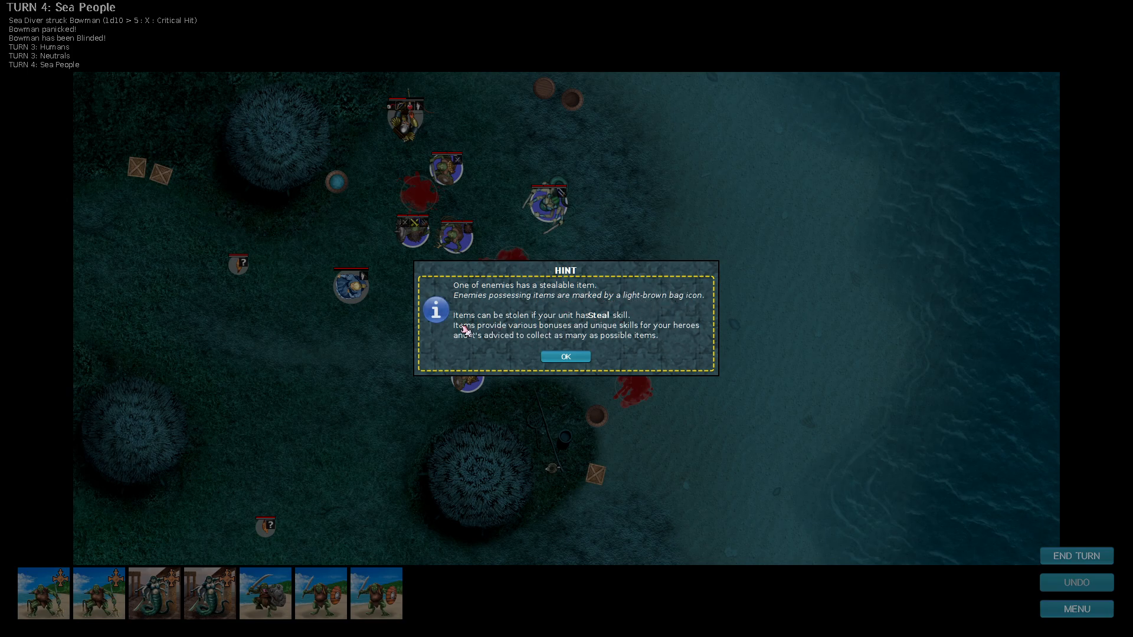
mouse_move(464, 335)
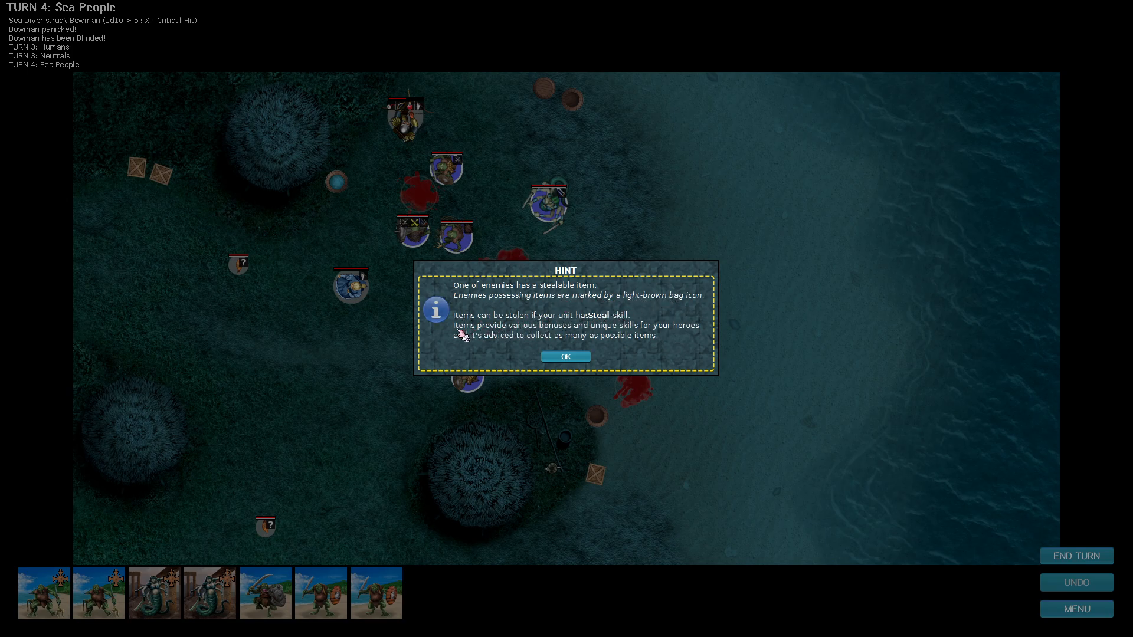
mouse_move(676, 334)
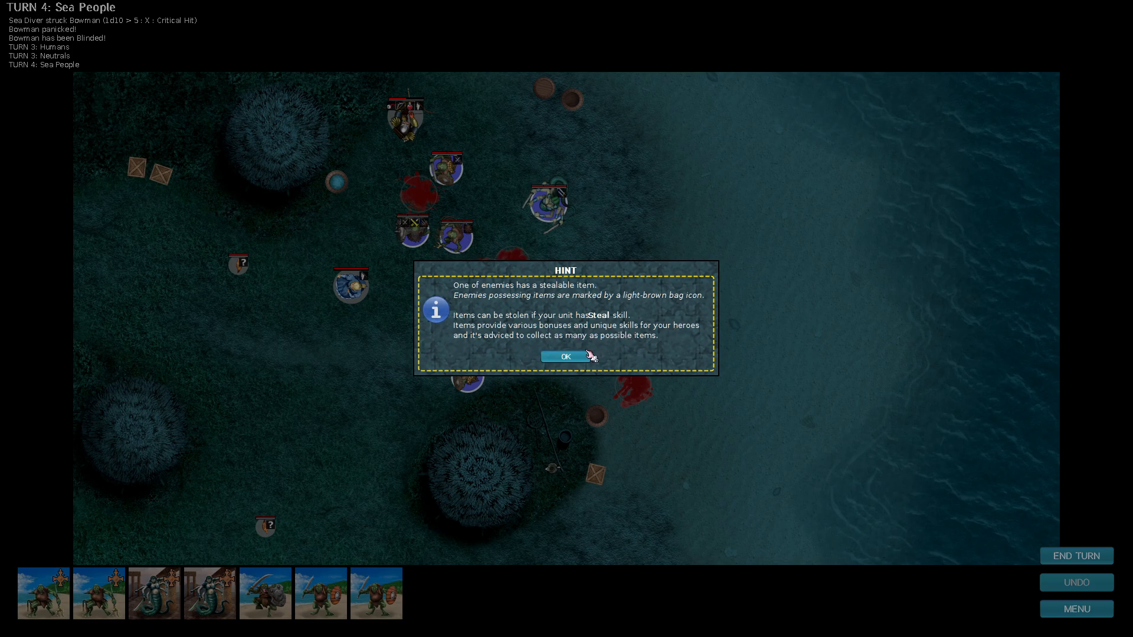
Dismiss the stealable-item hint and inspect the enemy Bowman's unit details.
click(566, 357)
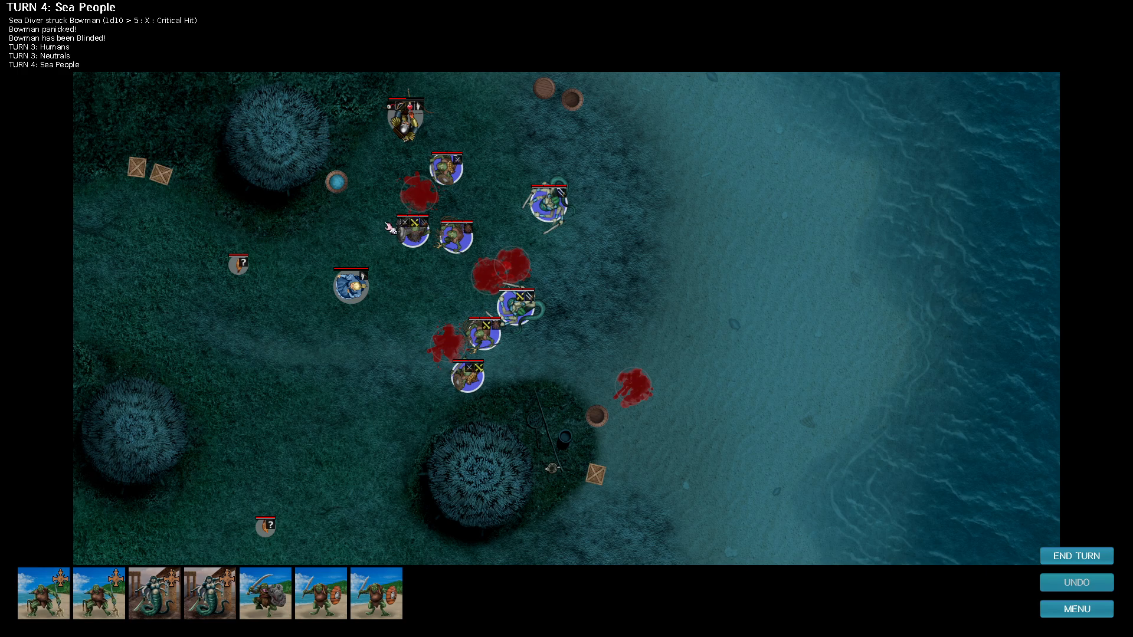
click(404, 118)
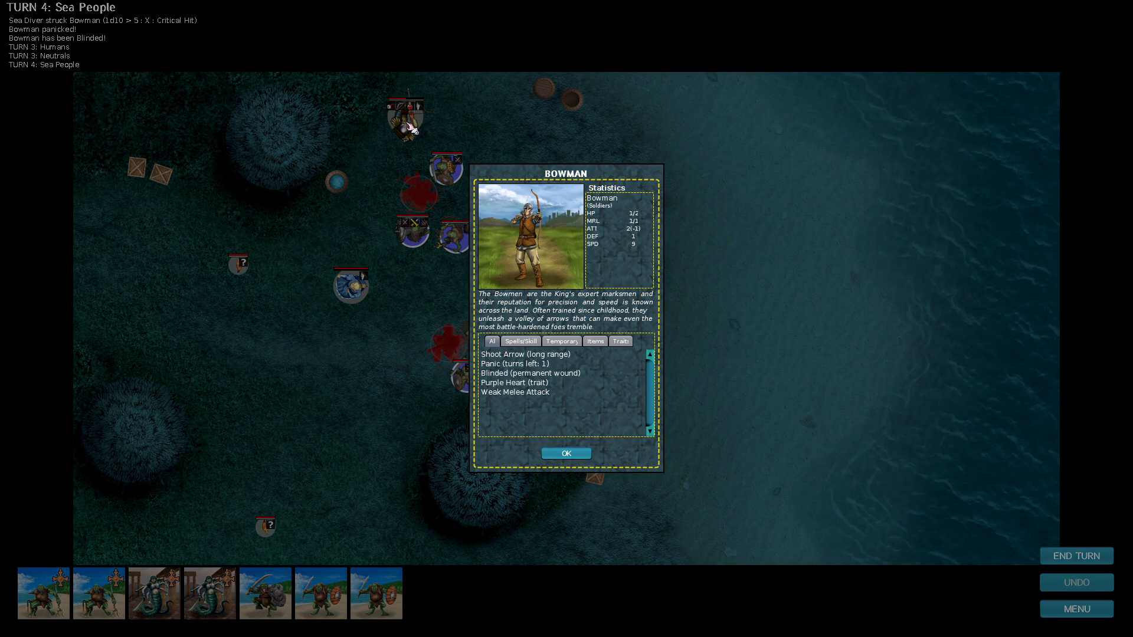
Check the Bowman's Healing Brew in Items, then kill the Bowman and the Lady with Sea Divers.
click(595, 341)
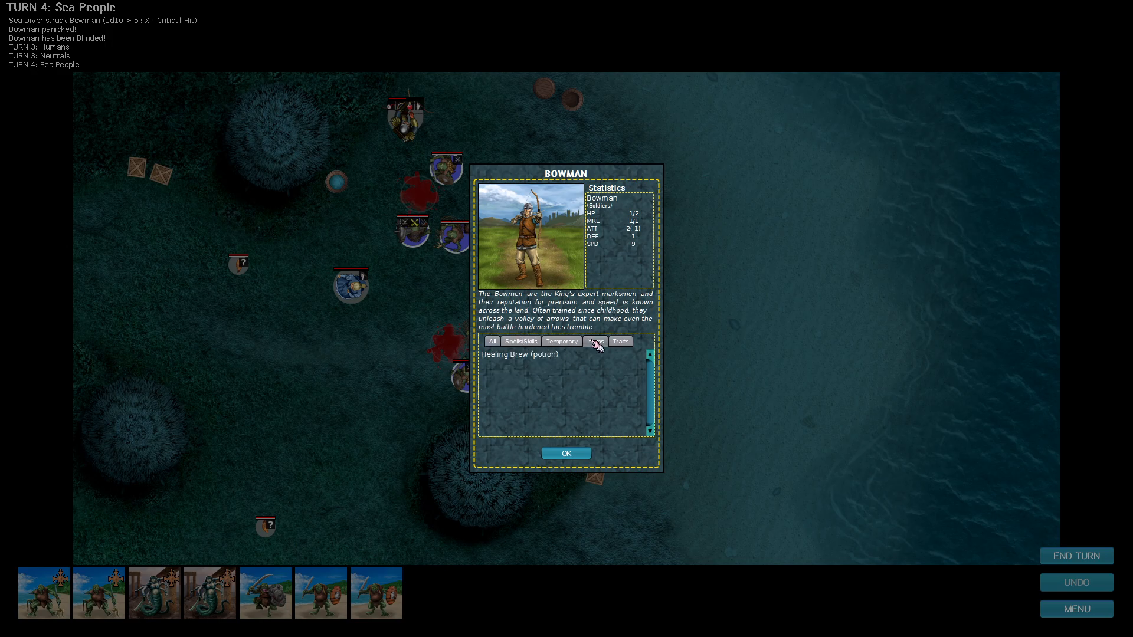
click(566, 453)
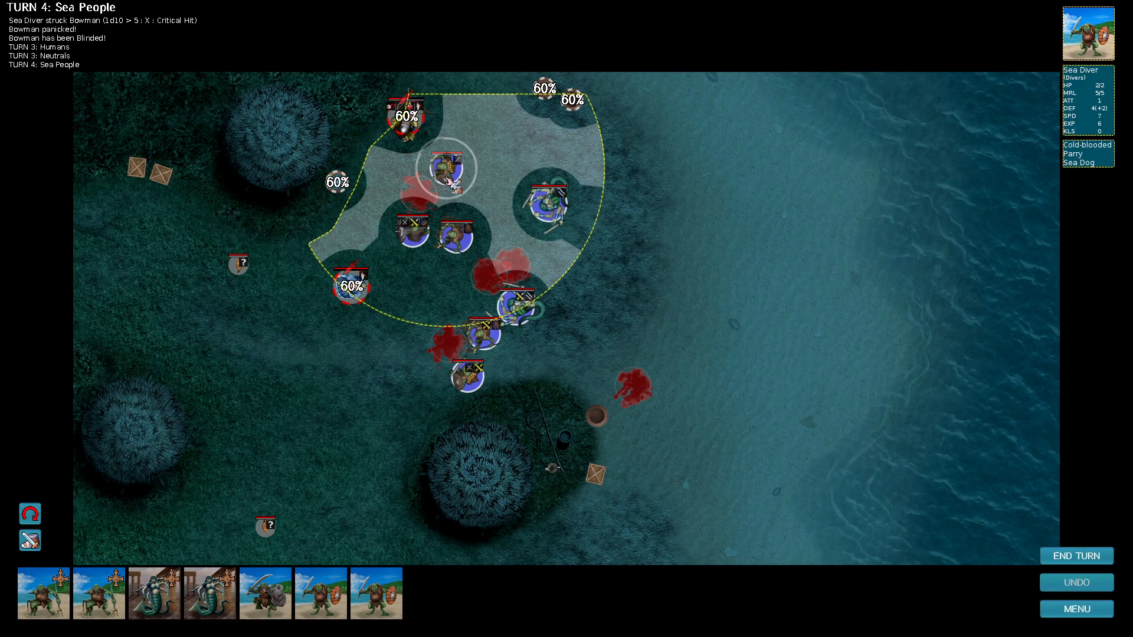
click(408, 116)
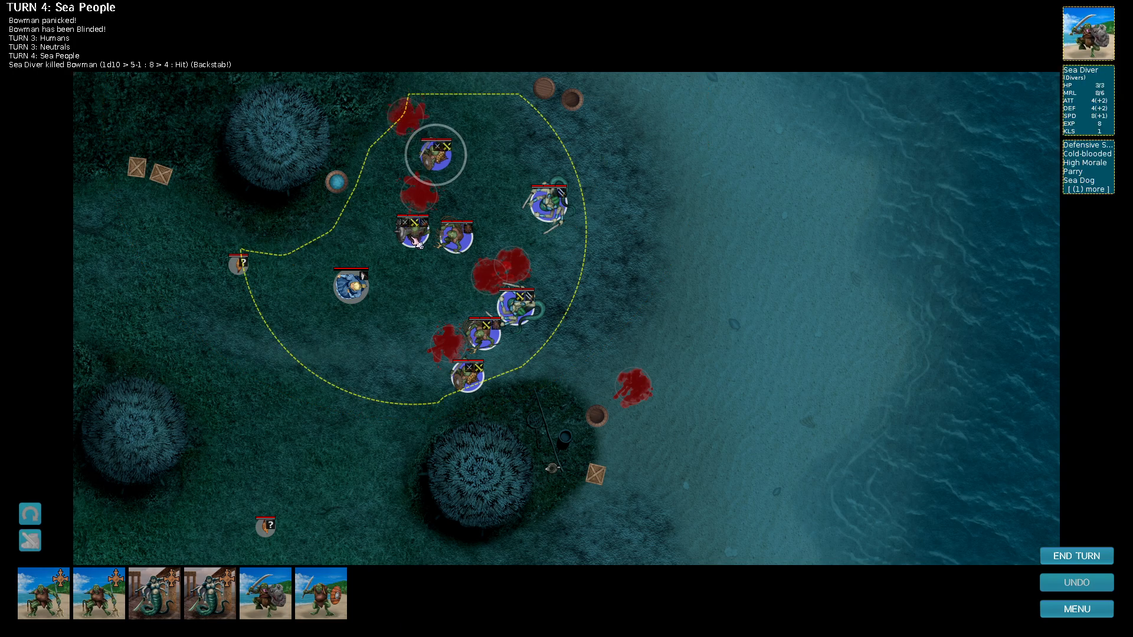
click(350, 278)
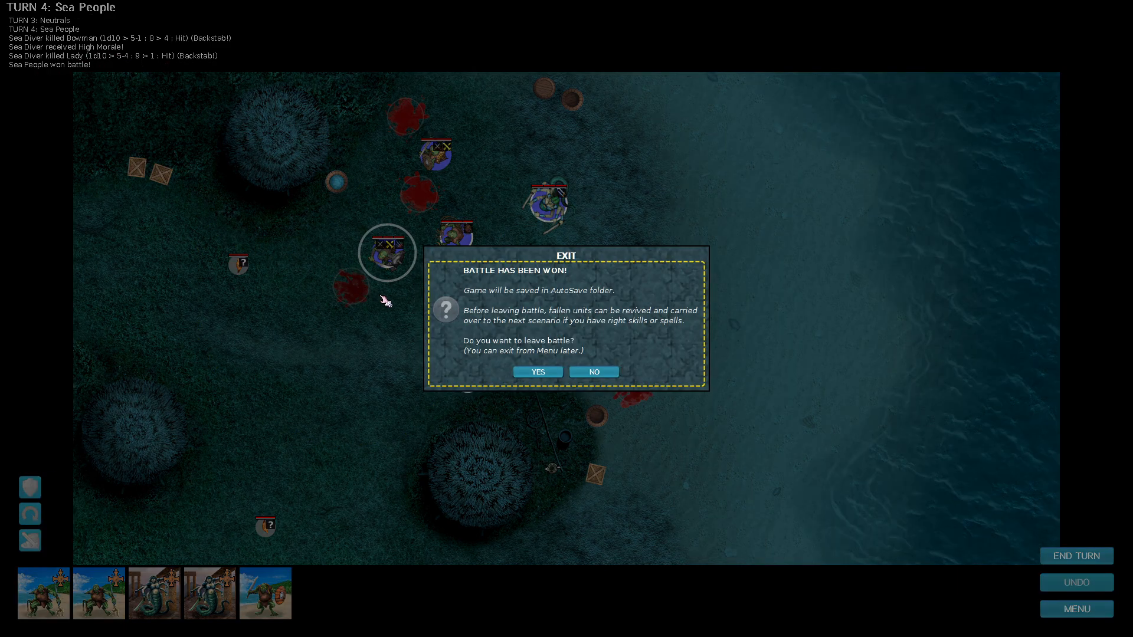
mouse_move(544, 360)
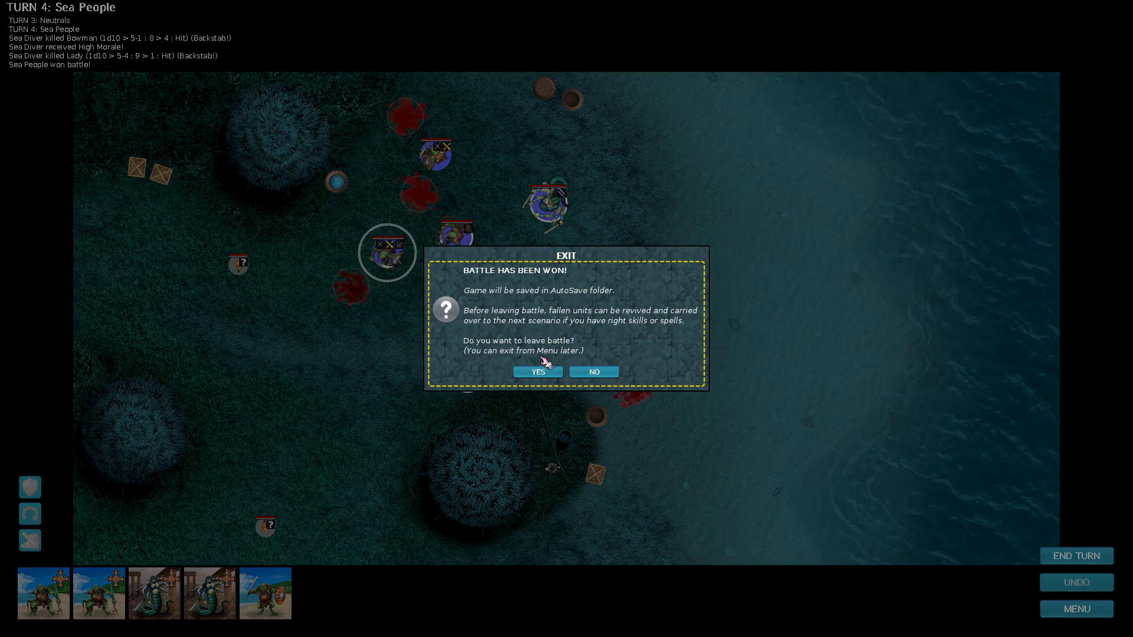
mouse_move(595, 316)
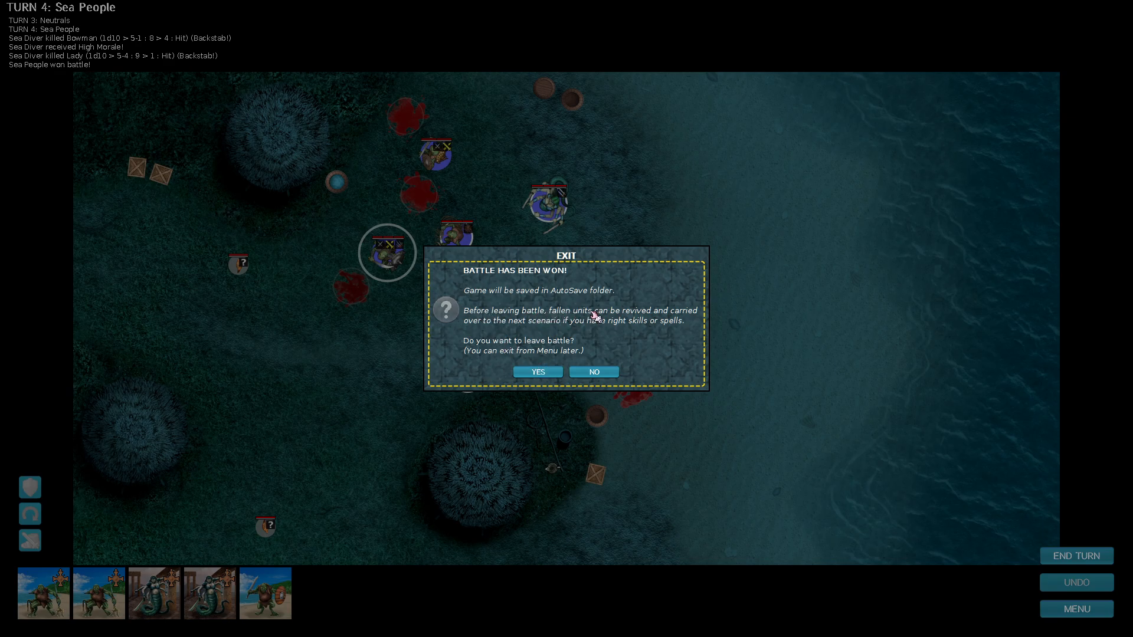
mouse_move(588, 329)
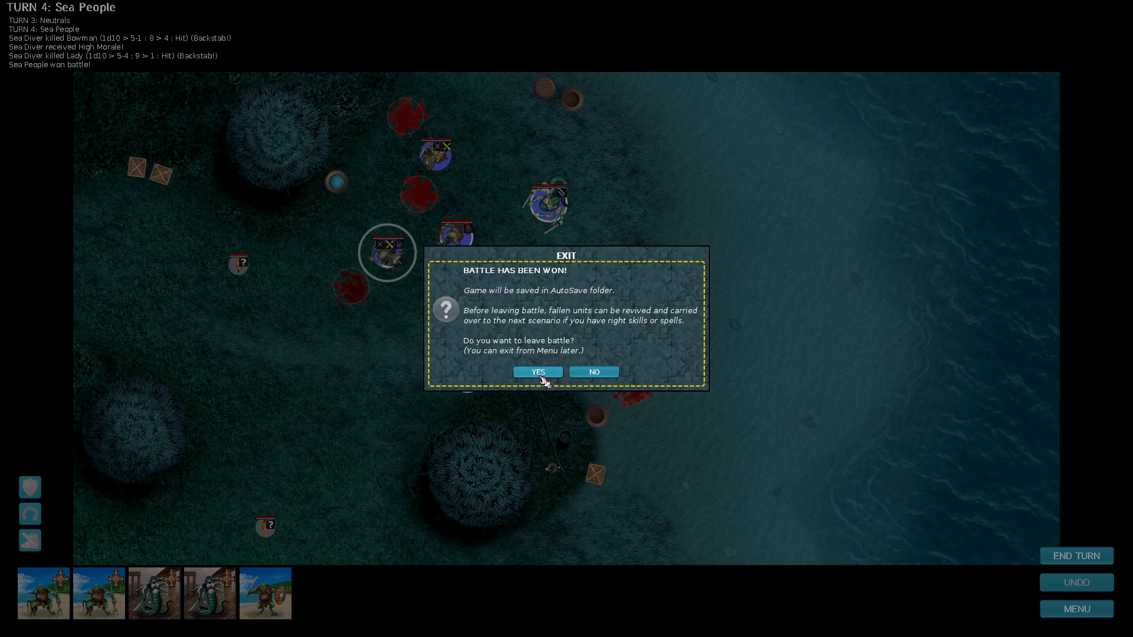
Confirm YES in the exit dialog to leave the won battle.
click(592, 371)
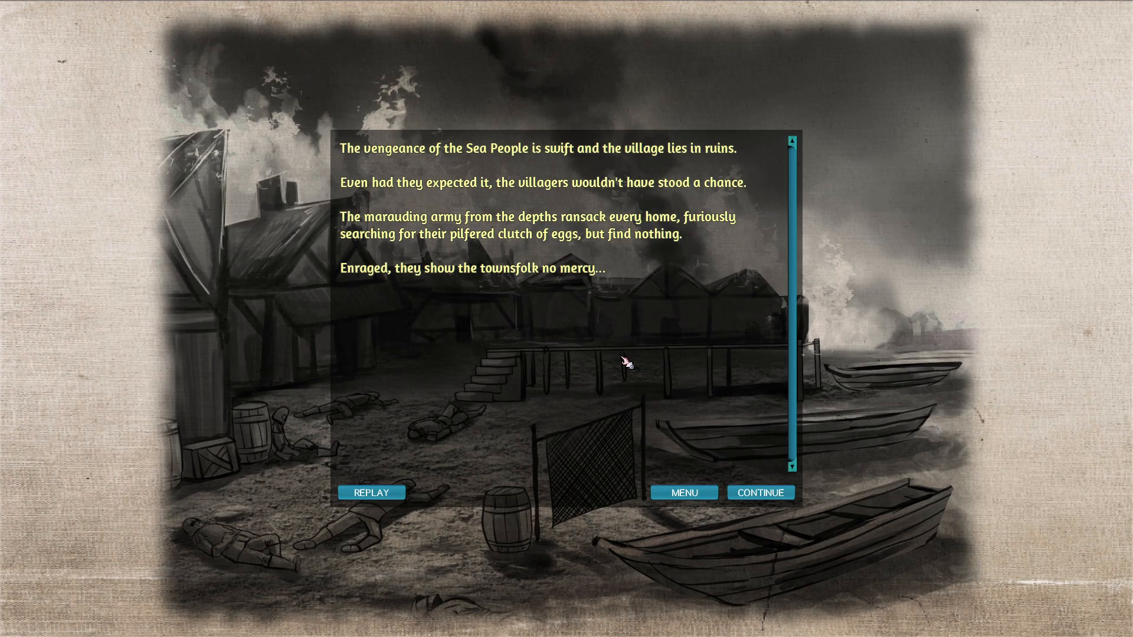
mouse_move(620, 361)
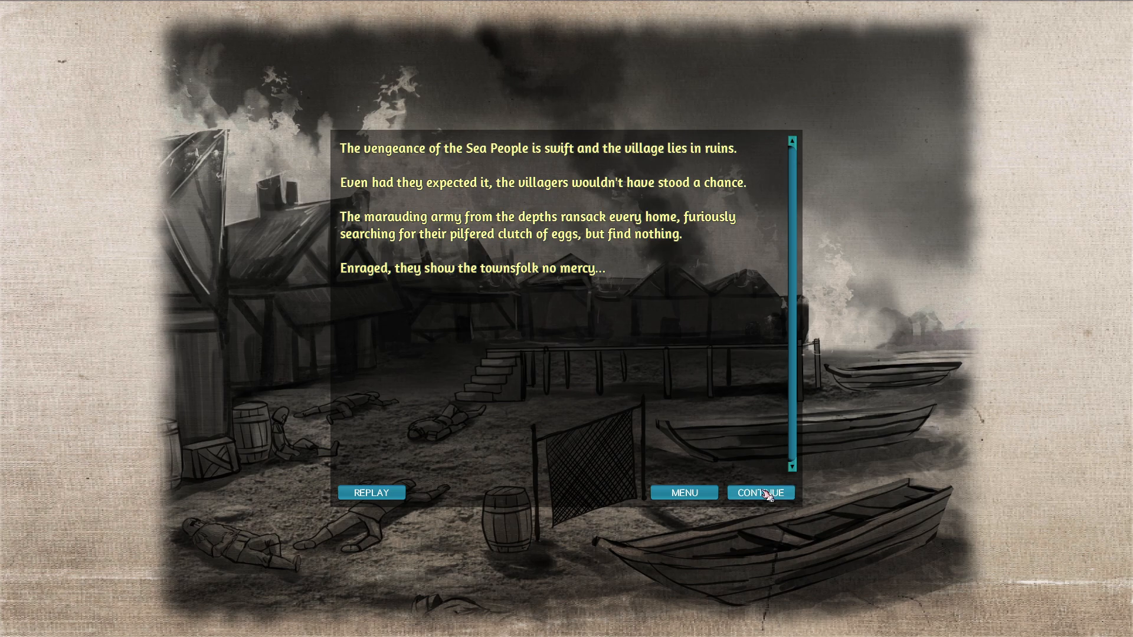
Play through the Sea Diver and Naga dialogue over the ruined village and continue to the world map.
click(760, 492)
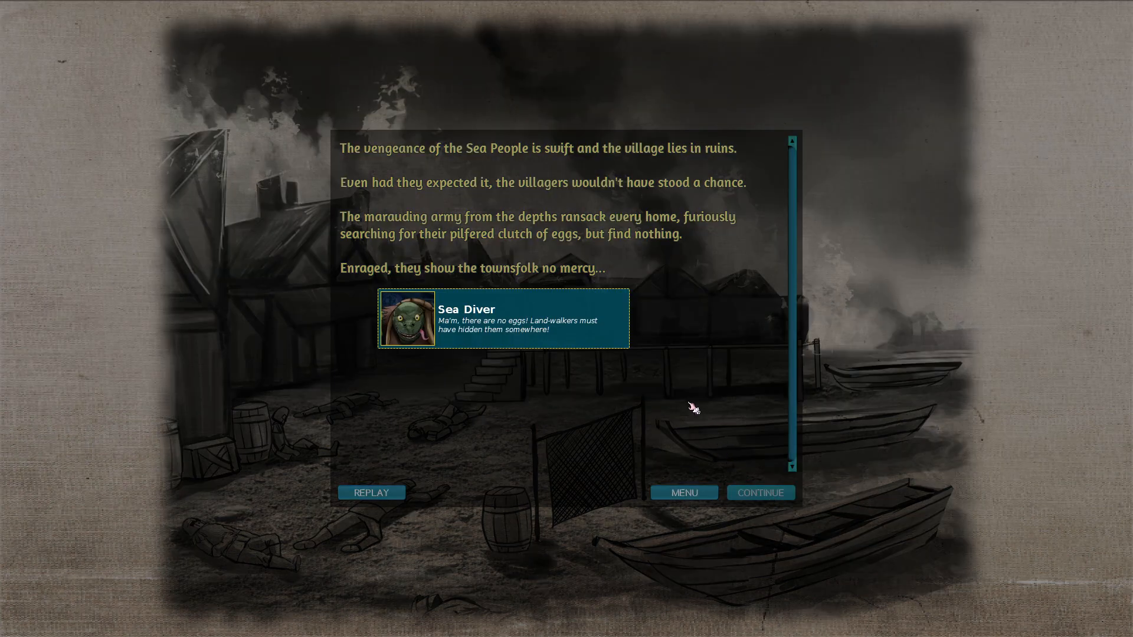
mouse_move(639, 383)
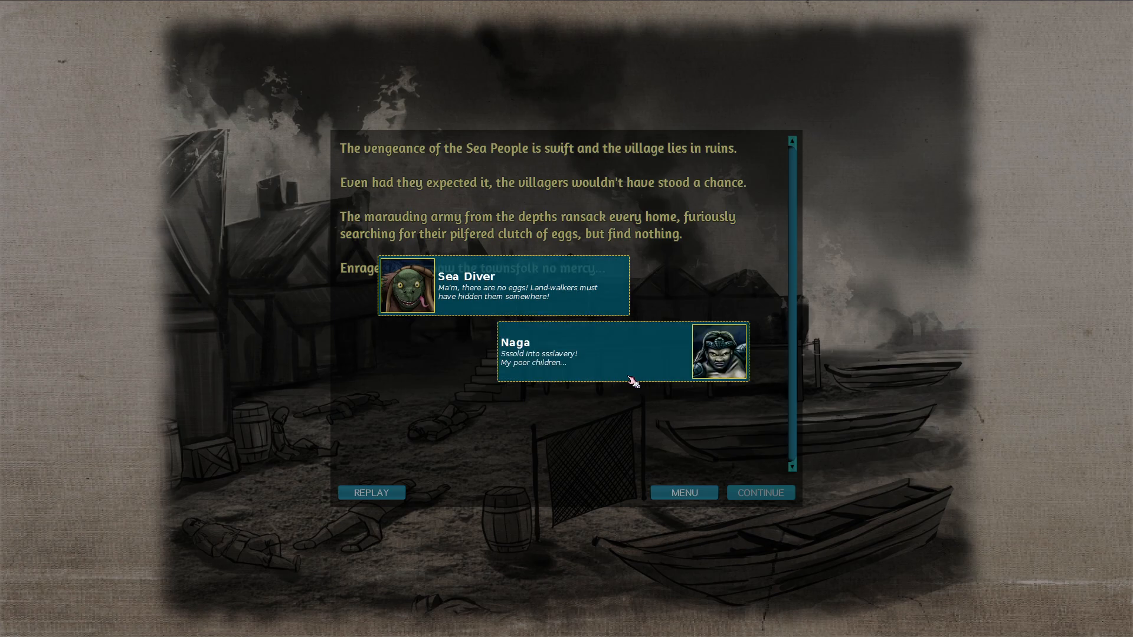
mouse_move(647, 403)
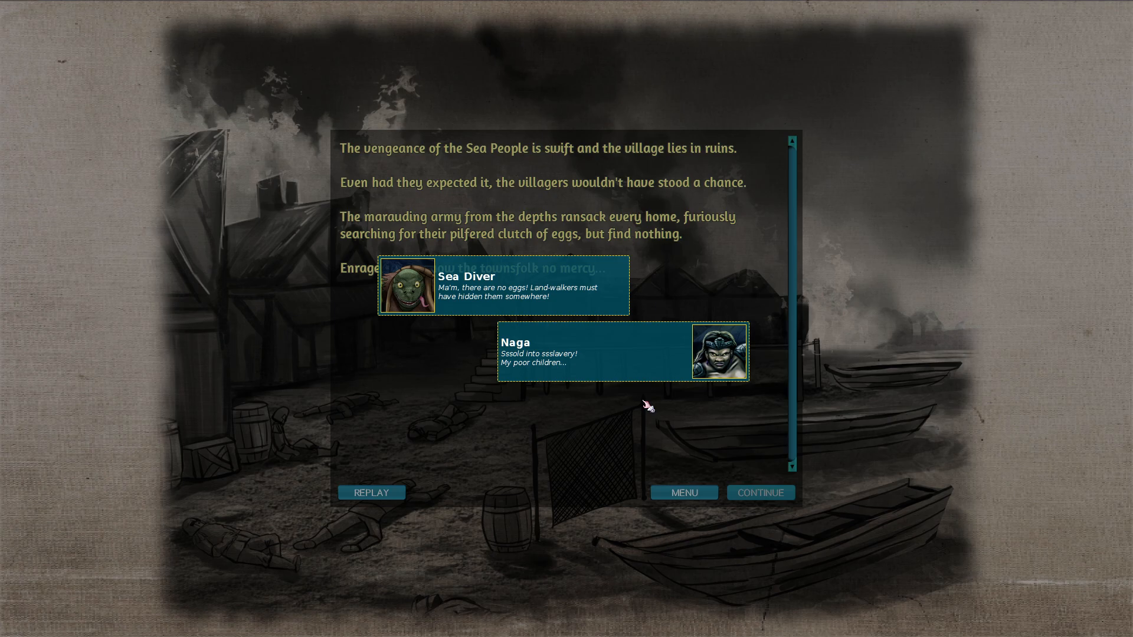
click(761, 492)
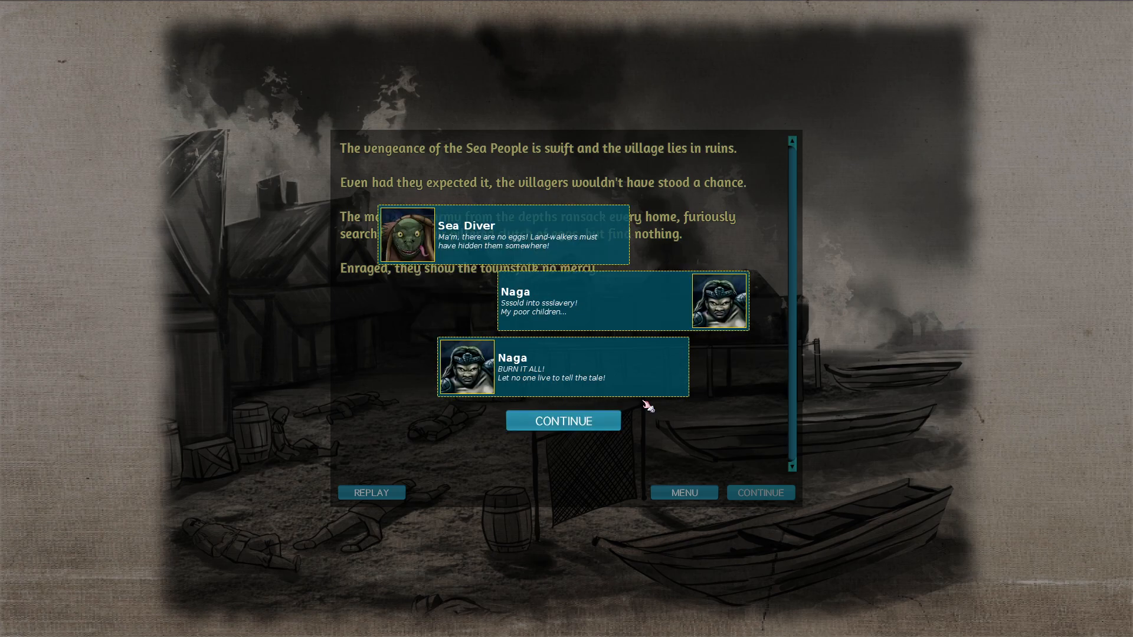
click(563, 420)
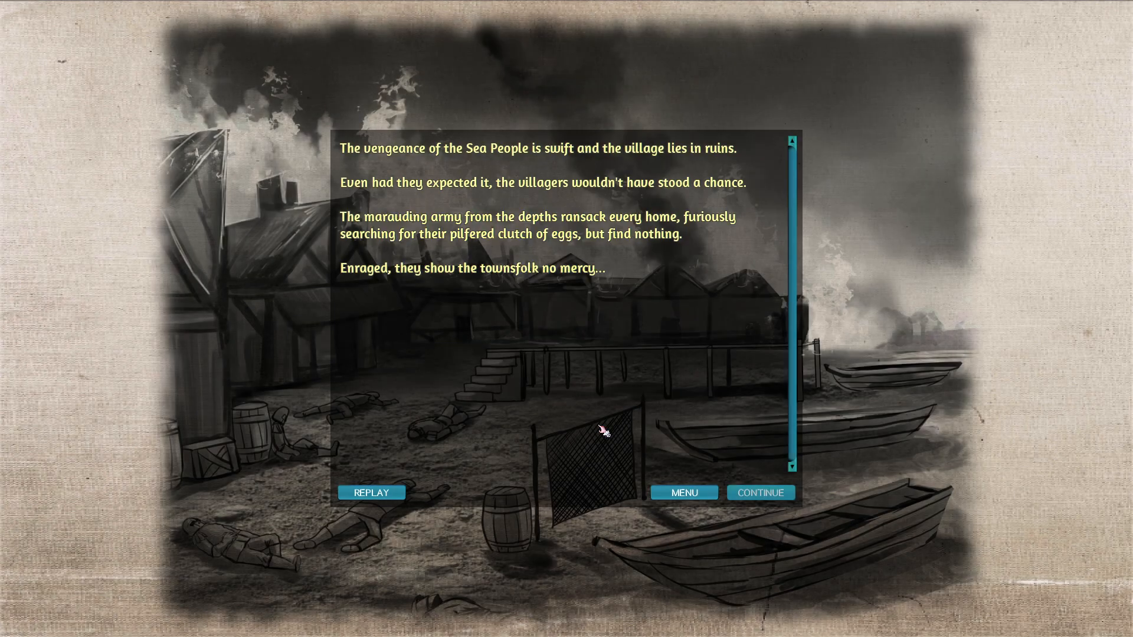
click(760, 492)
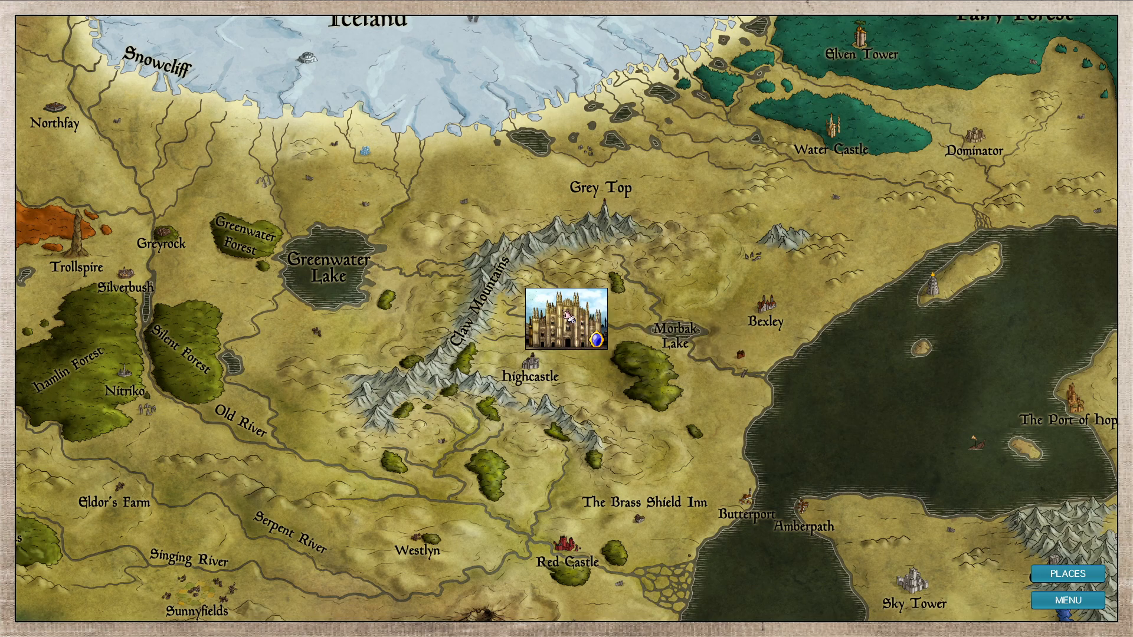
Continue to the Millicent Cathedral story chapter.
click(568, 327)
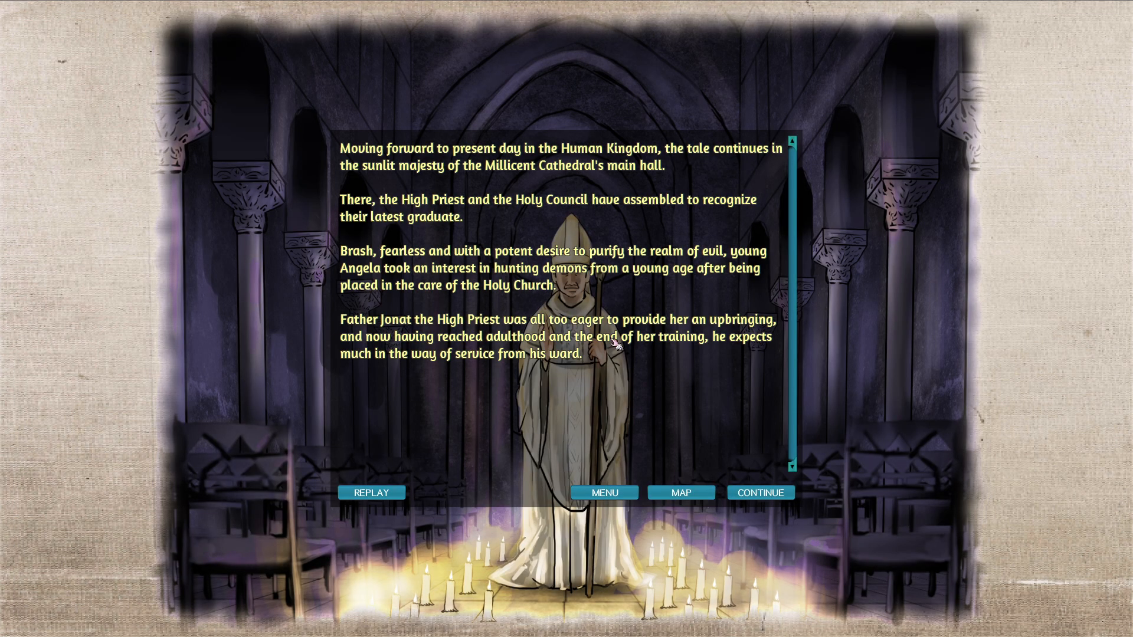
mouse_move(687, 387)
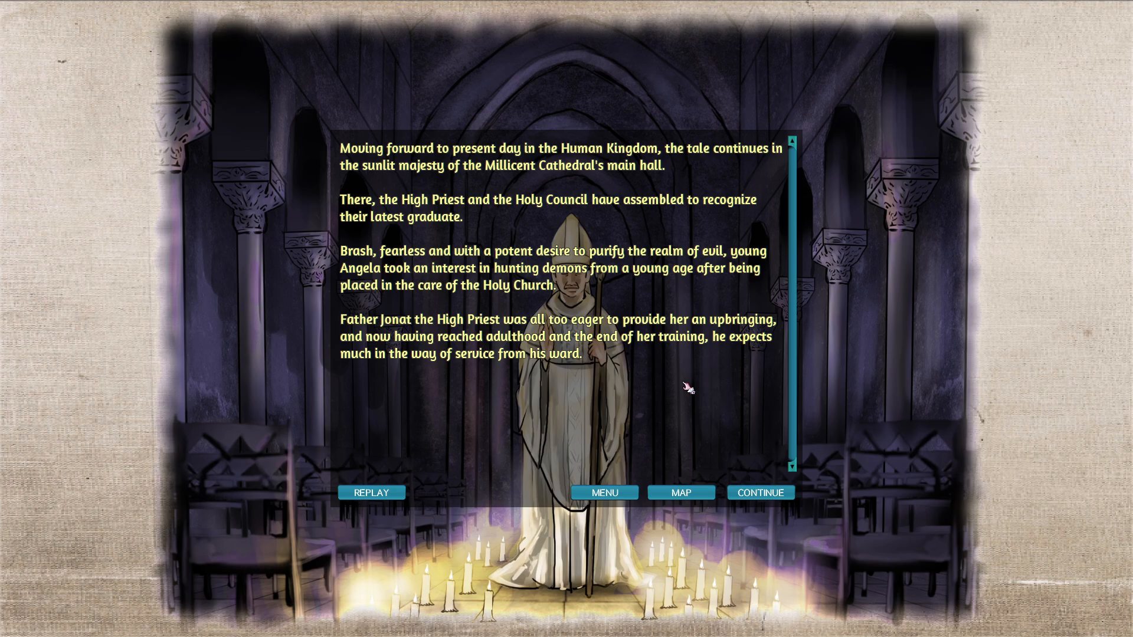
Play Father Jonat's conversation assigning Angela the Westlyn vampire hunt for 100 gold.
click(760, 493)
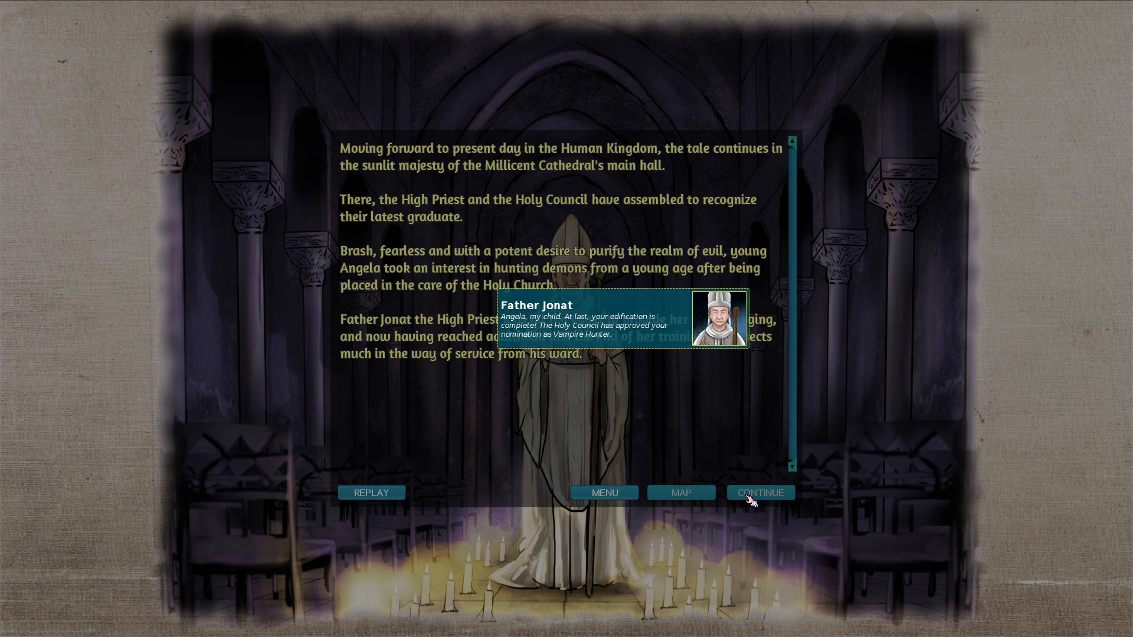
mouse_move(692, 439)
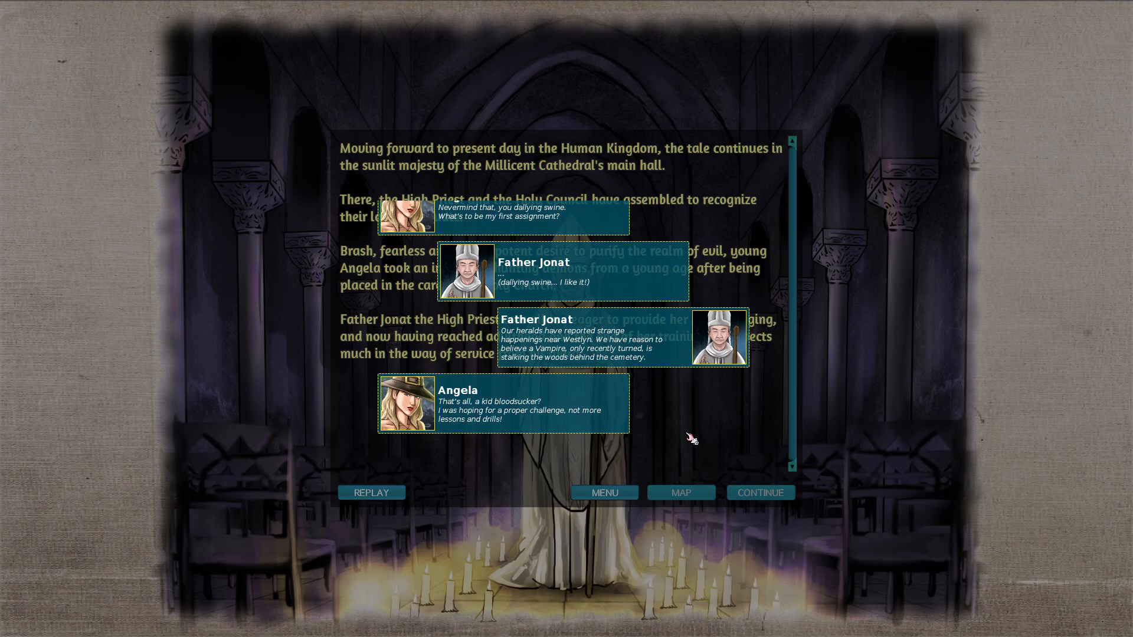
click(759, 492)
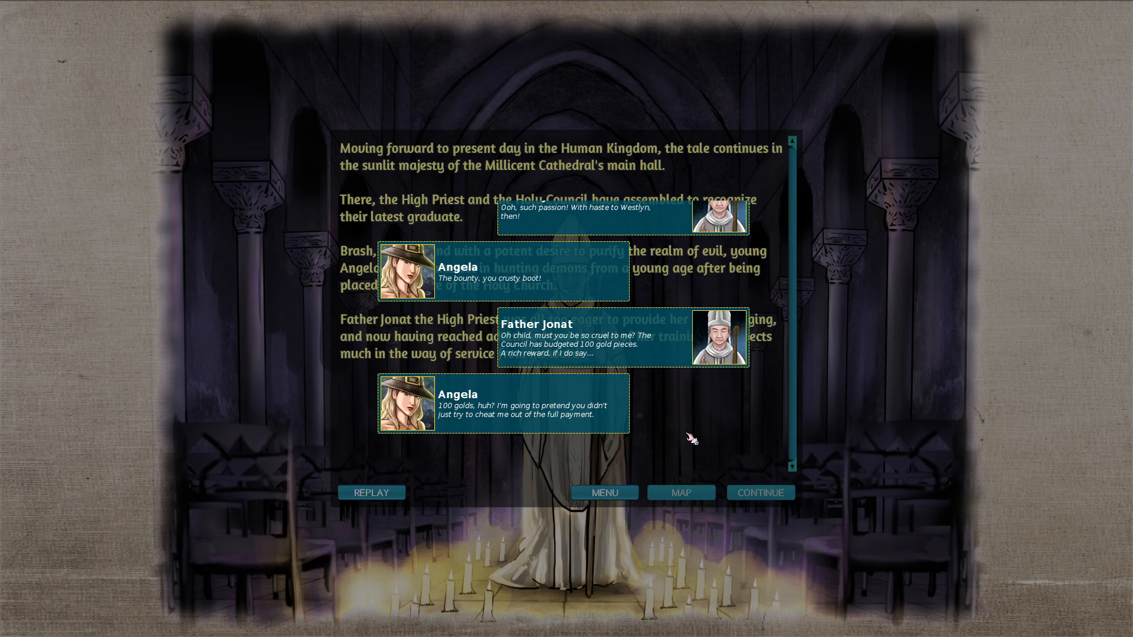
scroll(down, 3)
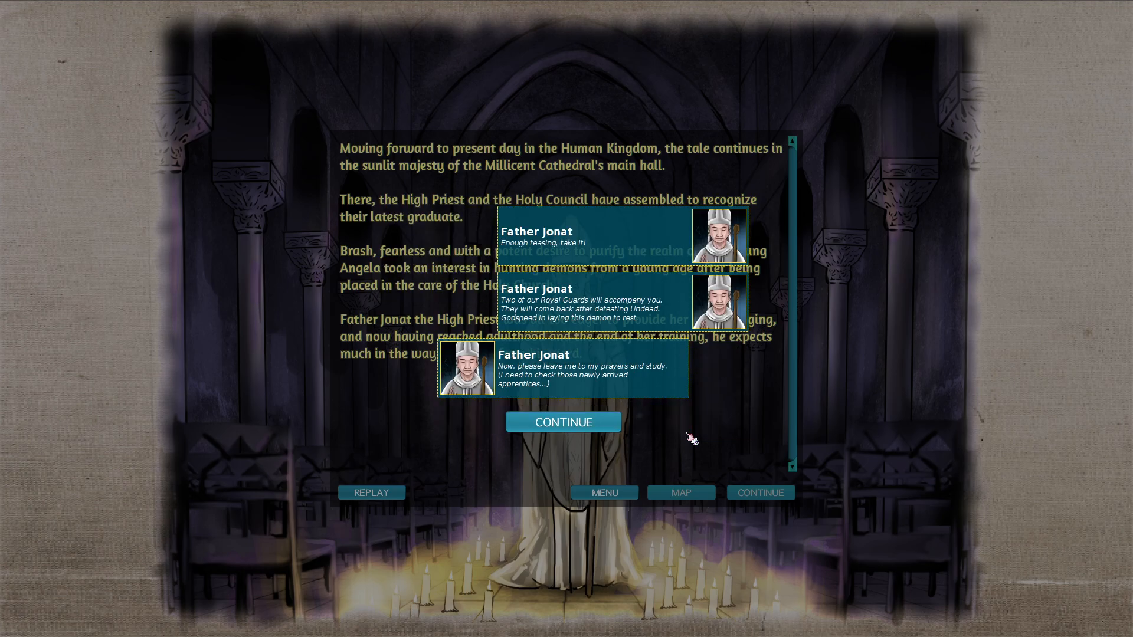
click(563, 421)
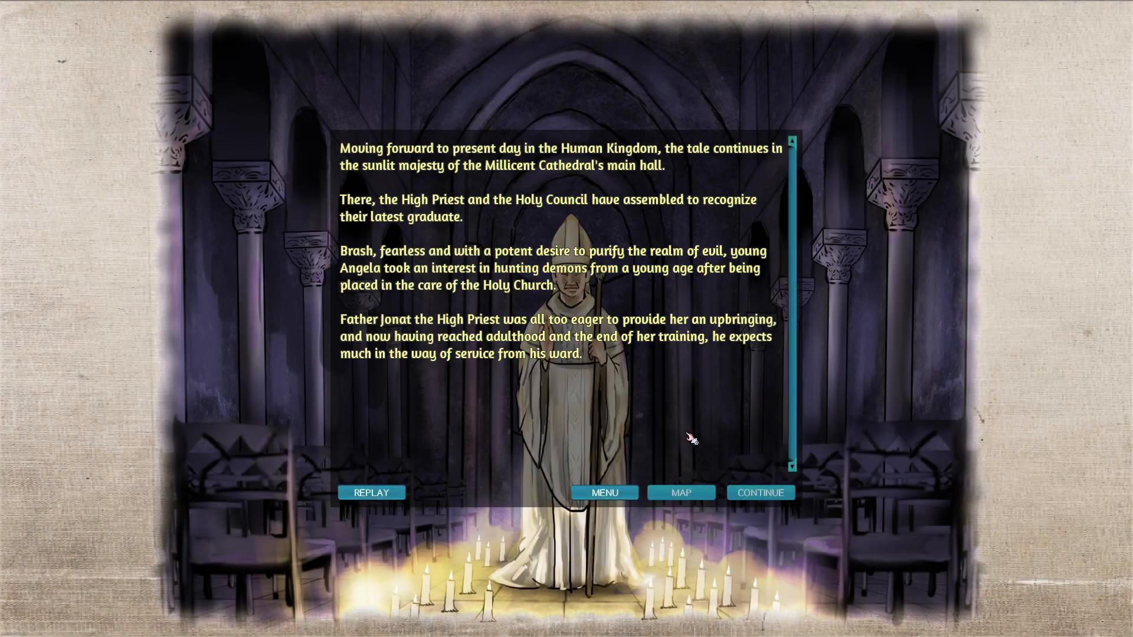
Advance to Angela's packing story and accept the 500 gp treasury reward.
click(760, 492)
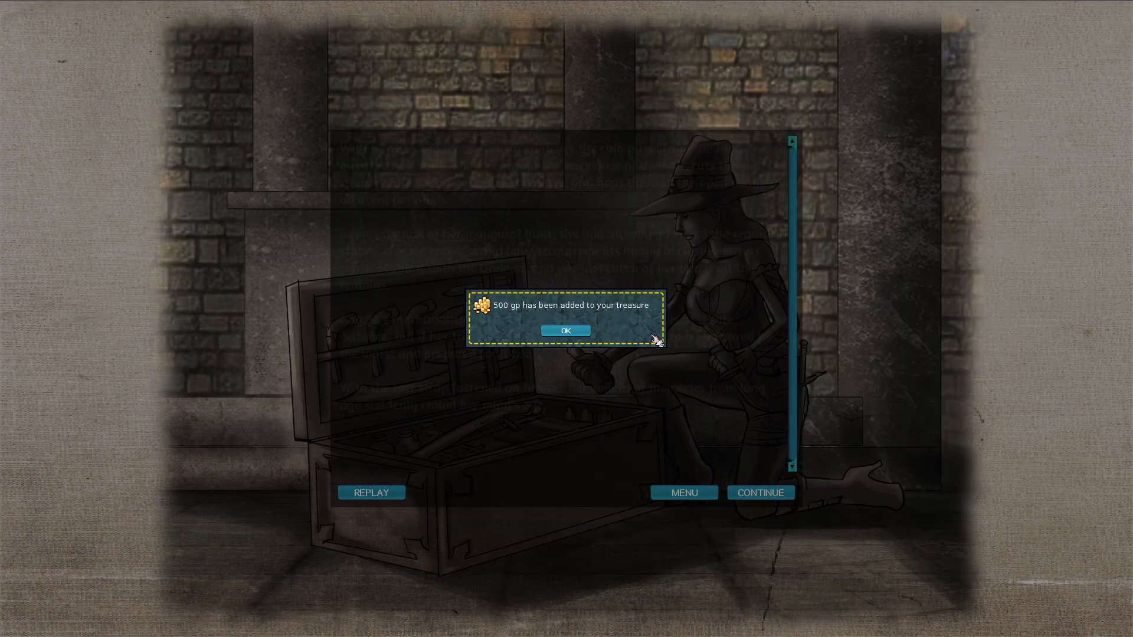
click(566, 330)
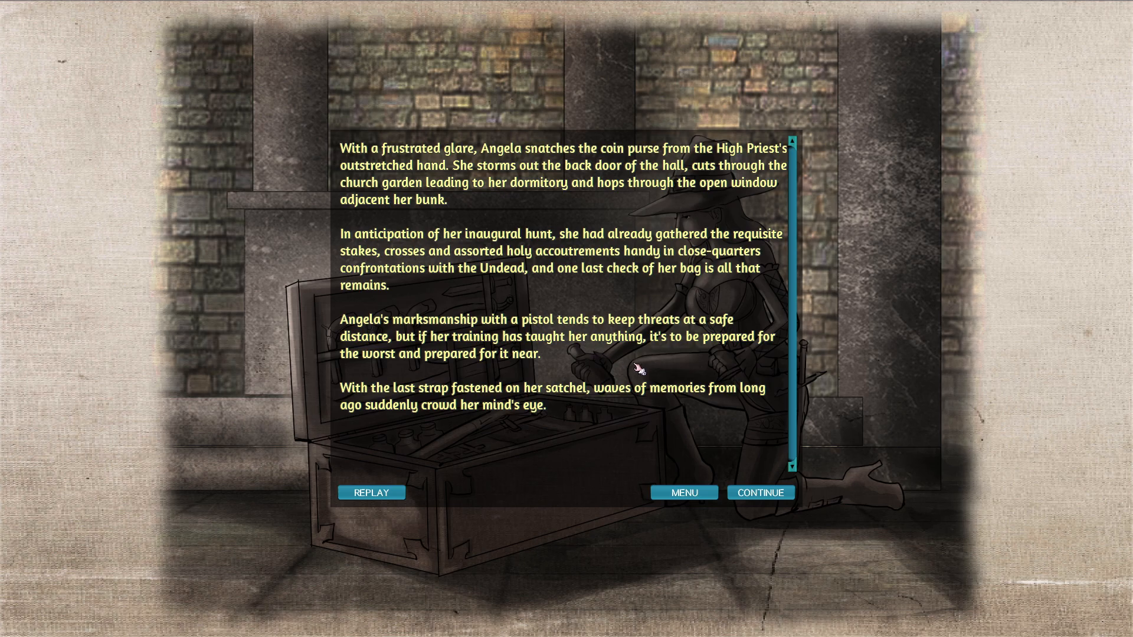
mouse_move(672, 371)
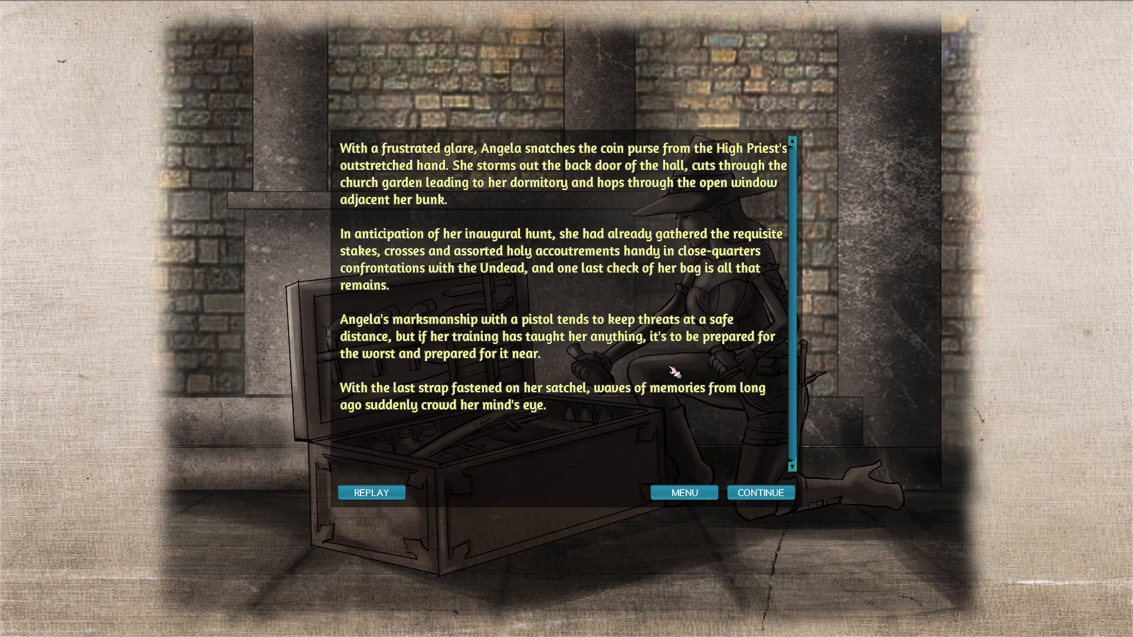
mouse_move(734, 361)
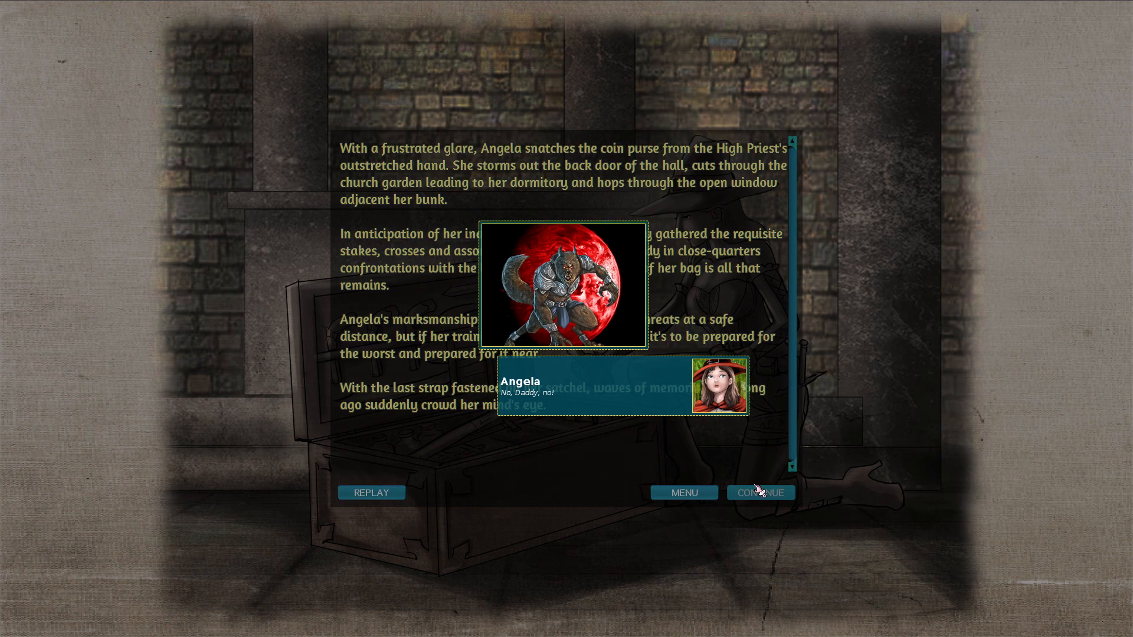
mouse_move(762, 454)
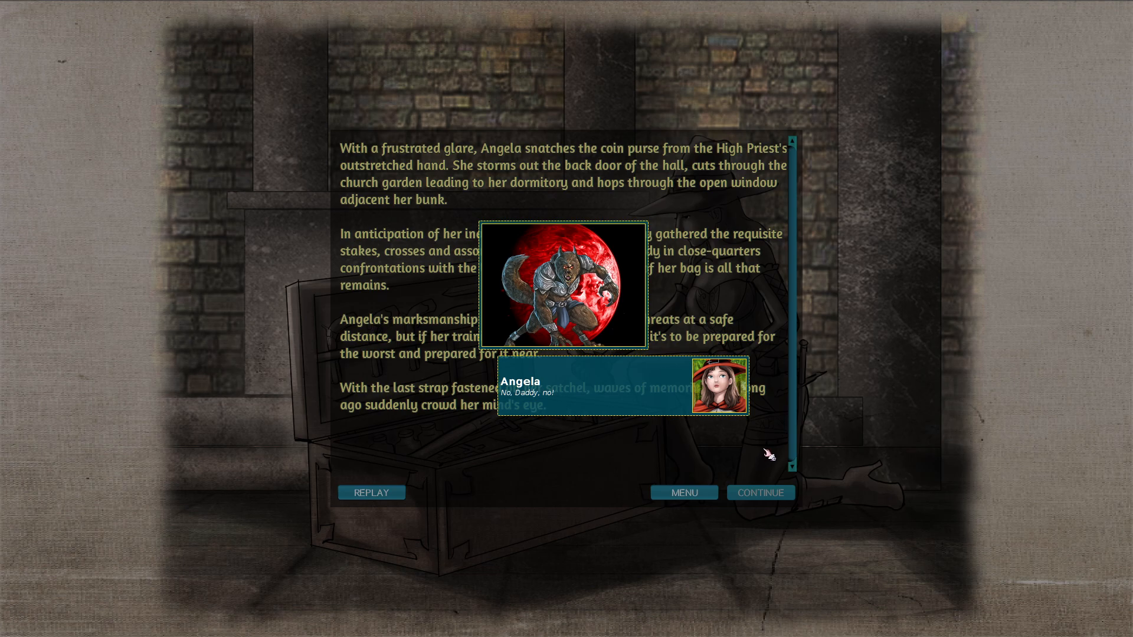
Click through Angela's flashback of Gunther leaving her until the final line appears.
click(760, 492)
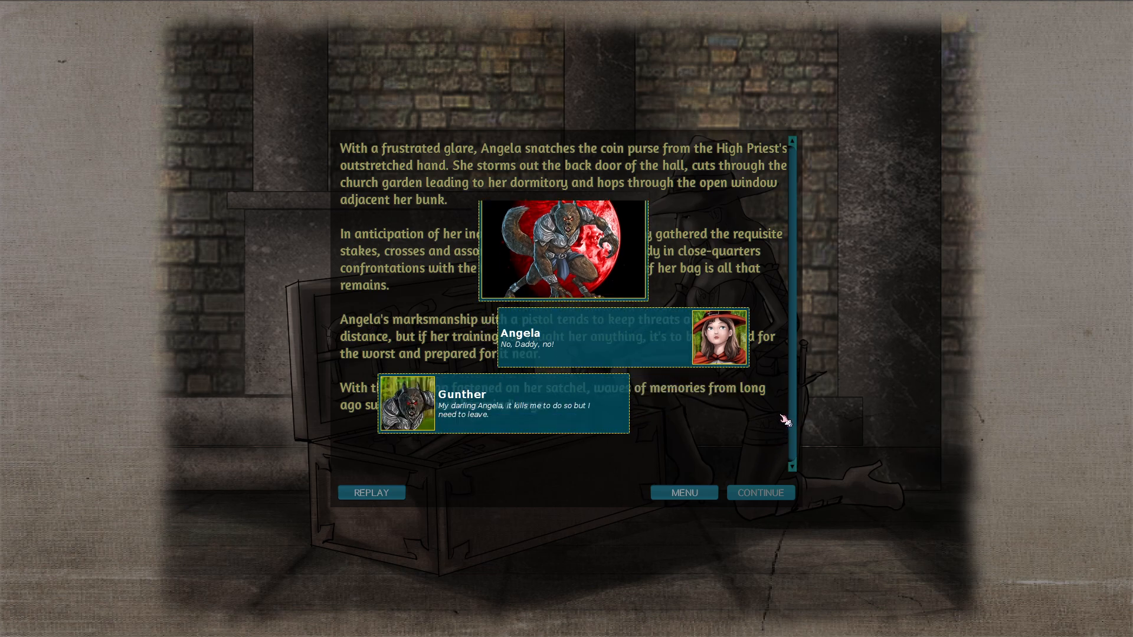
mouse_move(782, 421)
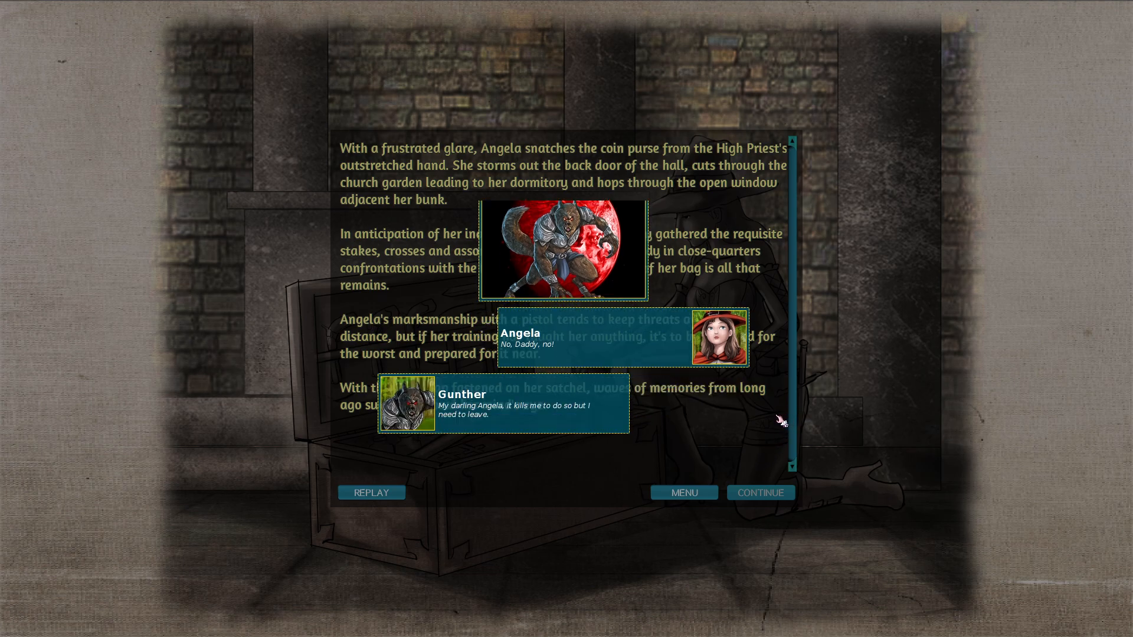
mouse_move(744, 418)
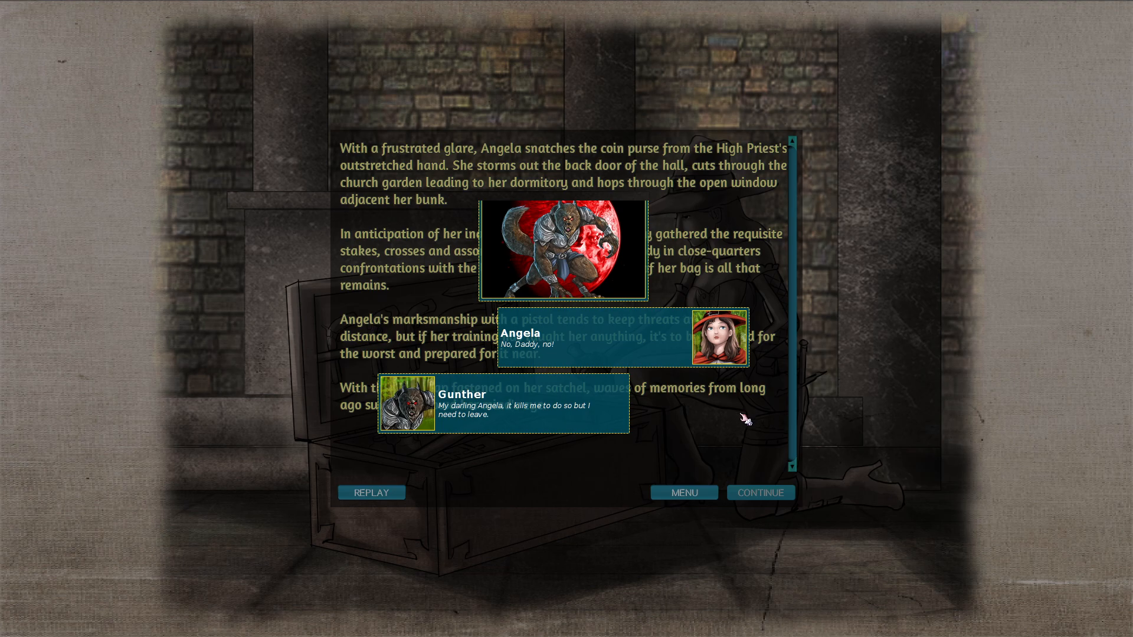
click(760, 492)
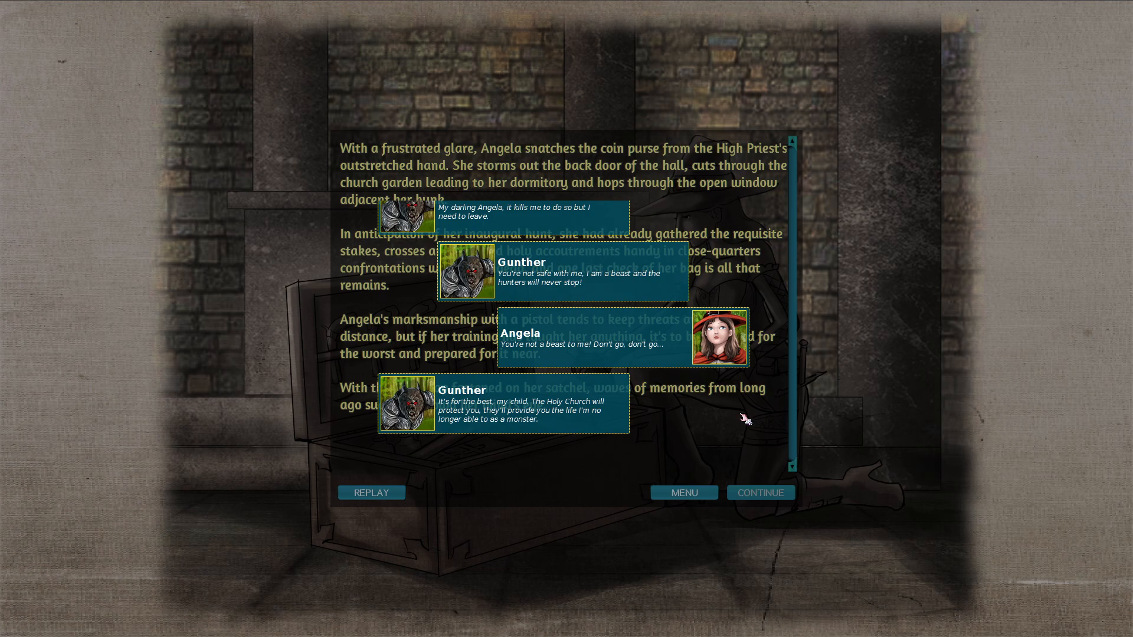
scroll(down, 3)
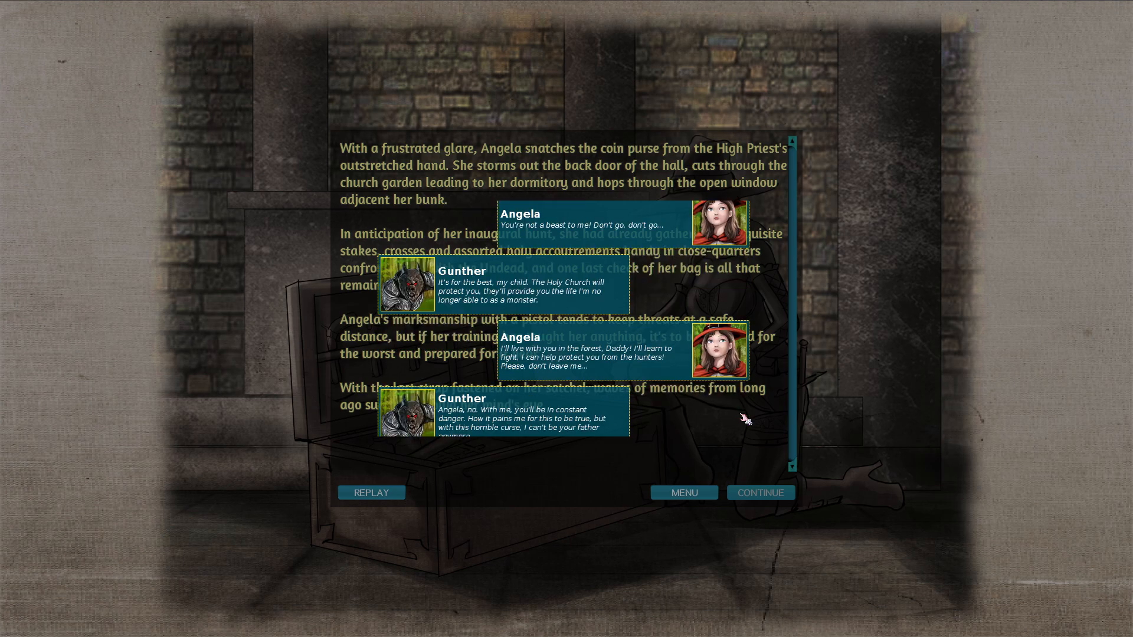
scroll(up, 3)
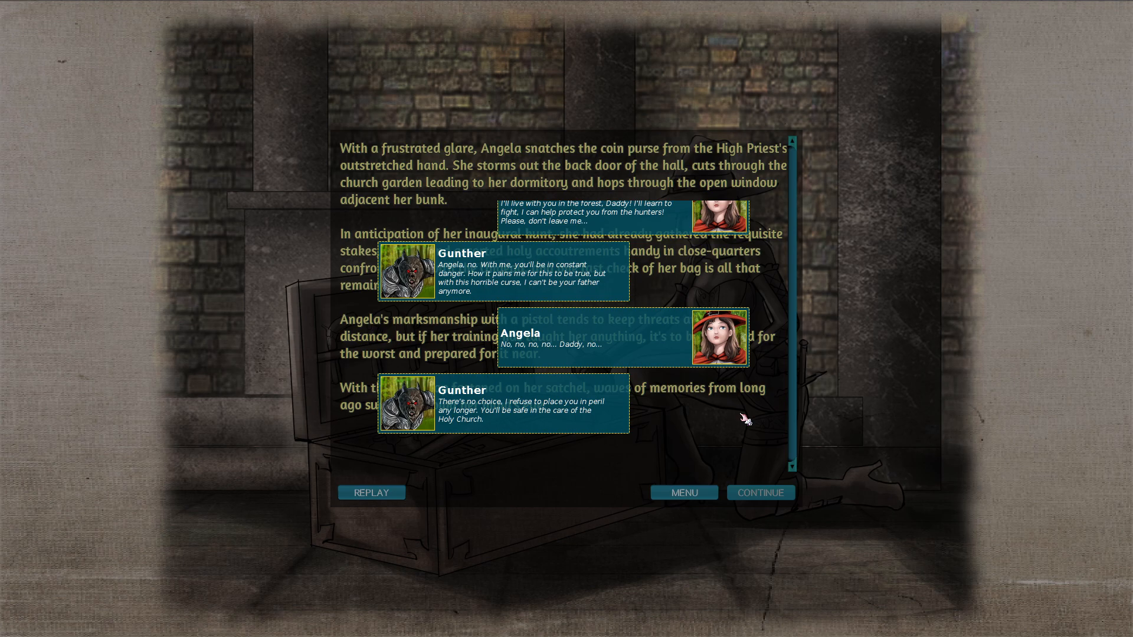
scroll(down, 3)
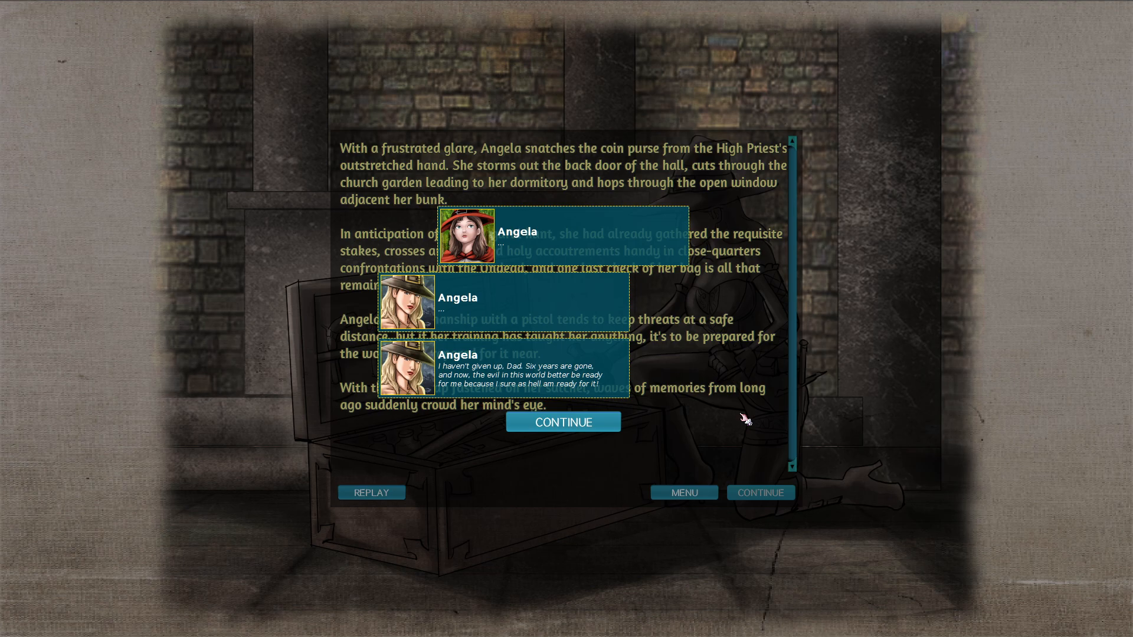
End the flashback and return to the world map with the Vampire Crypt location.
click(563, 421)
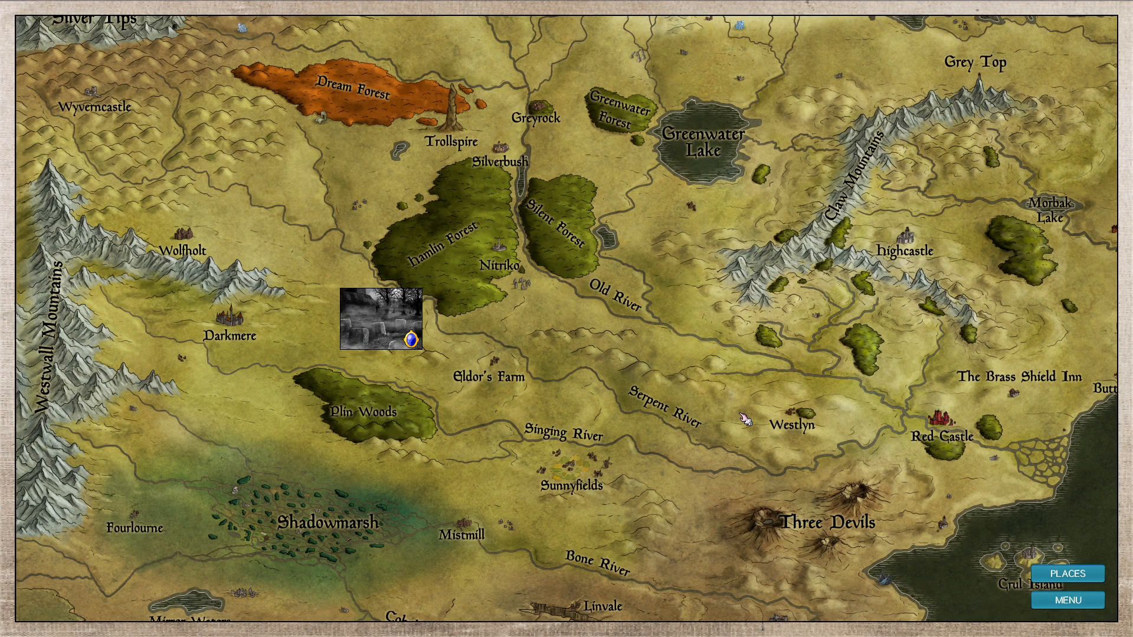
mouse_move(723, 412)
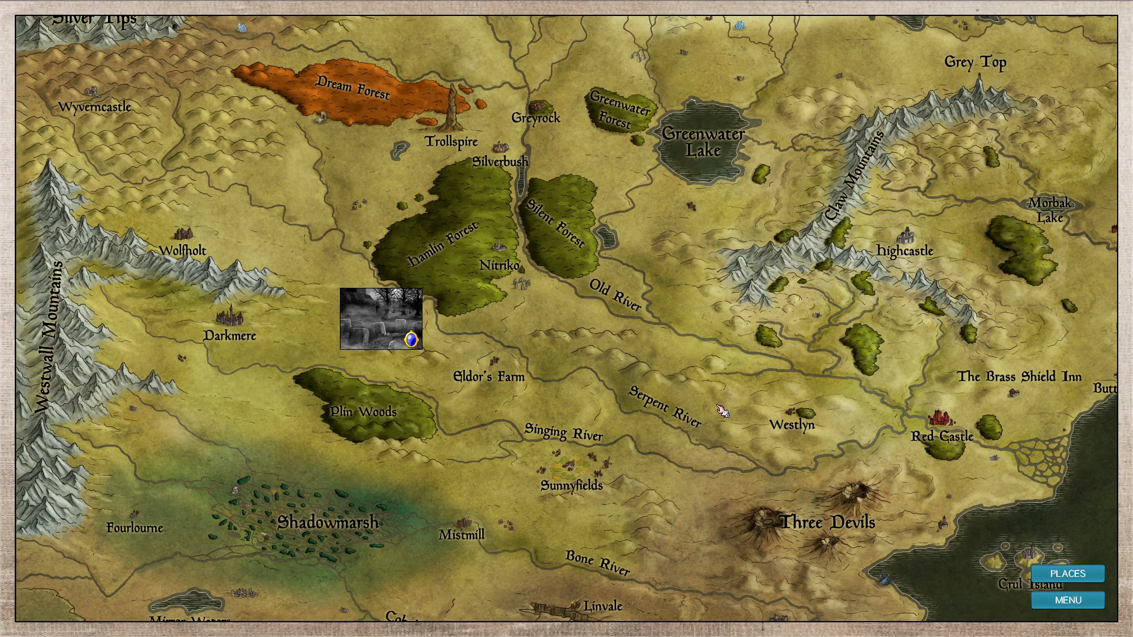
mouse_move(1056, 599)
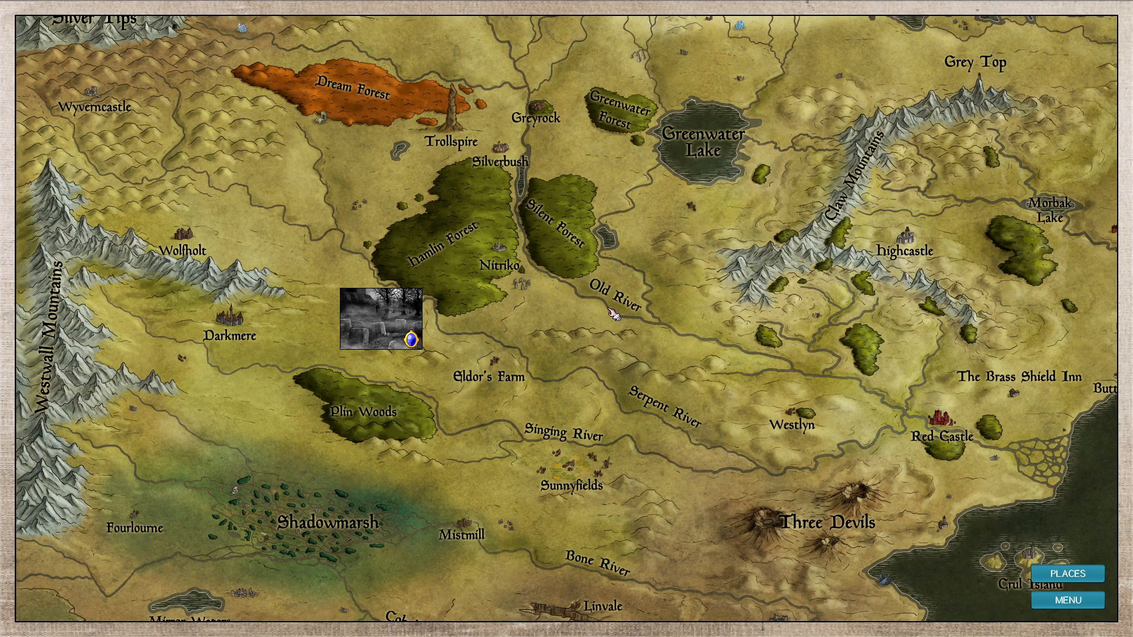
mouse_move(513, 309)
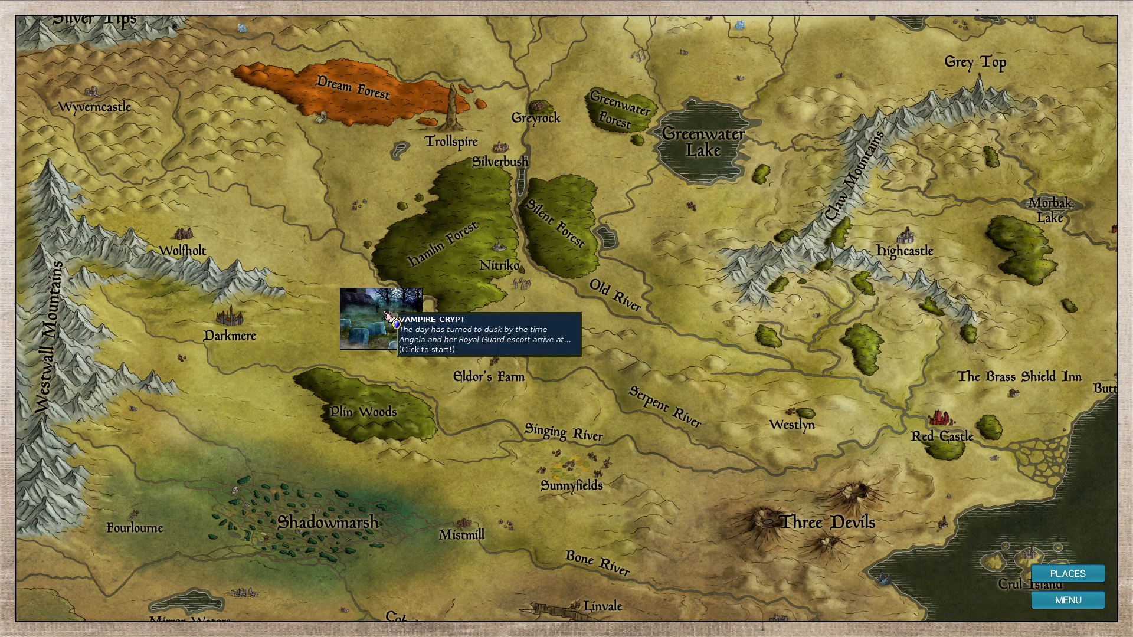
Start the Vampire Crypt mission, showing Angela's party at the Westlyn cemetery gates.
click(390, 327)
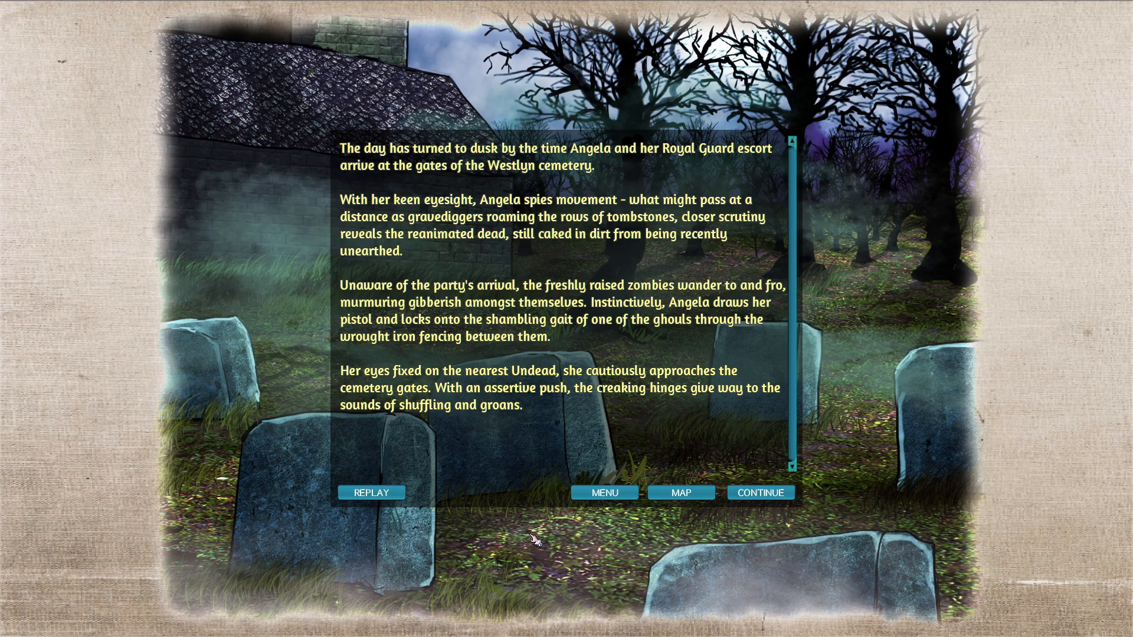
mouse_move(627, 533)
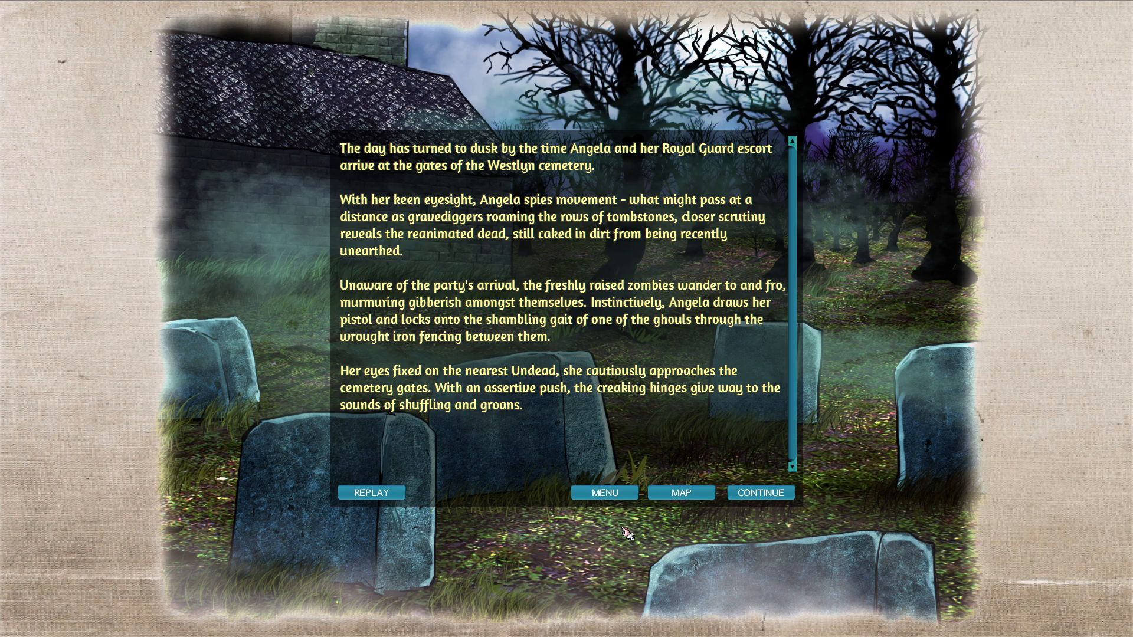
Advance through the Royal Guard and Angela's gate dialogue and continue into the Vampire Crypt battle.
click(759, 492)
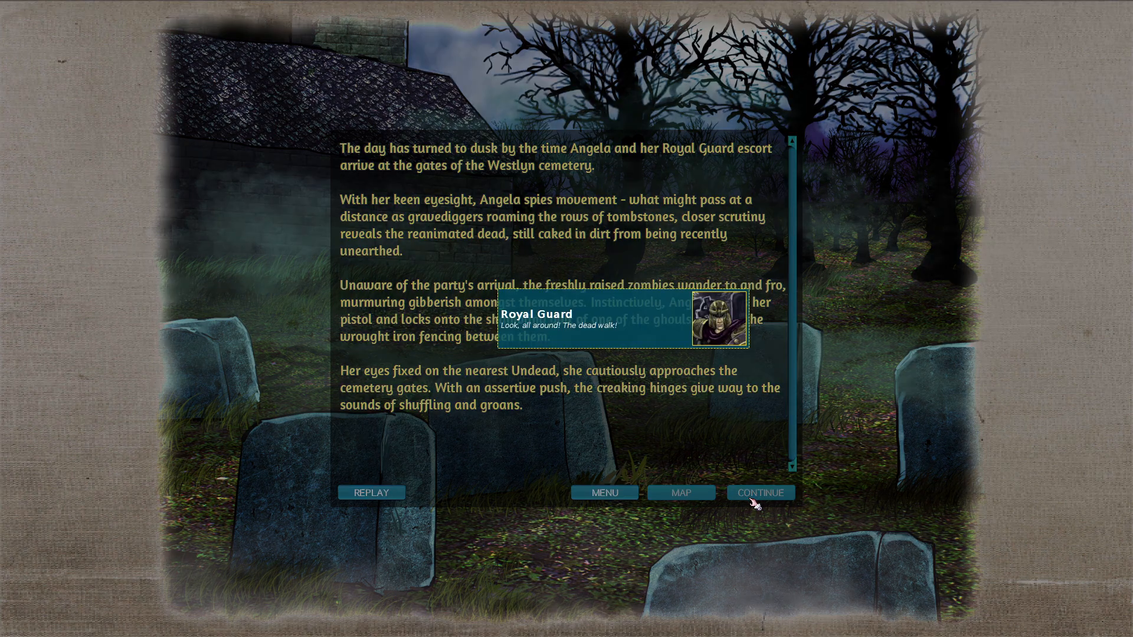
mouse_move(740, 504)
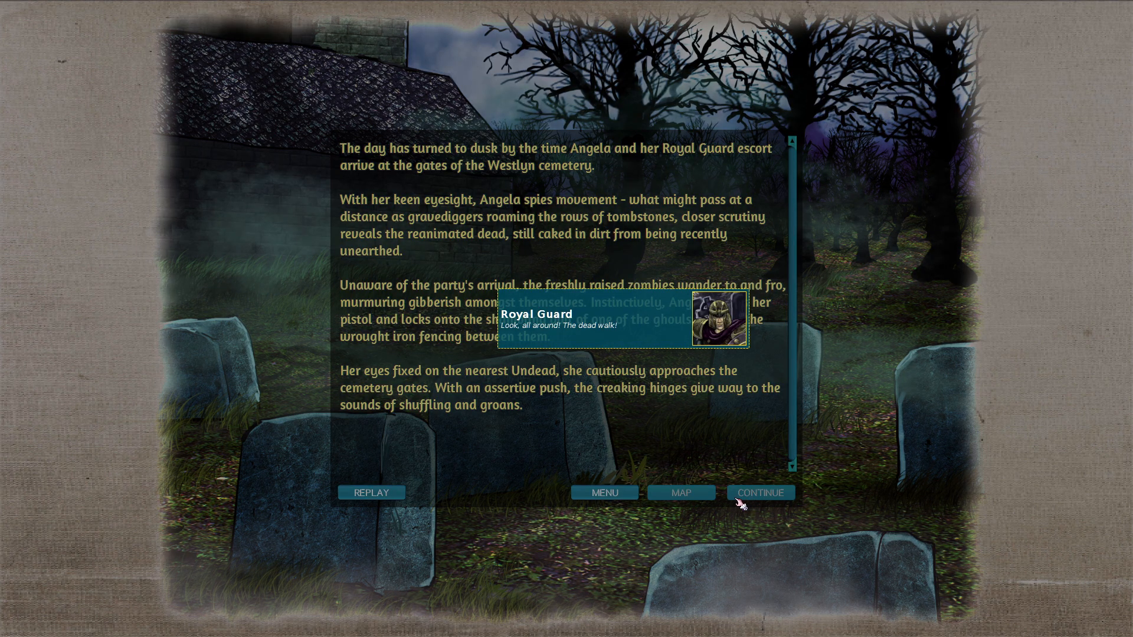
click(760, 493)
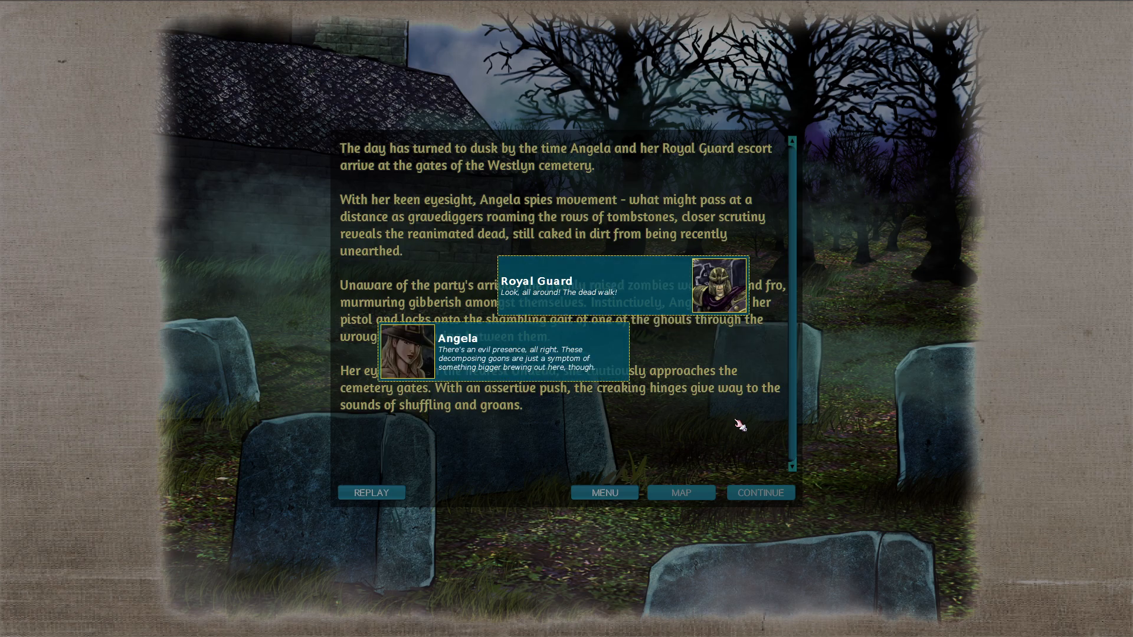
mouse_move(732, 425)
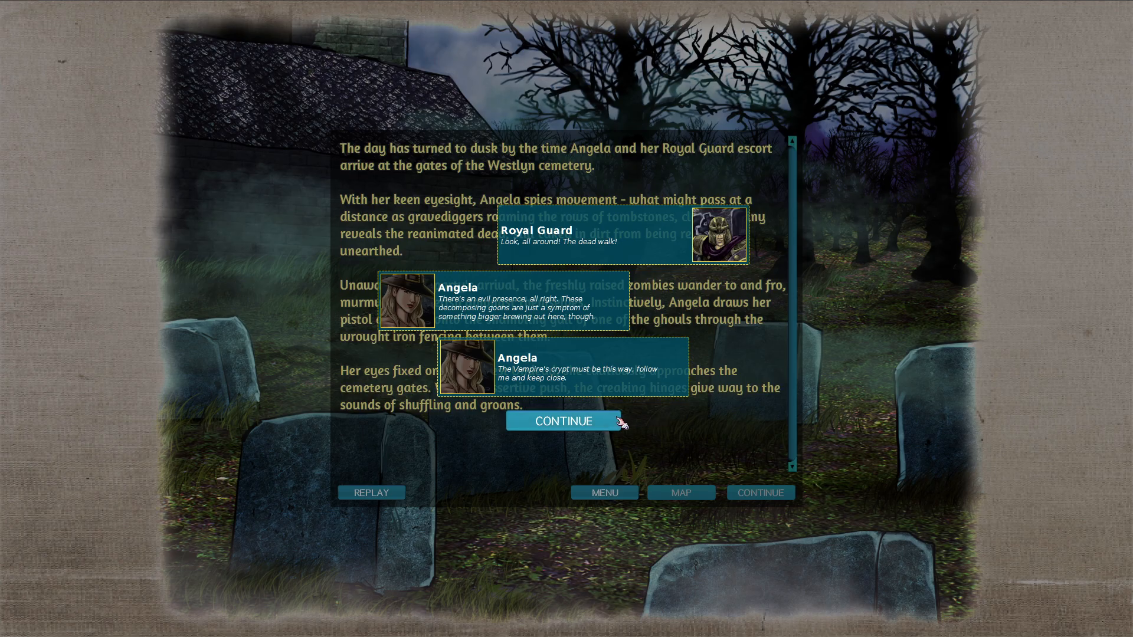
click(564, 421)
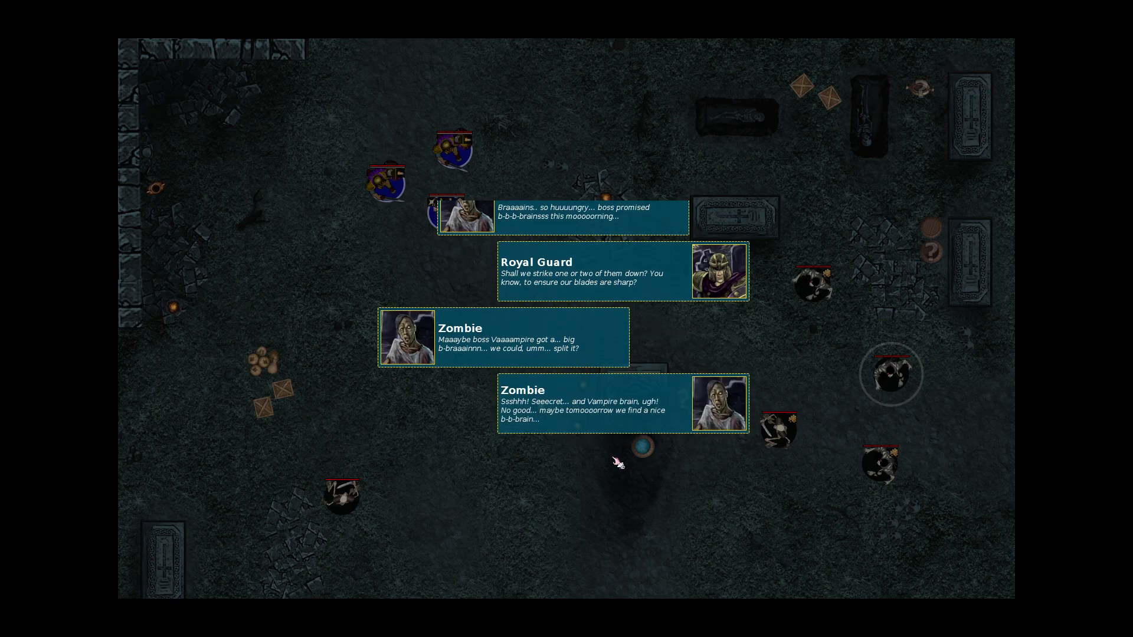
mouse_move(635, 461)
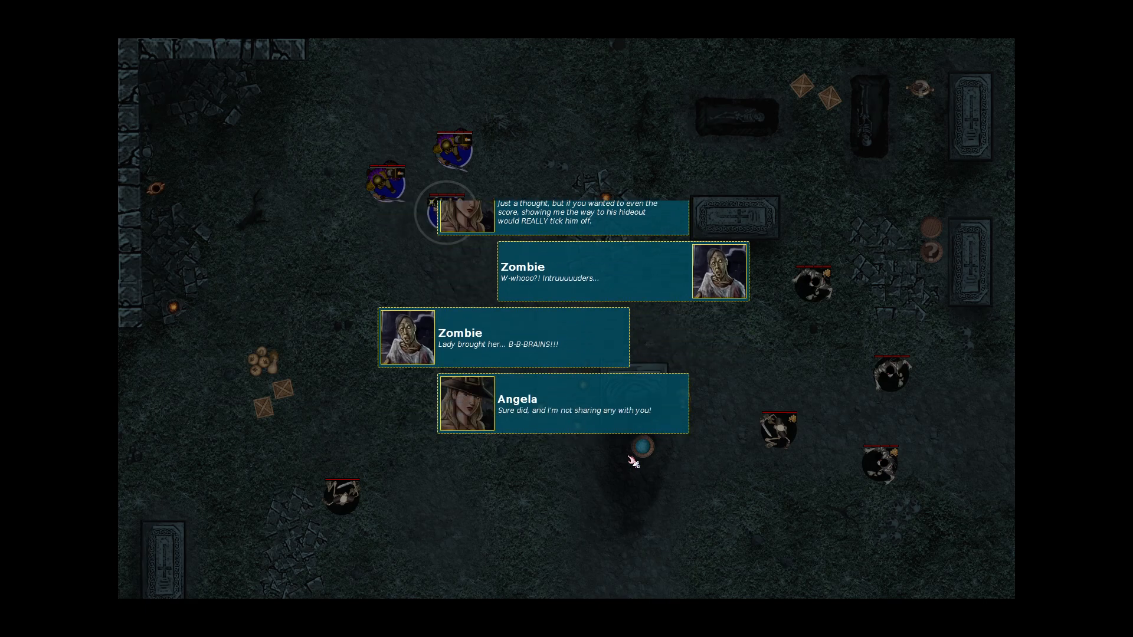
Dismiss the zombie banter and Angela's gunslinger note to reach Turn 1 of the crypt battle.
click(636, 448)
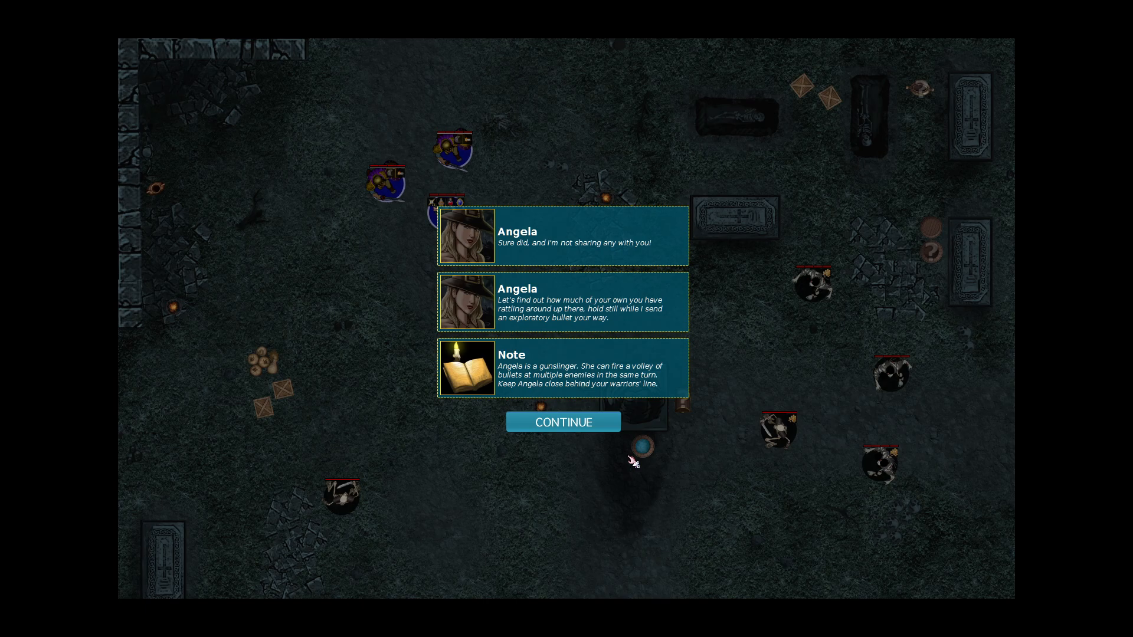
click(564, 421)
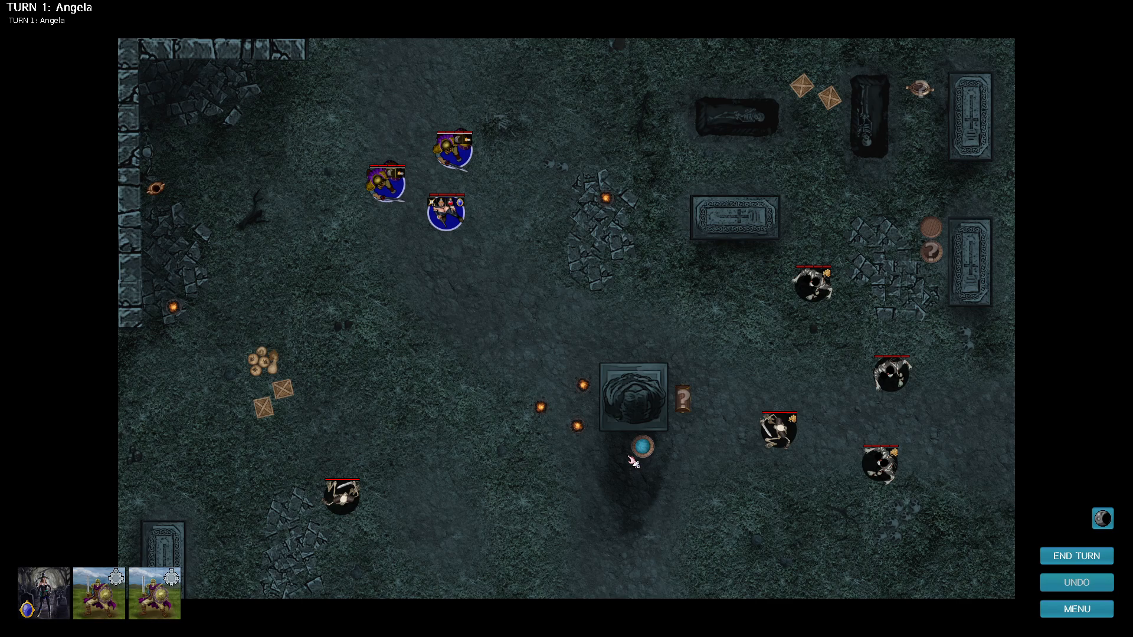
click(453, 149)
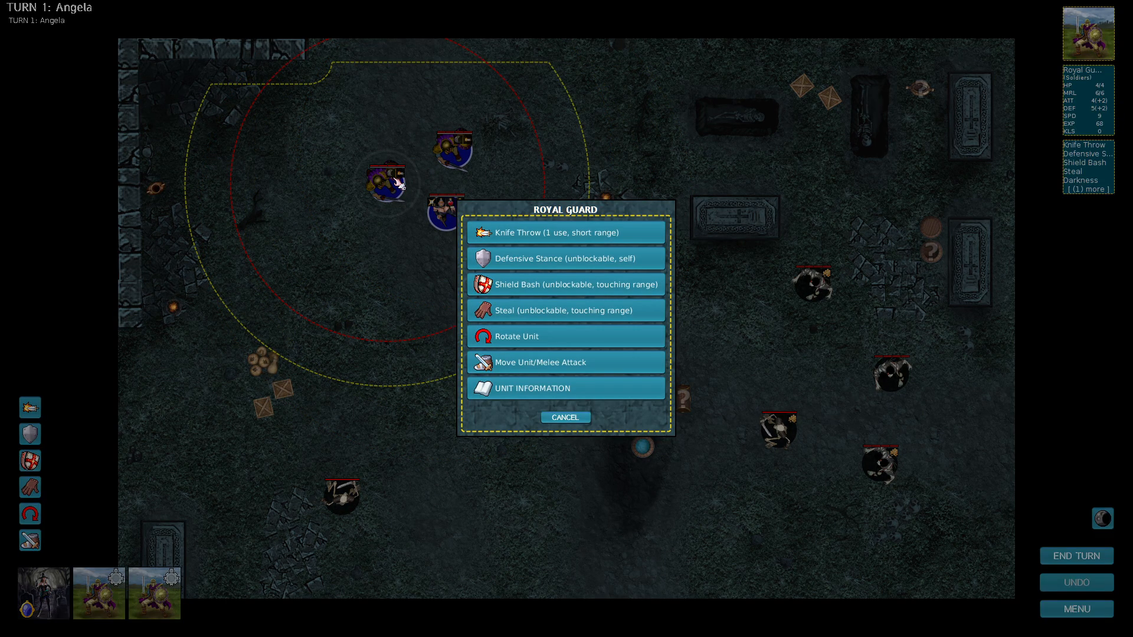
click(533, 388)
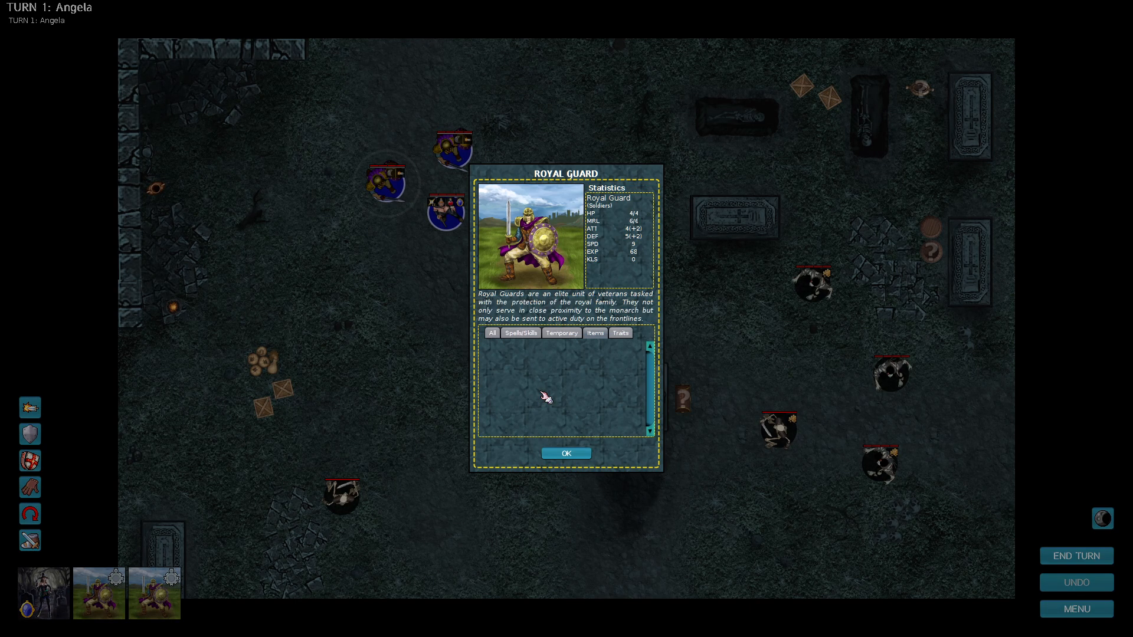
click(492, 333)
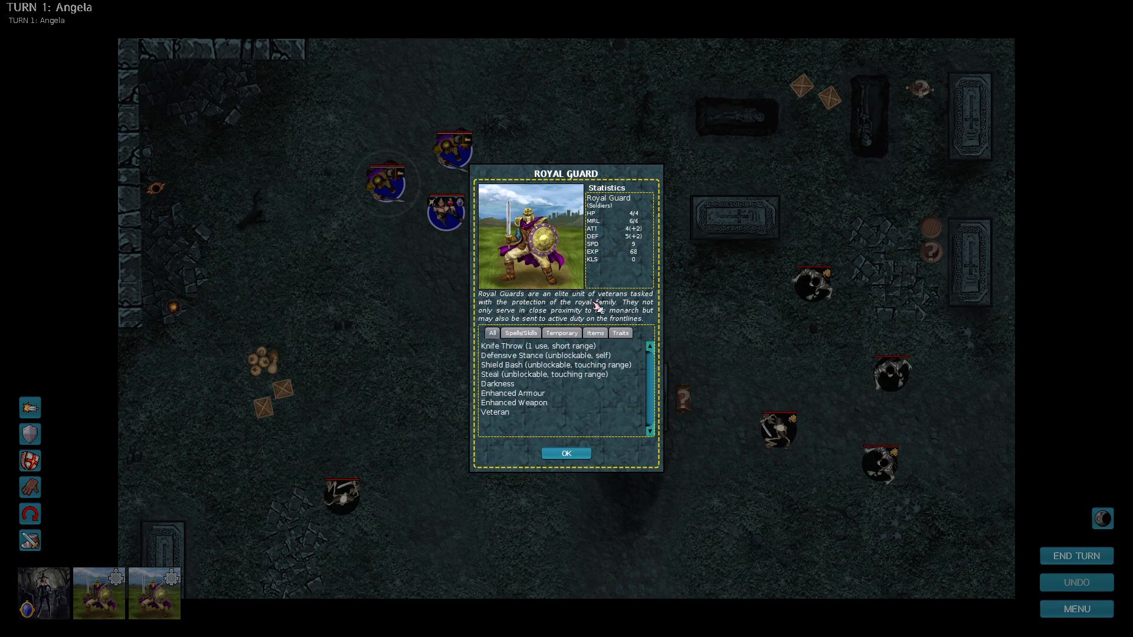
mouse_move(574, 319)
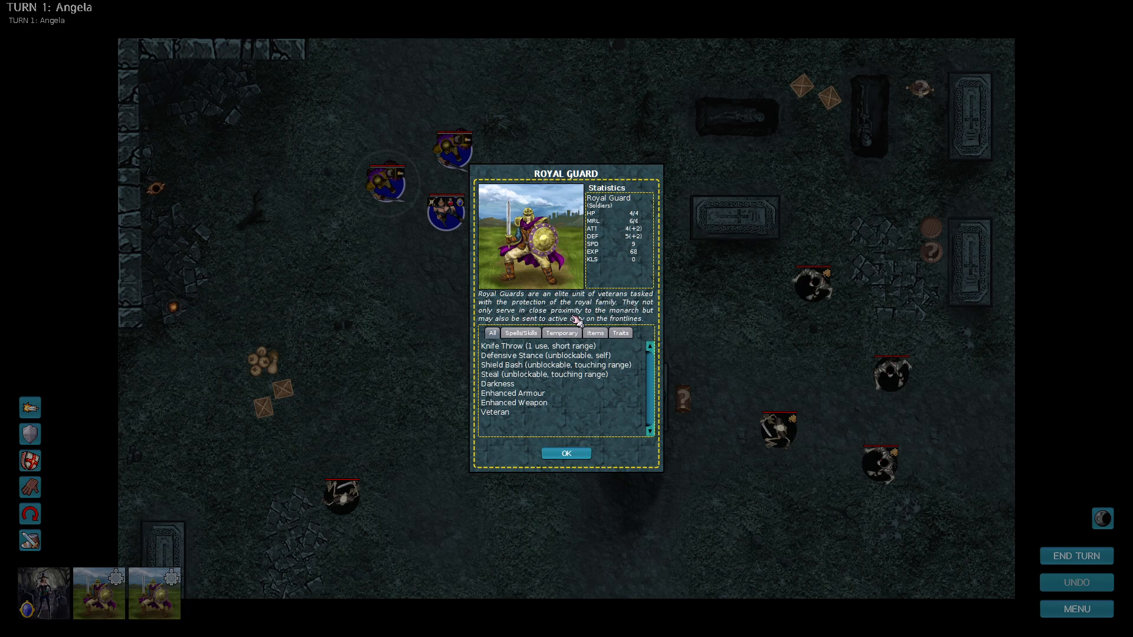
mouse_move(531, 328)
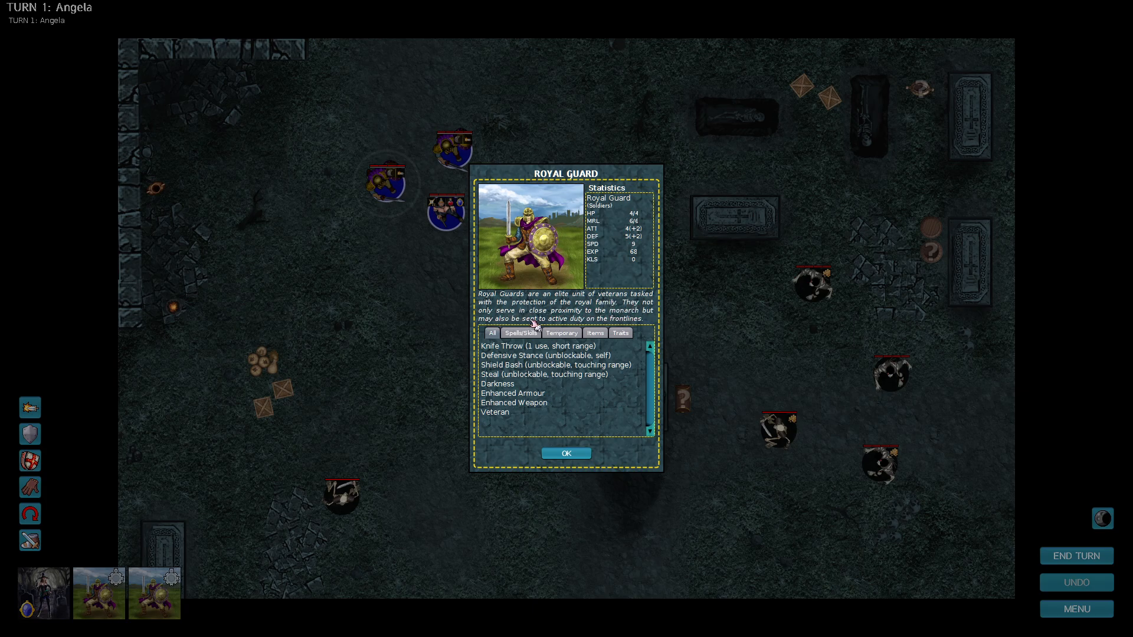
mouse_move(505, 347)
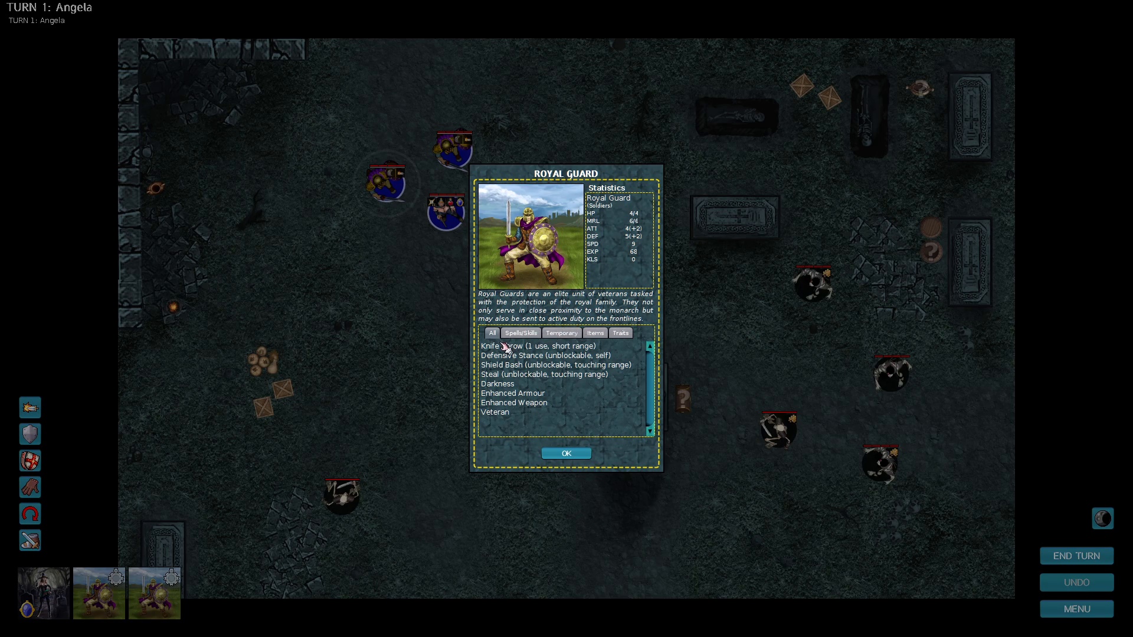
mouse_move(502, 346)
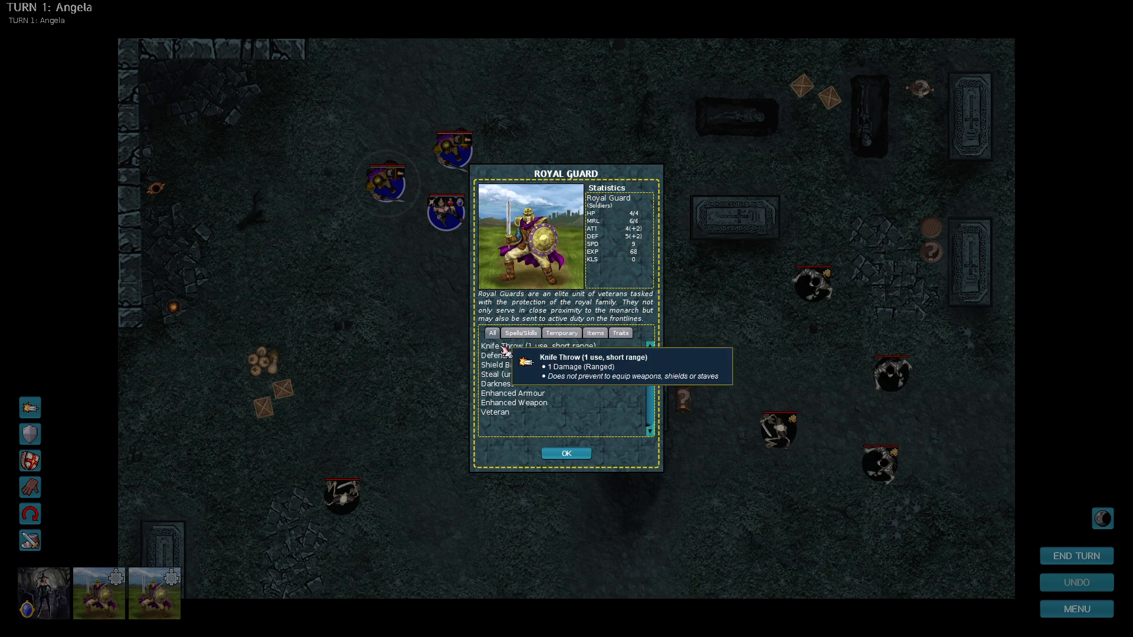
mouse_move(496, 355)
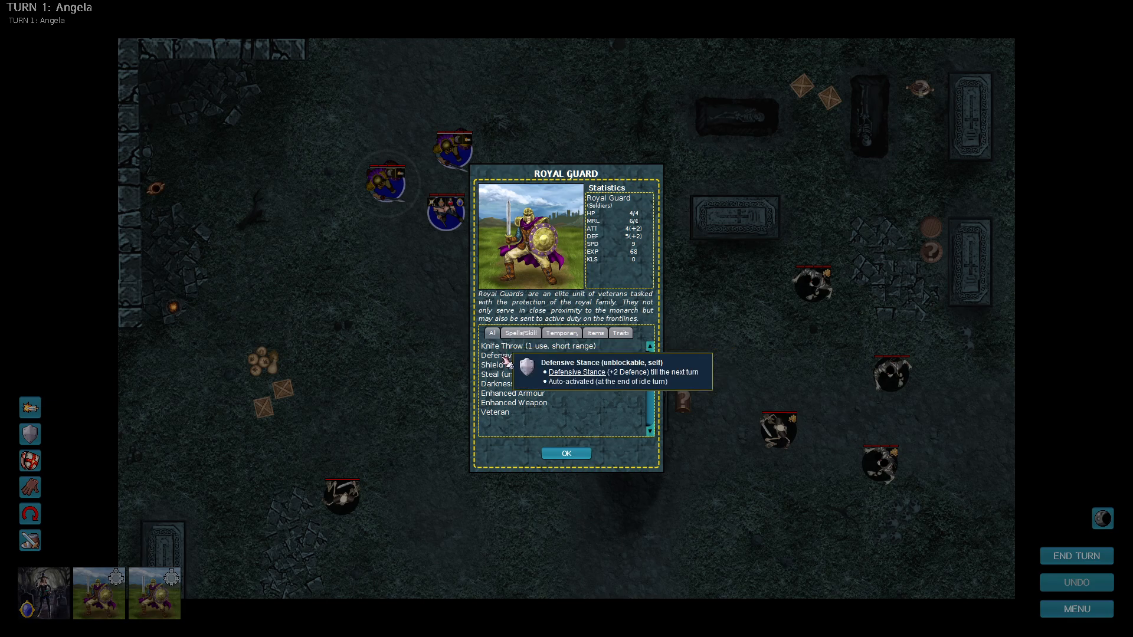
mouse_move(504, 365)
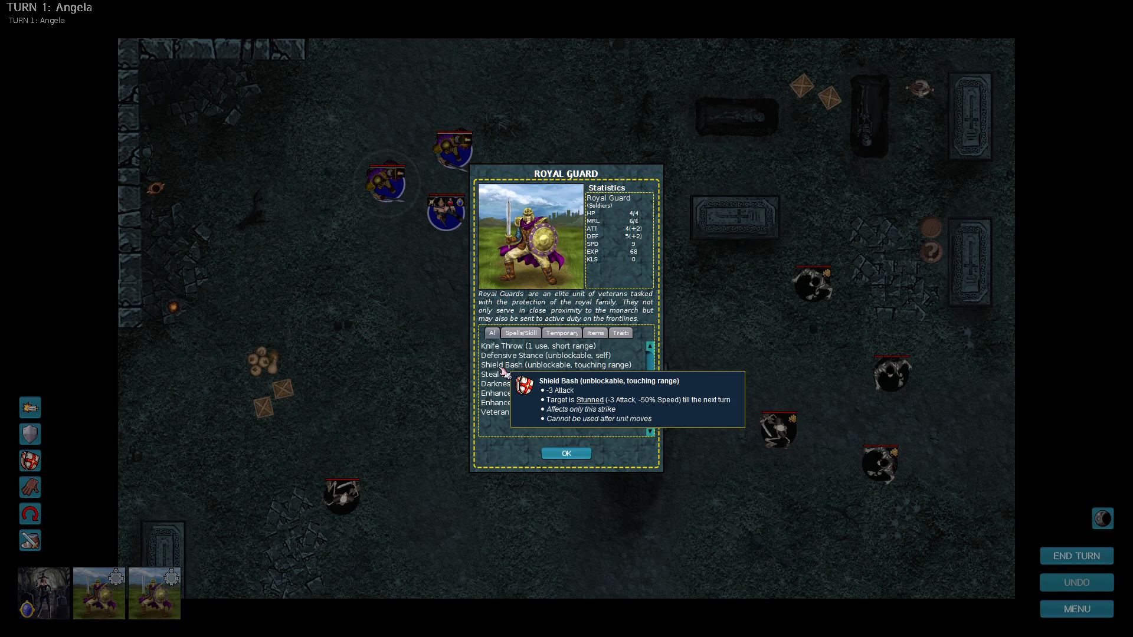
mouse_move(496, 412)
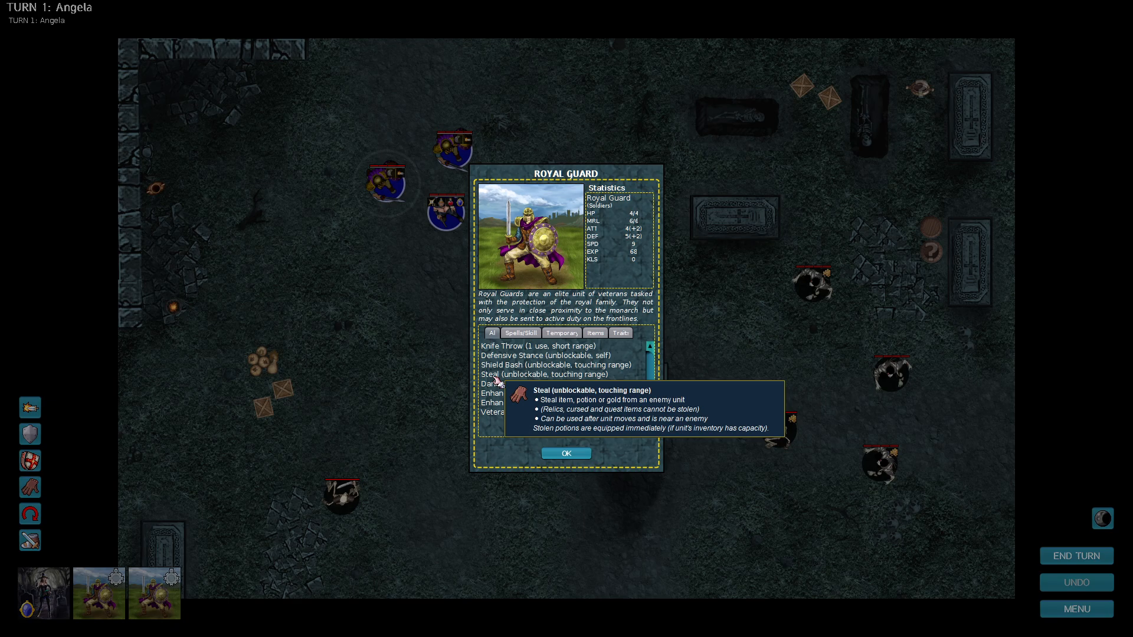
mouse_move(497, 392)
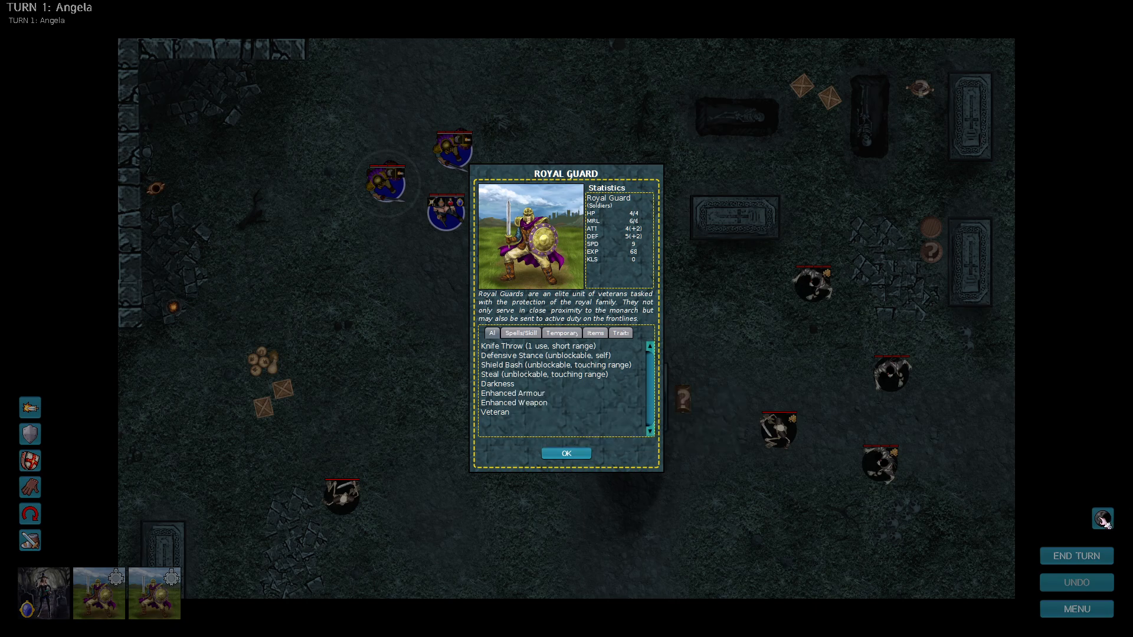
mouse_move(659, 453)
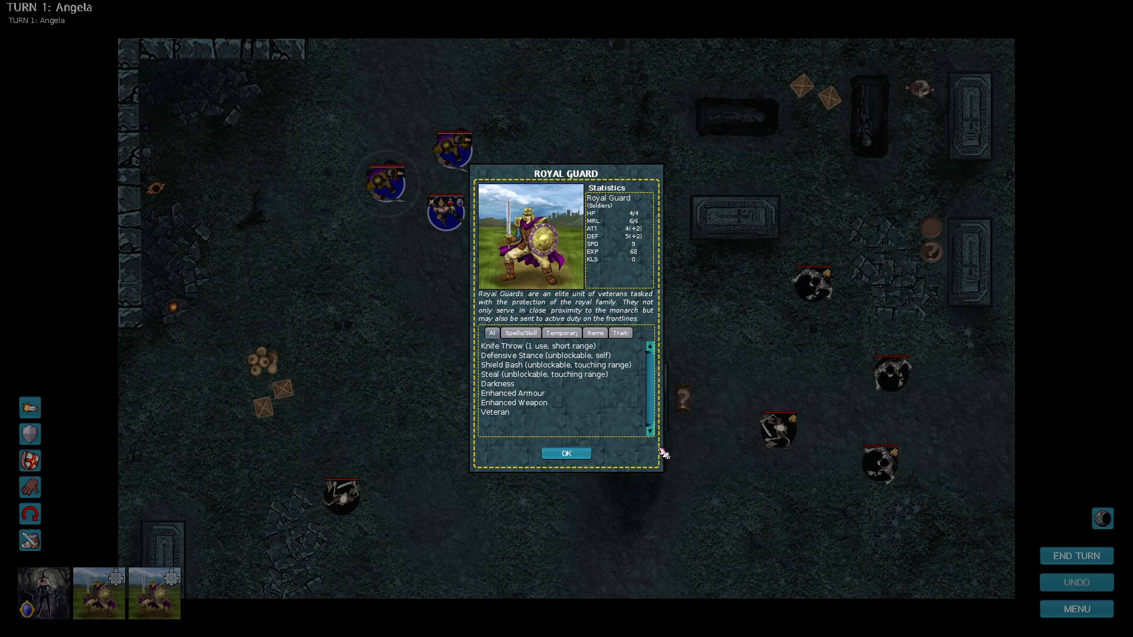
mouse_move(553, 440)
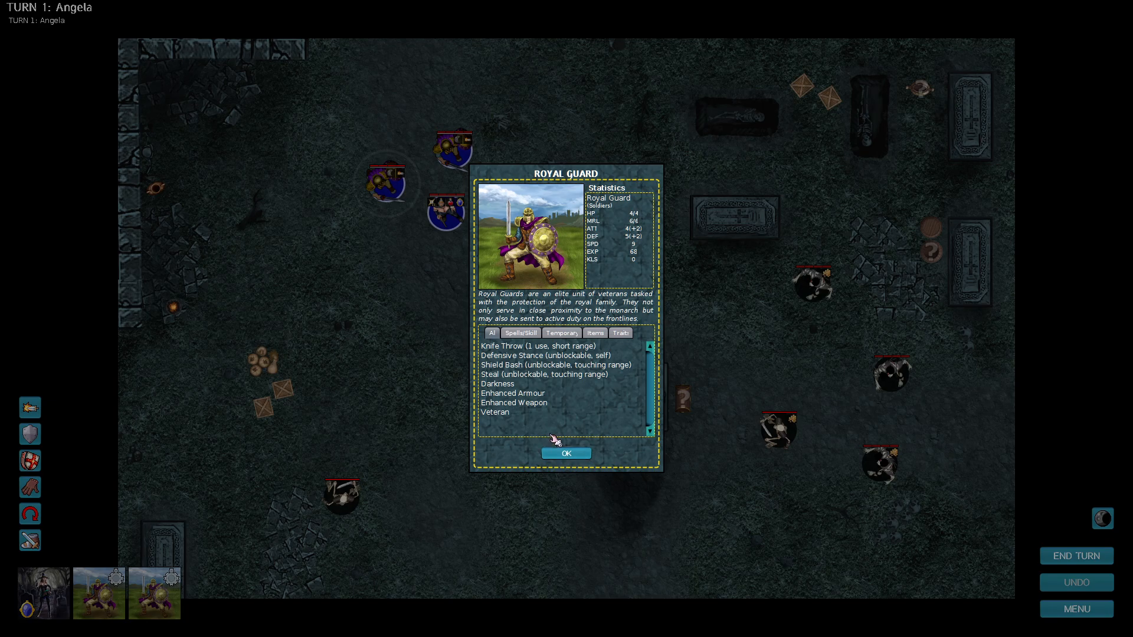
mouse_move(513, 393)
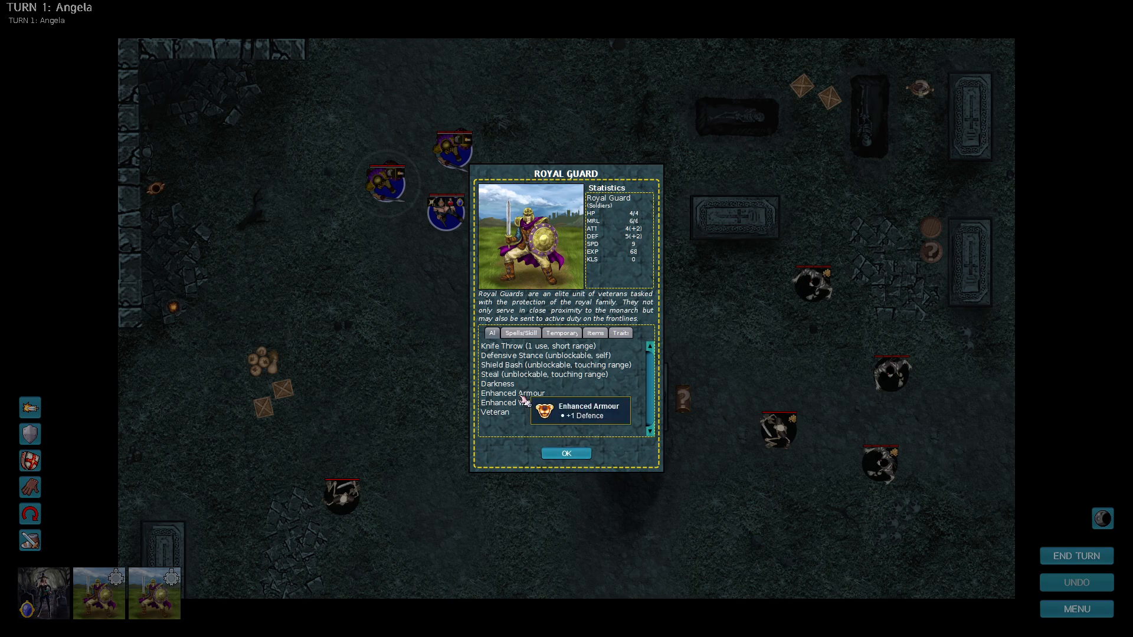
mouse_move(508, 402)
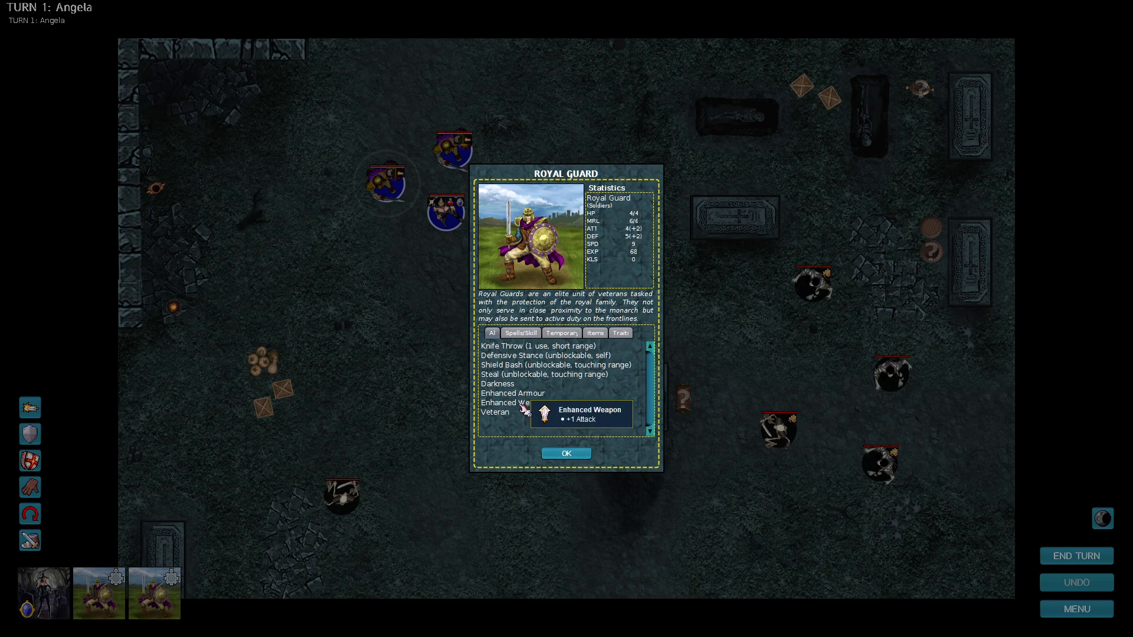
mouse_move(498, 412)
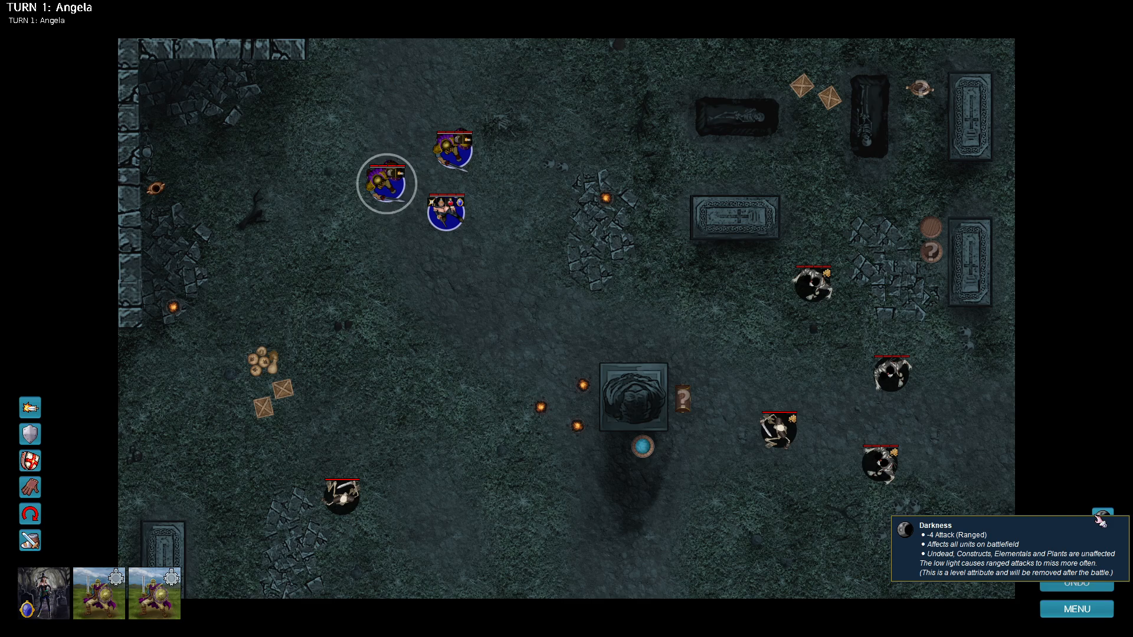
Select Angela and choose Unit Information to view her stats and abilities.
click(386, 184)
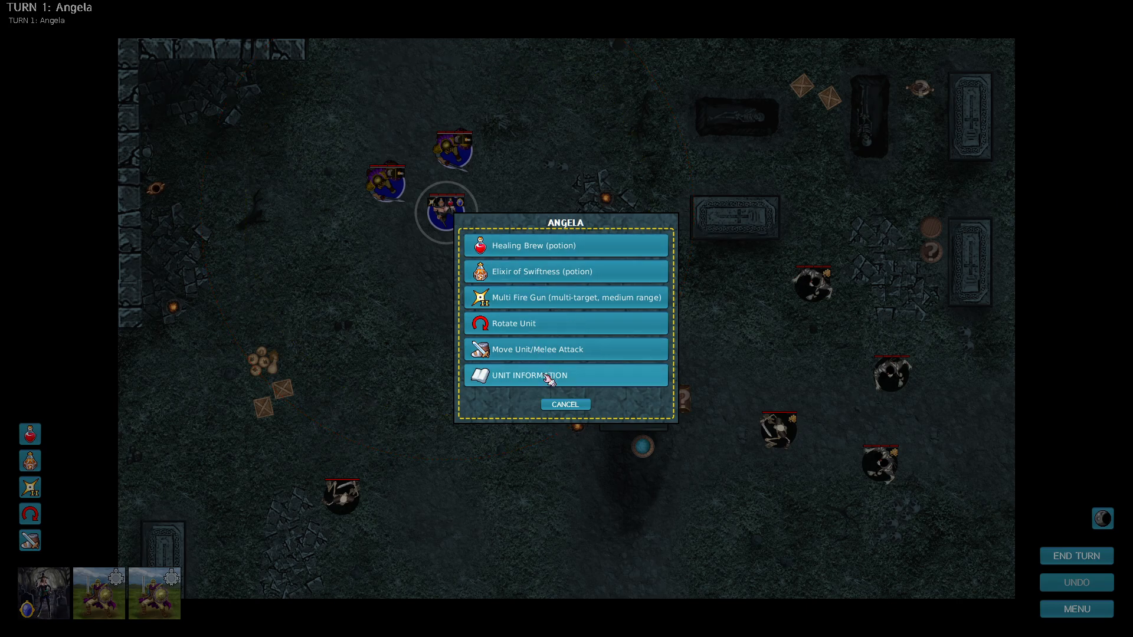
click(566, 375)
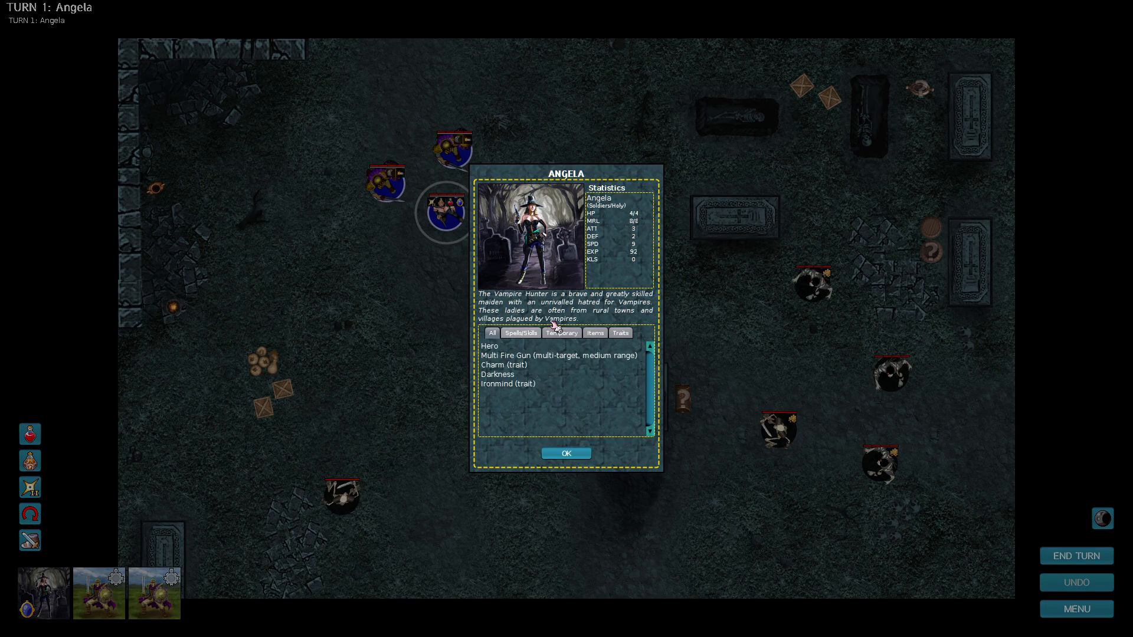
mouse_move(584, 310)
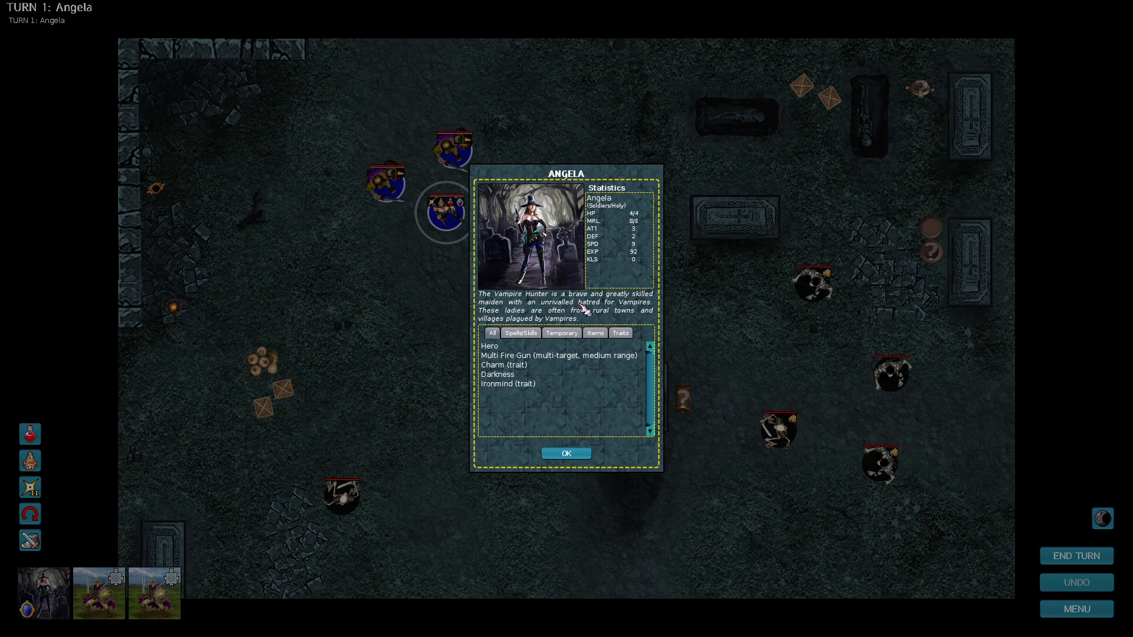
mouse_move(528, 316)
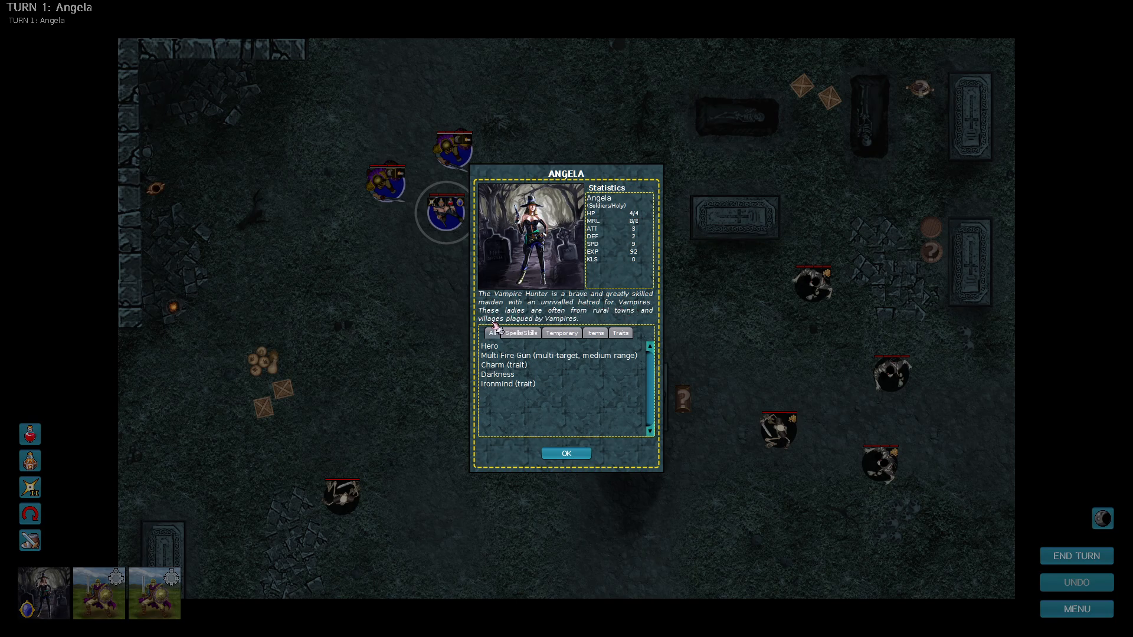
mouse_move(489, 356)
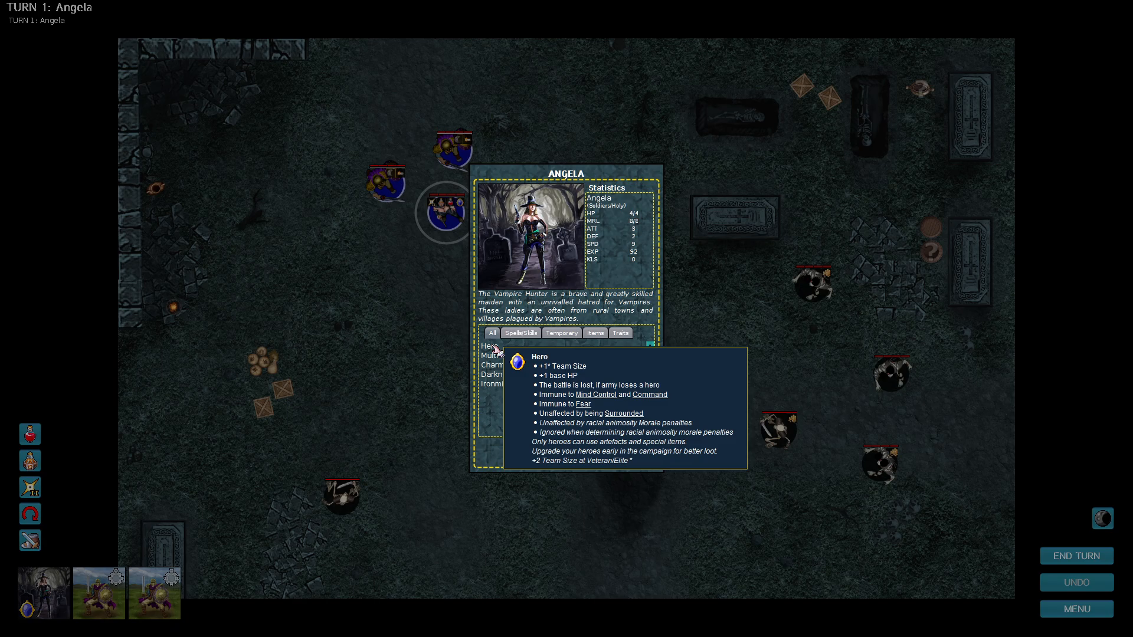
mouse_move(490, 355)
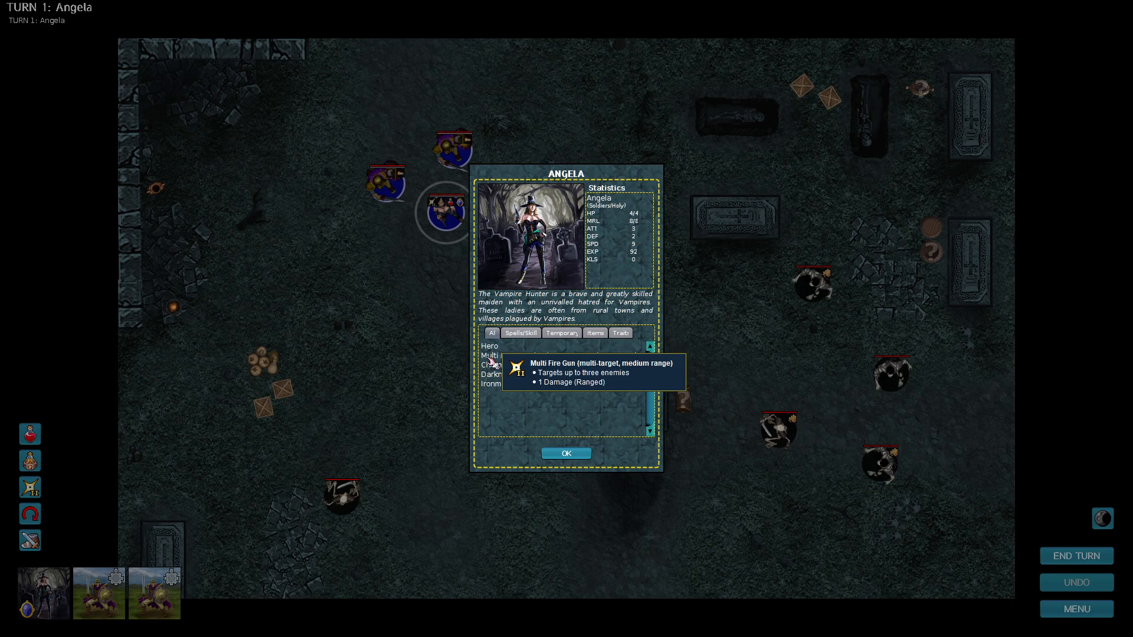
mouse_move(490, 365)
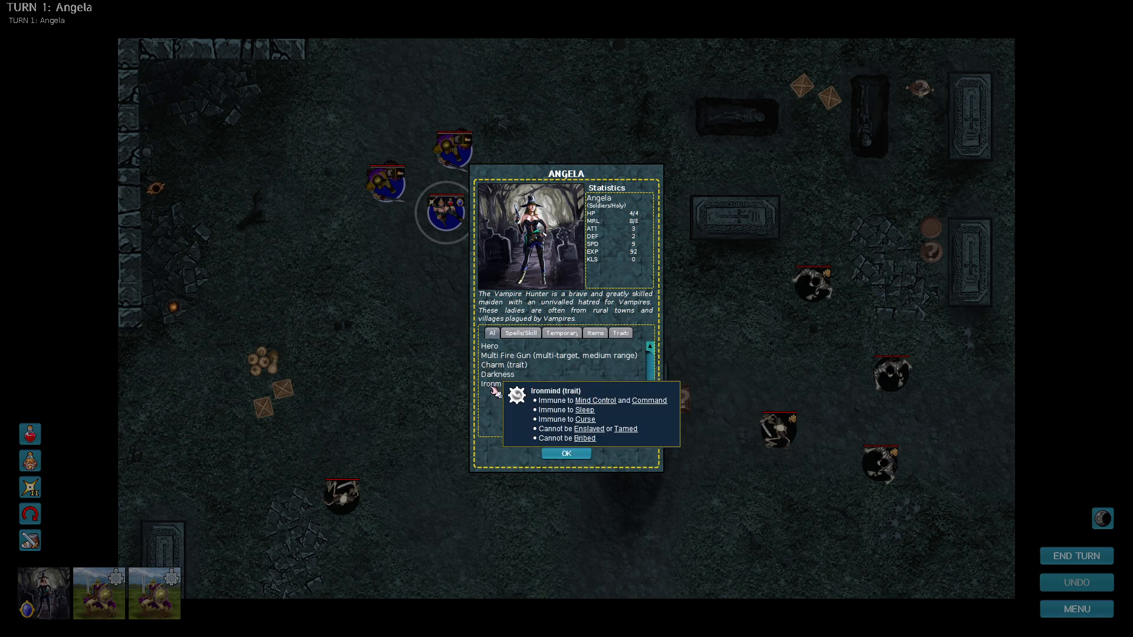
View the enemy Skeleton's unit details and its Undead trait.
click(566, 453)
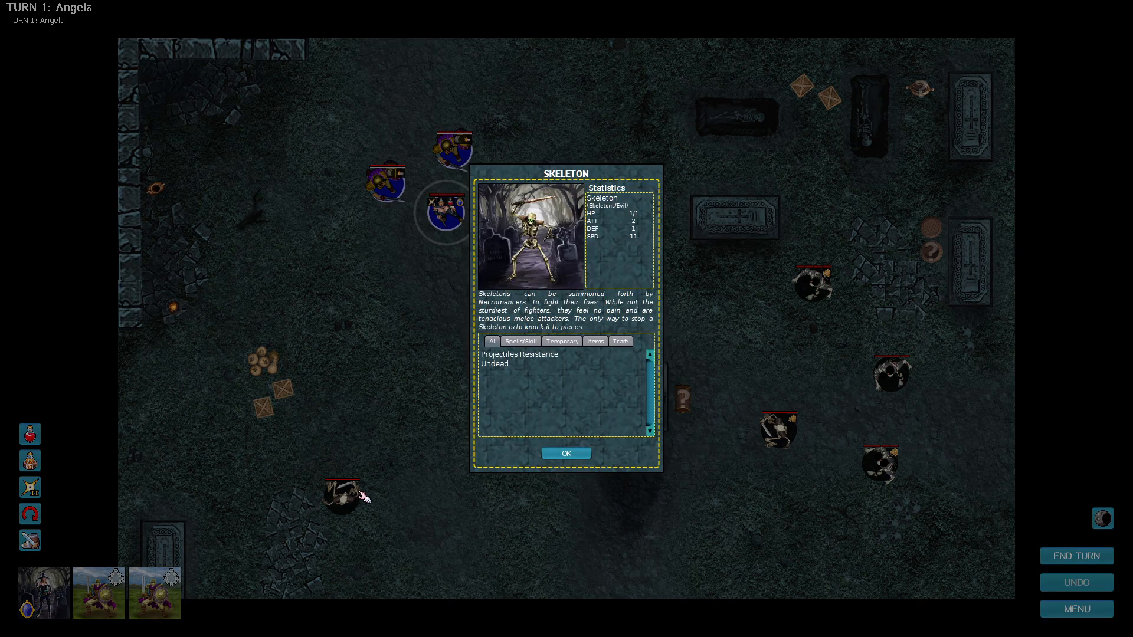
mouse_move(497, 313)
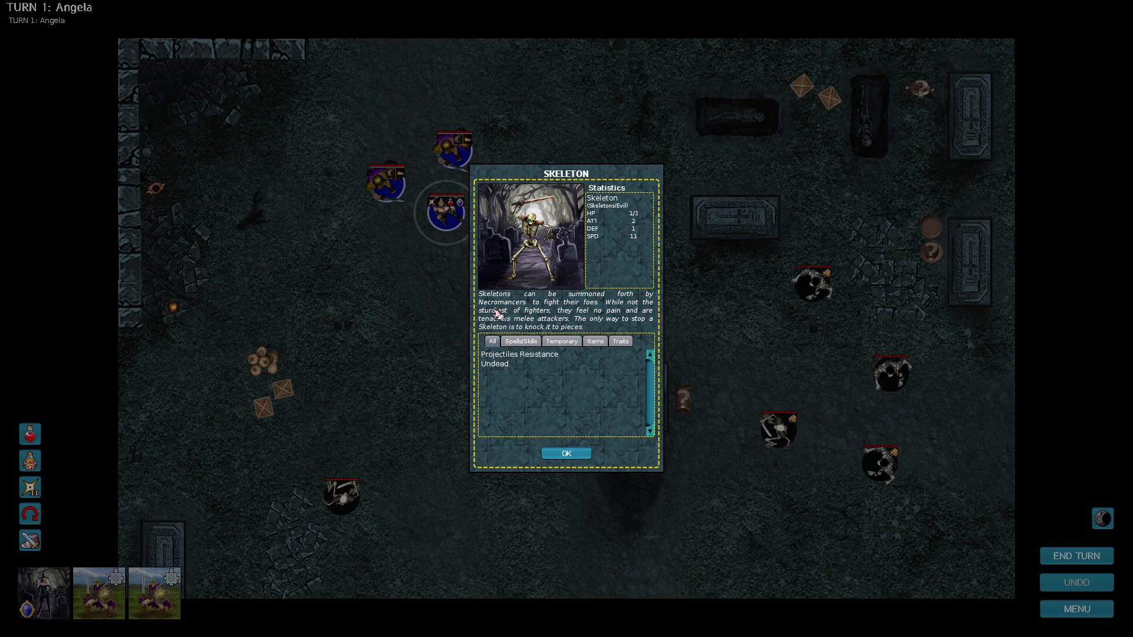
mouse_move(513, 318)
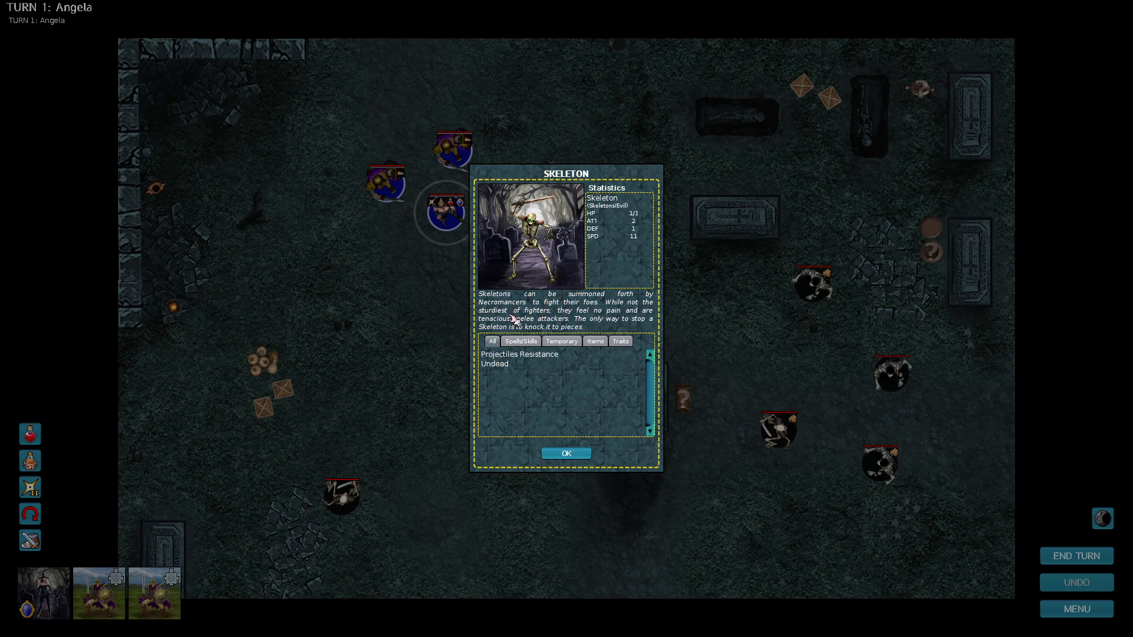
mouse_move(642, 322)
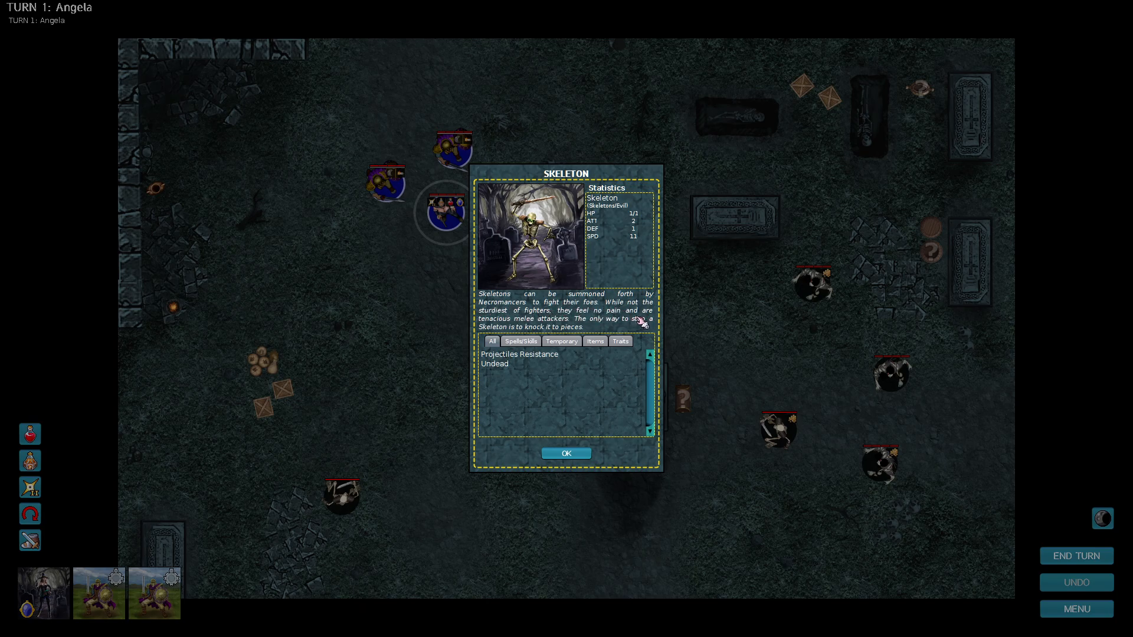
mouse_move(645, 327)
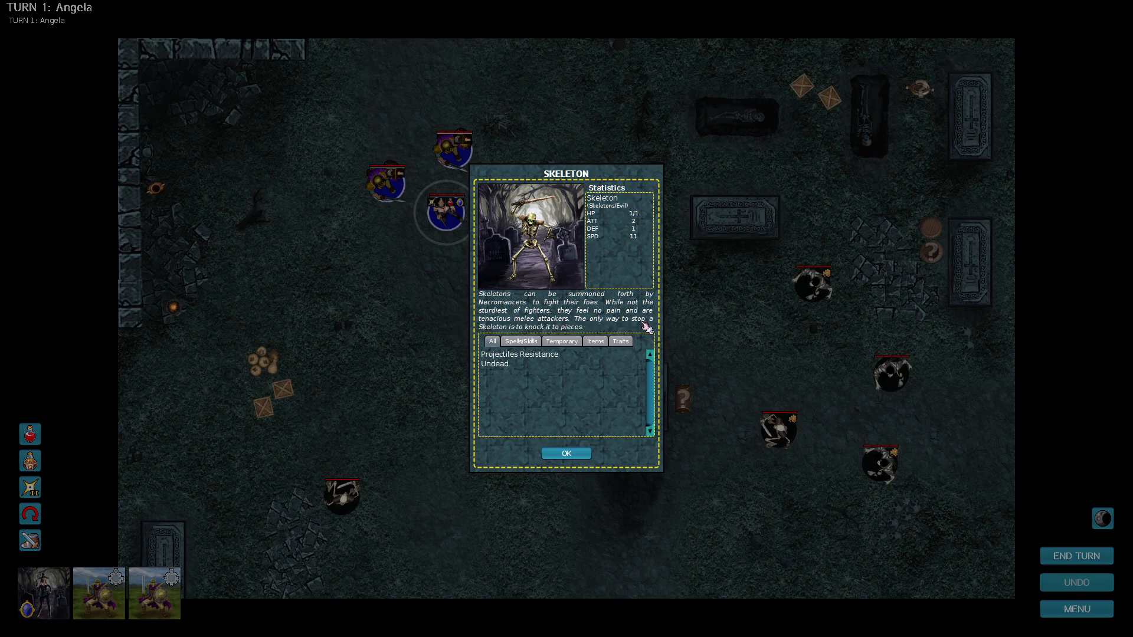
mouse_move(533, 359)
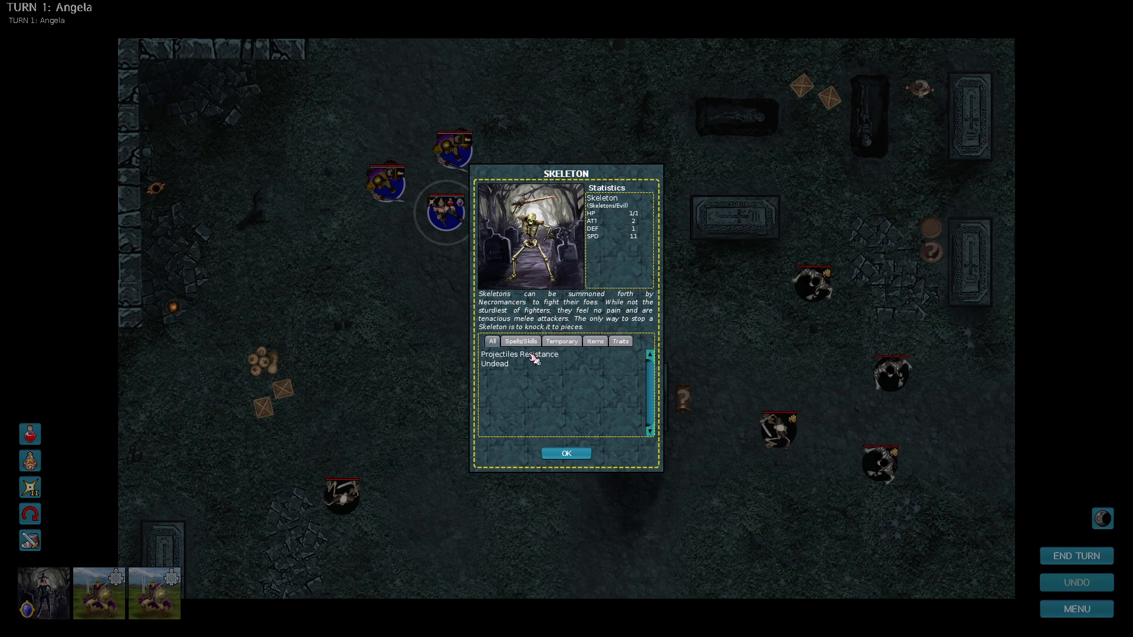
mouse_move(519, 354)
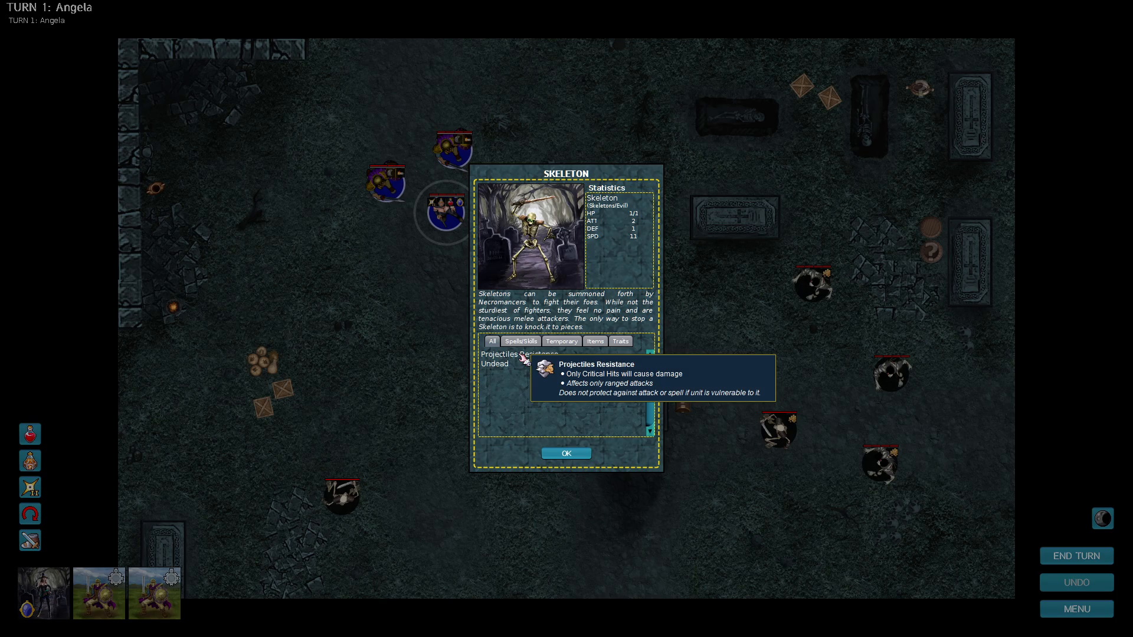
mouse_move(494, 364)
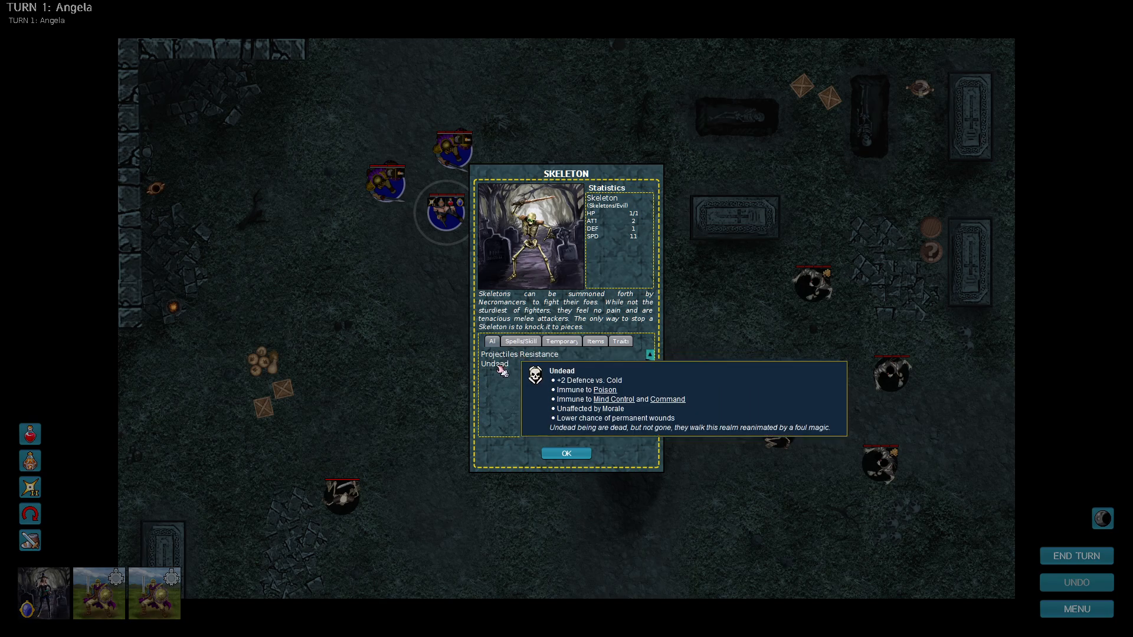
mouse_move(499, 370)
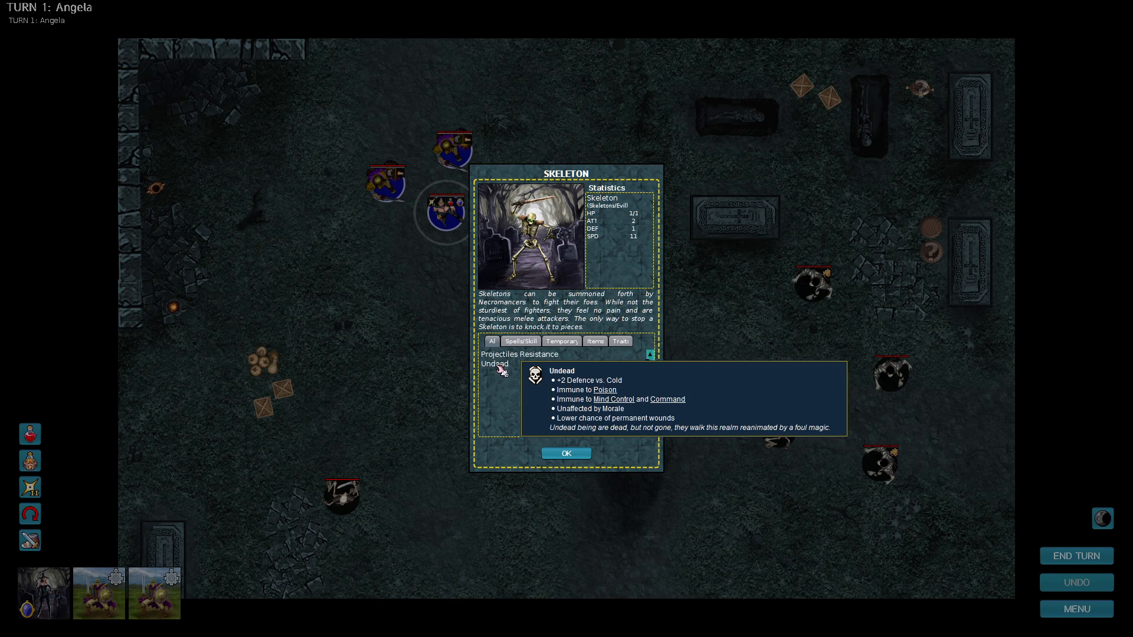
Close the Skeleton and Zombie stat cards to return to the crypt battlefield.
click(566, 453)
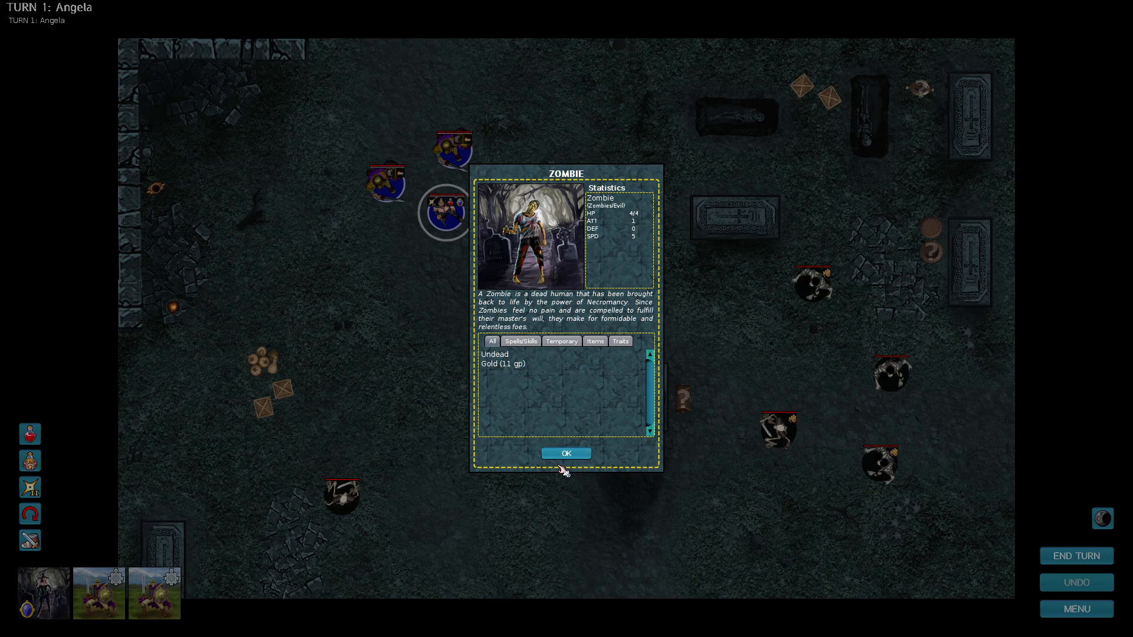
click(566, 454)
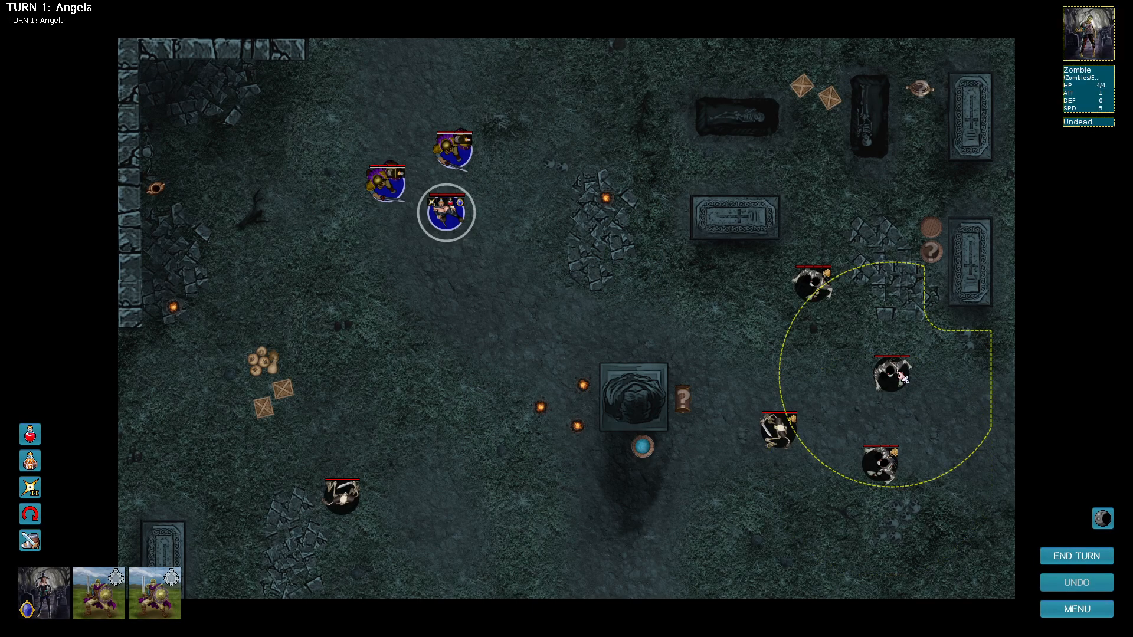
Move both Royal Guards and Angela into a line near the crypt centre and end turn 1.
click(454, 151)
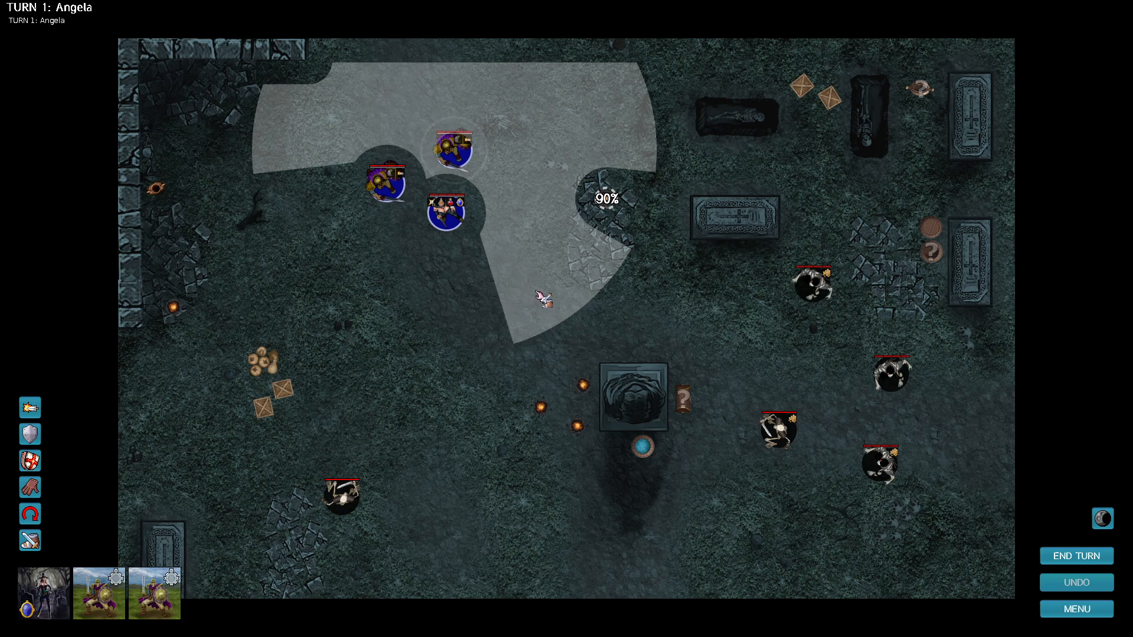
click(387, 180)
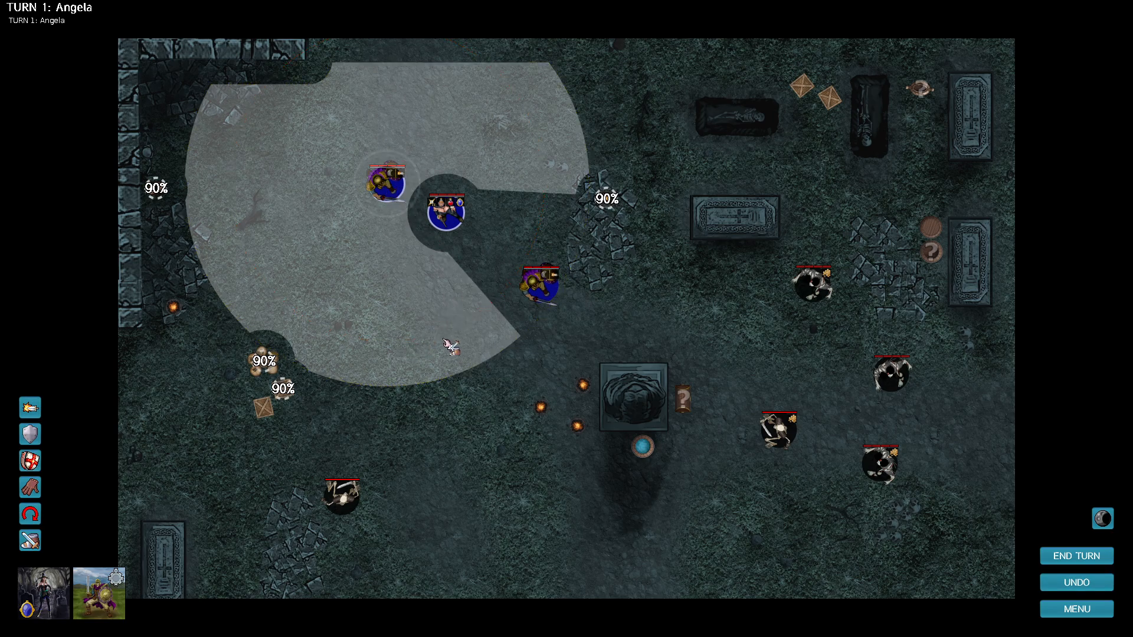
click(447, 212)
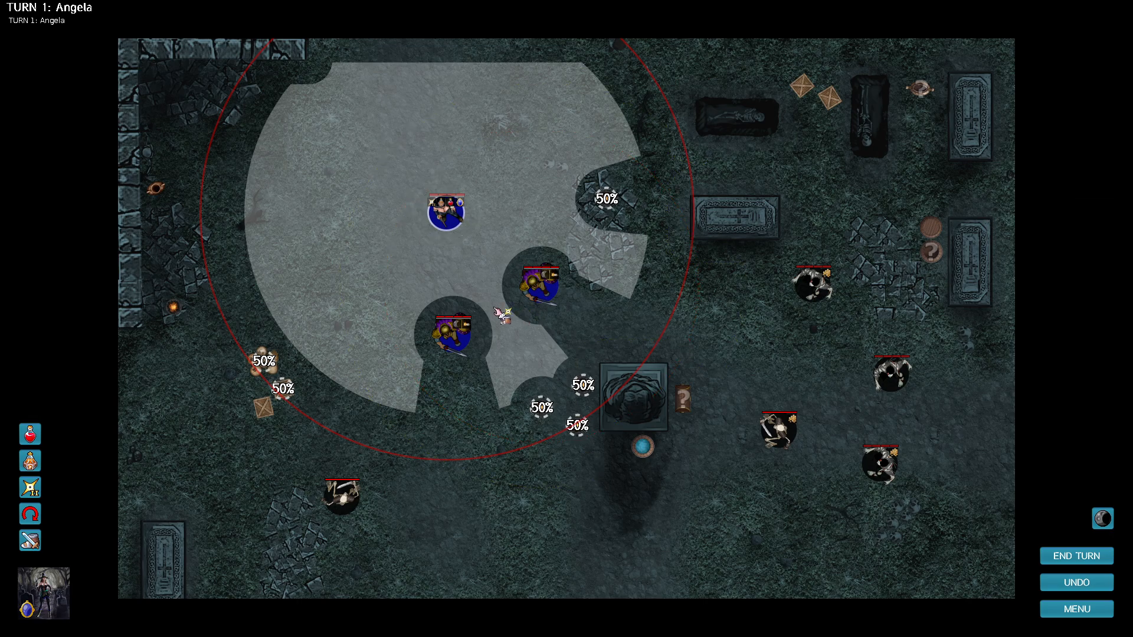
click(495, 303)
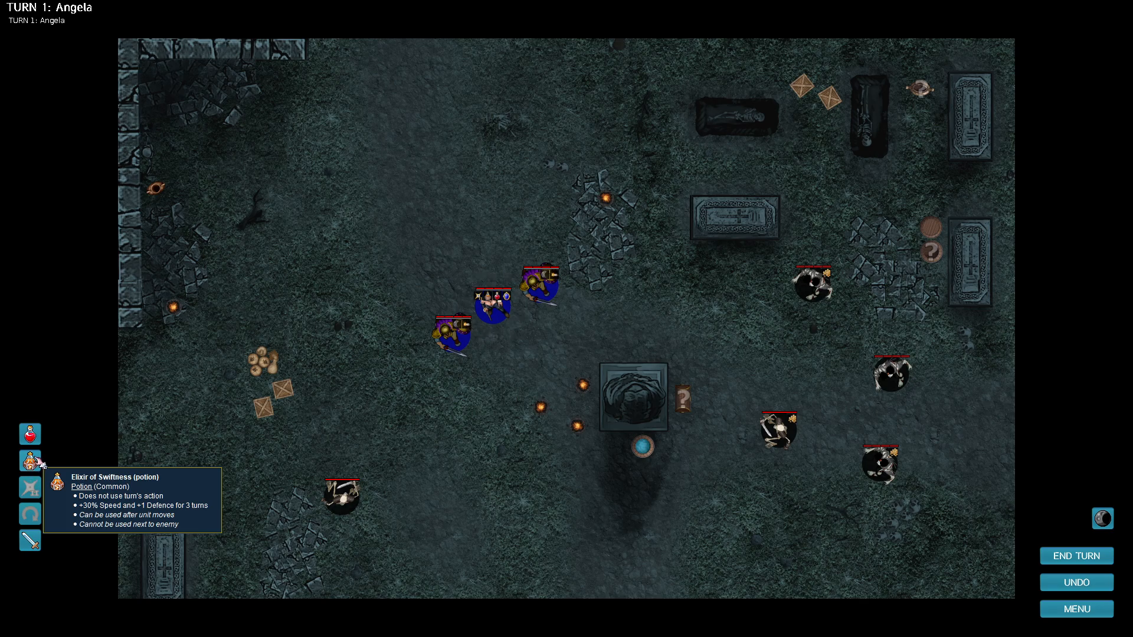
click(1075, 556)
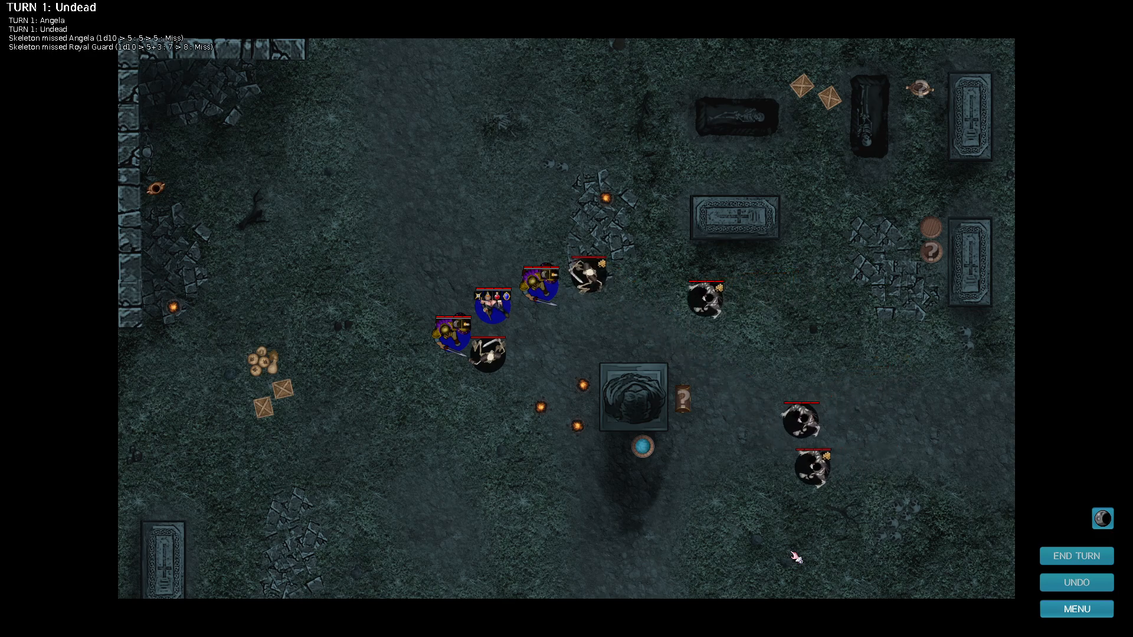
Dismiss the Darkness hint and banter, strike the adjacent skeletons with Angela and a guard, and end turn 2.
click(1076, 556)
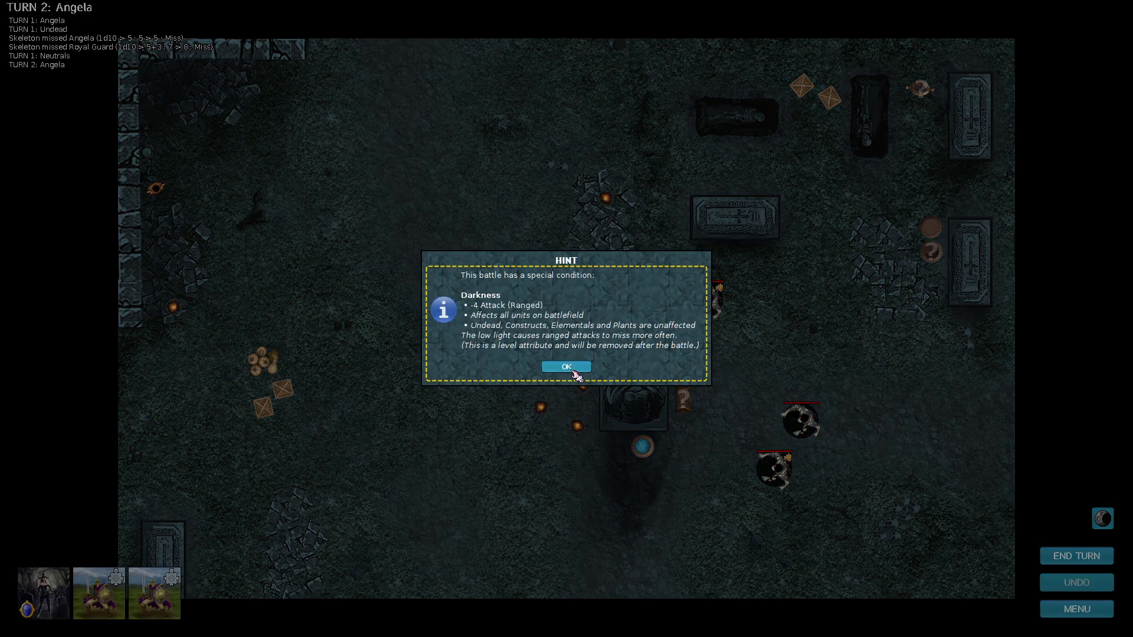
click(566, 367)
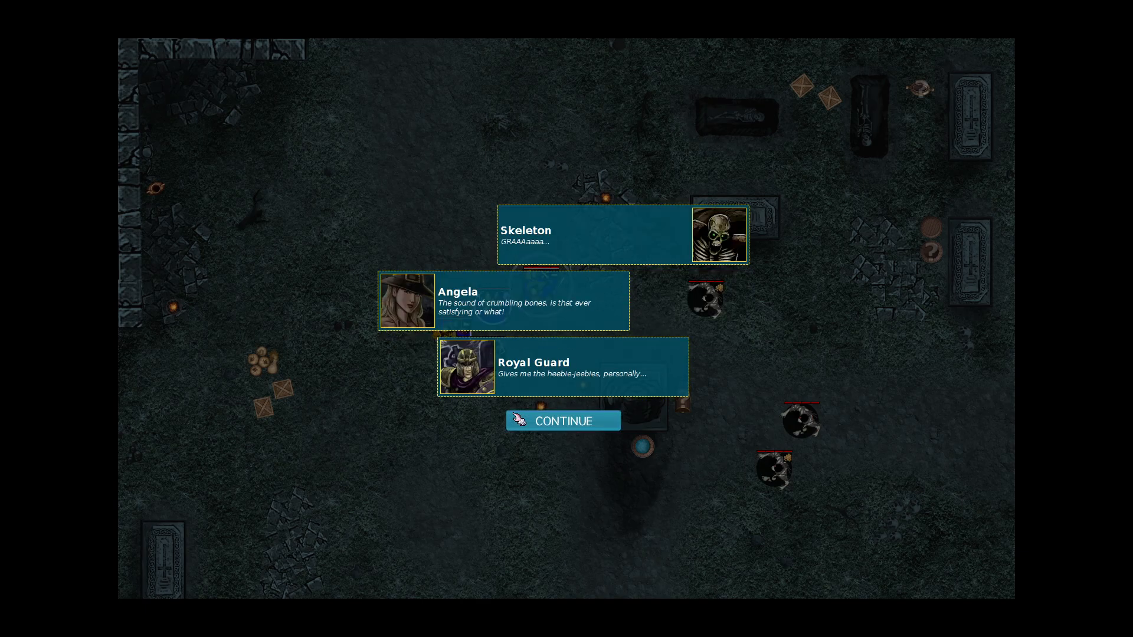
click(563, 421)
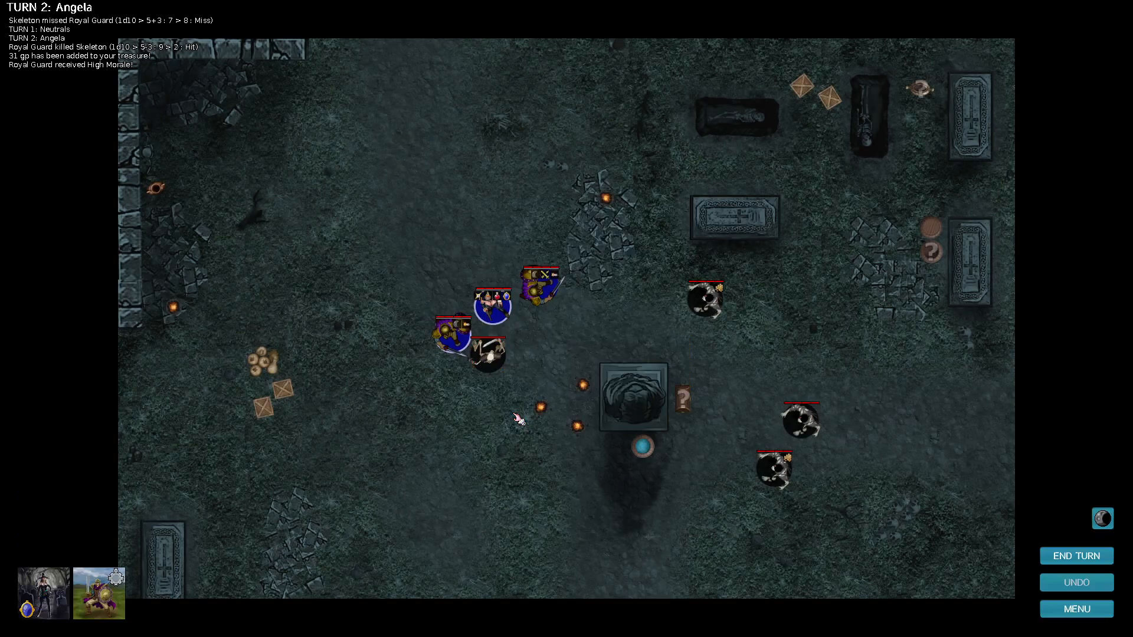
click(447, 334)
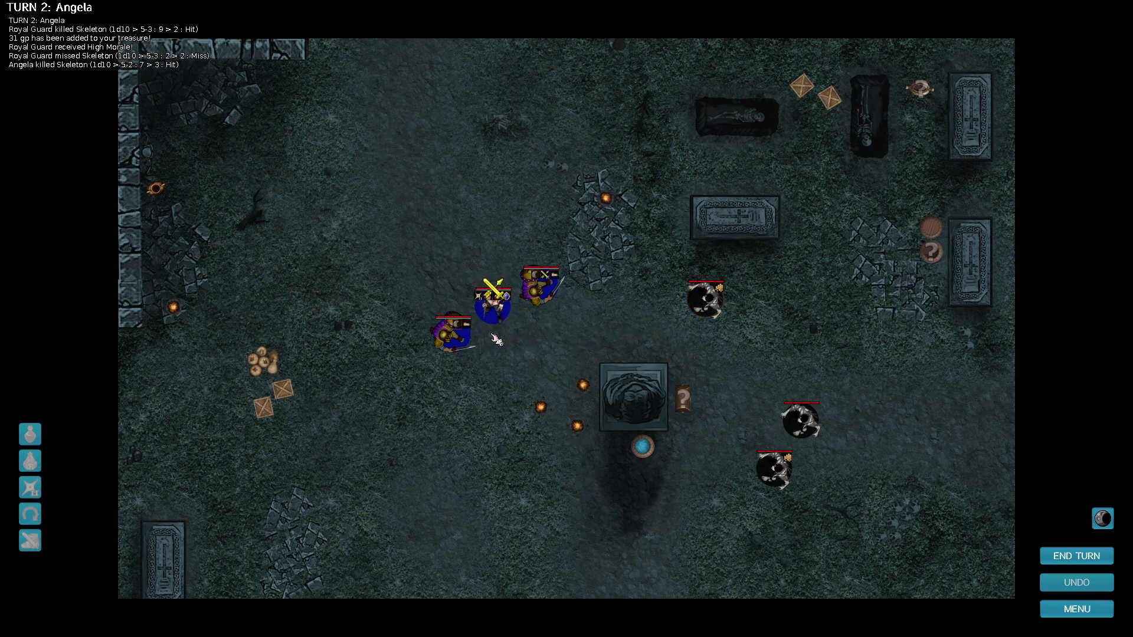
click(492, 306)
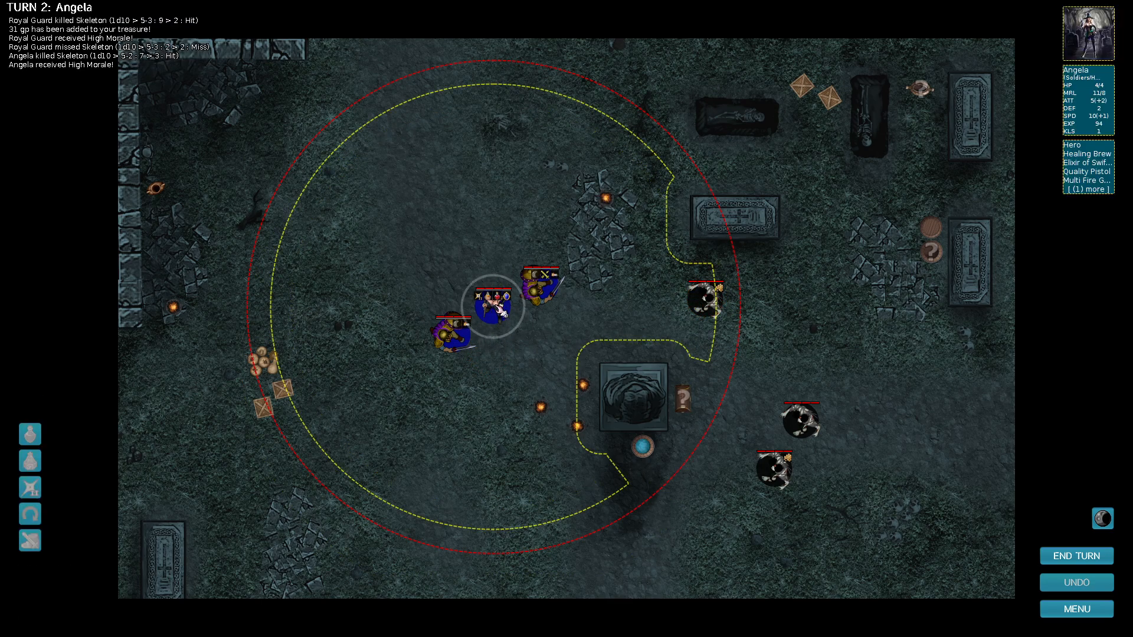
click(1076, 556)
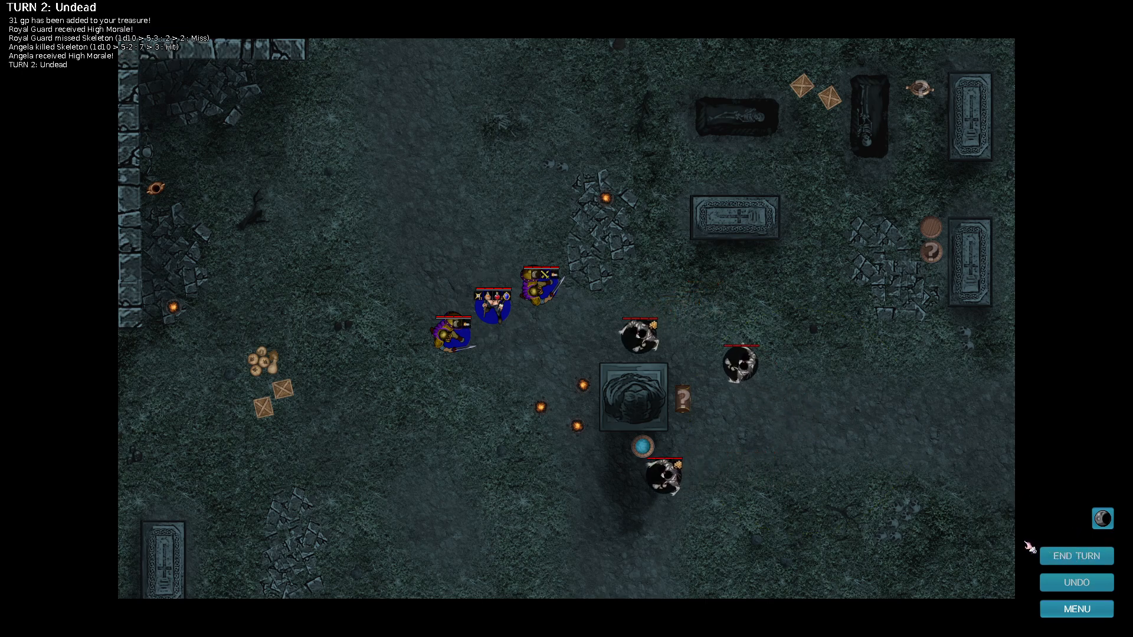
Dismiss the loot hint, strike a zombie with one Royal Guard, reposition the other by the pillar, and end turn 3.
click(1076, 556)
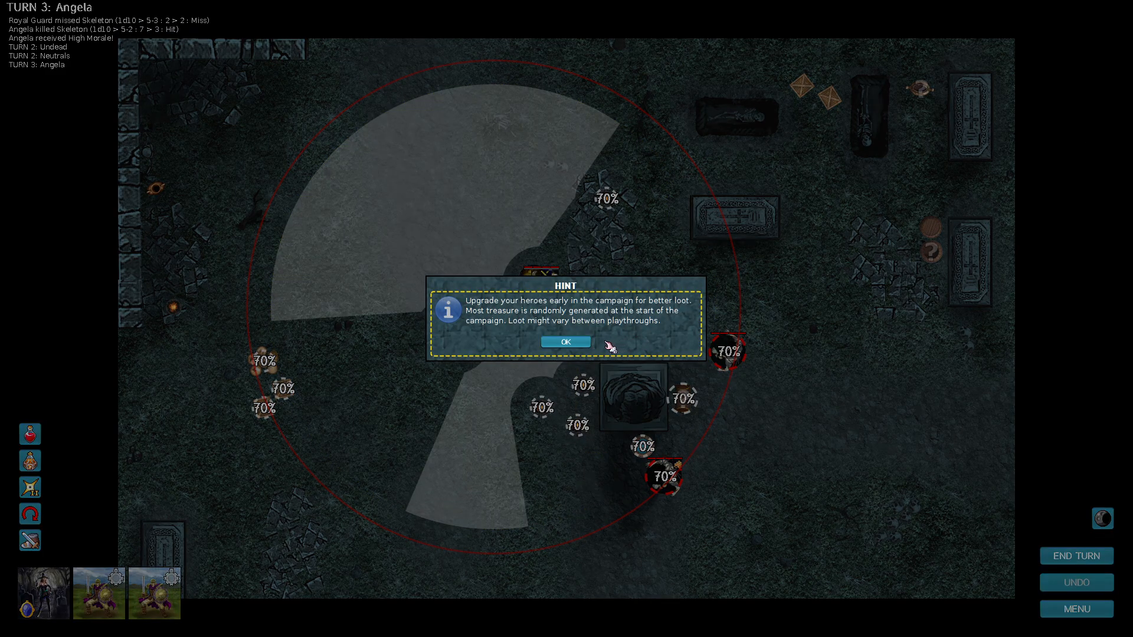
mouse_move(496, 323)
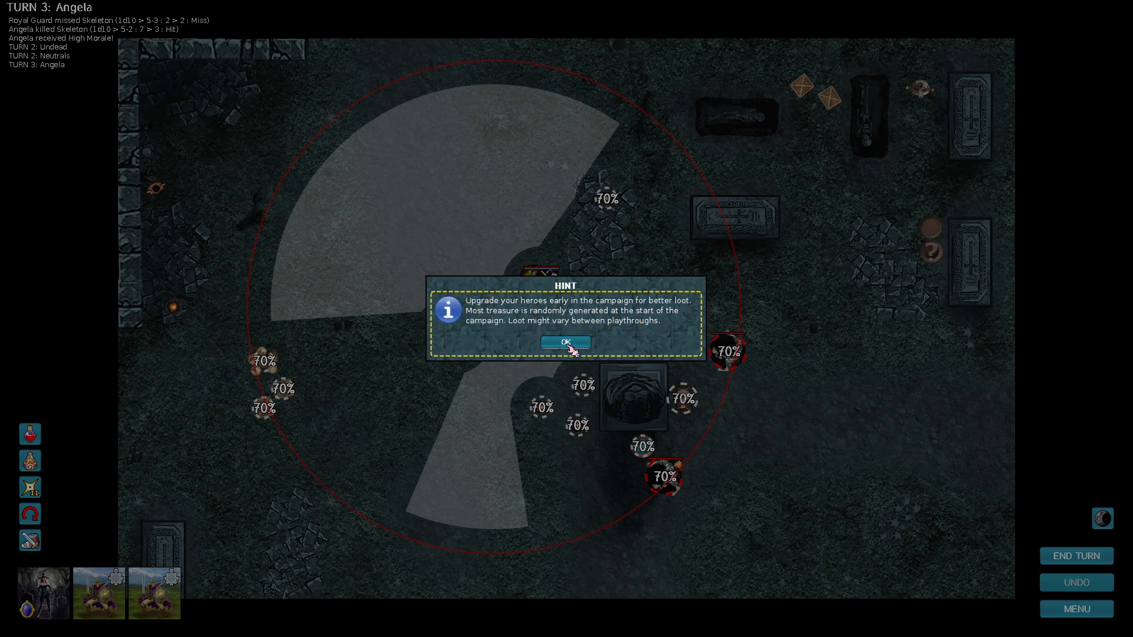
click(566, 341)
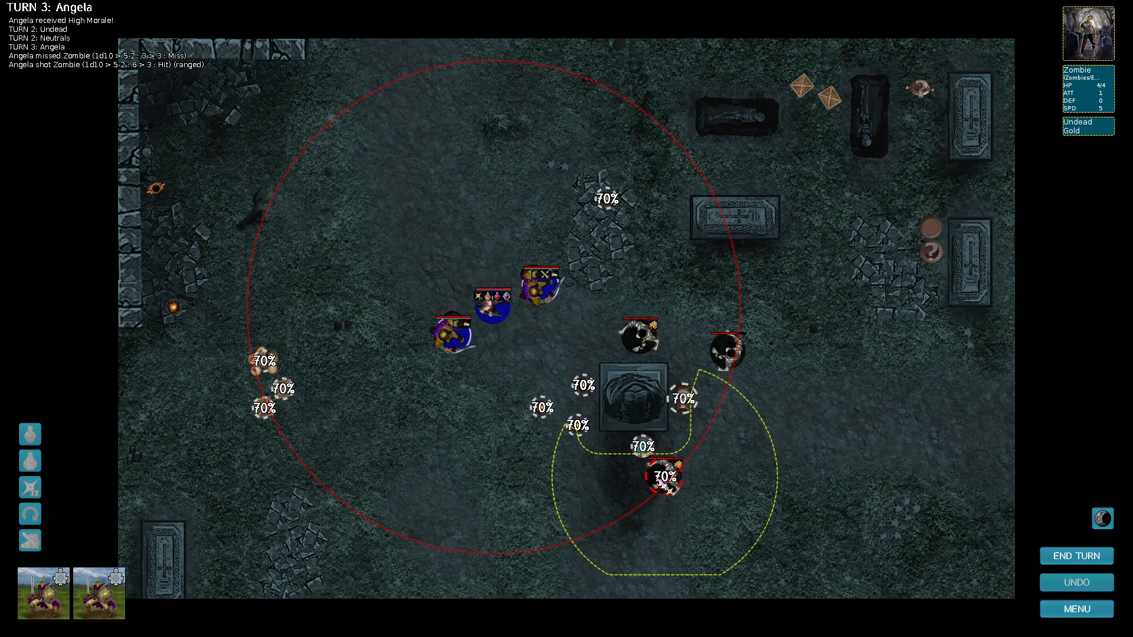
click(663, 477)
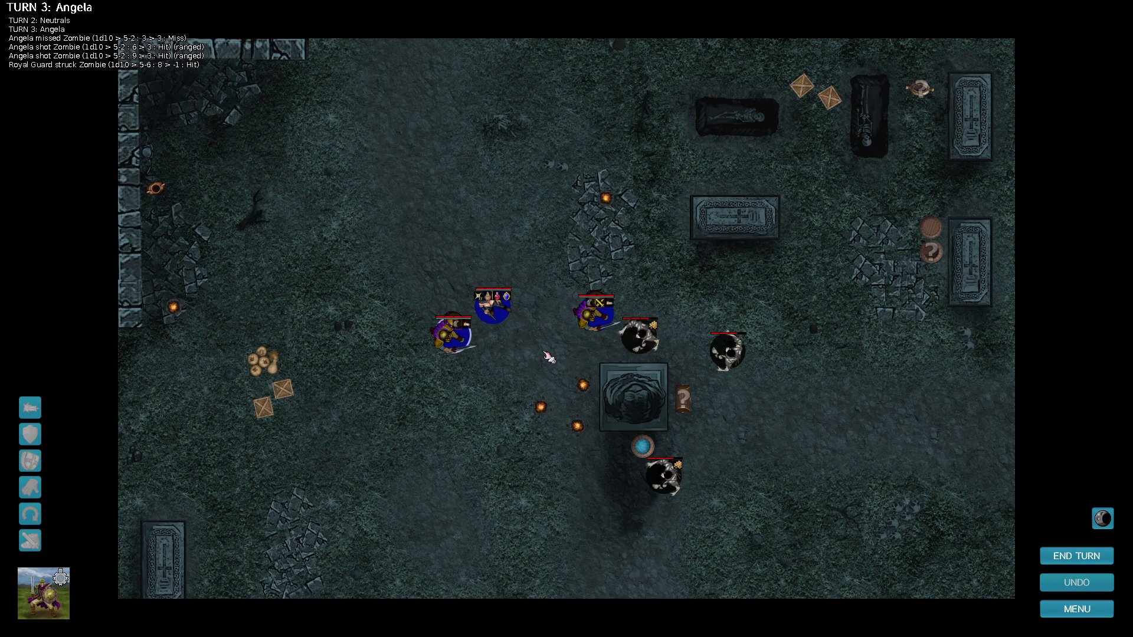
click(450, 332)
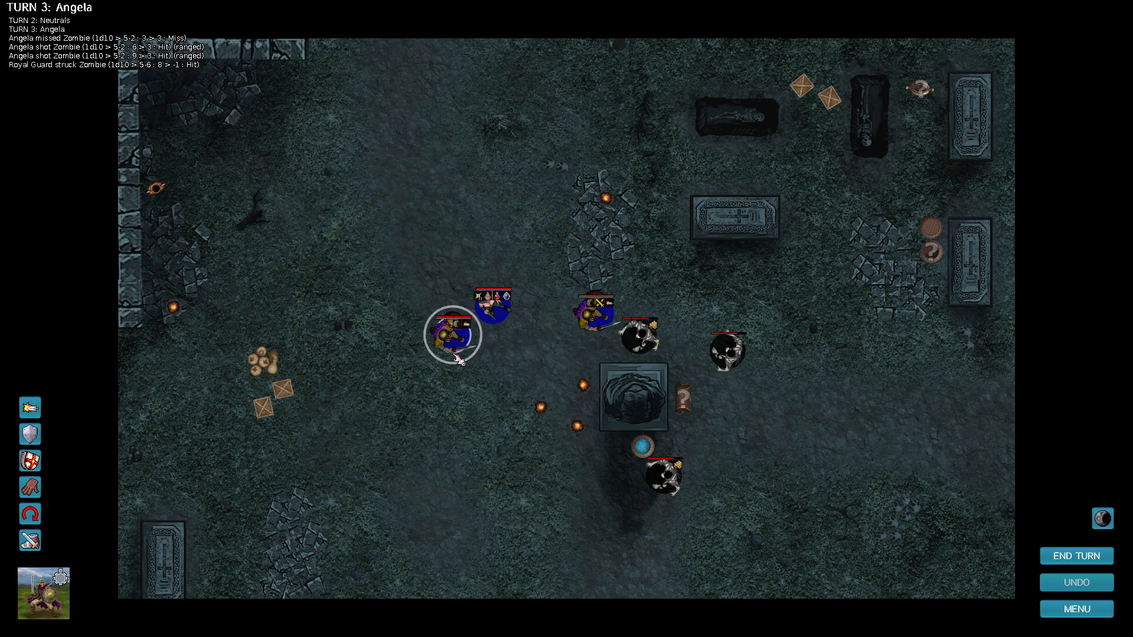
click(454, 335)
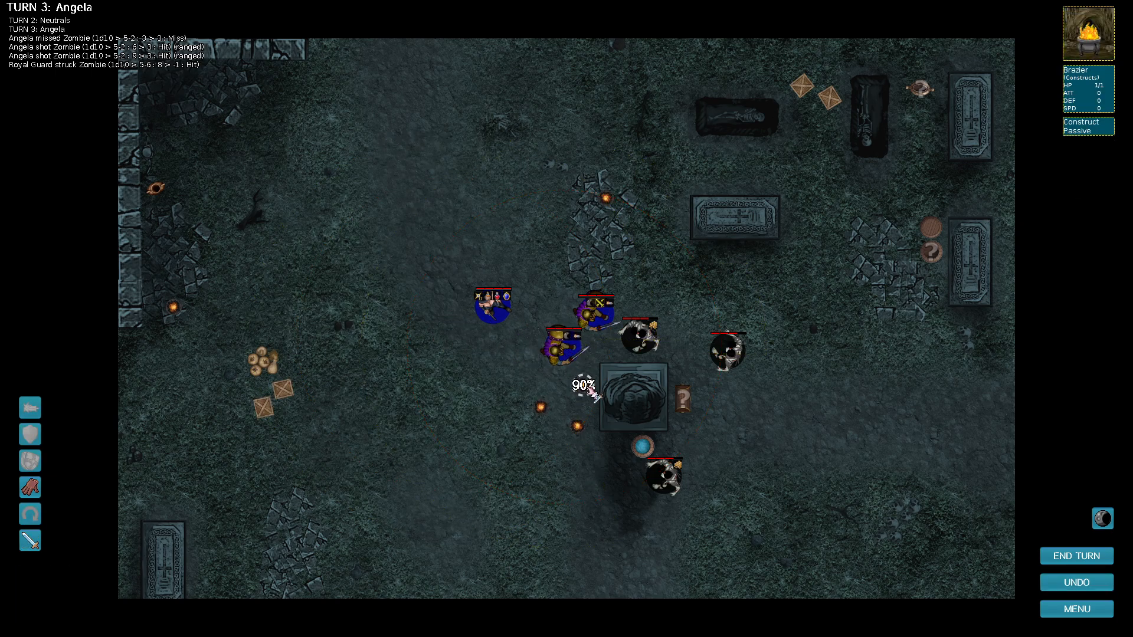
click(1076, 556)
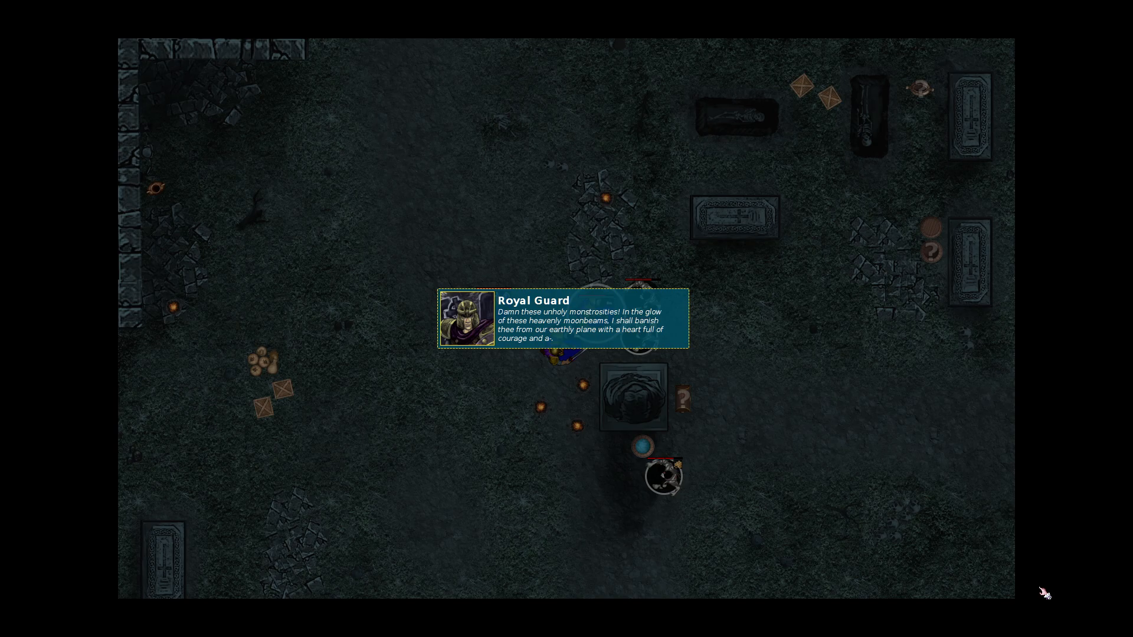
mouse_move(830, 573)
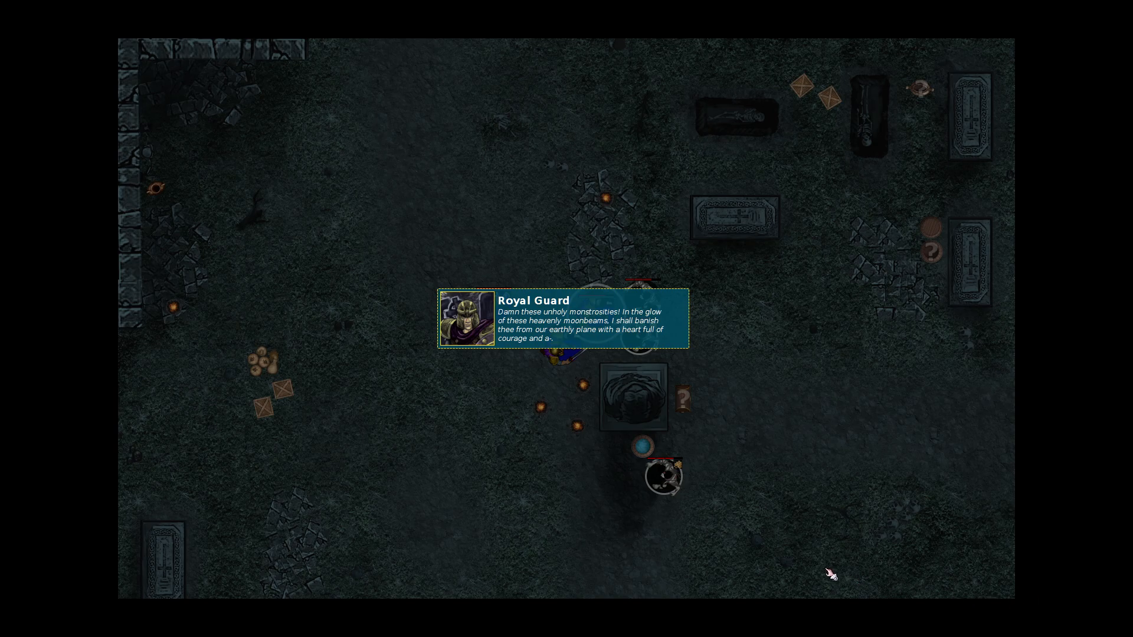
mouse_move(768, 540)
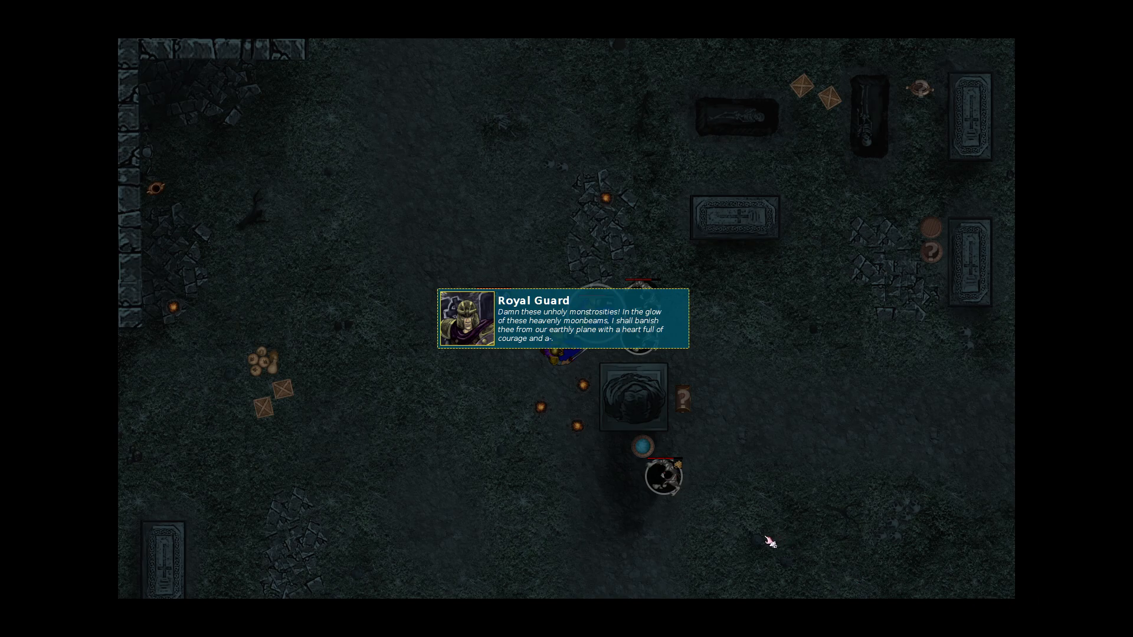
mouse_move(708, 502)
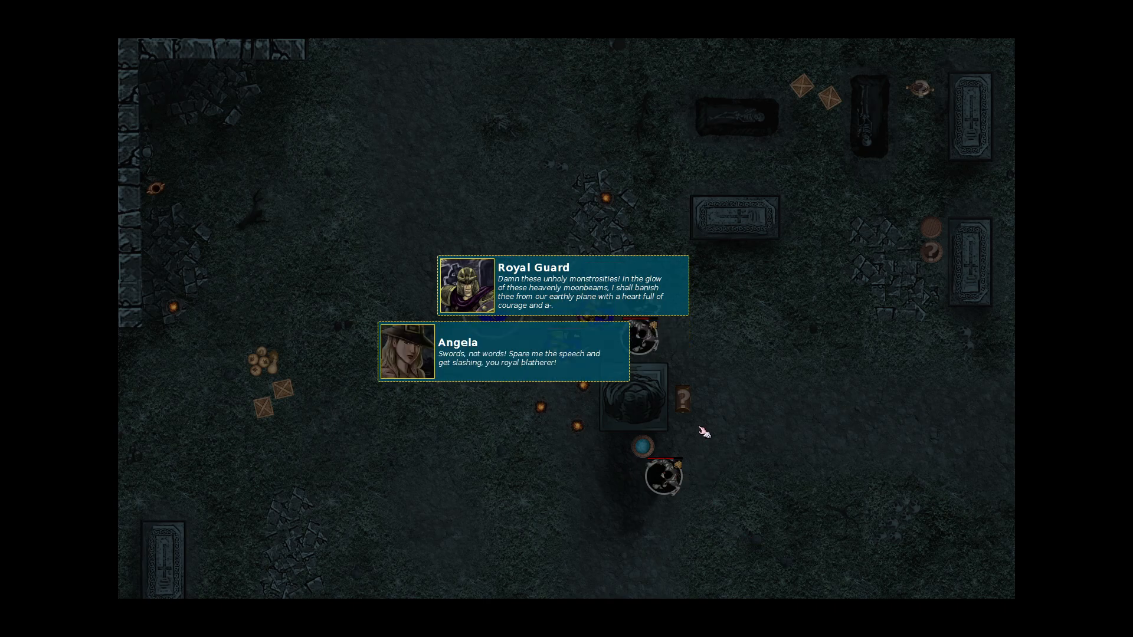
mouse_move(697, 437)
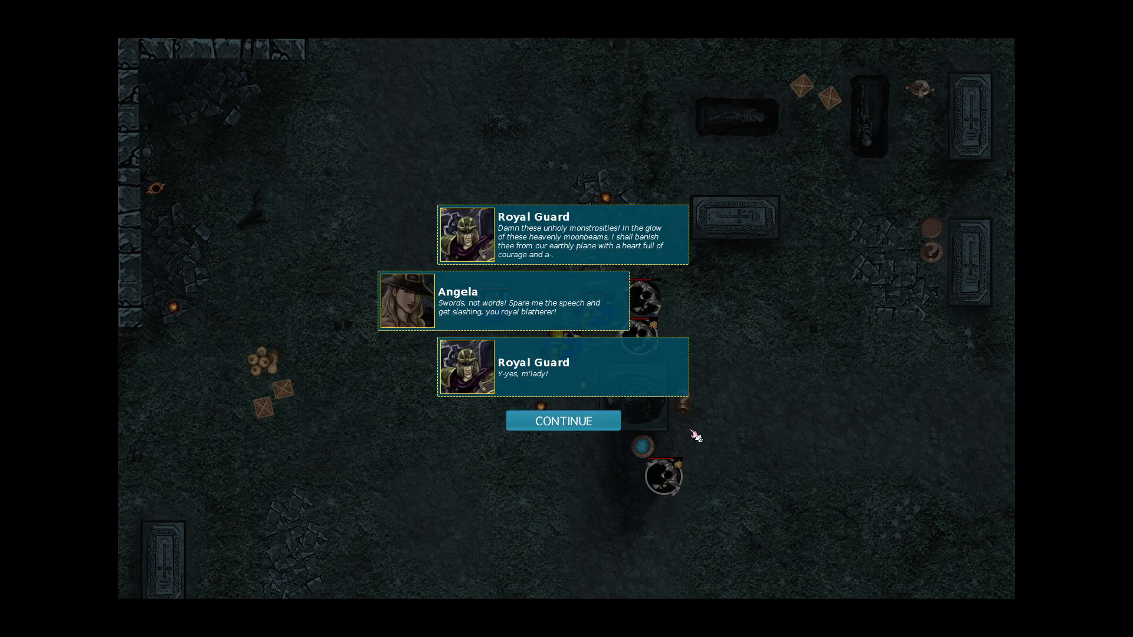
click(563, 420)
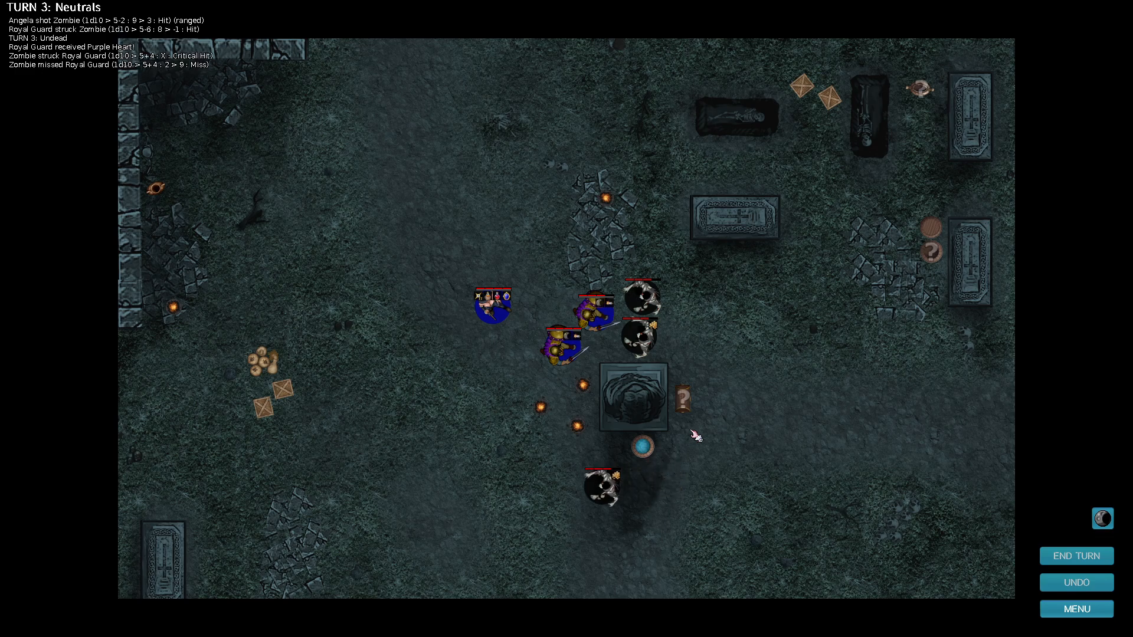
Attack the zombies with both Royal Guards and Angela's pistol, then end turn 4.
click(1076, 557)
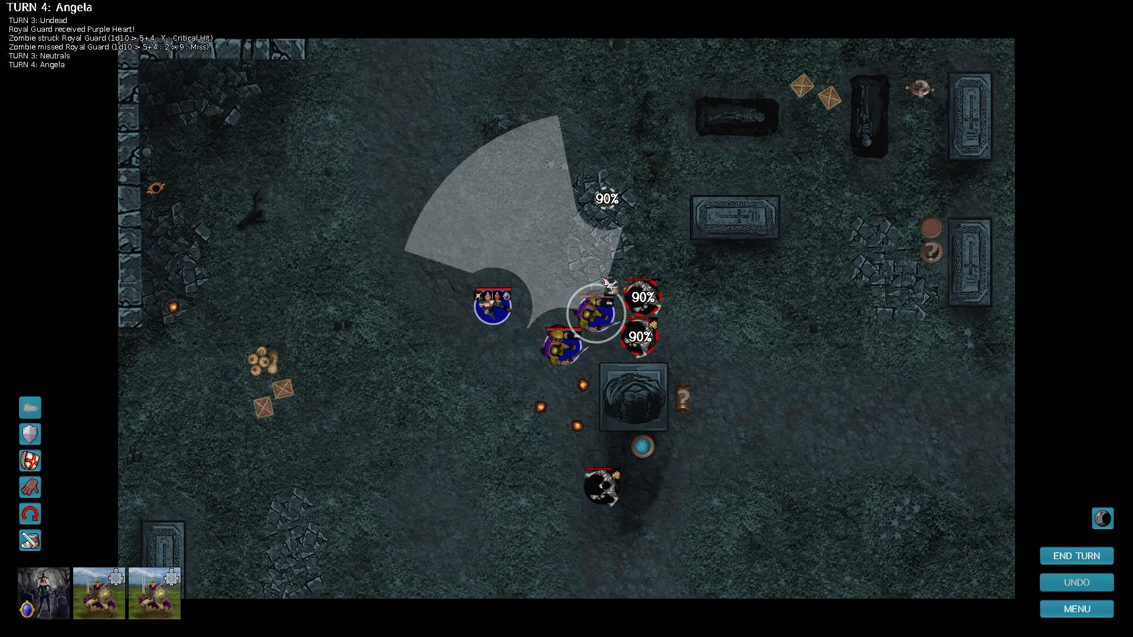
click(634, 311)
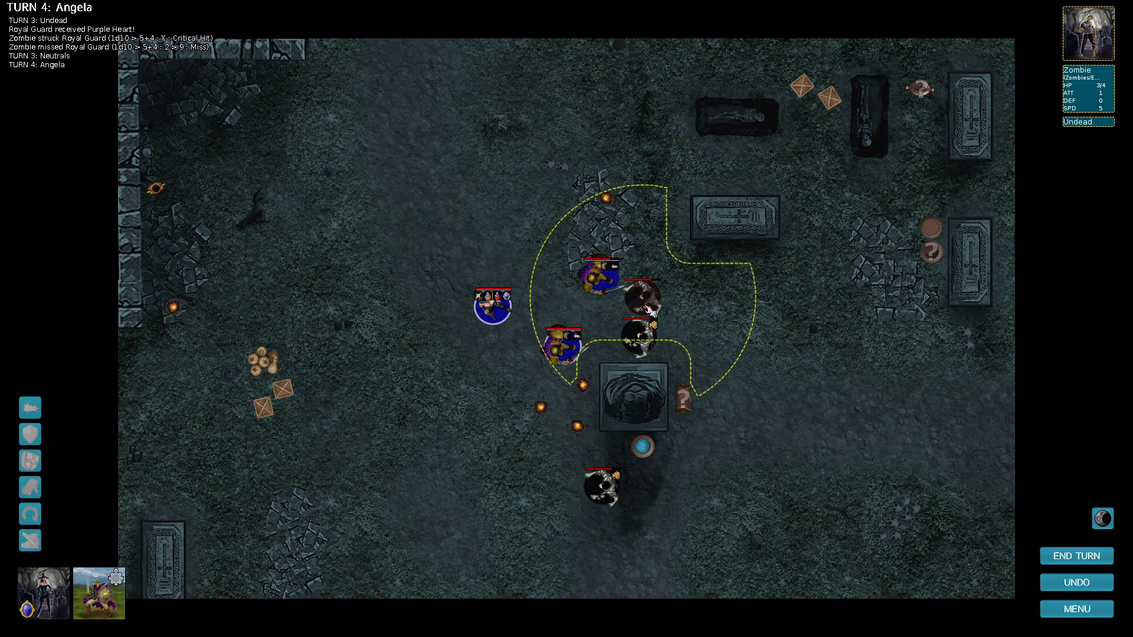
click(564, 347)
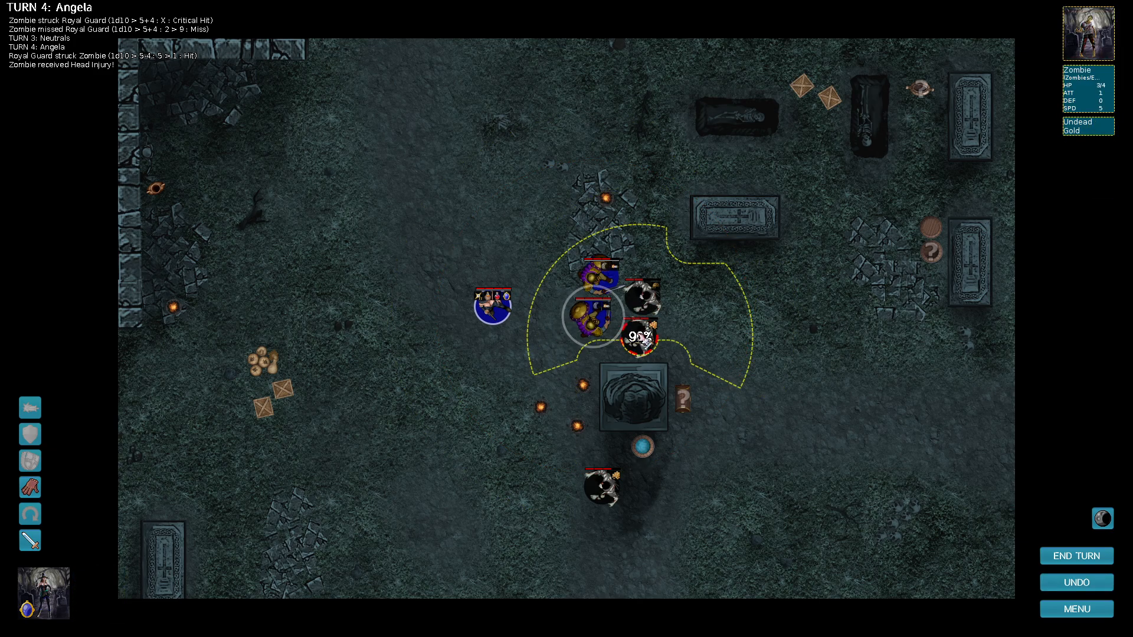
click(492, 305)
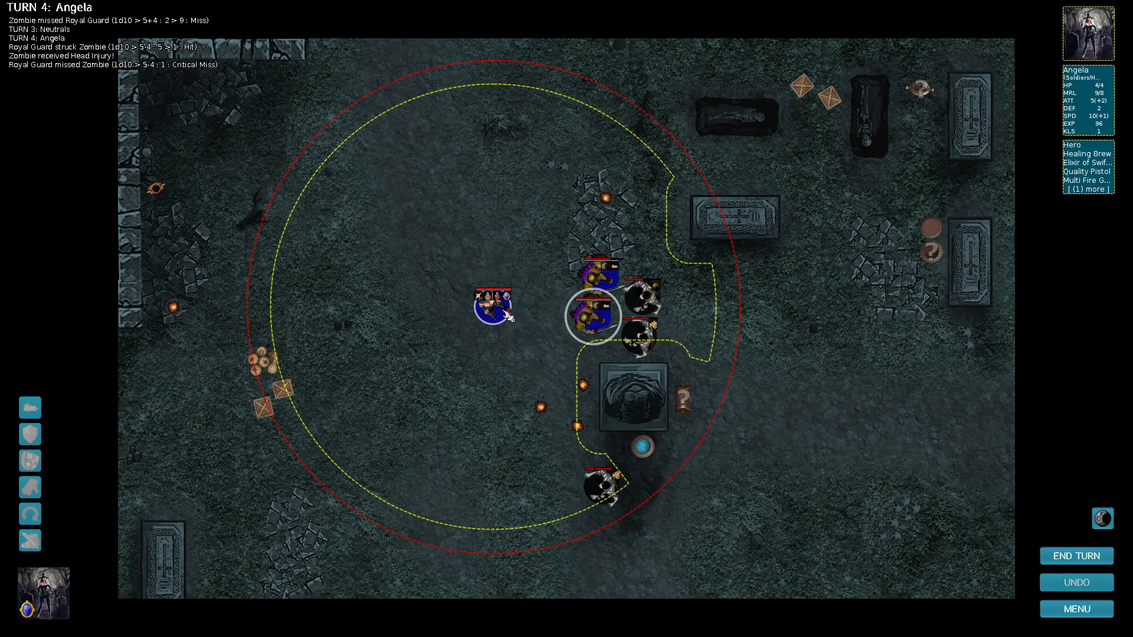
click(592, 316)
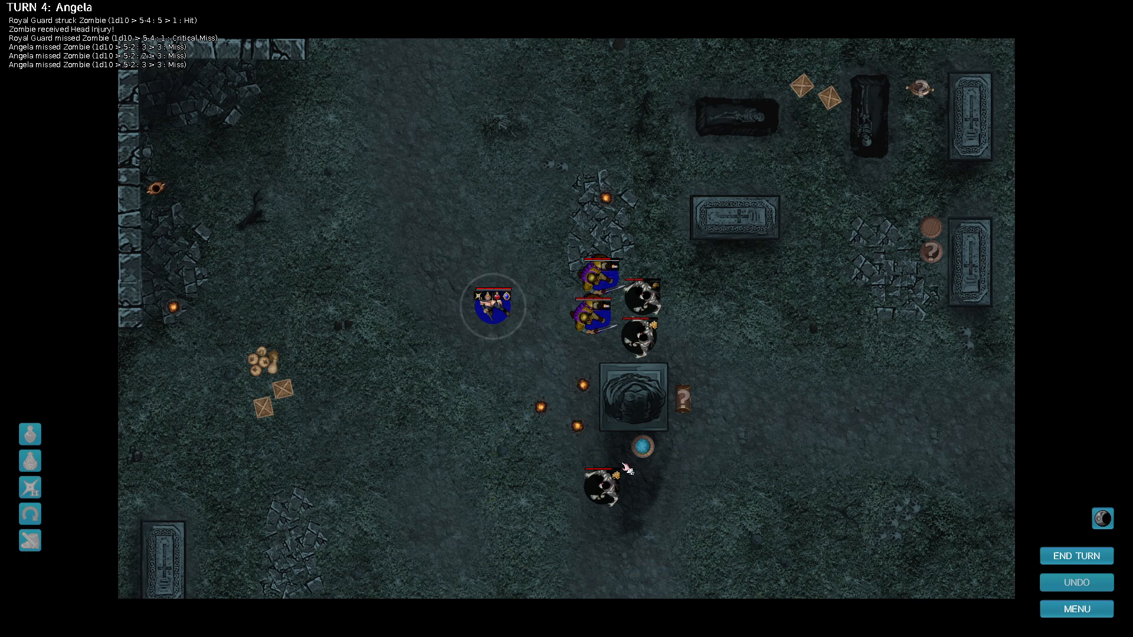
click(1076, 556)
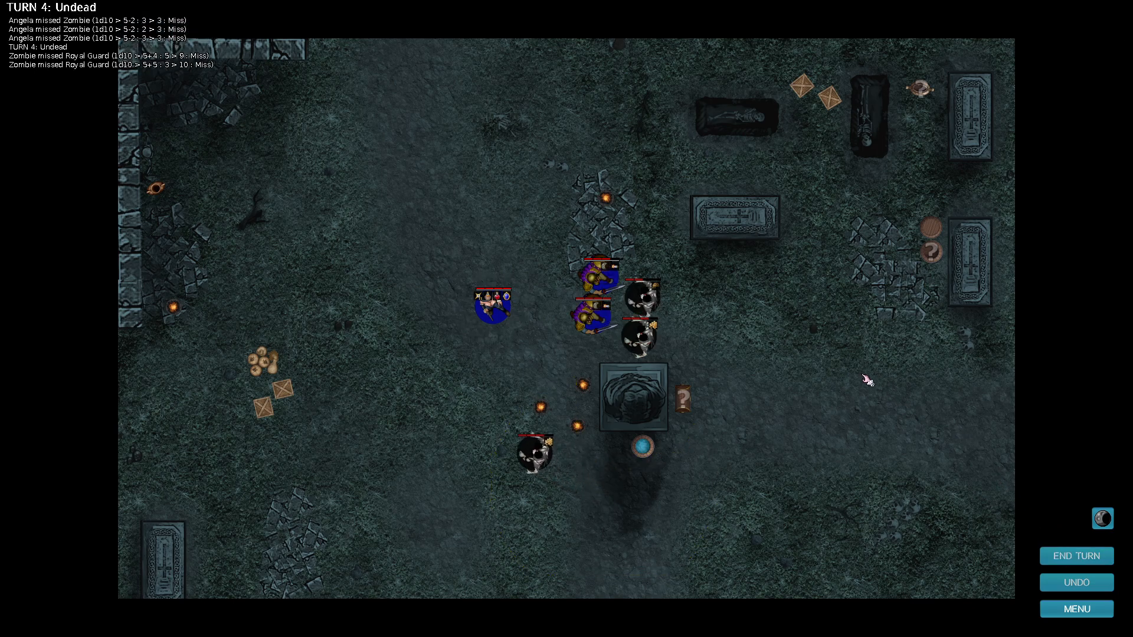
Have the Royal Guard attack a zombie again and end turn 5.
click(1076, 556)
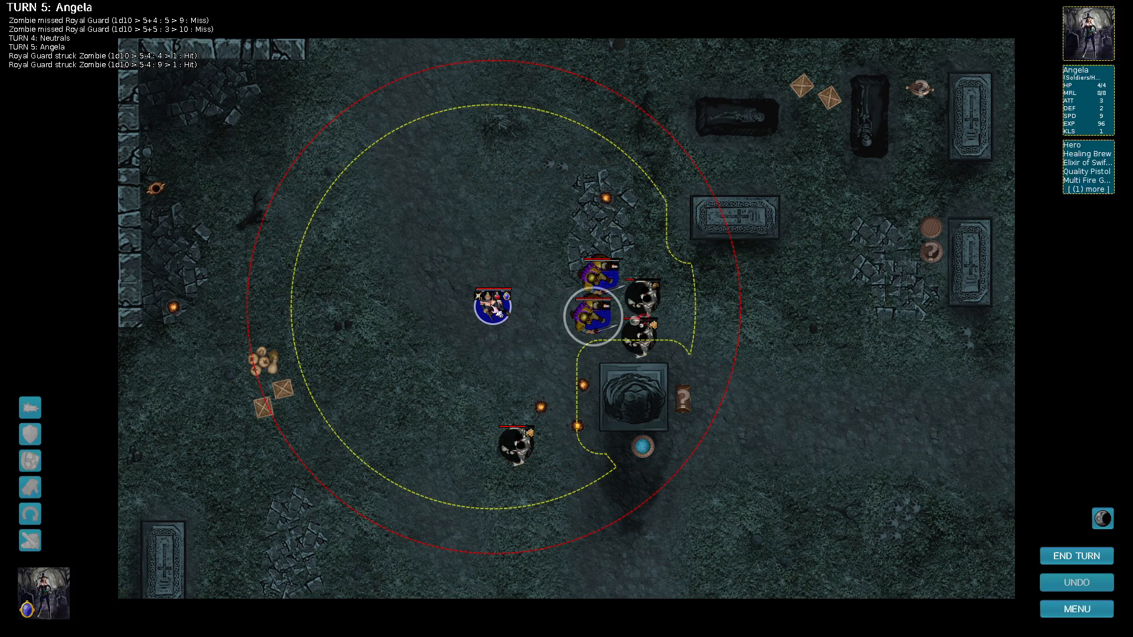
click(636, 300)
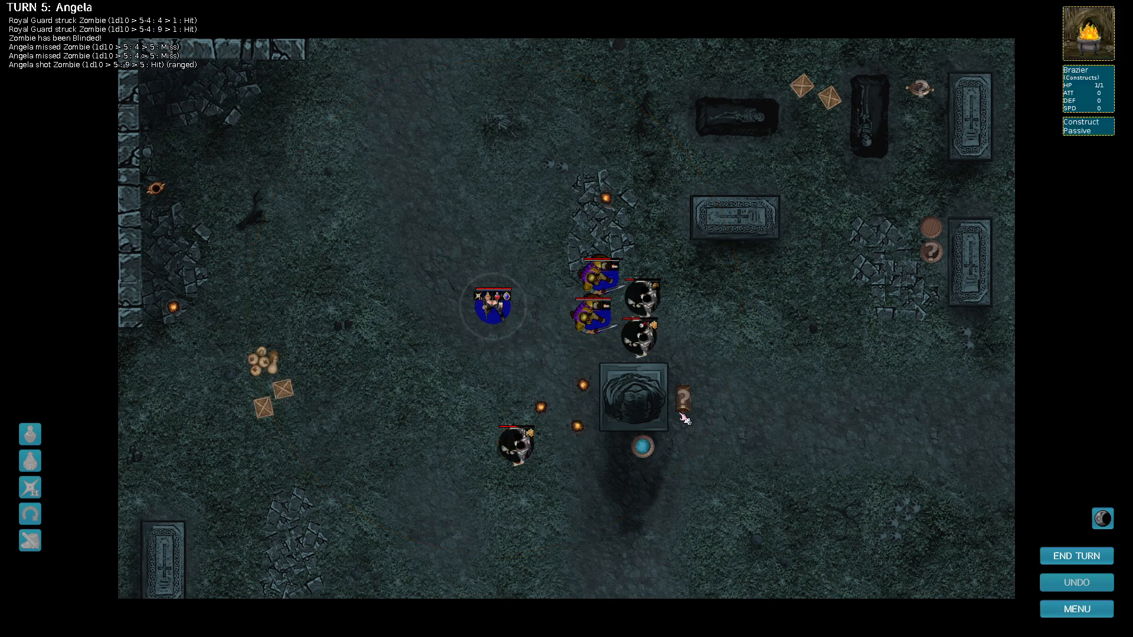
click(1076, 556)
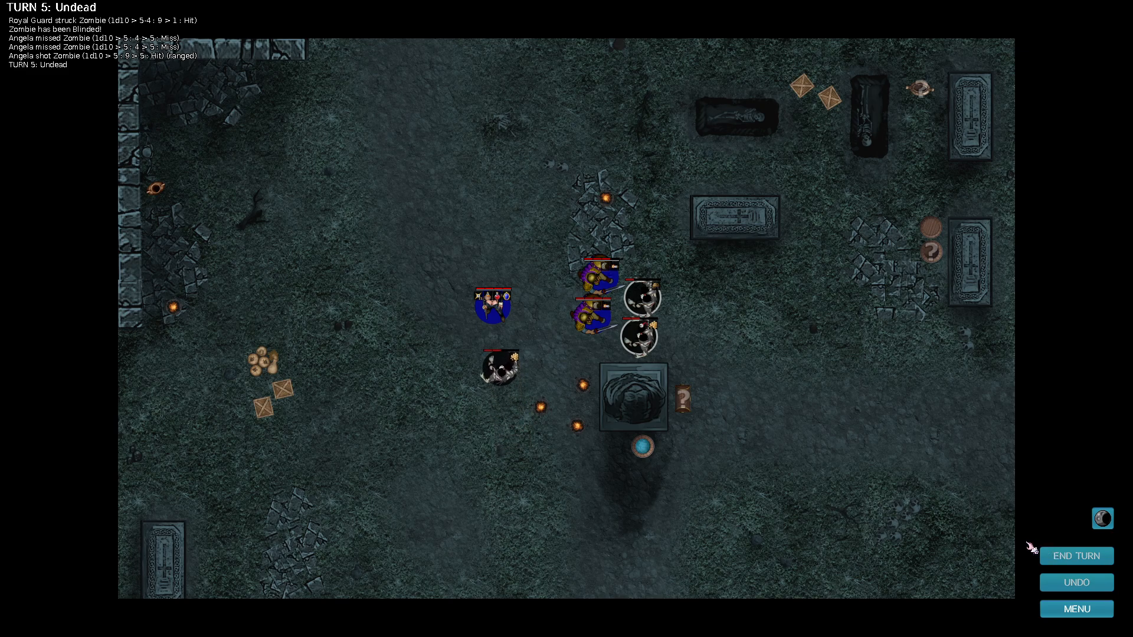
Dismiss the zombie taunt, move Angela up beside the rubble, and end turn 6.
click(1075, 556)
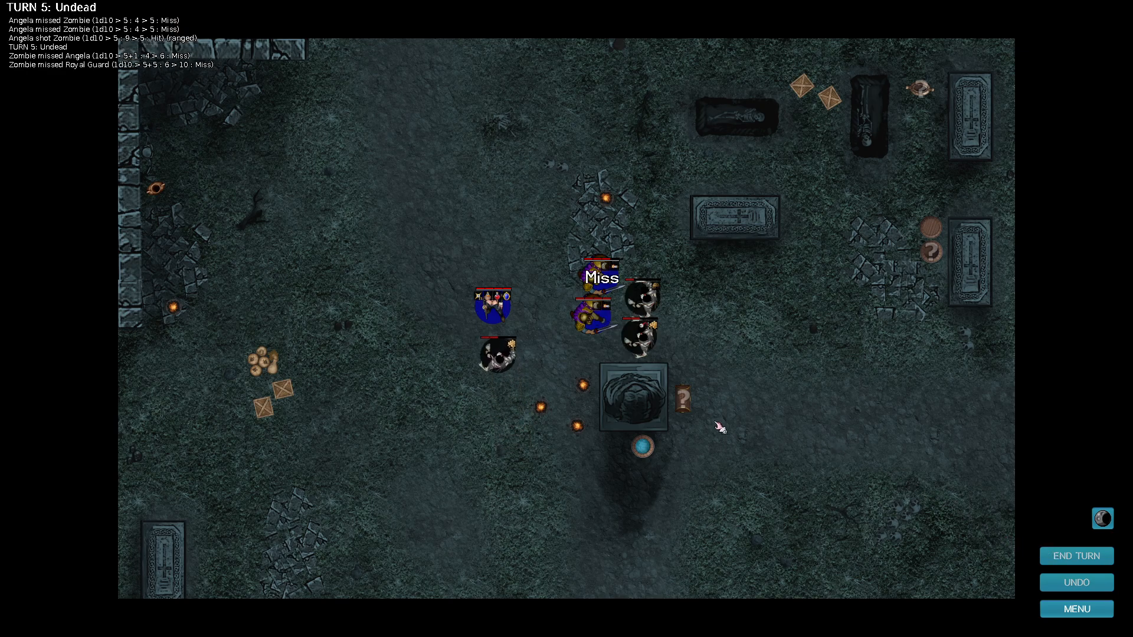
click(1075, 556)
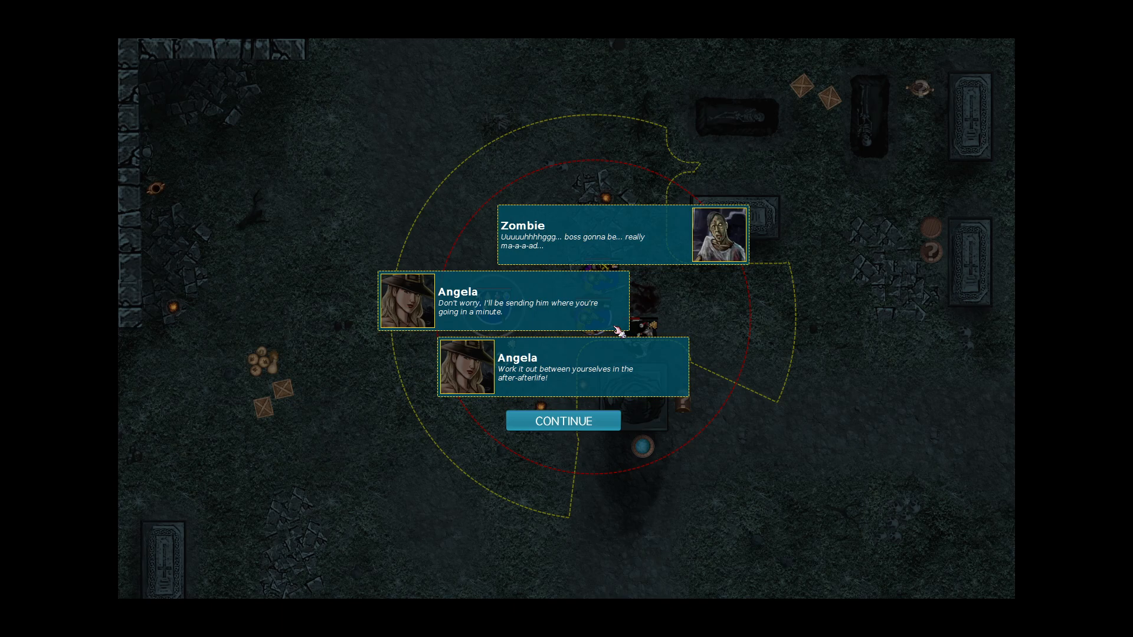
click(563, 421)
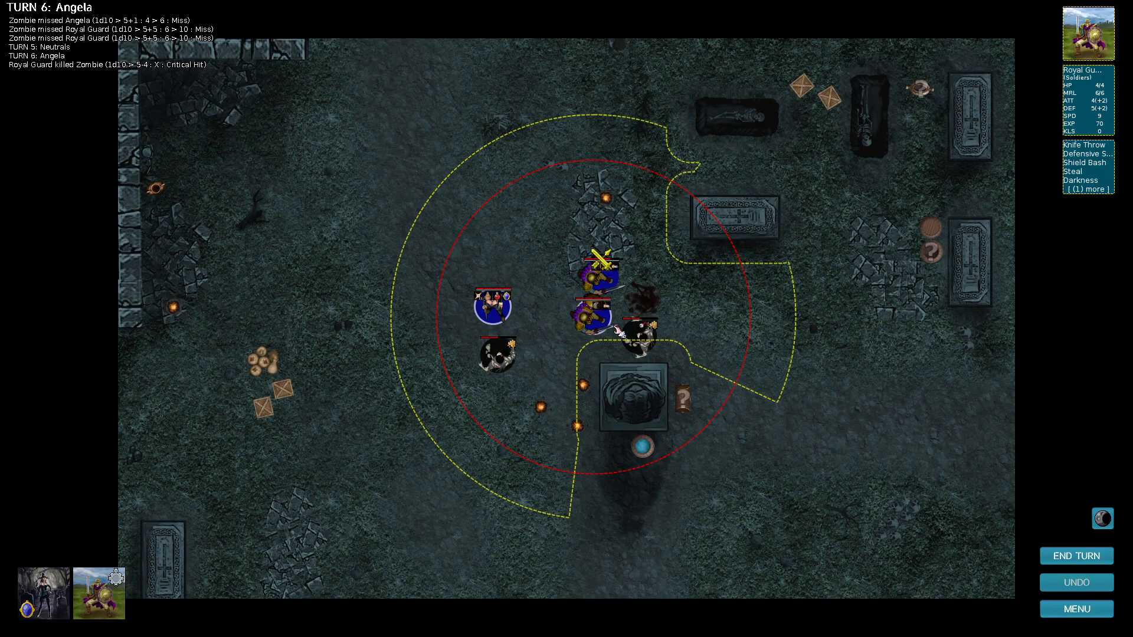
click(639, 340)
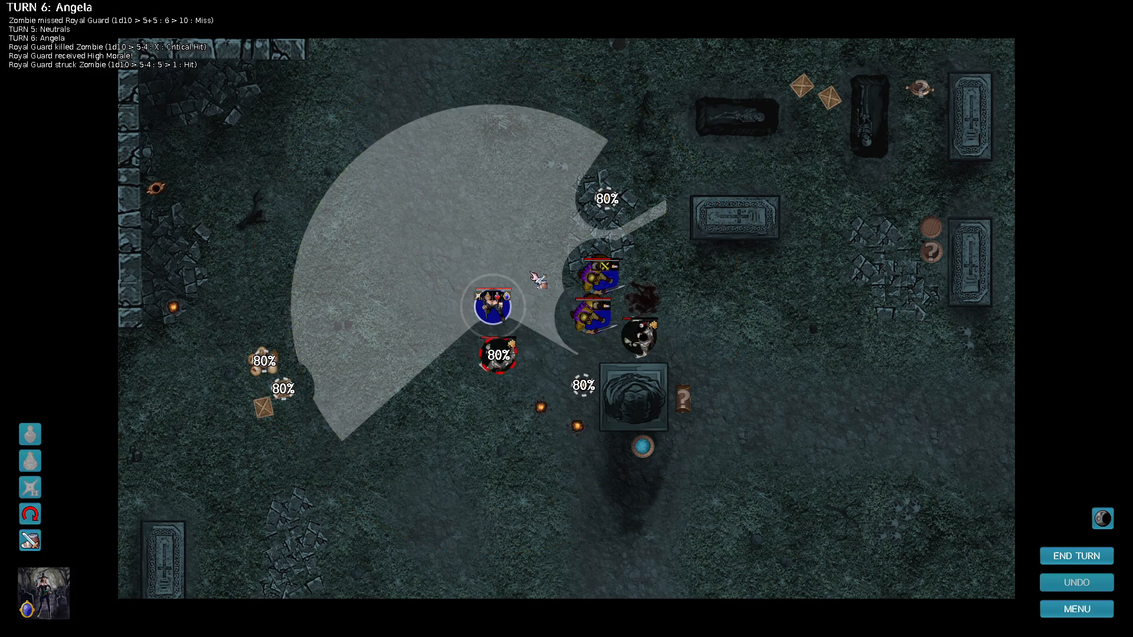
mouse_move(547, 194)
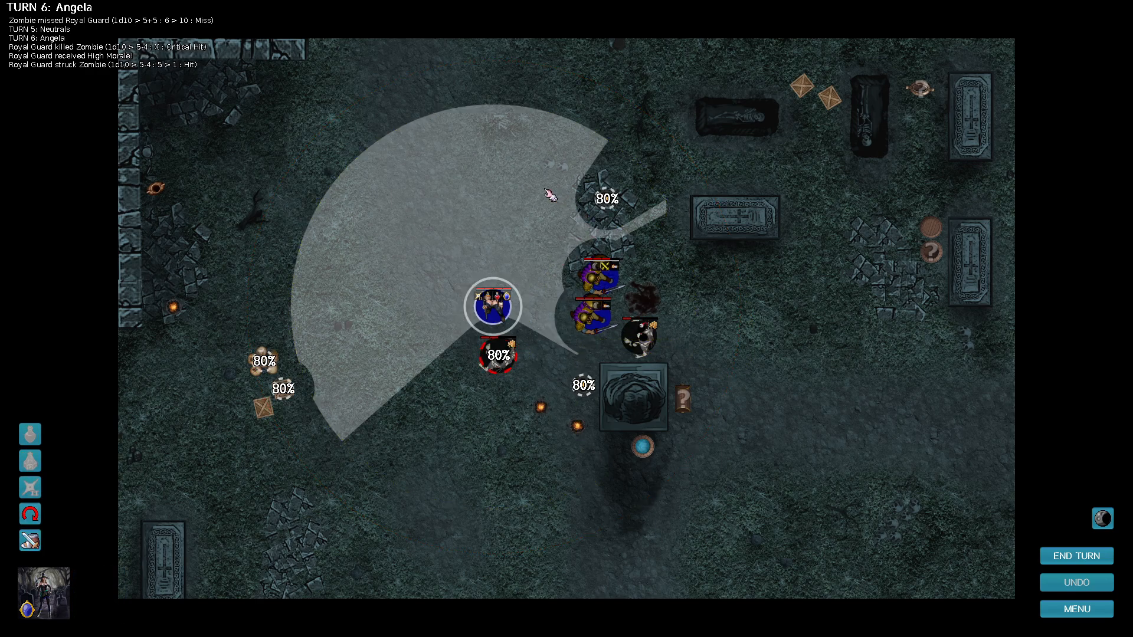
click(550, 193)
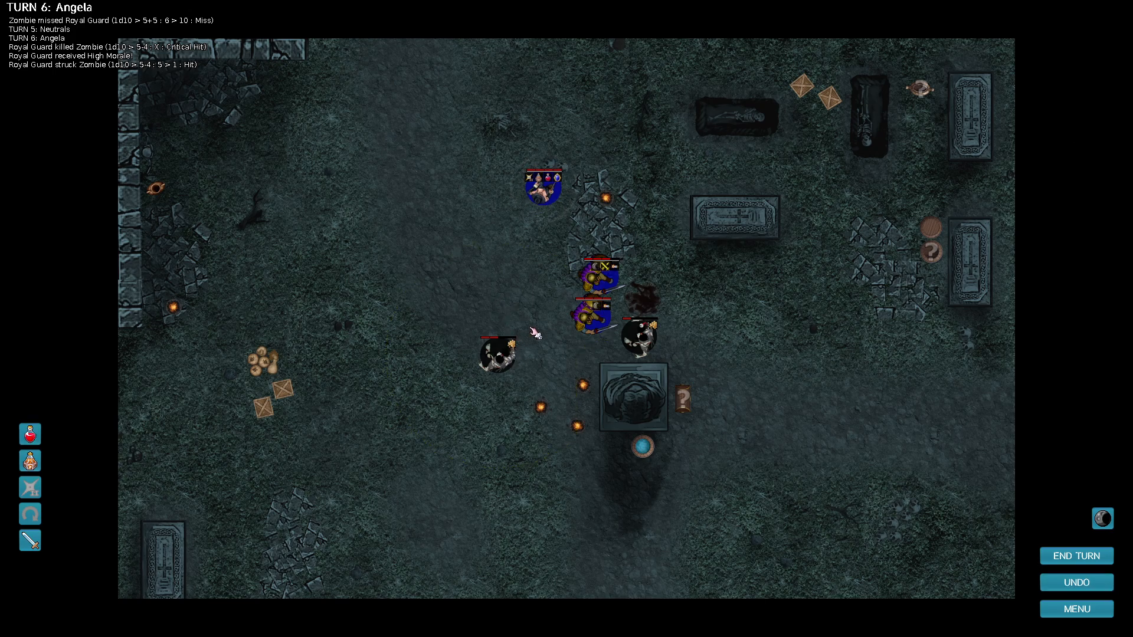
click(1076, 556)
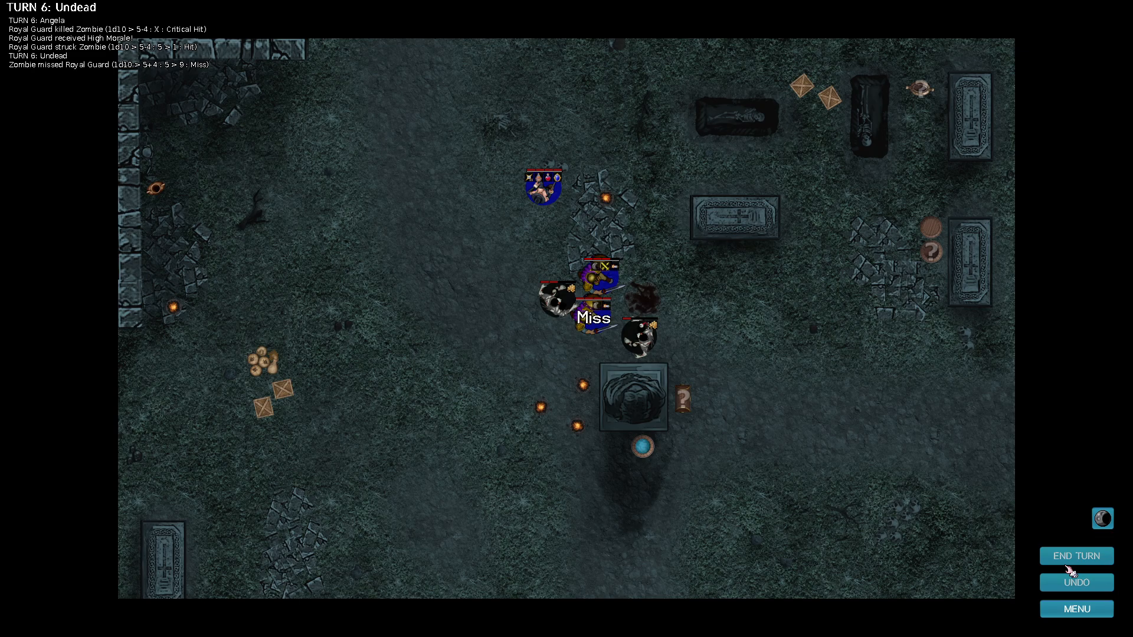
Finish off the last zombie with the Royal Guard to win the crypt battle.
click(1076, 556)
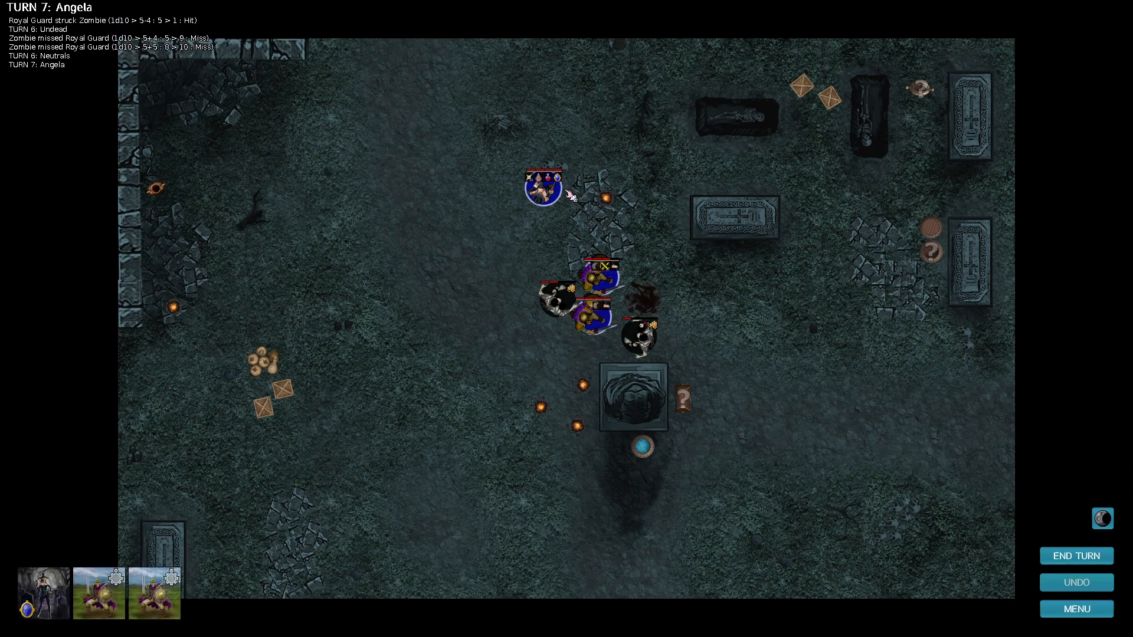
click(637, 336)
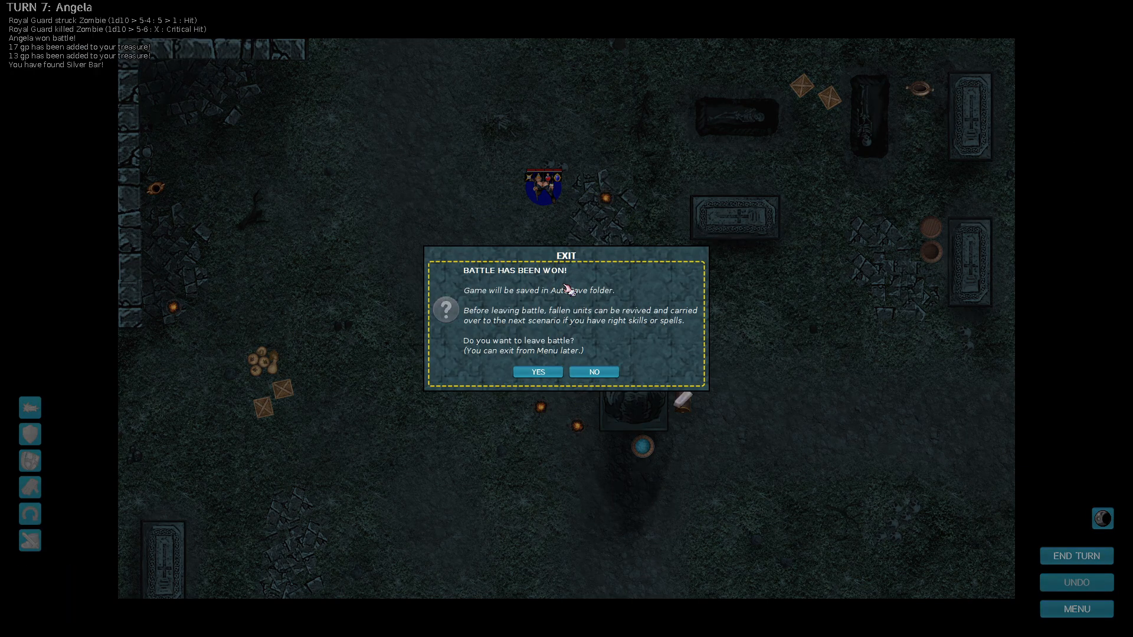
Confirm leaving the won battle so the haunted-woods story appears.
click(538, 371)
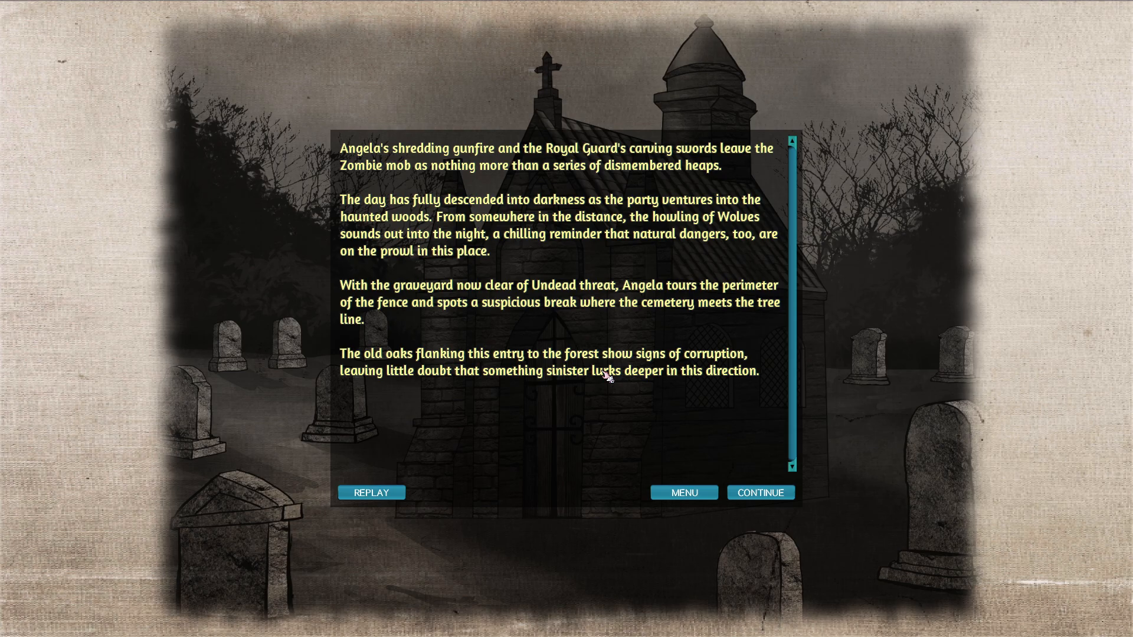
mouse_move(674, 409)
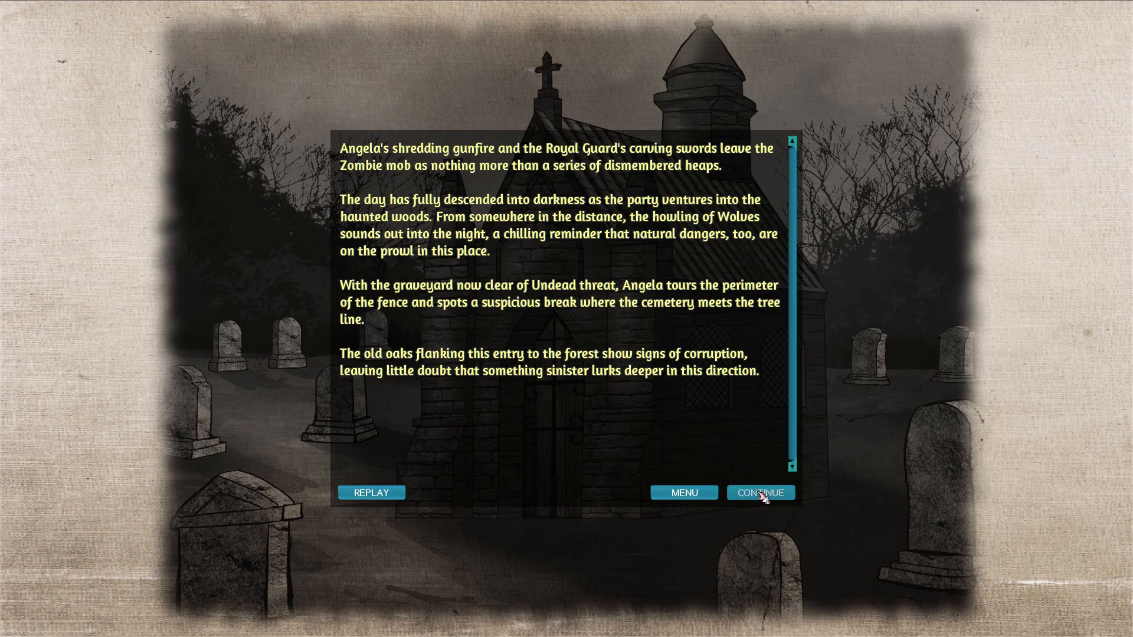
Advance past the graveyard story to Angela finding the crypt.
click(760, 493)
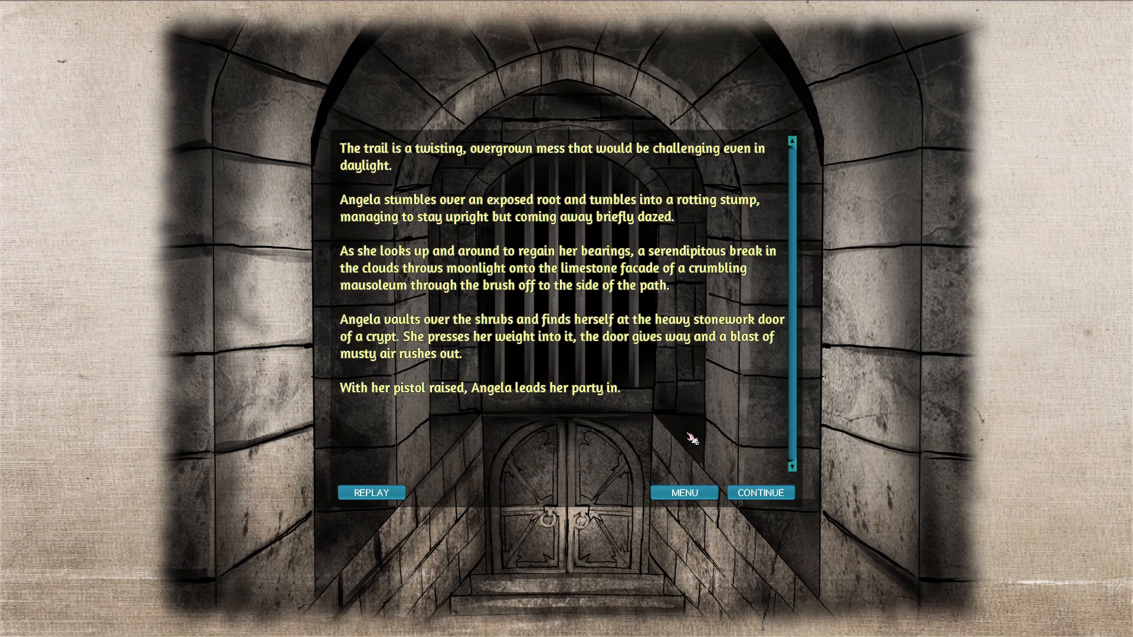
mouse_move(685, 413)
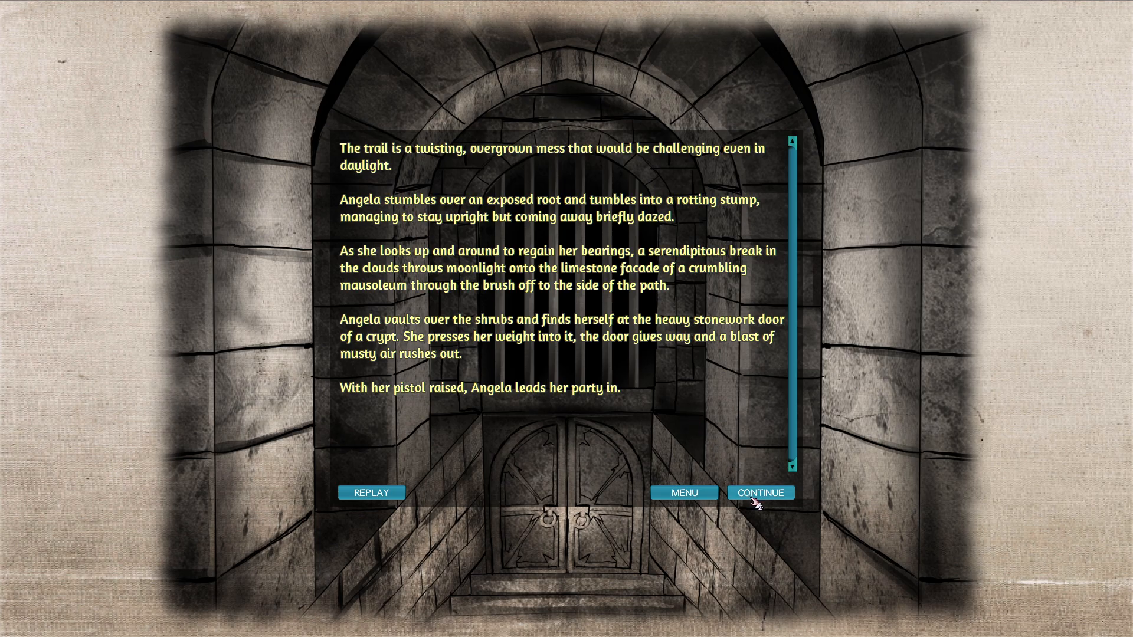
Enter the crypt, get through the Vampire's taunts and begin turn 1 with the Silver Pistol.
click(759, 492)
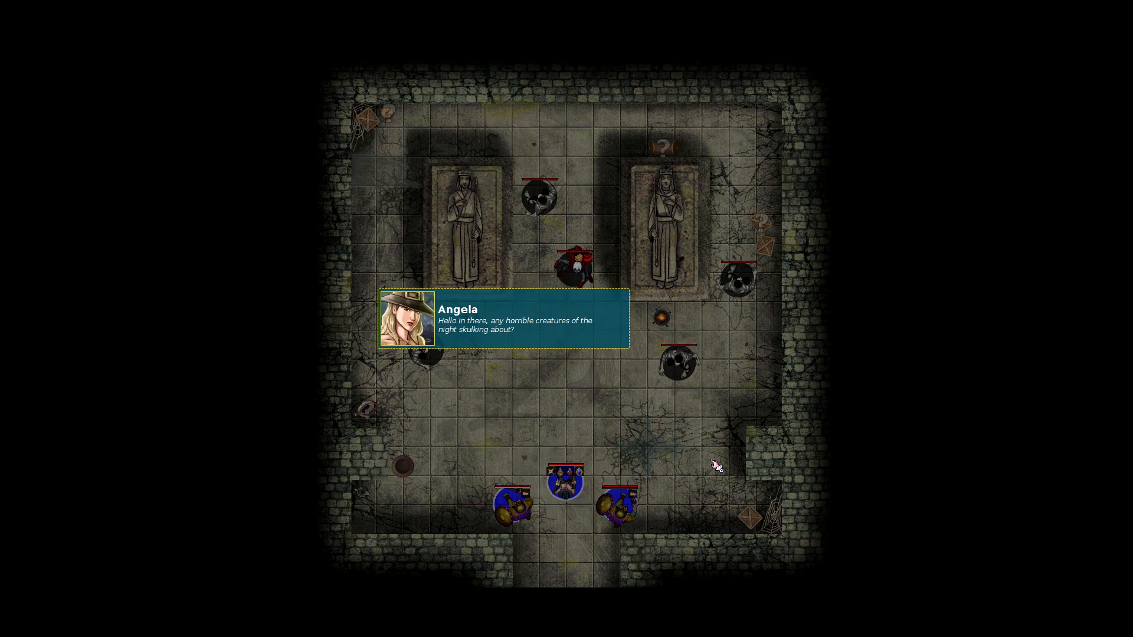
mouse_move(653, 430)
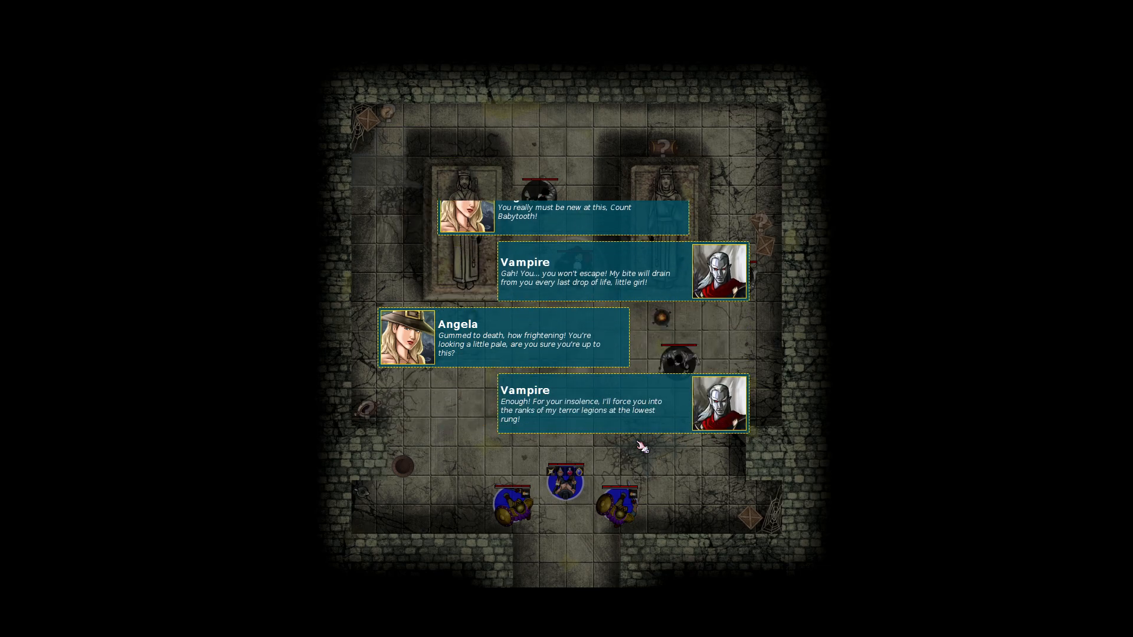
mouse_move(642, 457)
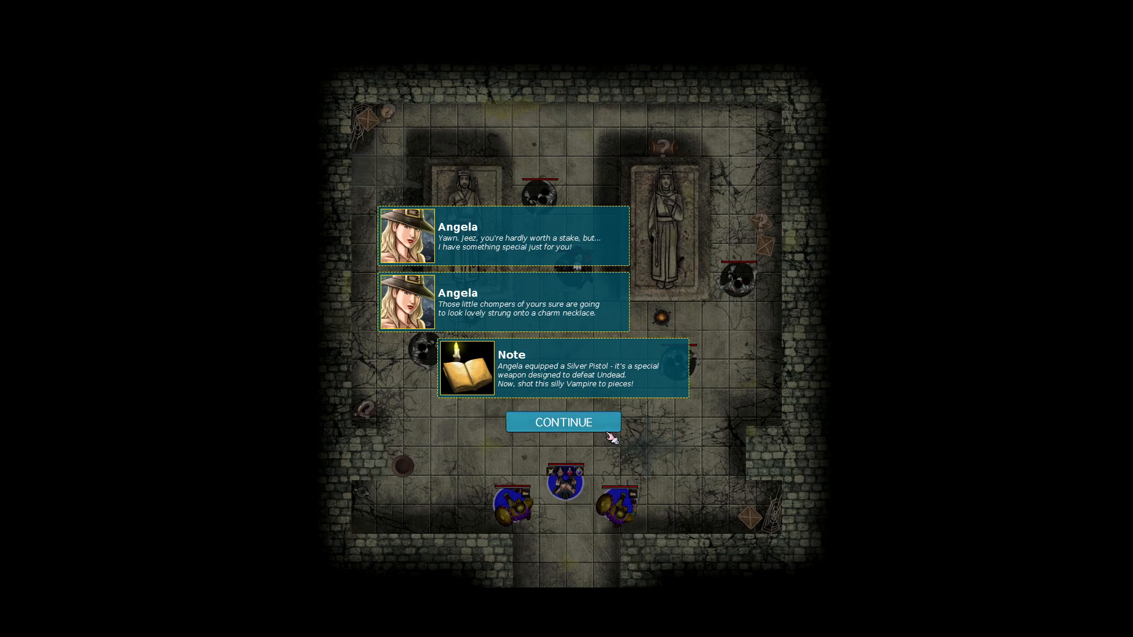
mouse_move(563, 422)
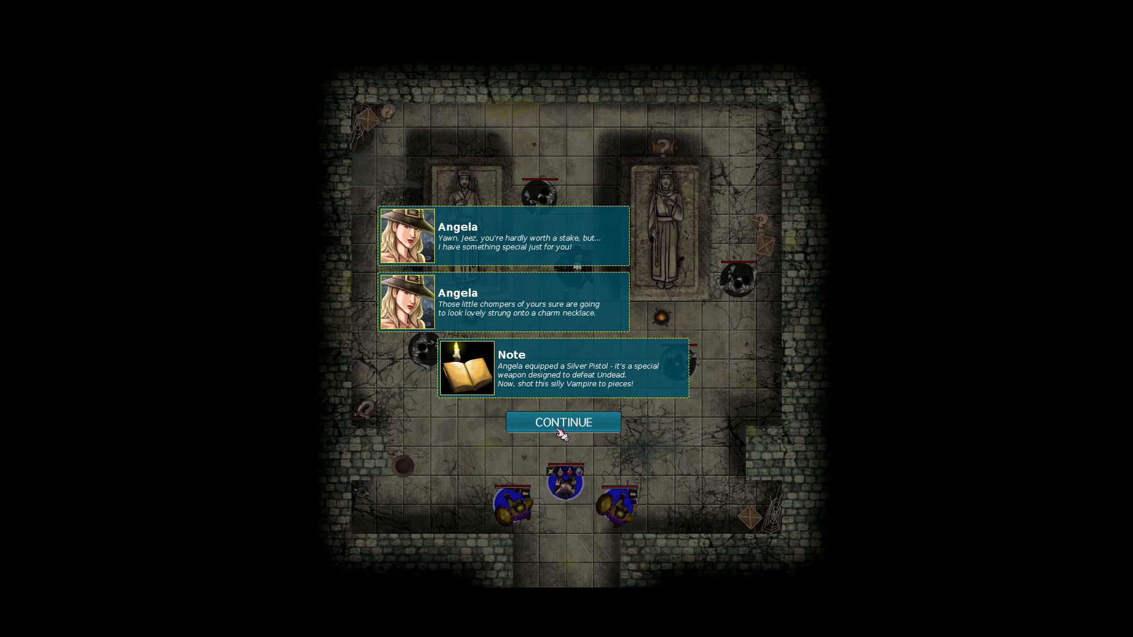
click(563, 422)
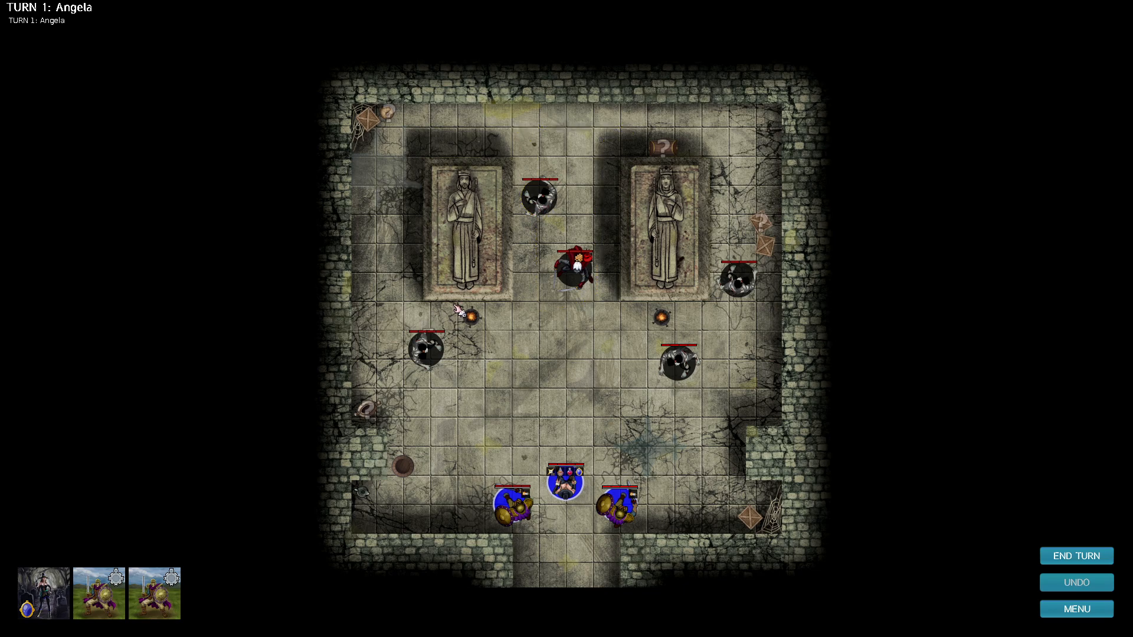
mouse_move(517, 378)
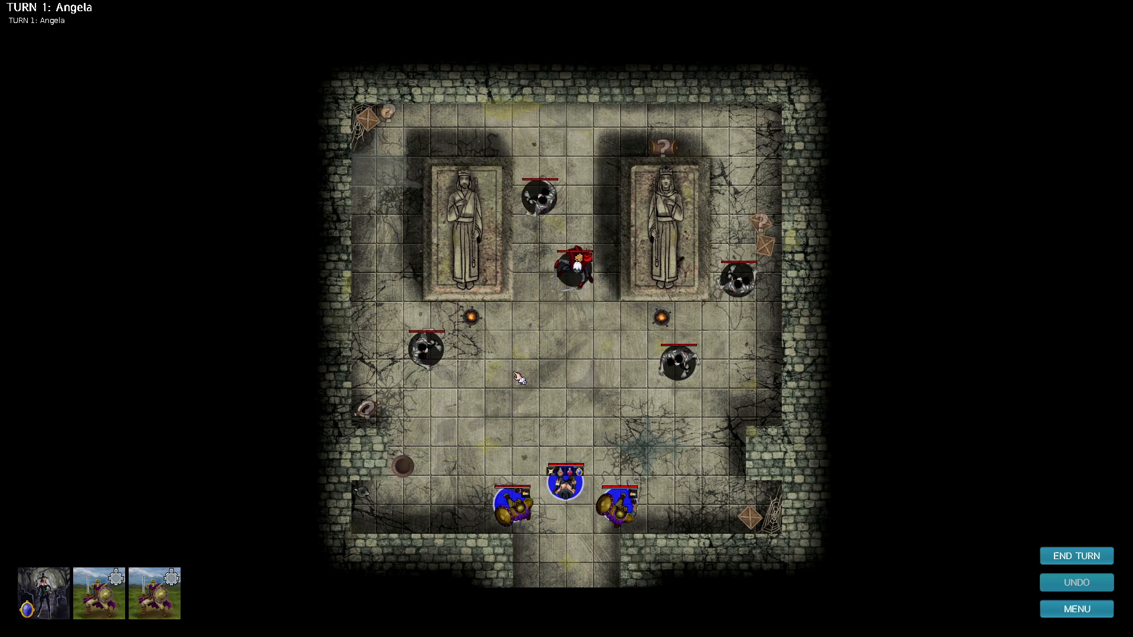
Inspect the Vampire's stats and Lifedrain, Magic Resistance and Undead traits, then return to battle.
click(573, 271)
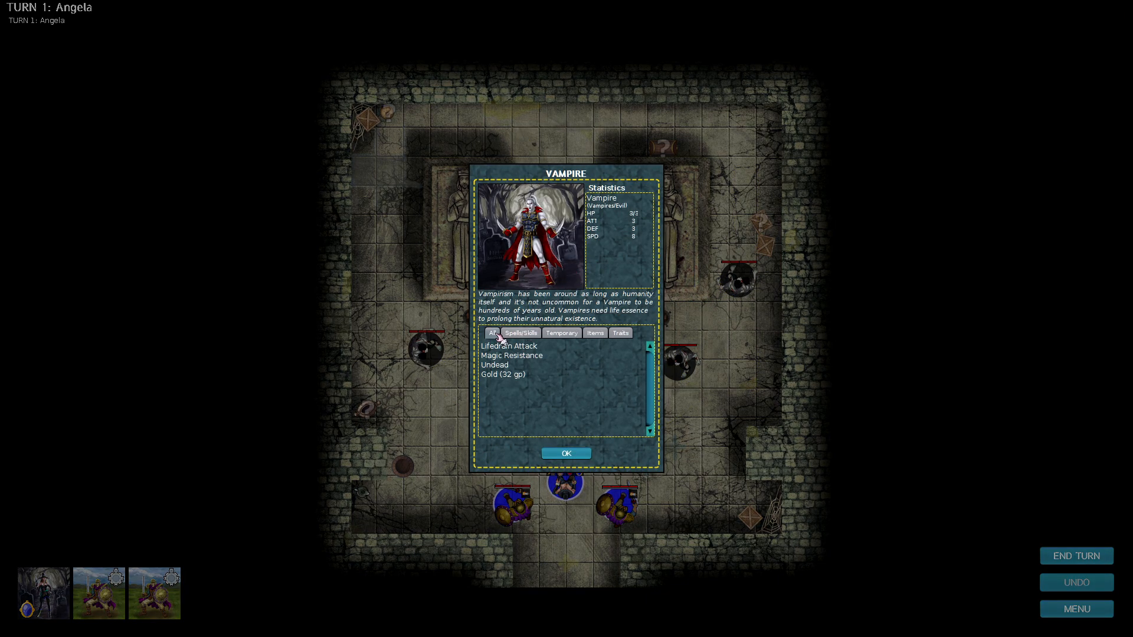
mouse_move(563, 309)
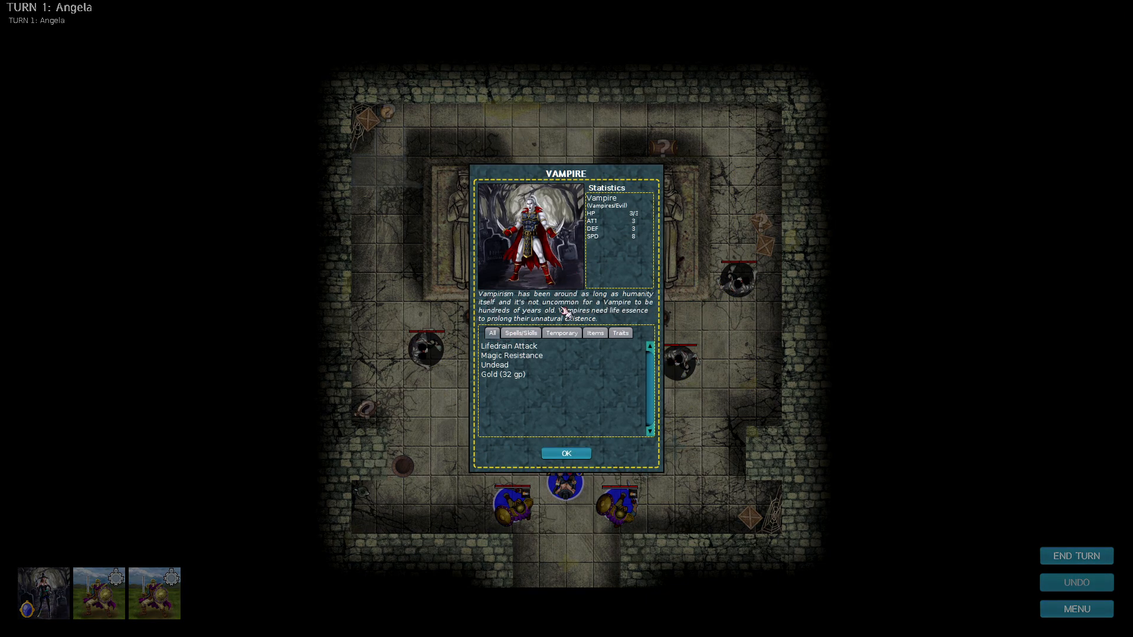
mouse_move(576, 316)
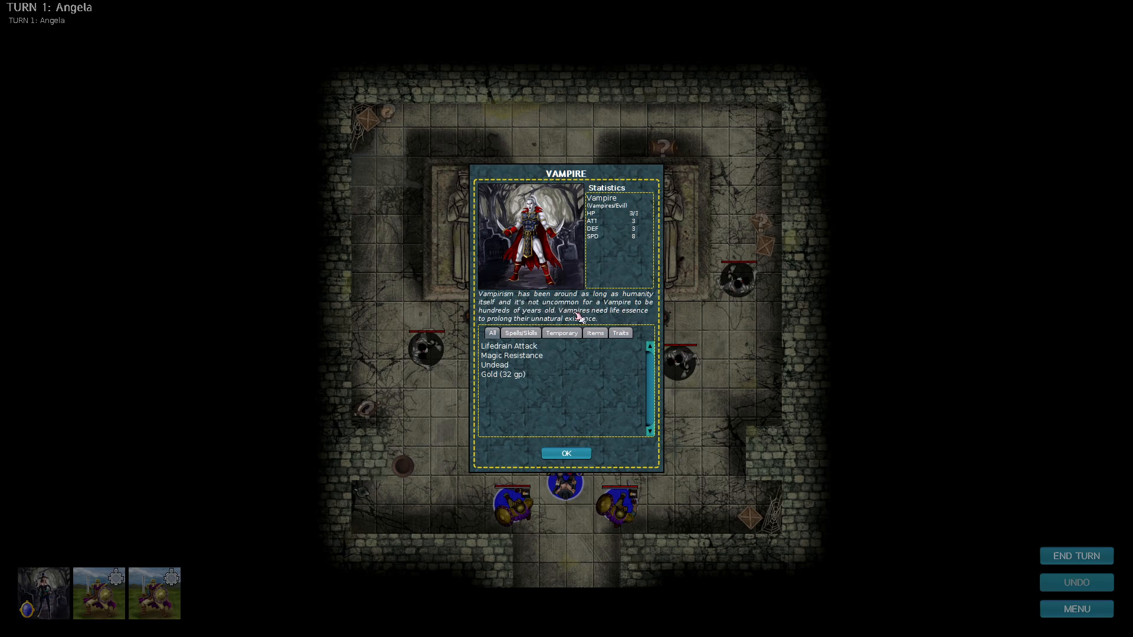
mouse_move(549, 318)
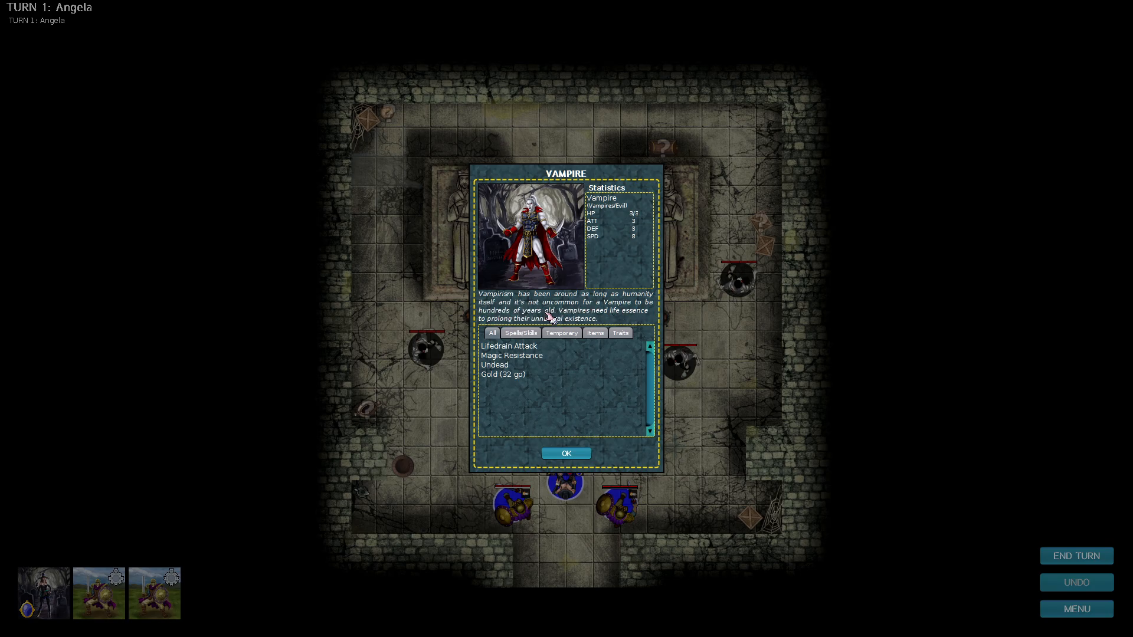
mouse_move(495, 329)
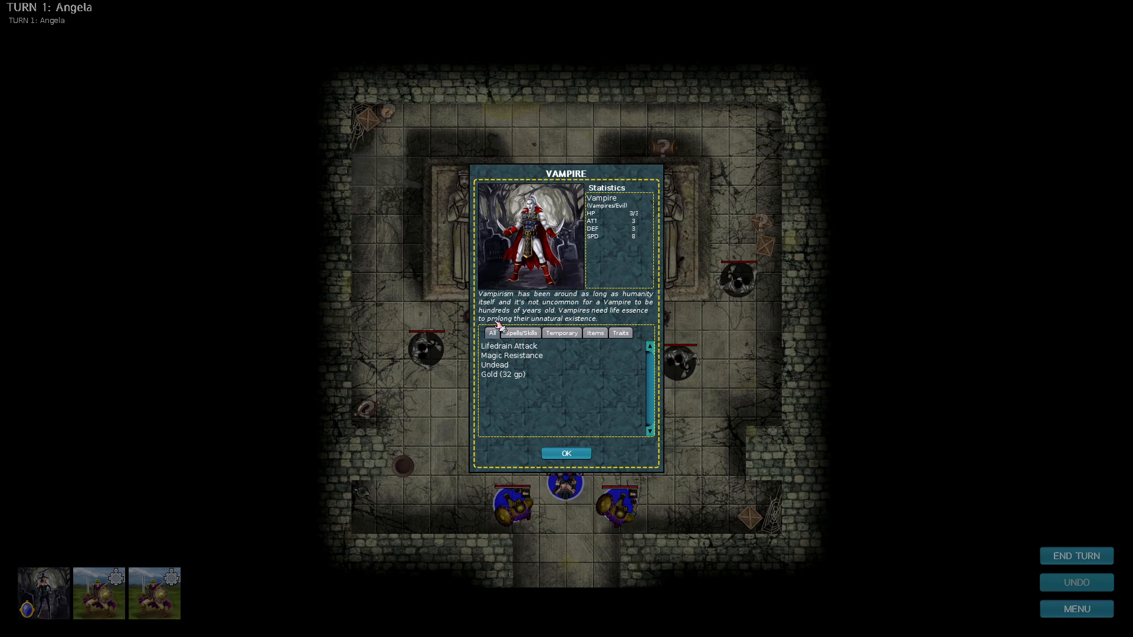
mouse_move(508, 346)
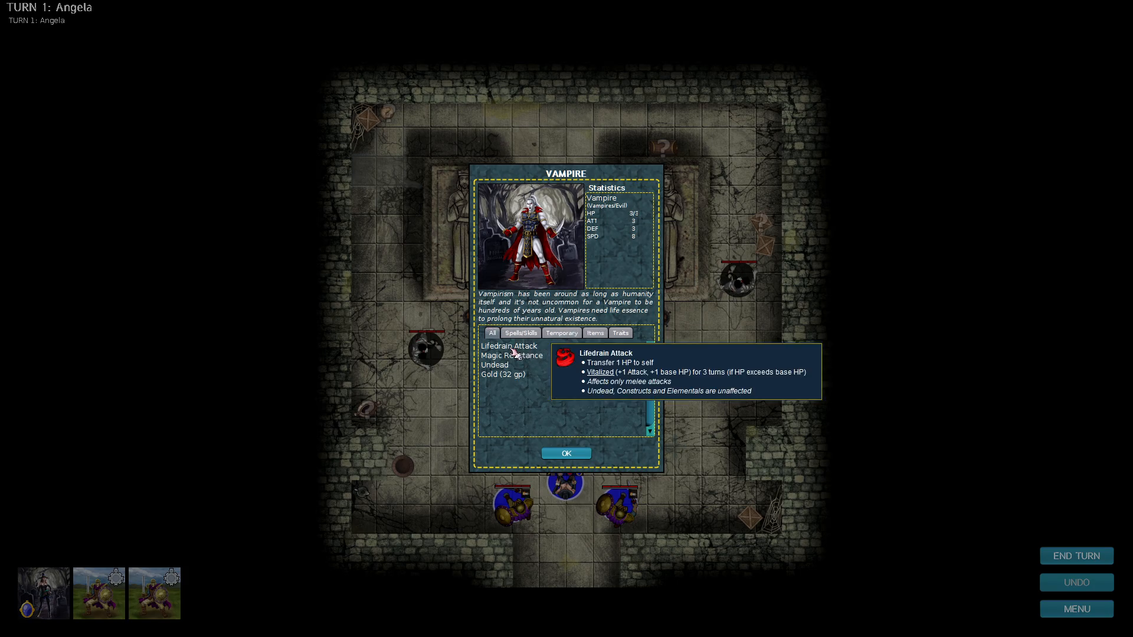
mouse_move(511, 351)
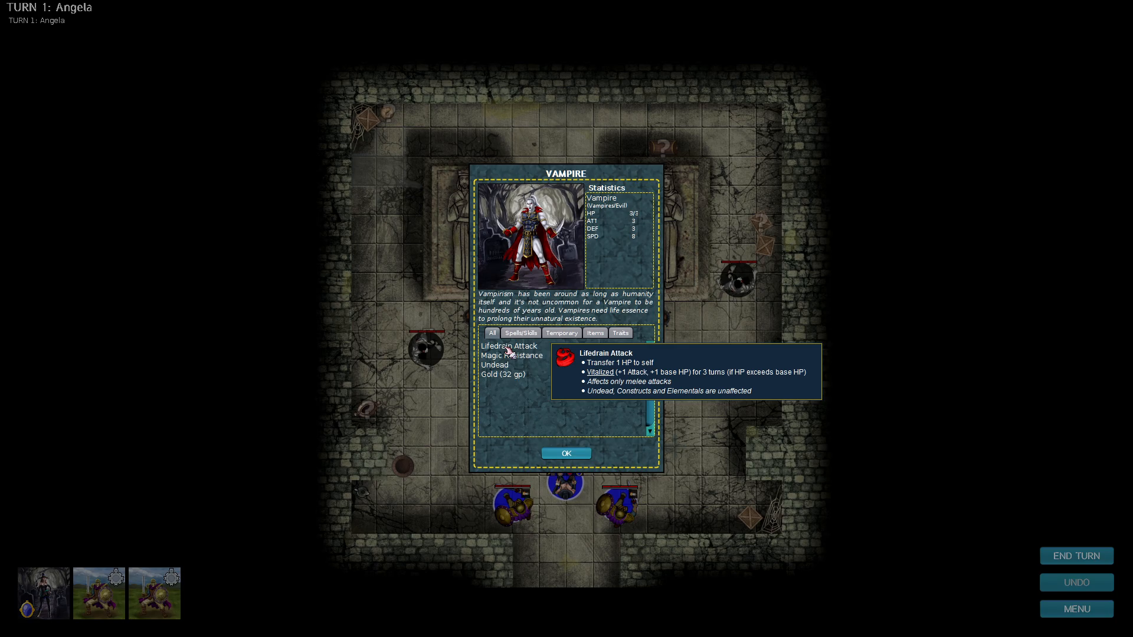
mouse_move(507, 355)
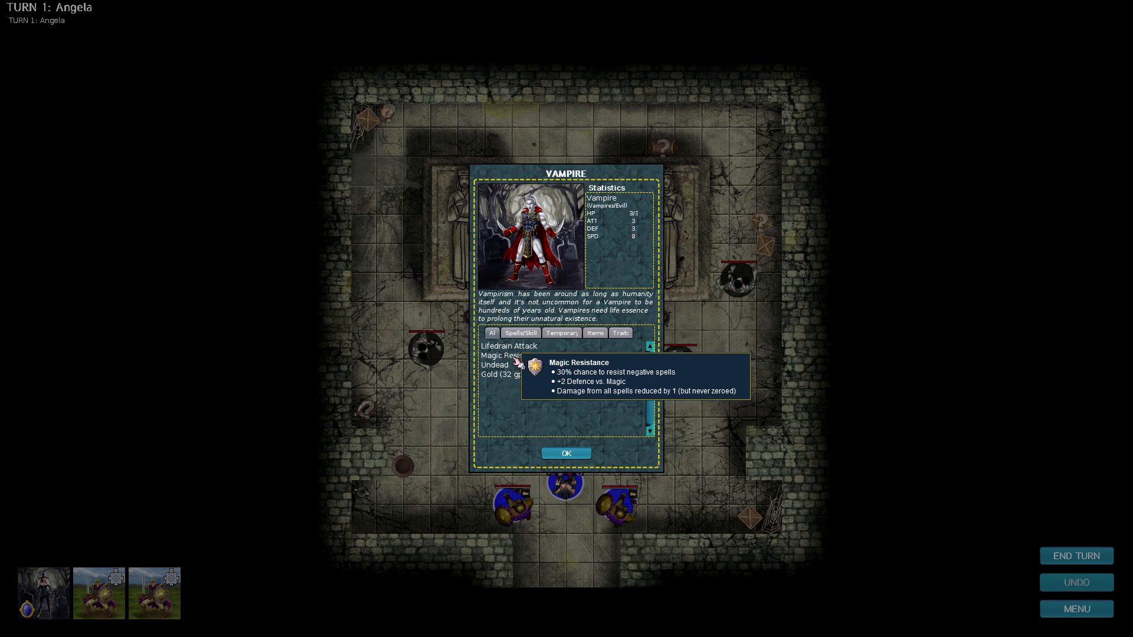
mouse_move(495, 365)
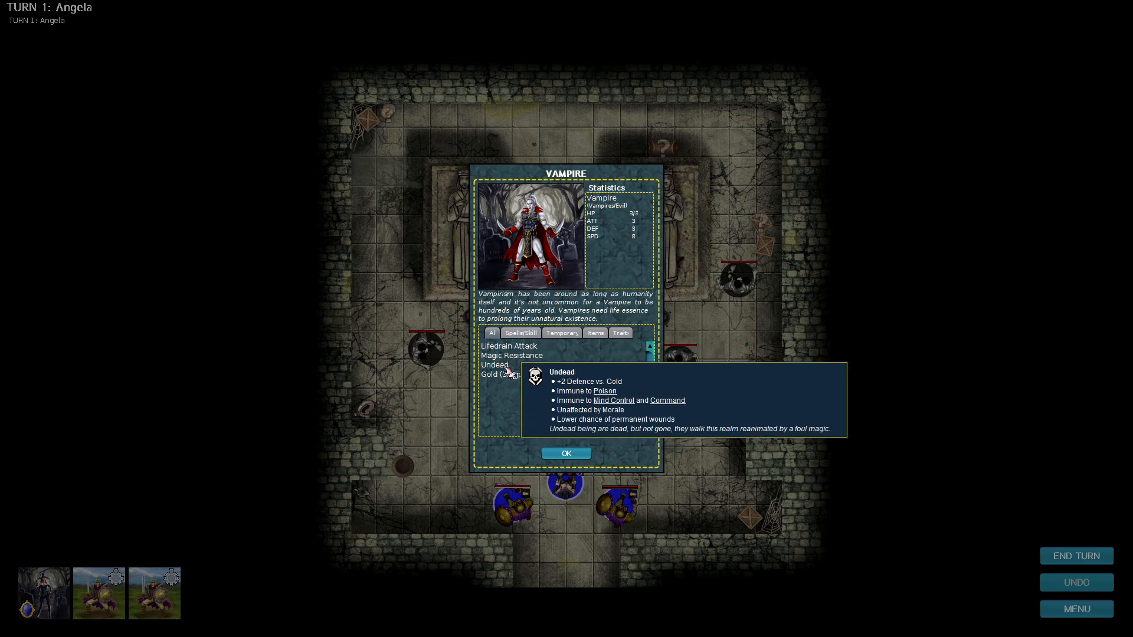
click(566, 454)
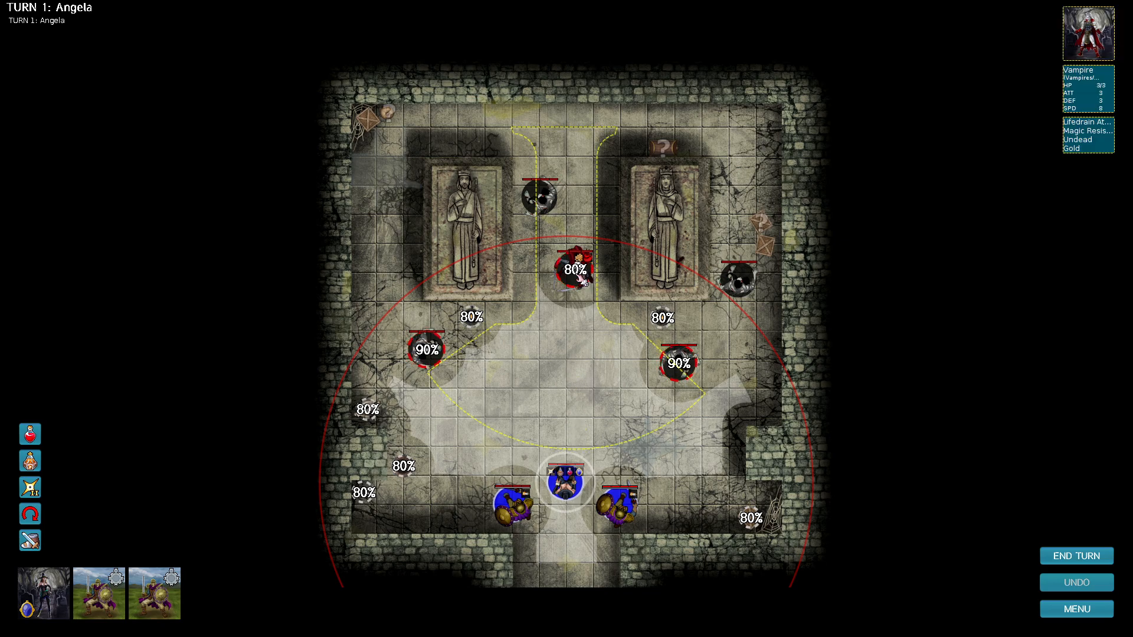
Shoot the Vampire and a zombie with Angela, end the turn and dismiss her dialogue to reach turn 2.
click(576, 274)
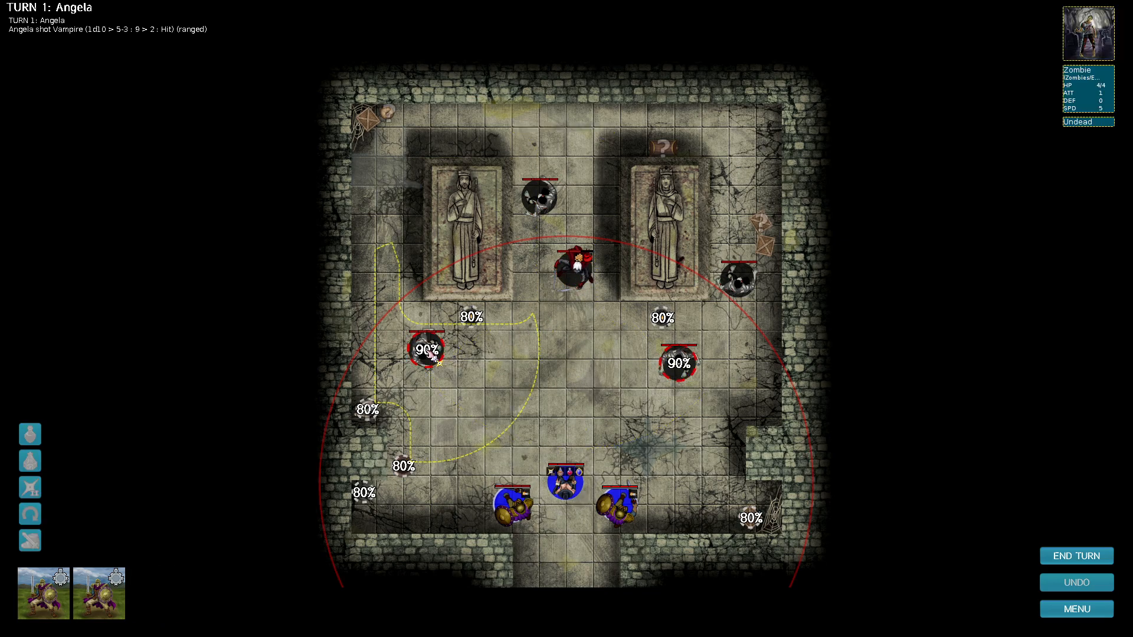
click(677, 363)
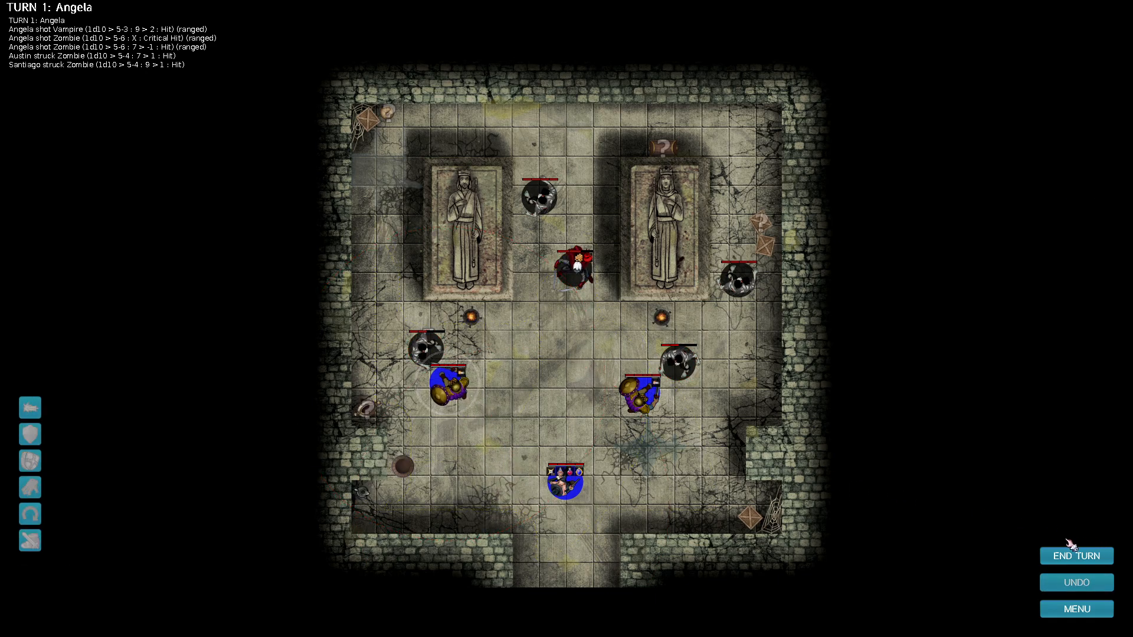
click(1076, 556)
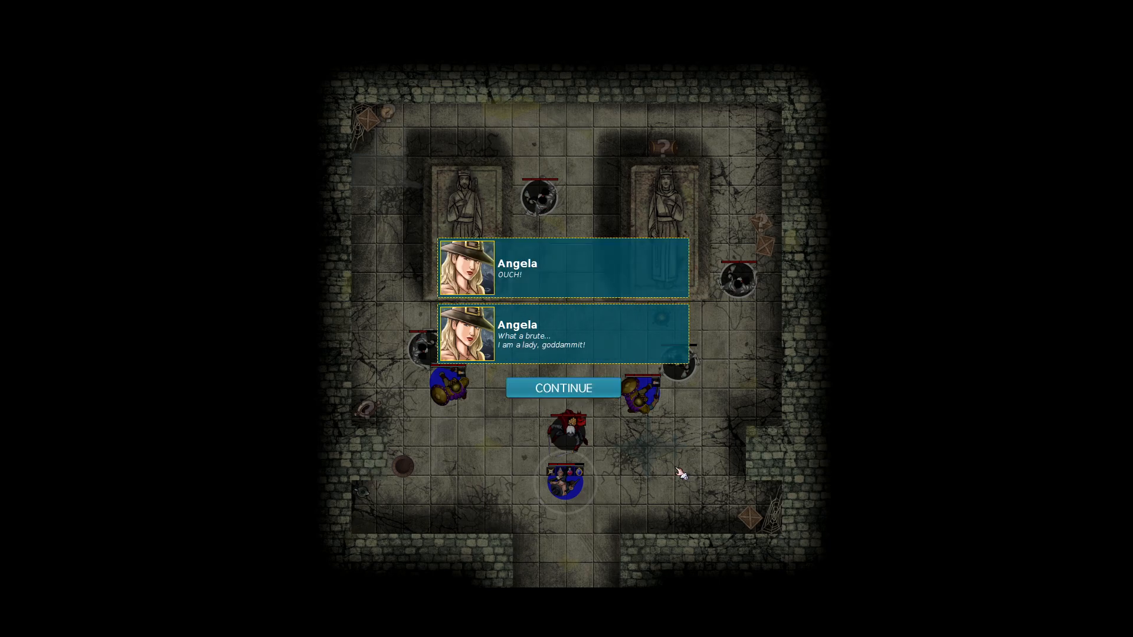
mouse_move(672, 470)
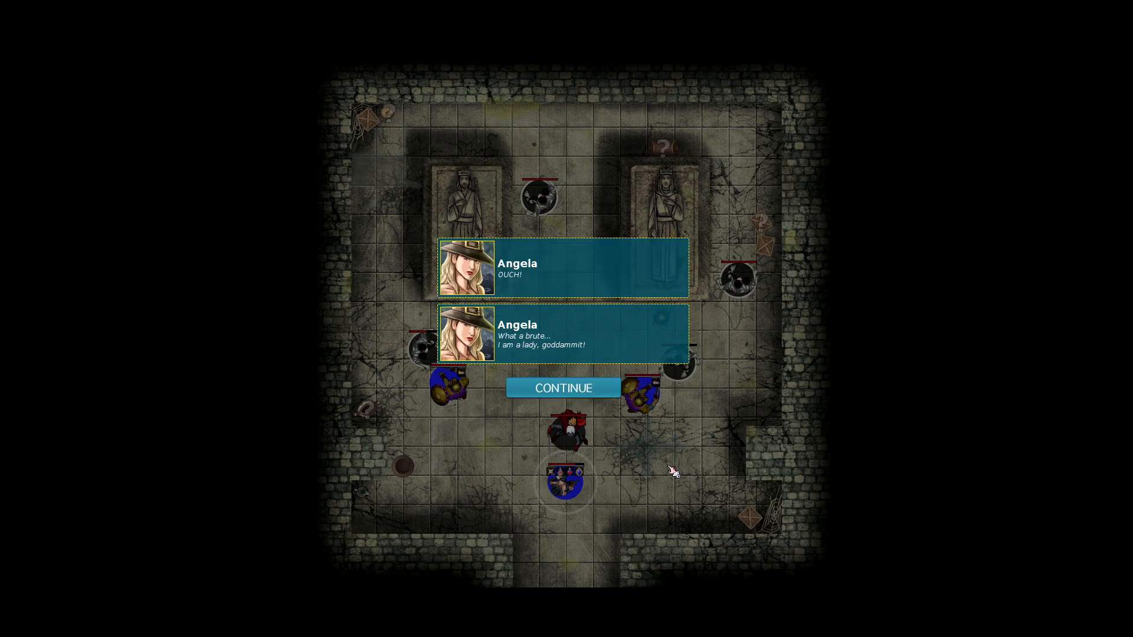
click(563, 388)
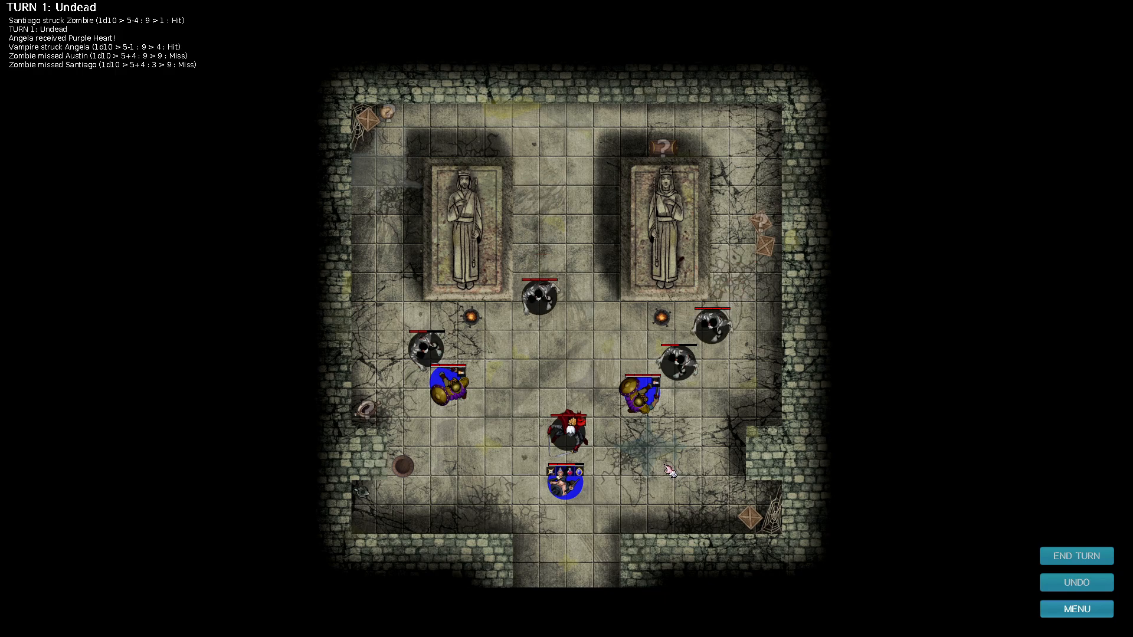
click(1076, 556)
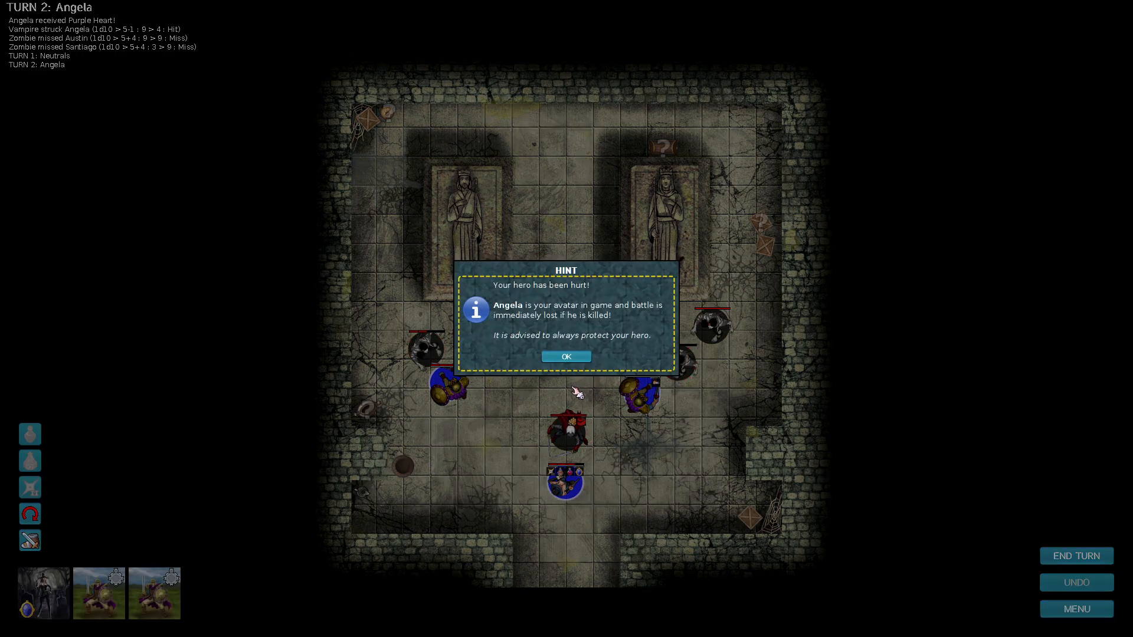
mouse_move(575, 315)
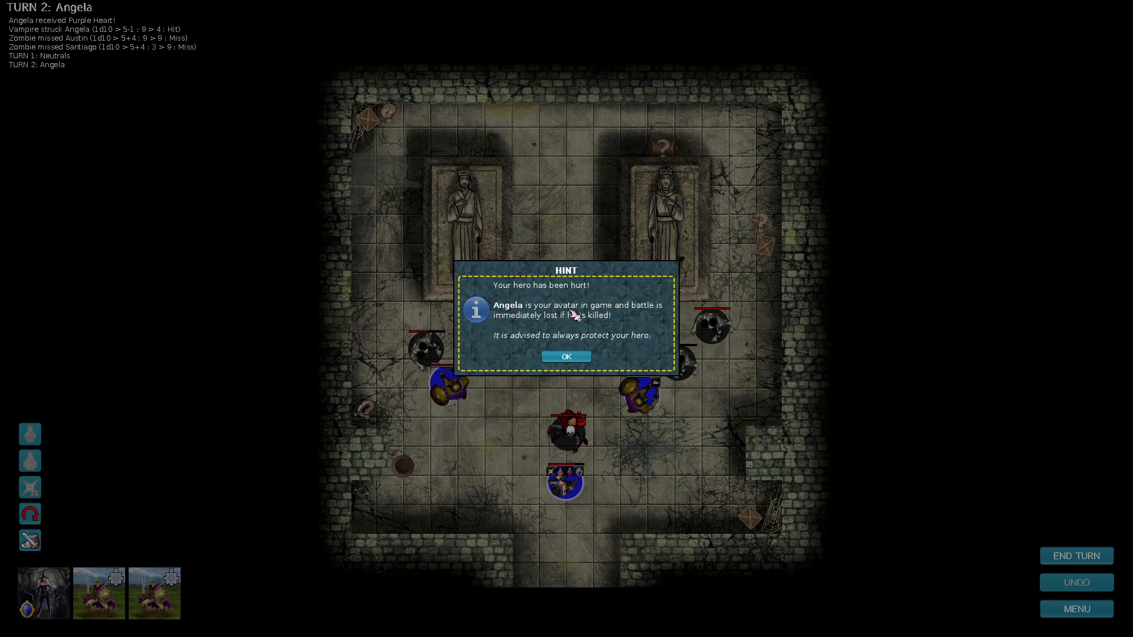
mouse_move(566, 356)
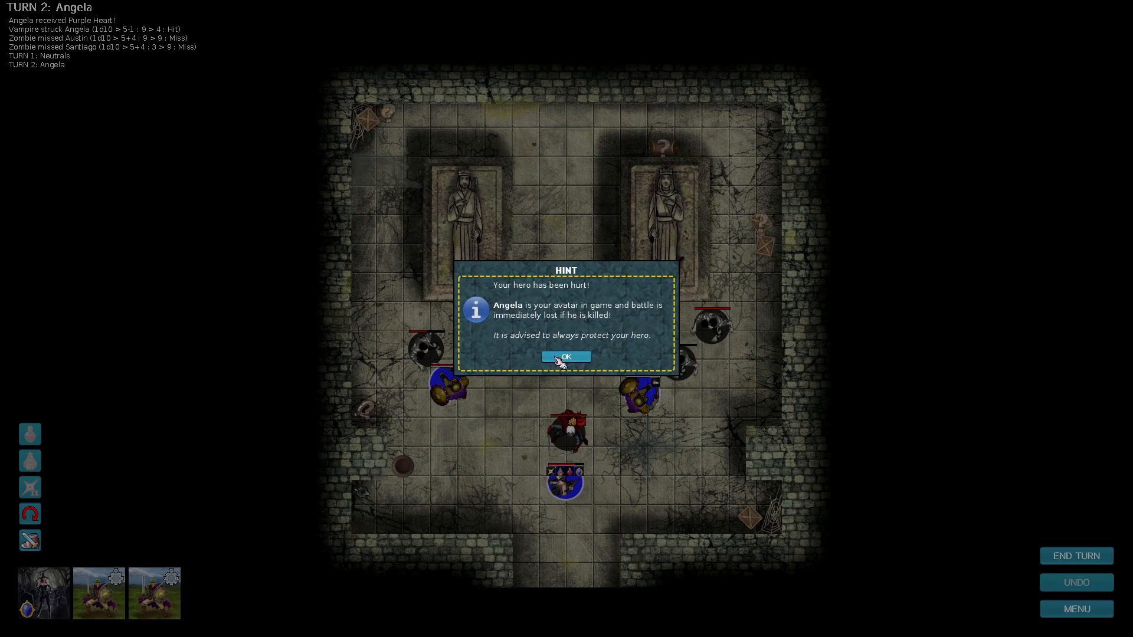
Dismiss the hurt-hero hint, finish off the Vampire with Angela for 32 gold and end the turn.
click(567, 357)
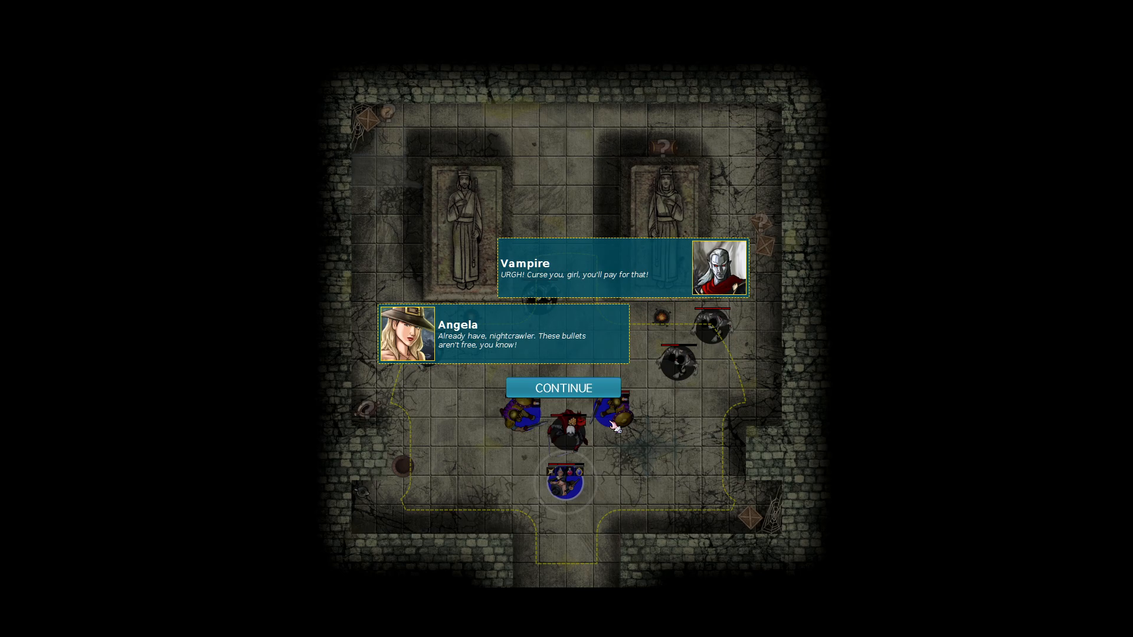
click(564, 388)
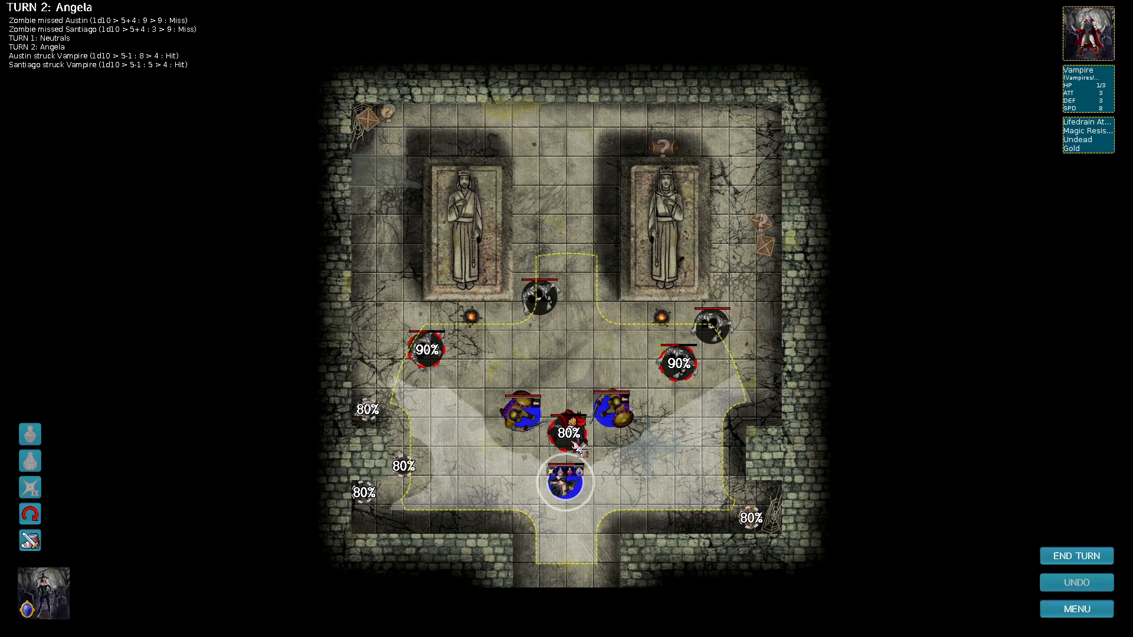
click(569, 433)
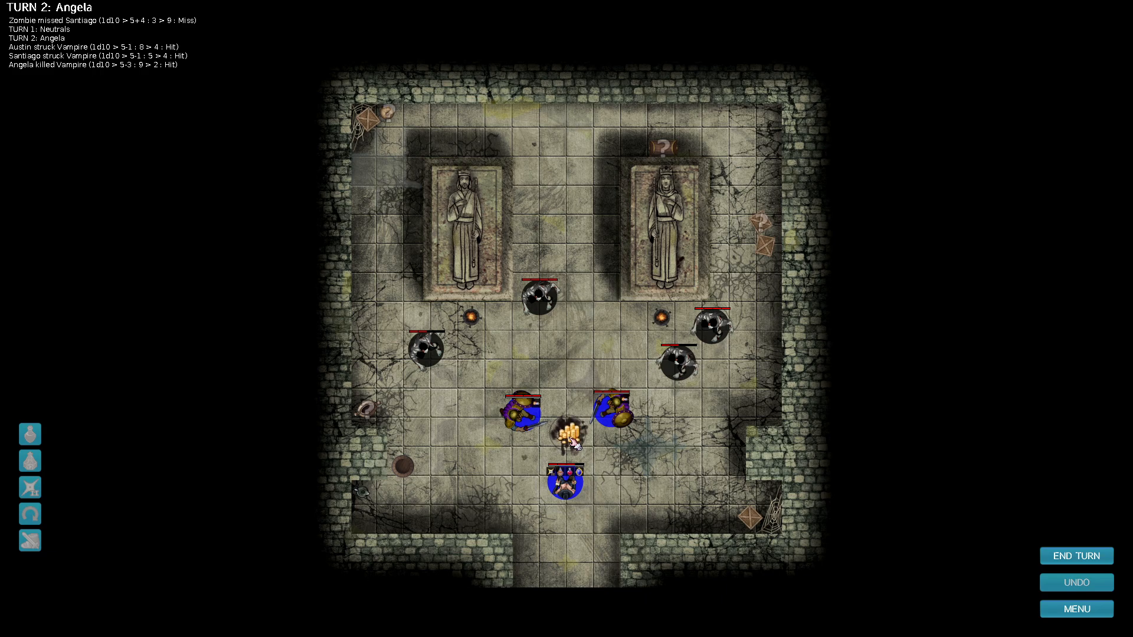
click(567, 439)
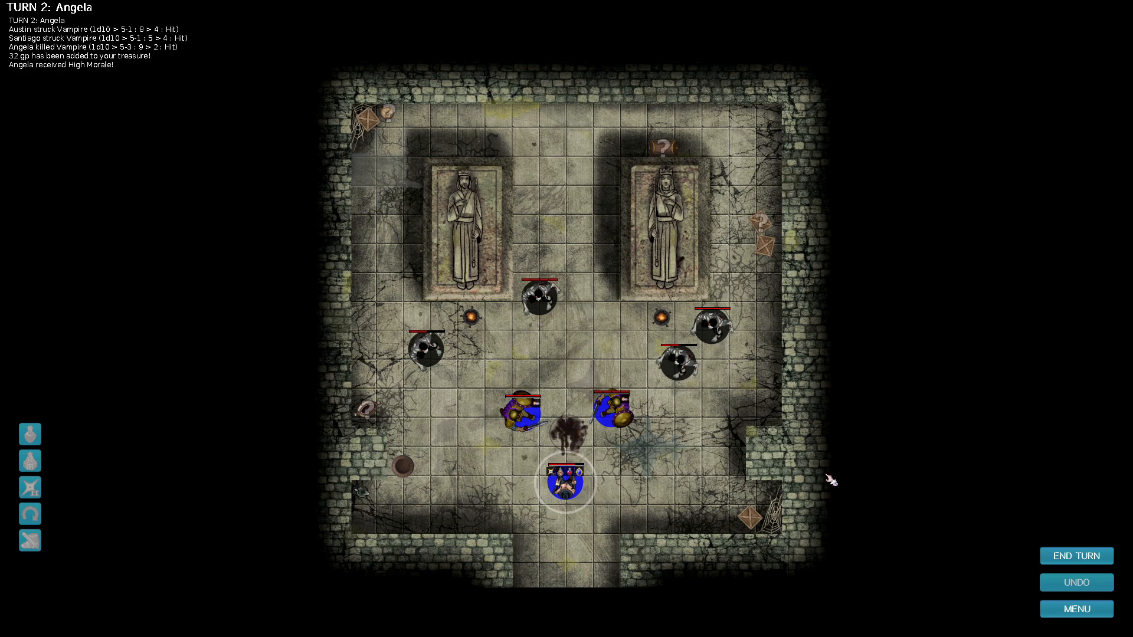
click(1076, 556)
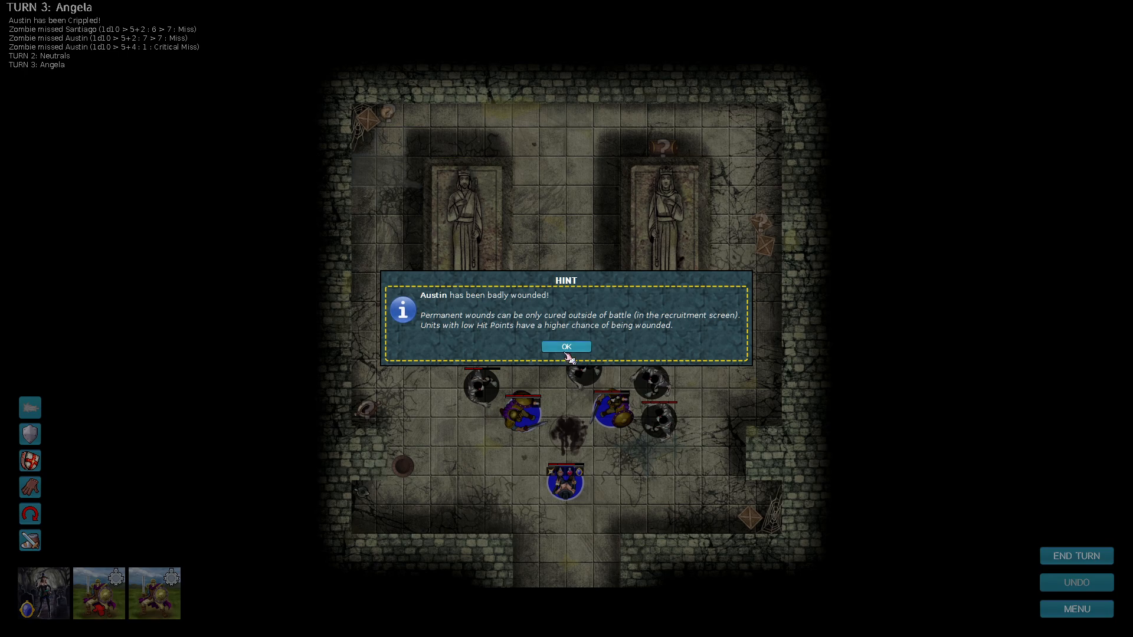
Dismiss the hint about Austin's wound, have Austin attack a zombie and end the following turns.
click(566, 346)
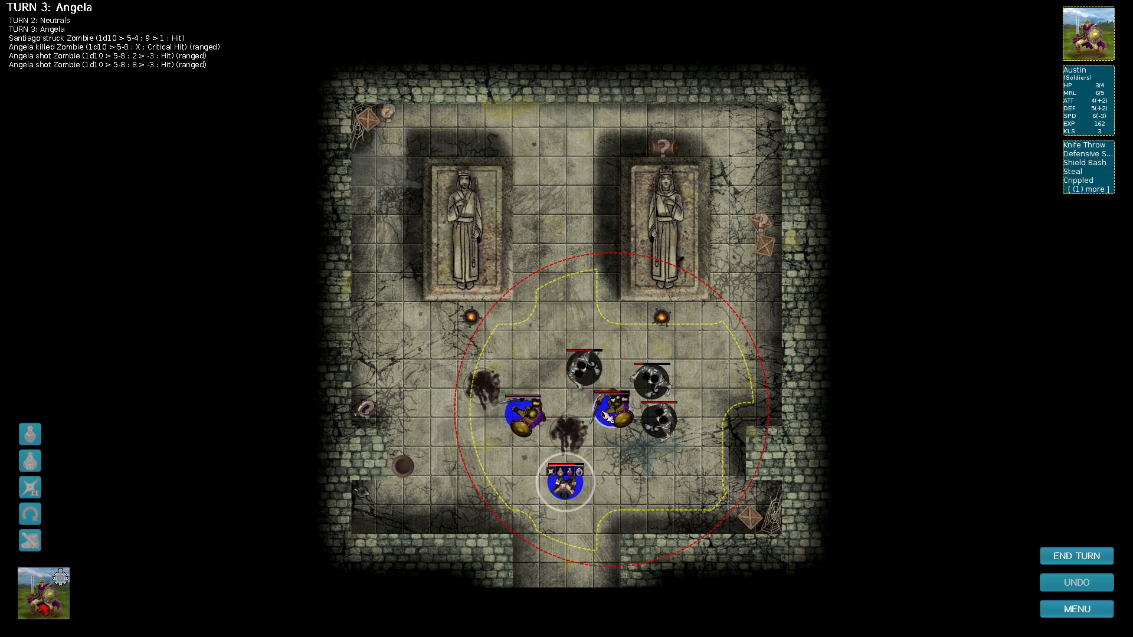
click(648, 387)
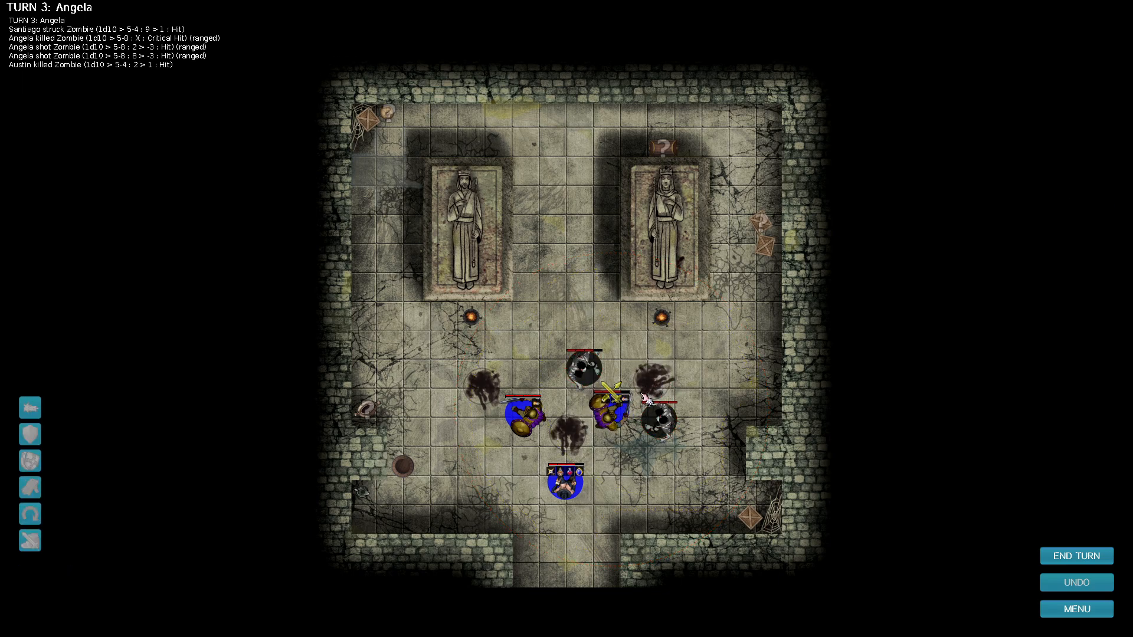
click(1076, 556)
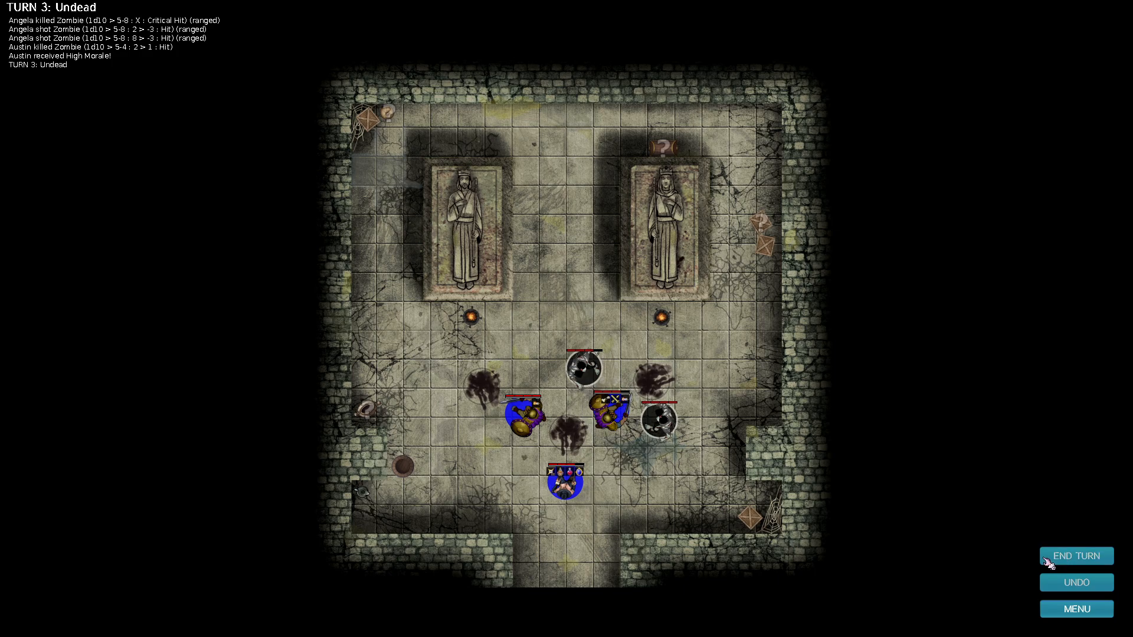
click(1075, 556)
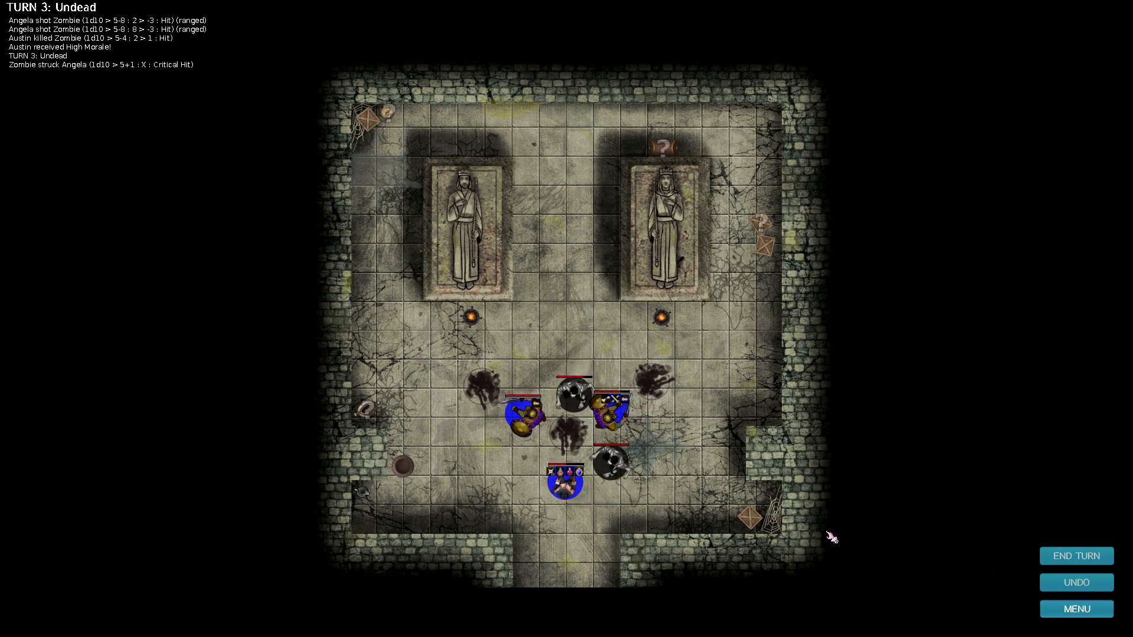
click(1076, 556)
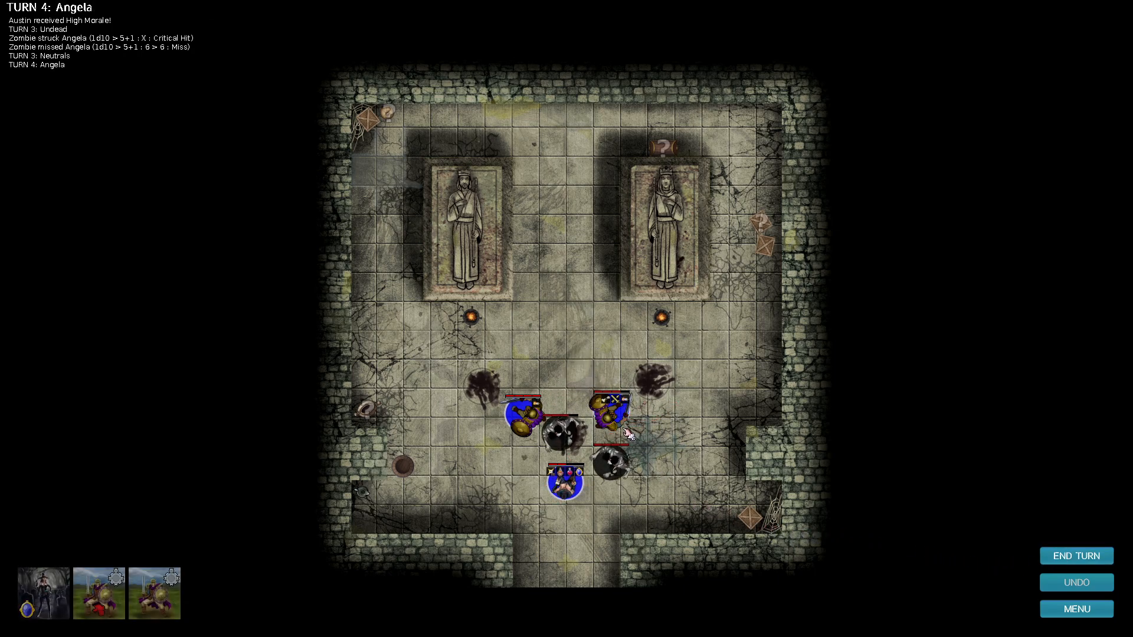
click(566, 477)
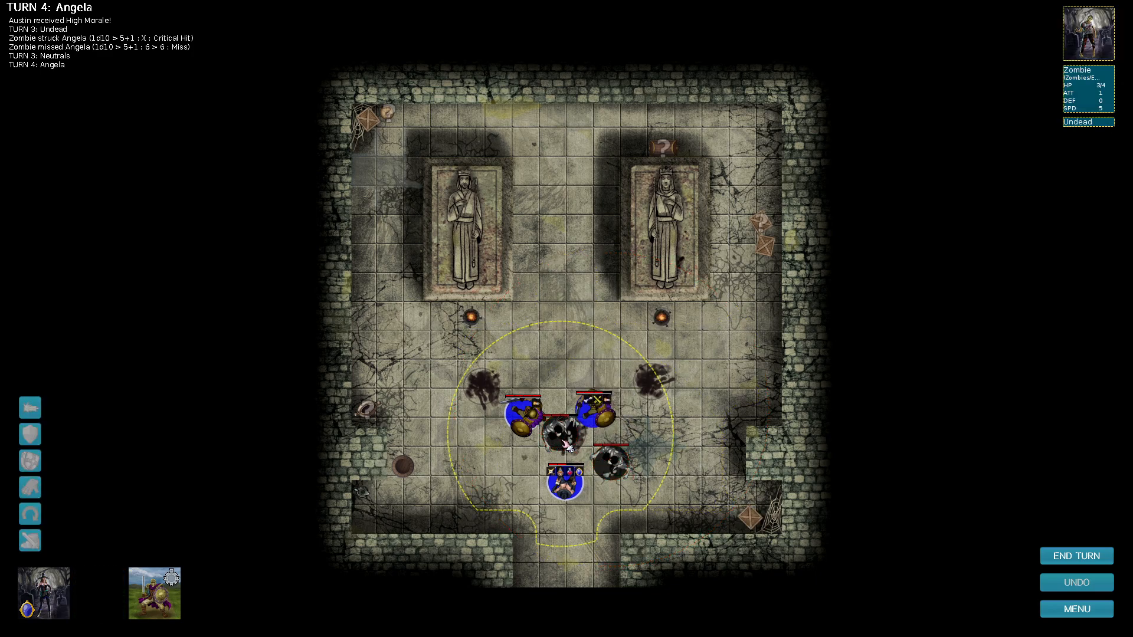
Kill the zombie beside Angela and strike the adjacent one across the next turns.
click(524, 416)
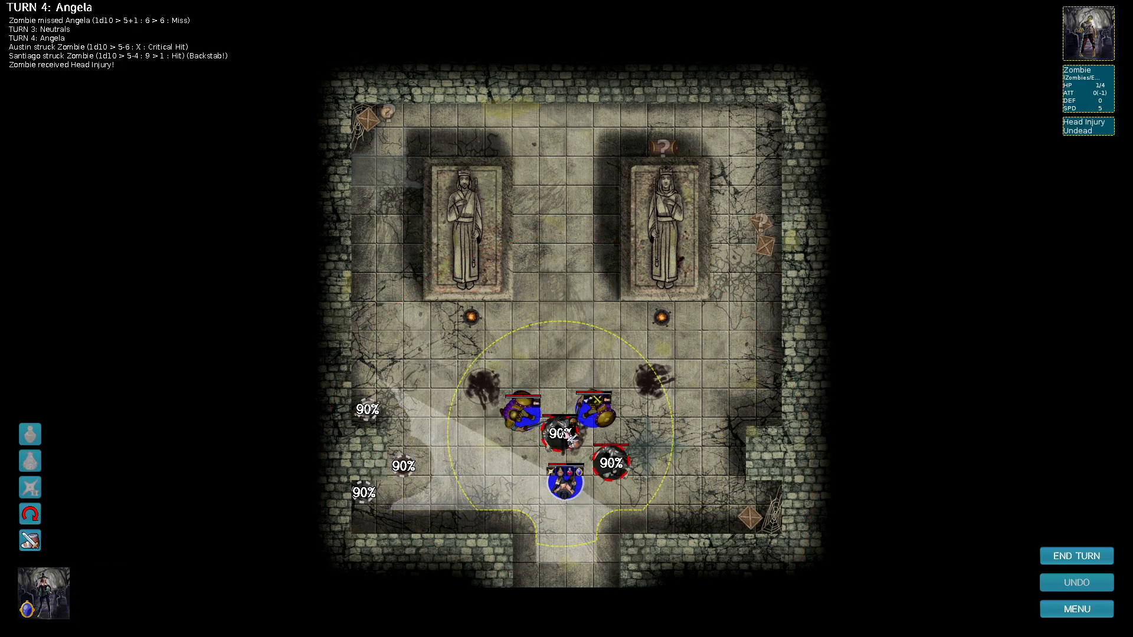
click(615, 461)
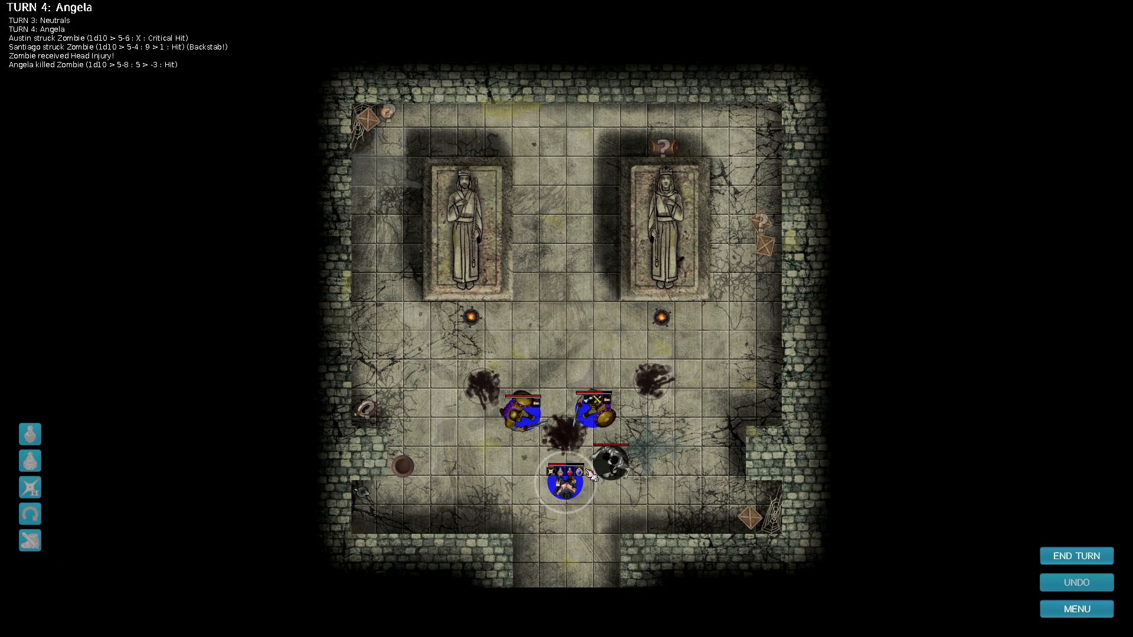
click(1076, 556)
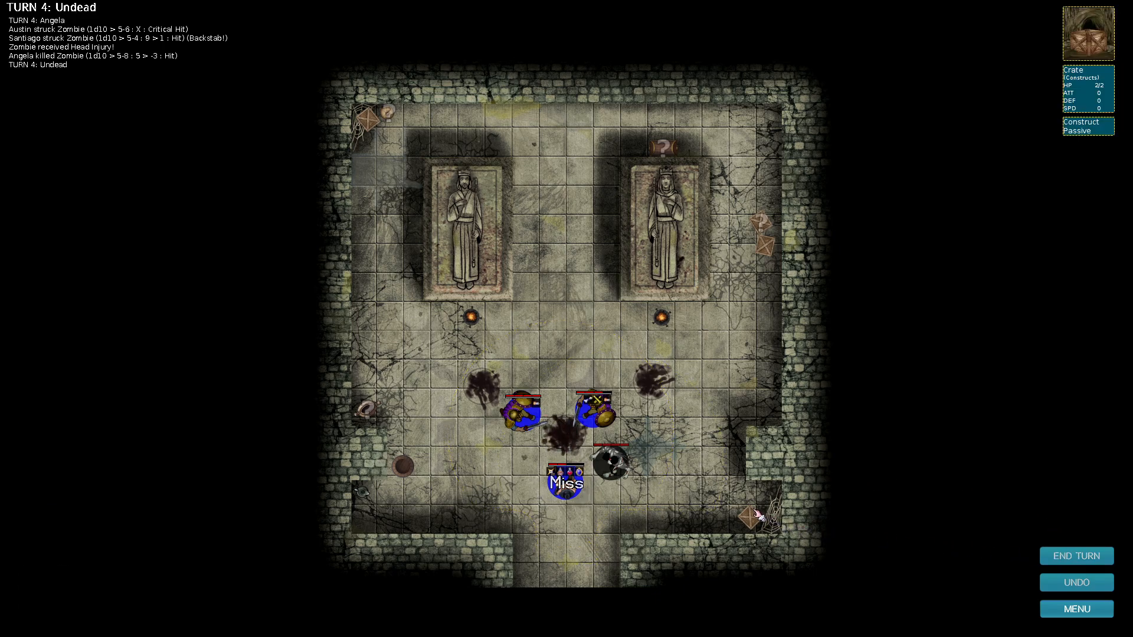
click(1076, 556)
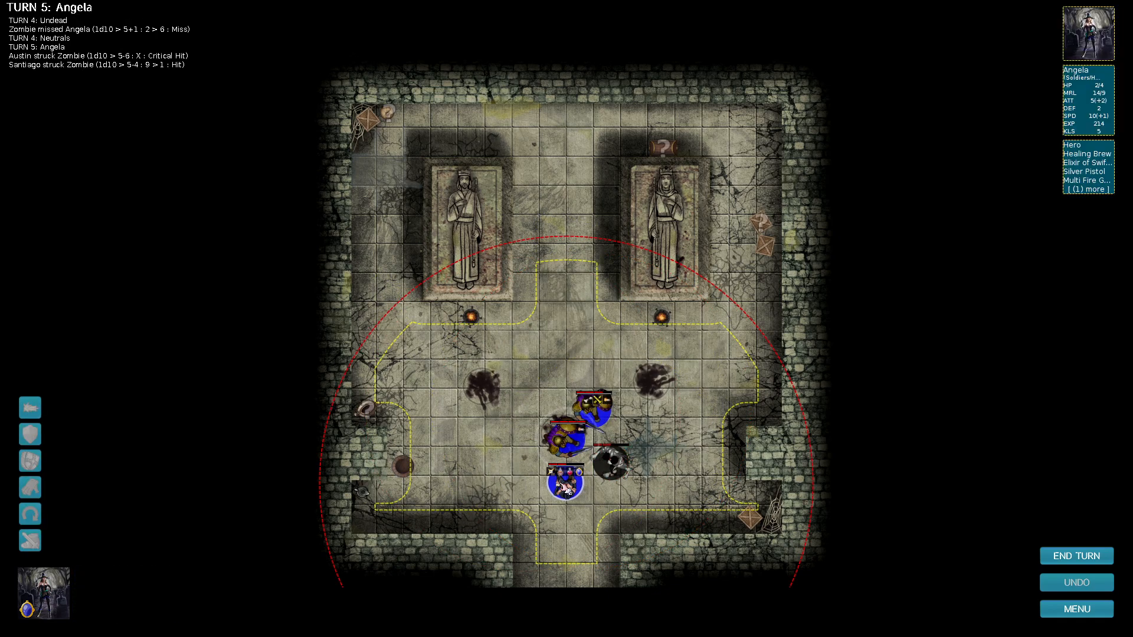
click(607, 465)
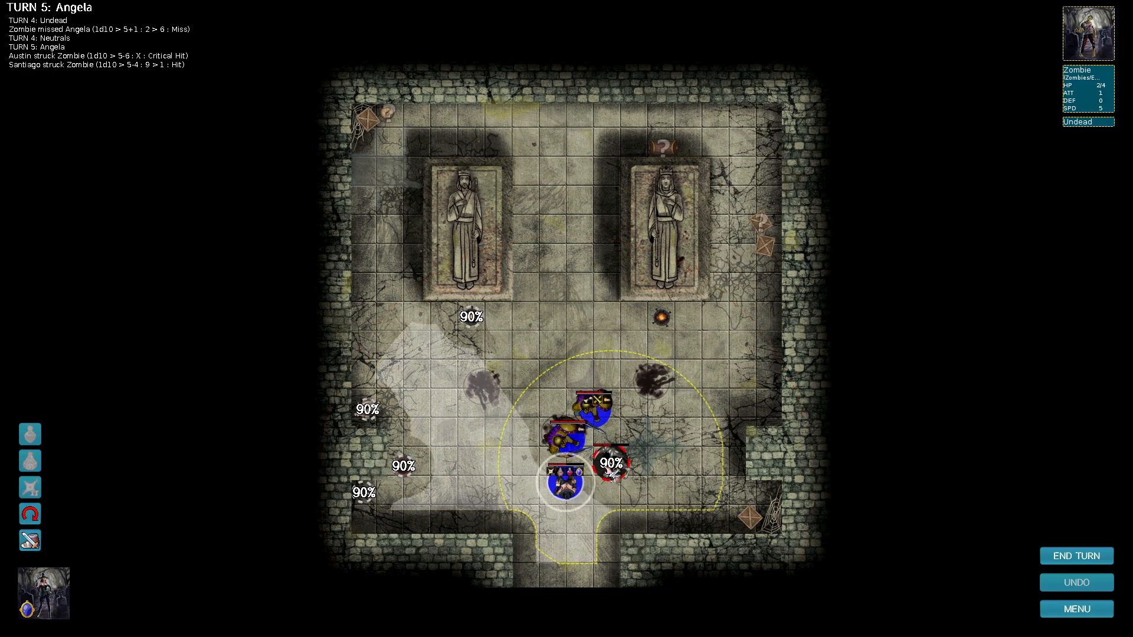
click(609, 464)
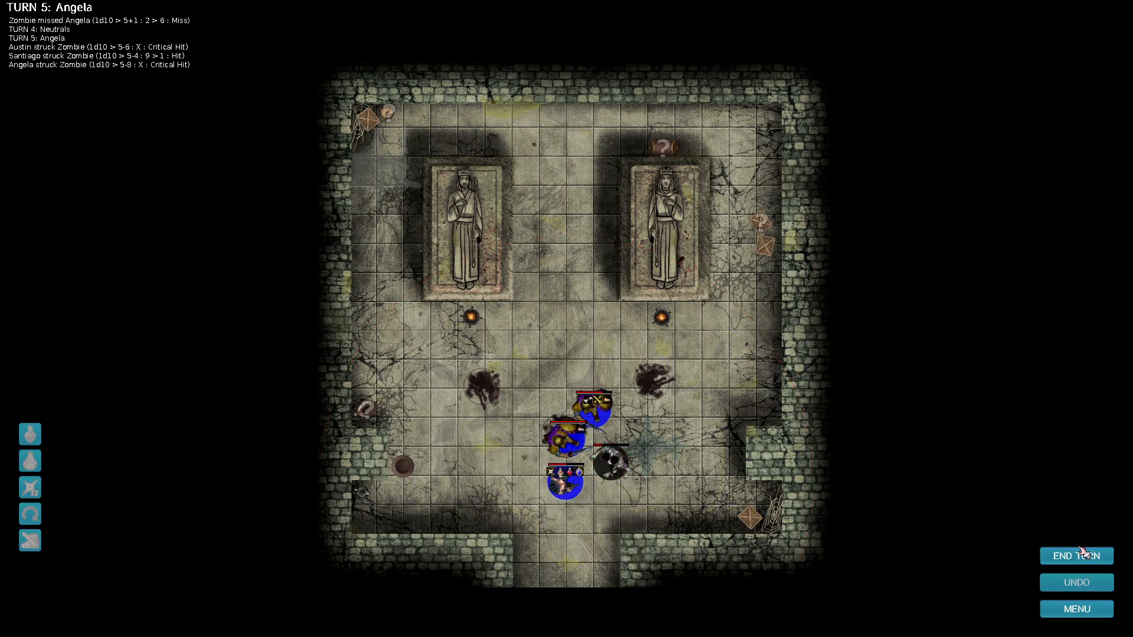
click(1076, 556)
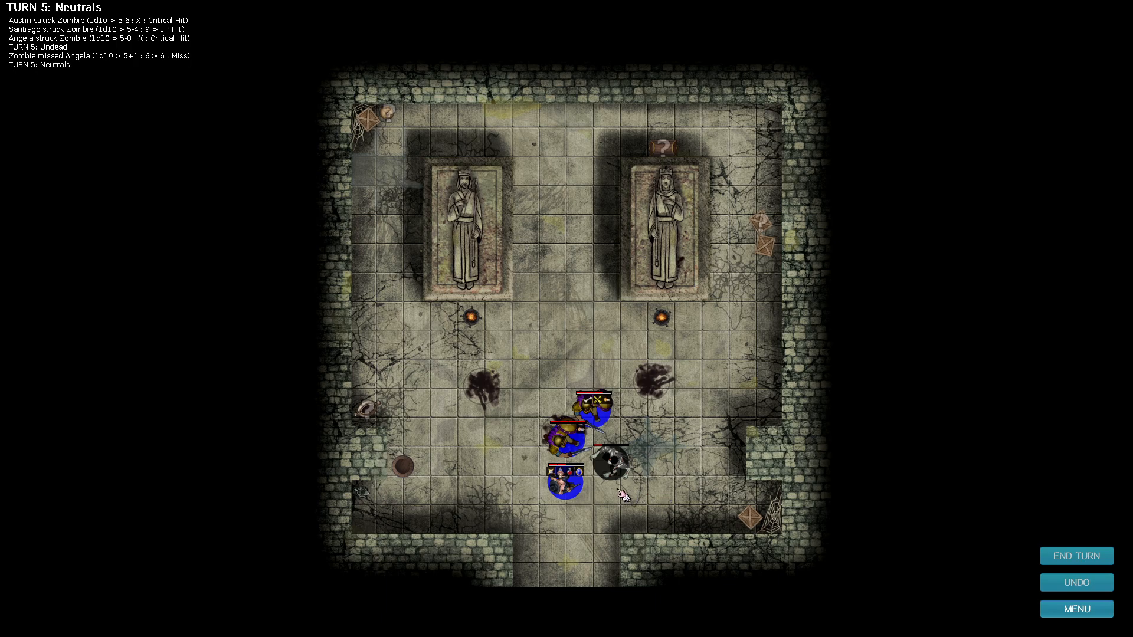
click(1076, 556)
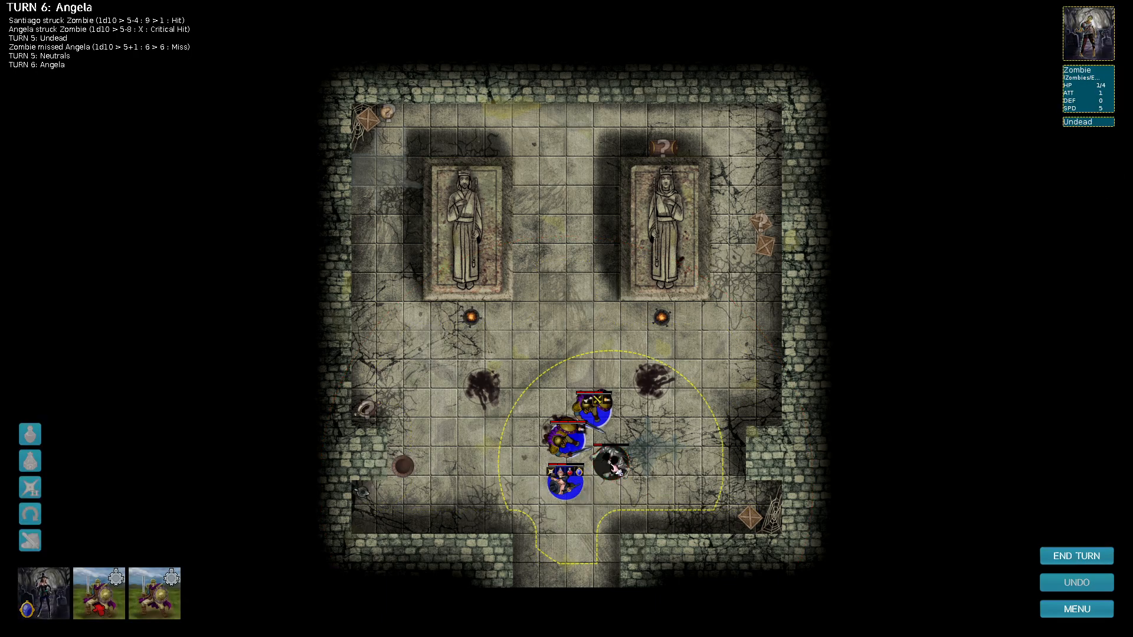
Have Angela kill the last zombie and leave the won crypt battle.
click(611, 463)
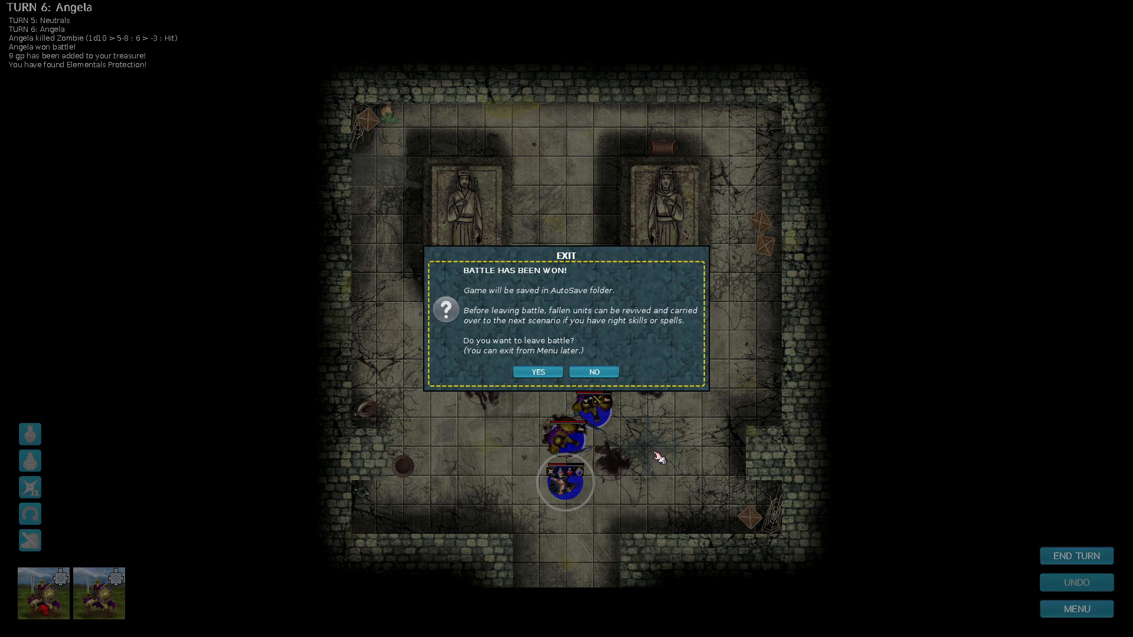
click(537, 373)
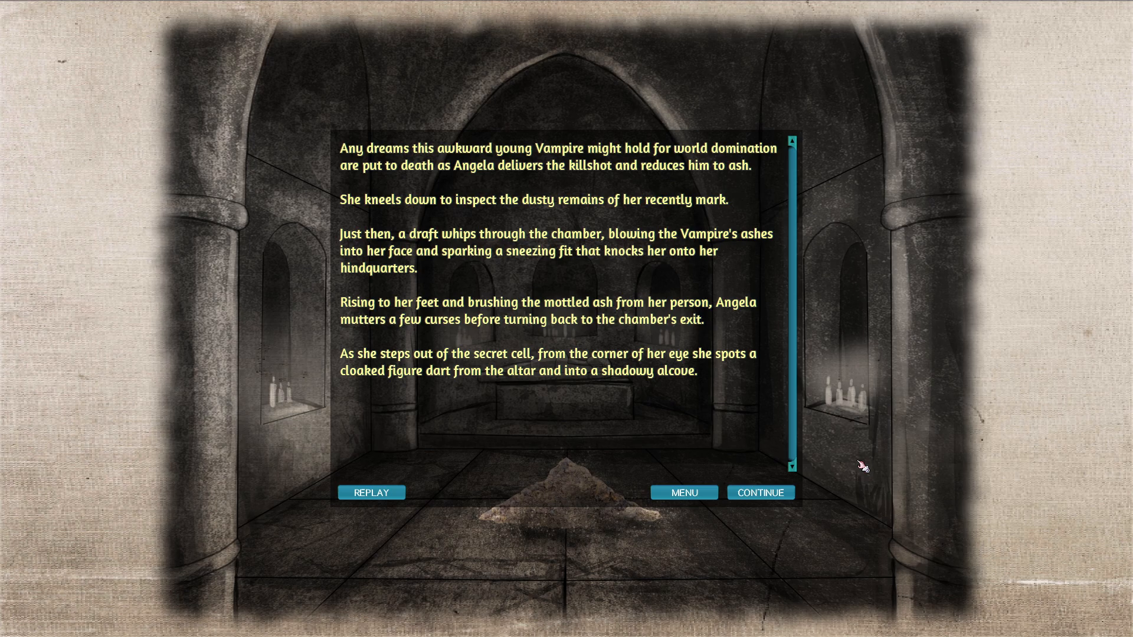
Move on from the cloaked-figure story so Angela calls out "Who goes there?!".
click(760, 492)
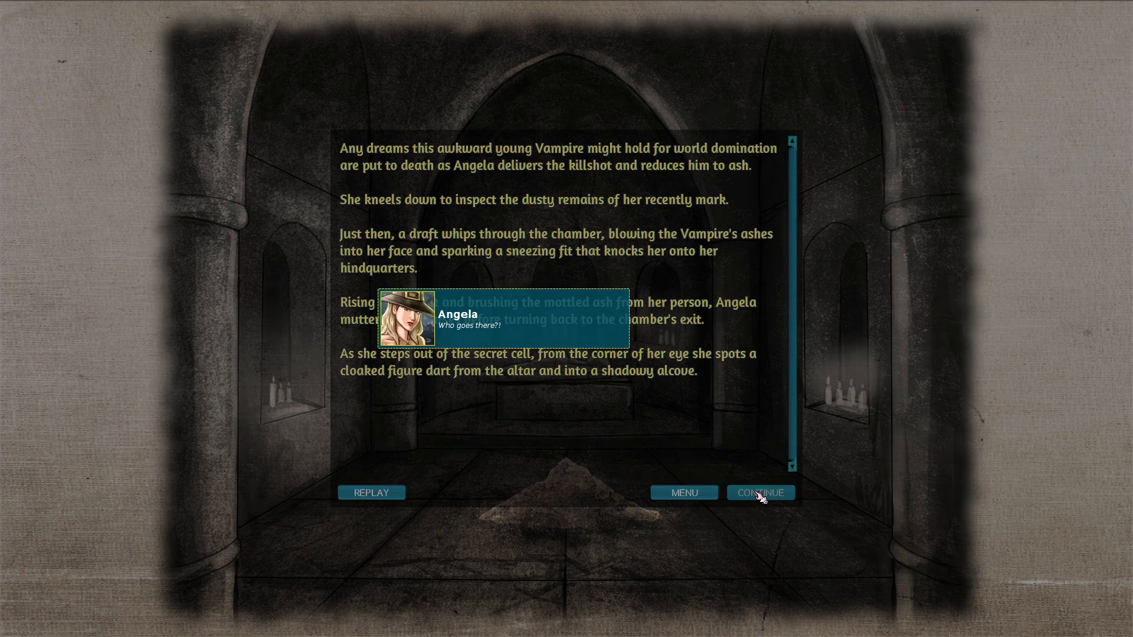
Advance the dialogue until the stranger names himself Nazell and asks about ash.
click(760, 493)
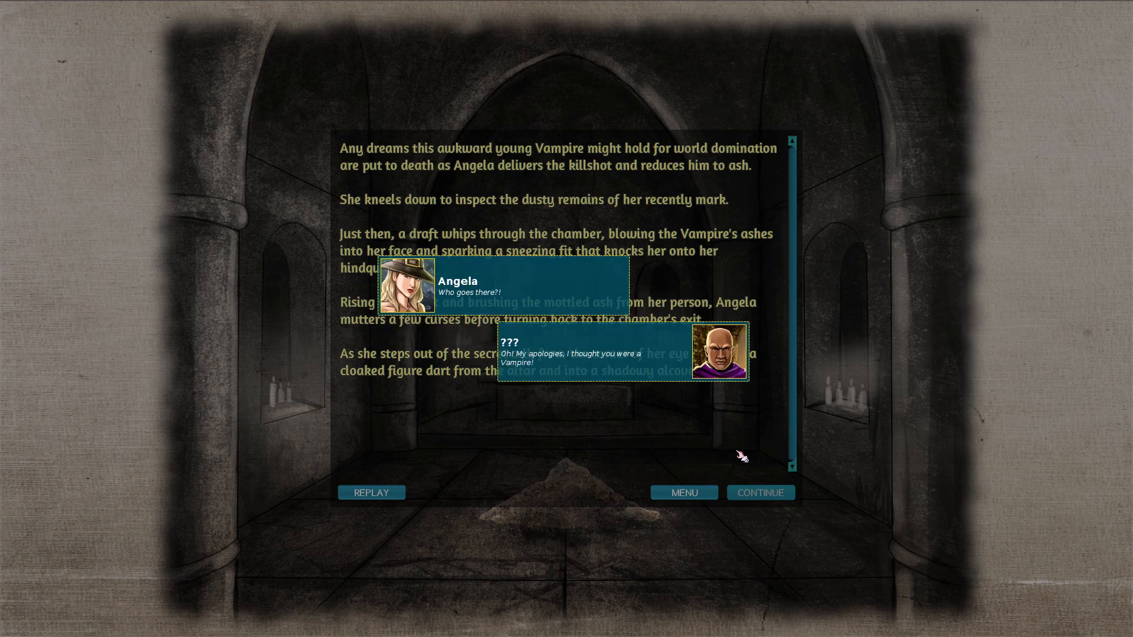
mouse_move(737, 438)
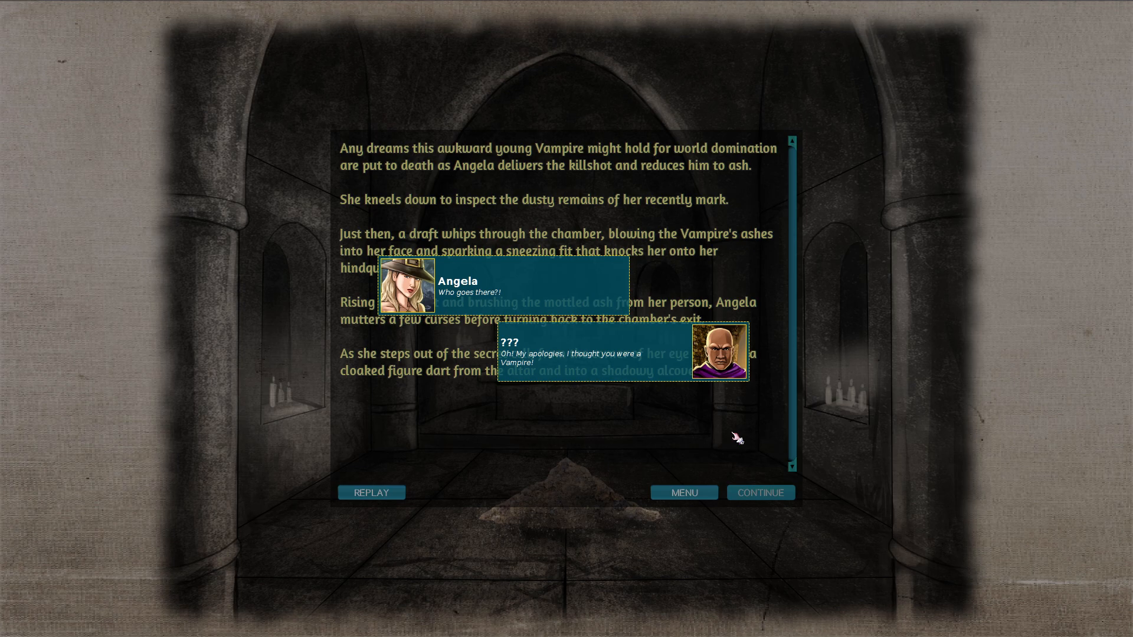
click(760, 492)
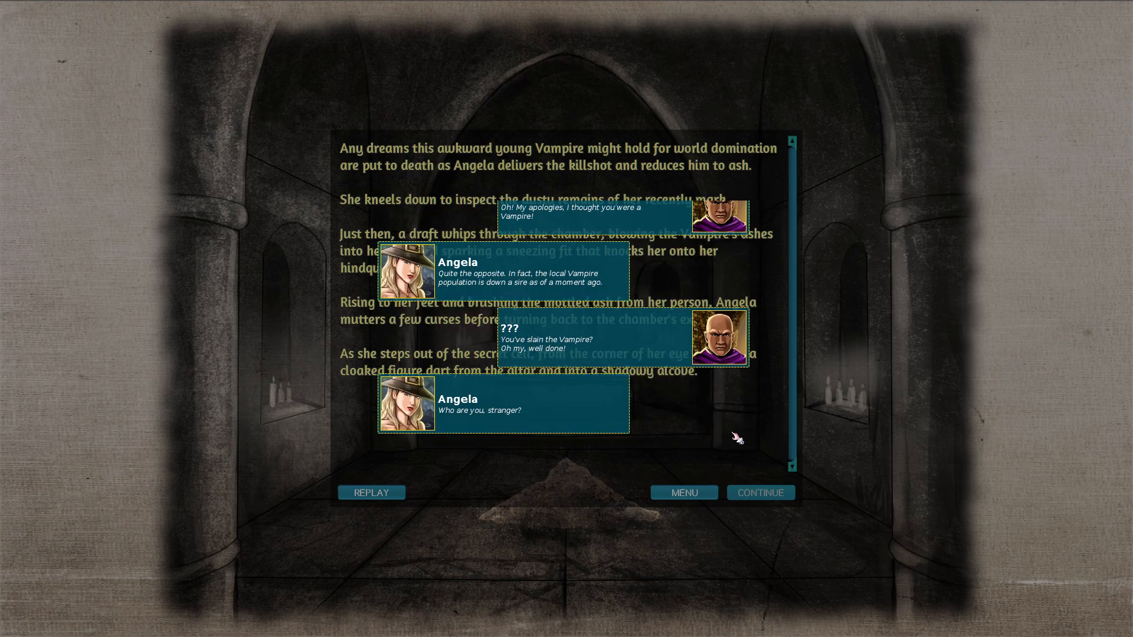
click(760, 492)
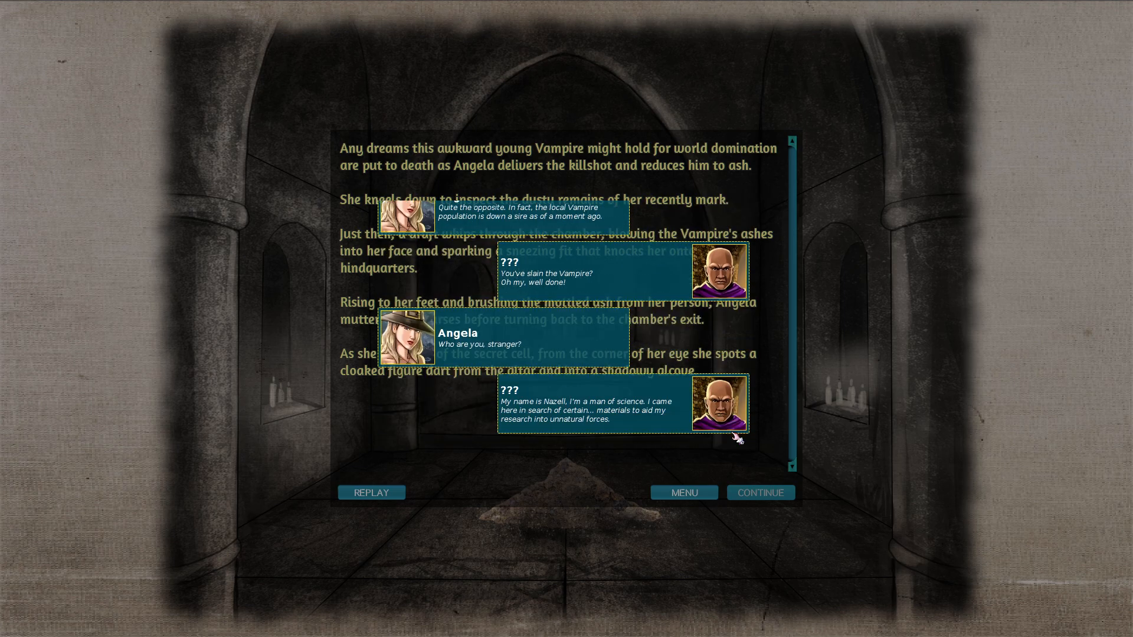
mouse_move(737, 452)
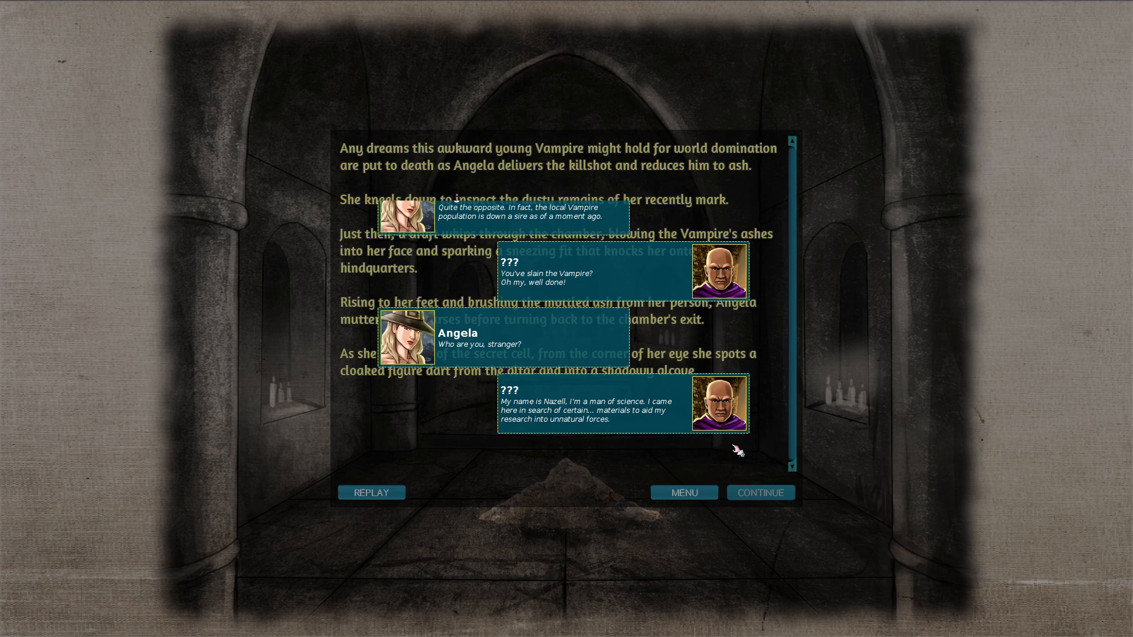
mouse_move(732, 448)
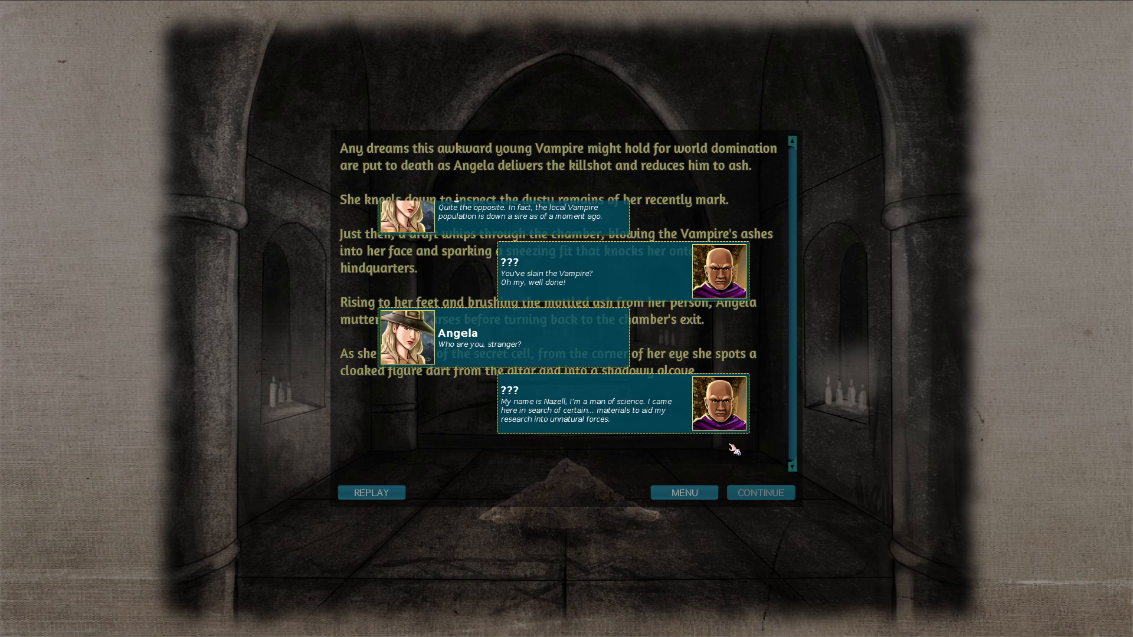
click(760, 492)
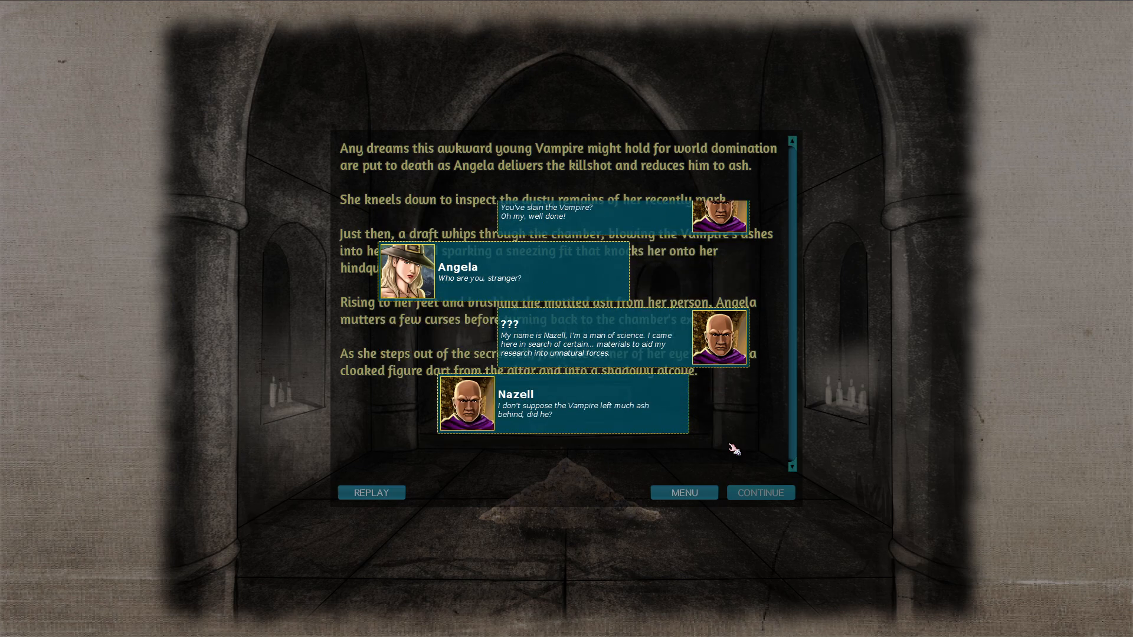
click(759, 493)
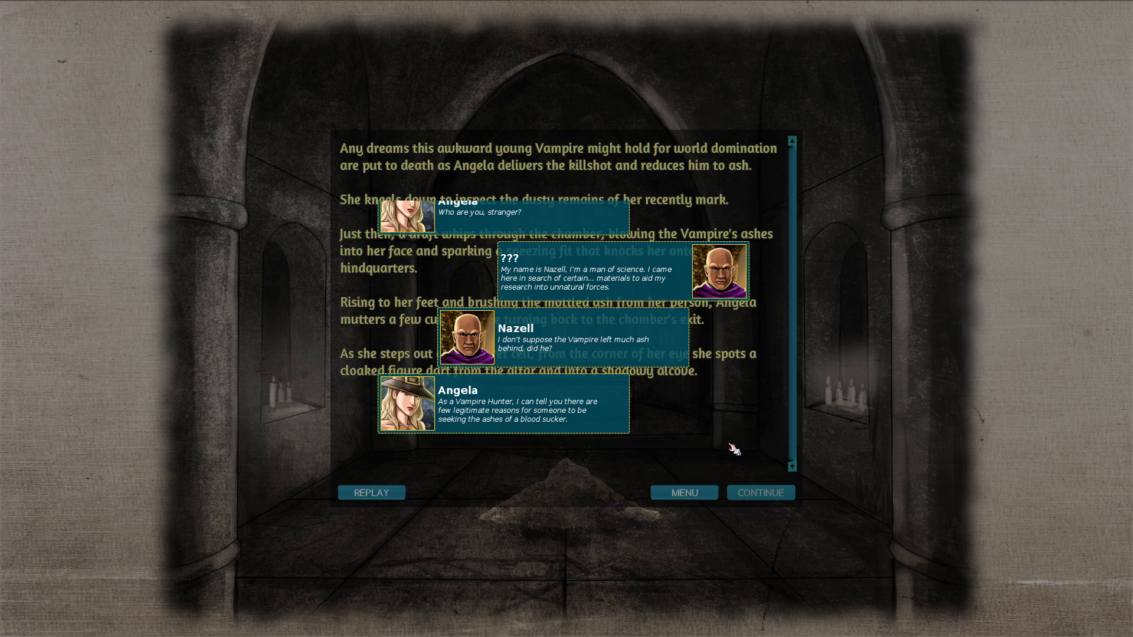
Finish the talk about ashes, allergies and travelling so Nazell joins the party.
click(760, 492)
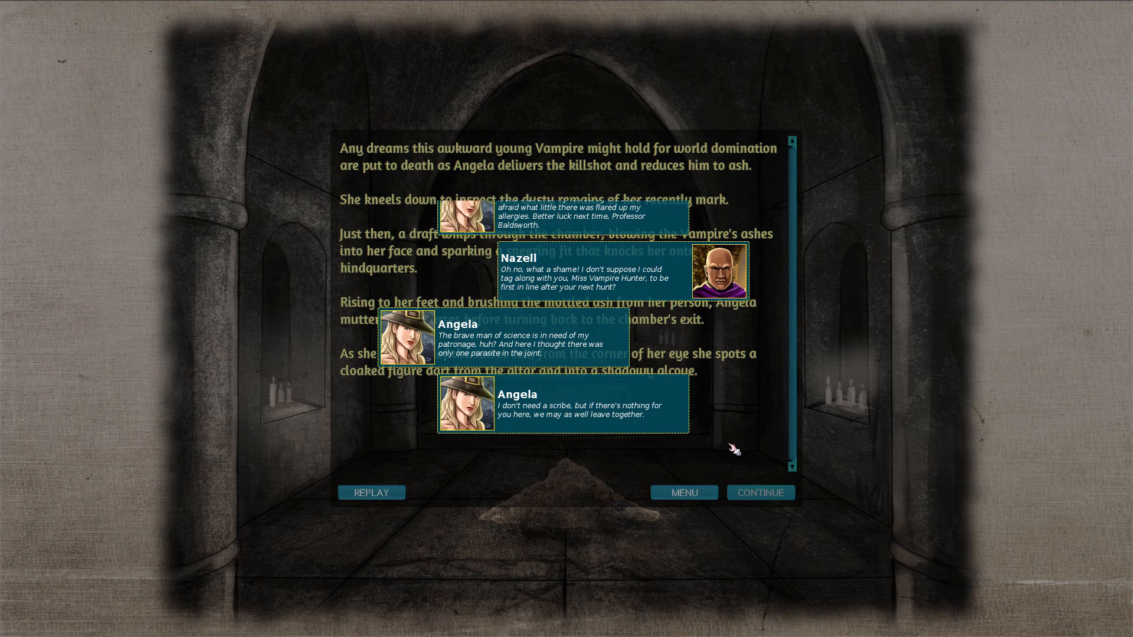
click(760, 493)
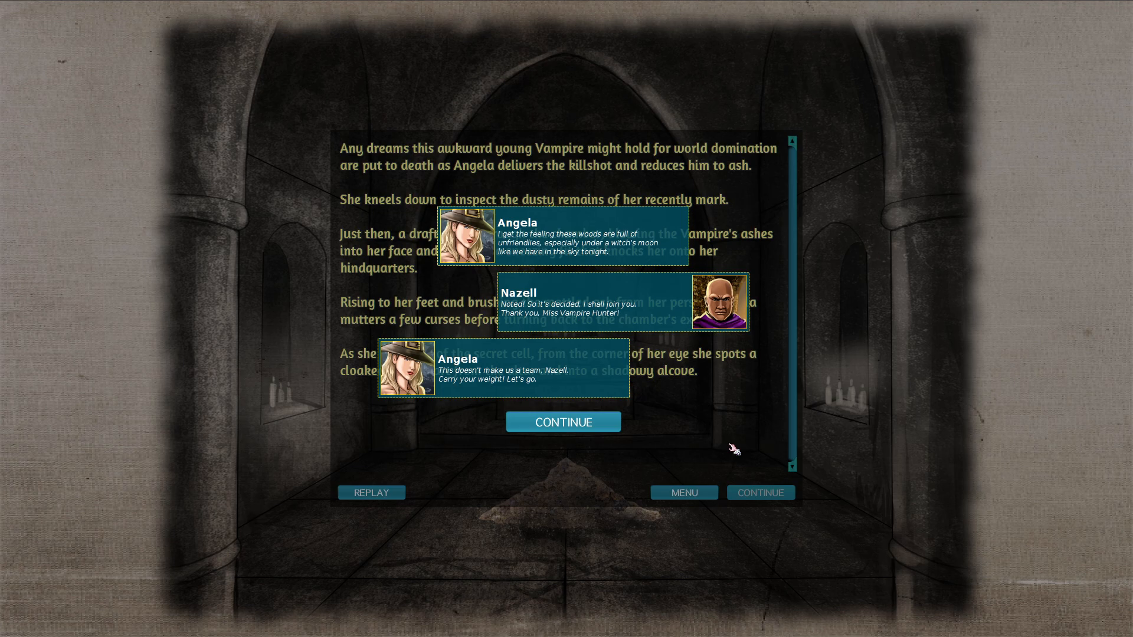
click(563, 421)
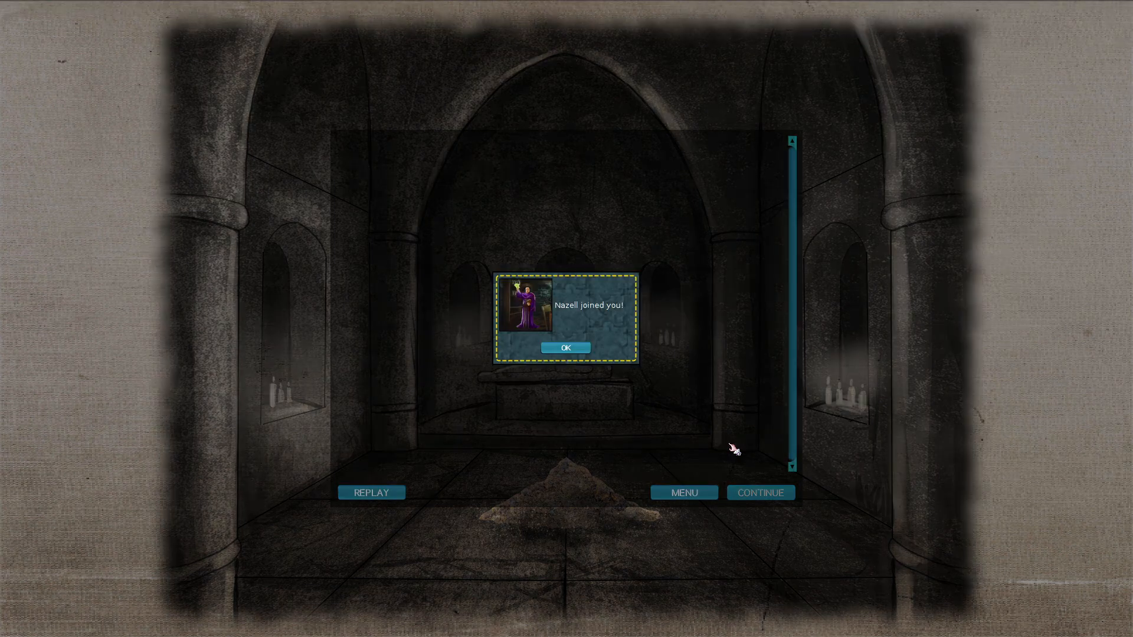
Acknowledge Nazell joining the party and dismiss the notes on his abilities.
click(566, 347)
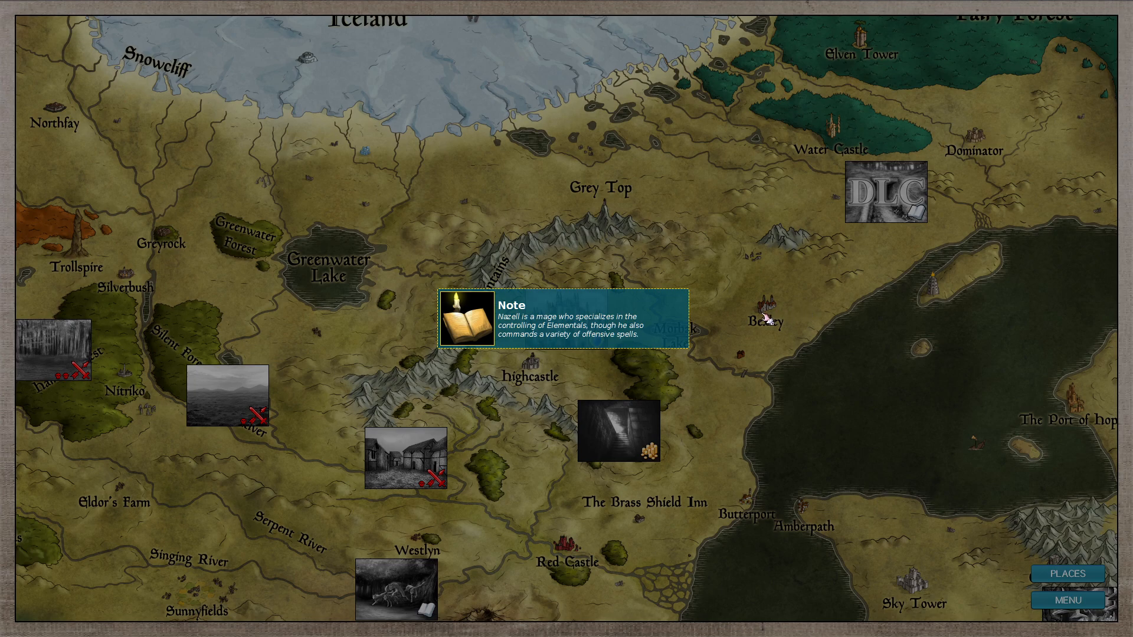
mouse_move(597, 340)
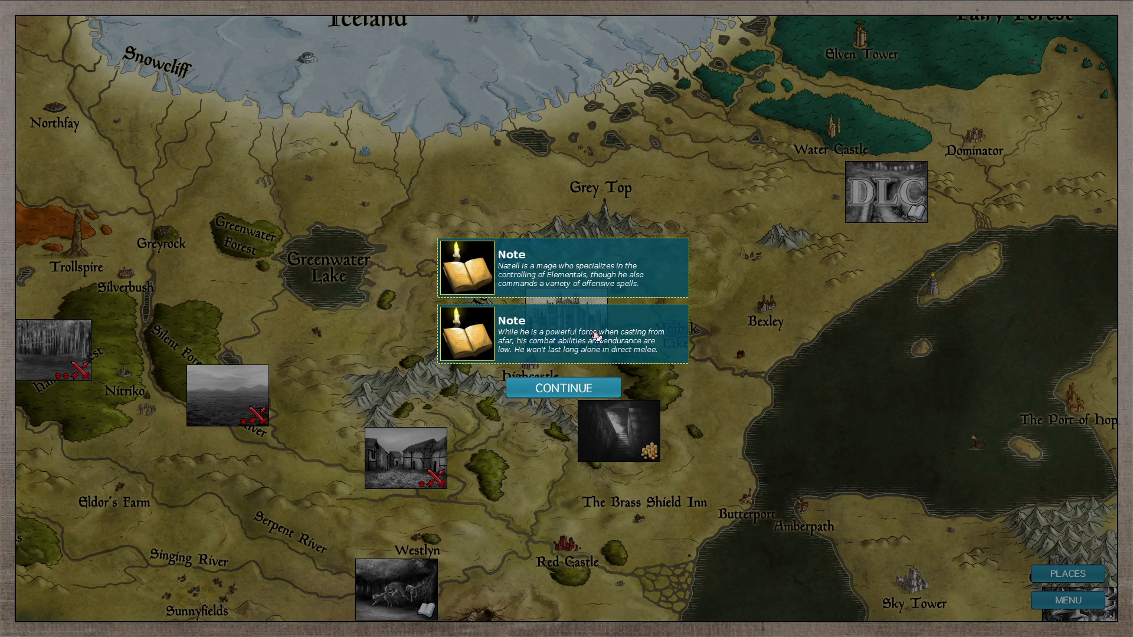
mouse_move(553, 345)
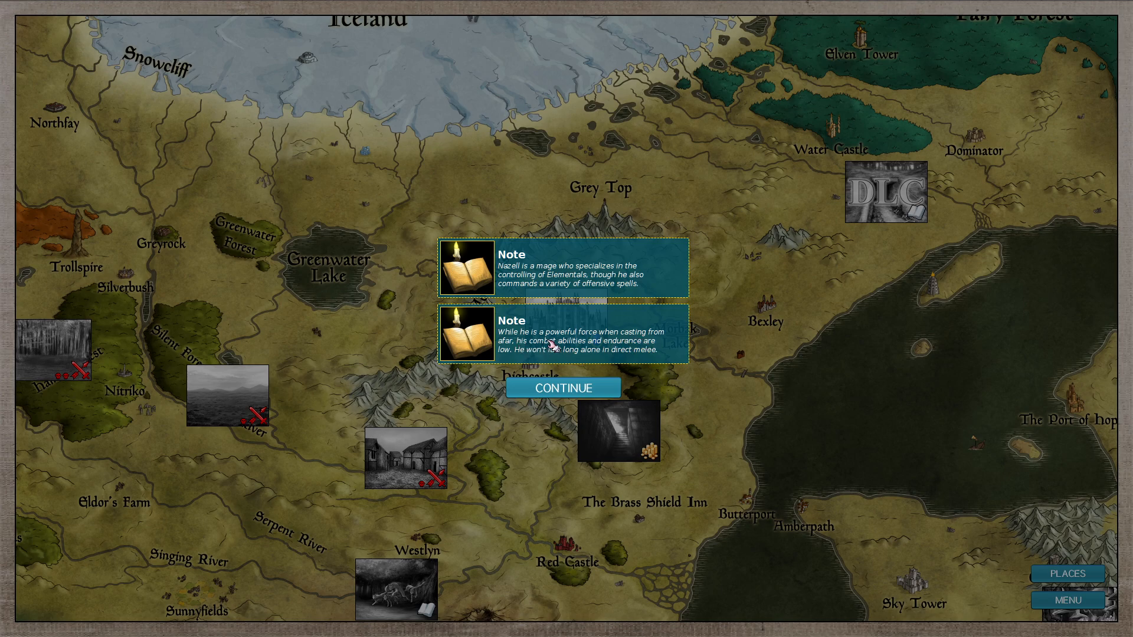
mouse_move(574, 360)
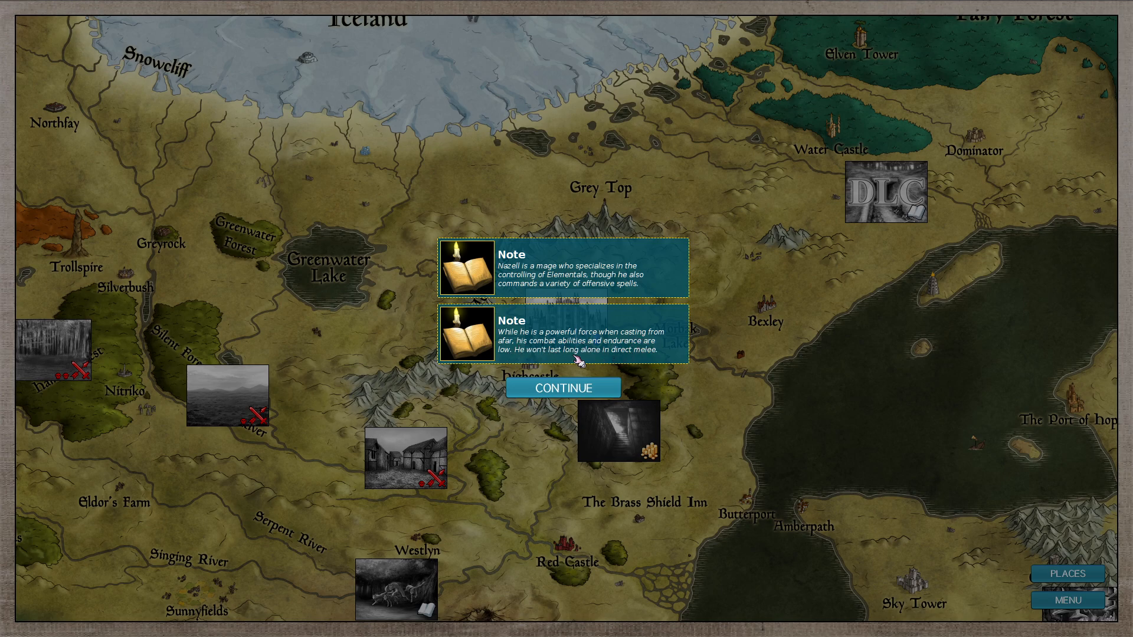
click(564, 388)
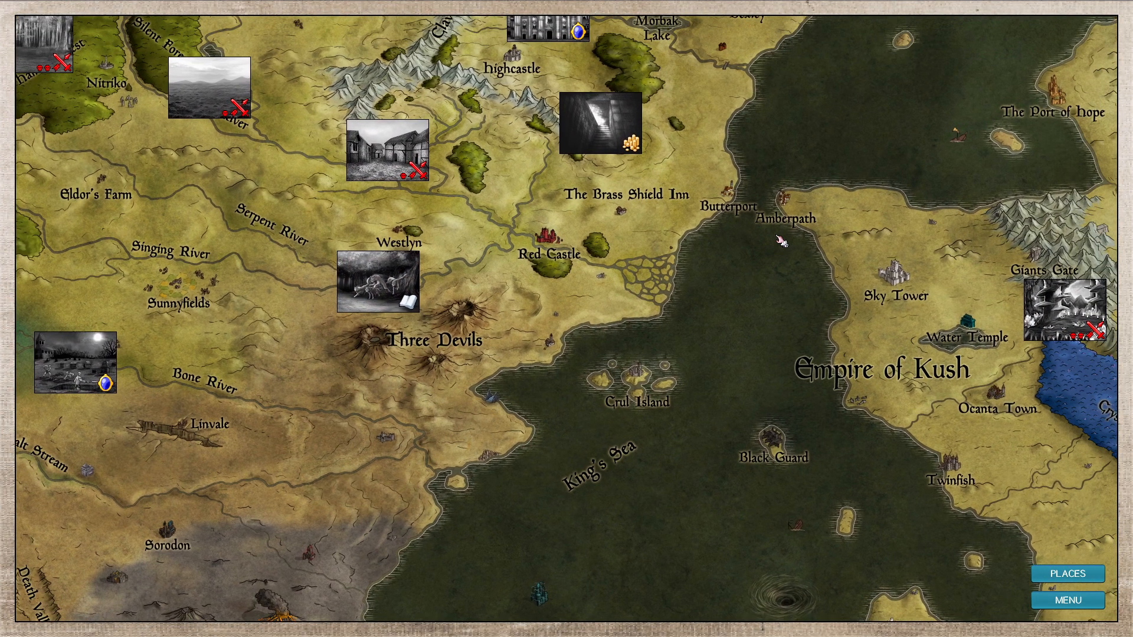
scroll(down, 3)
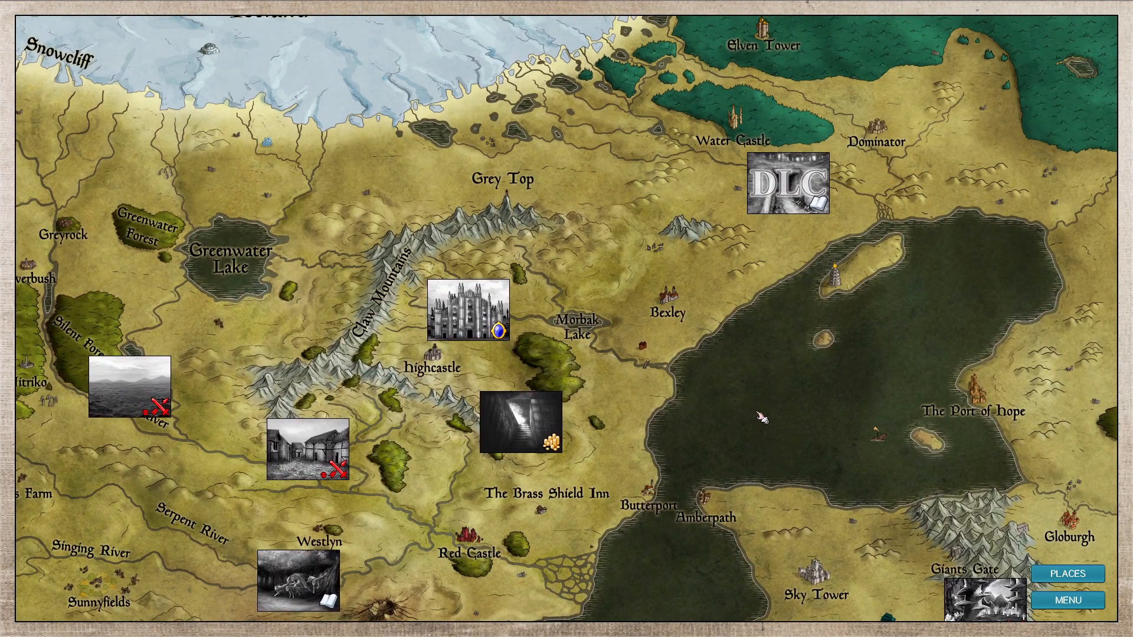
mouse_move(787, 183)
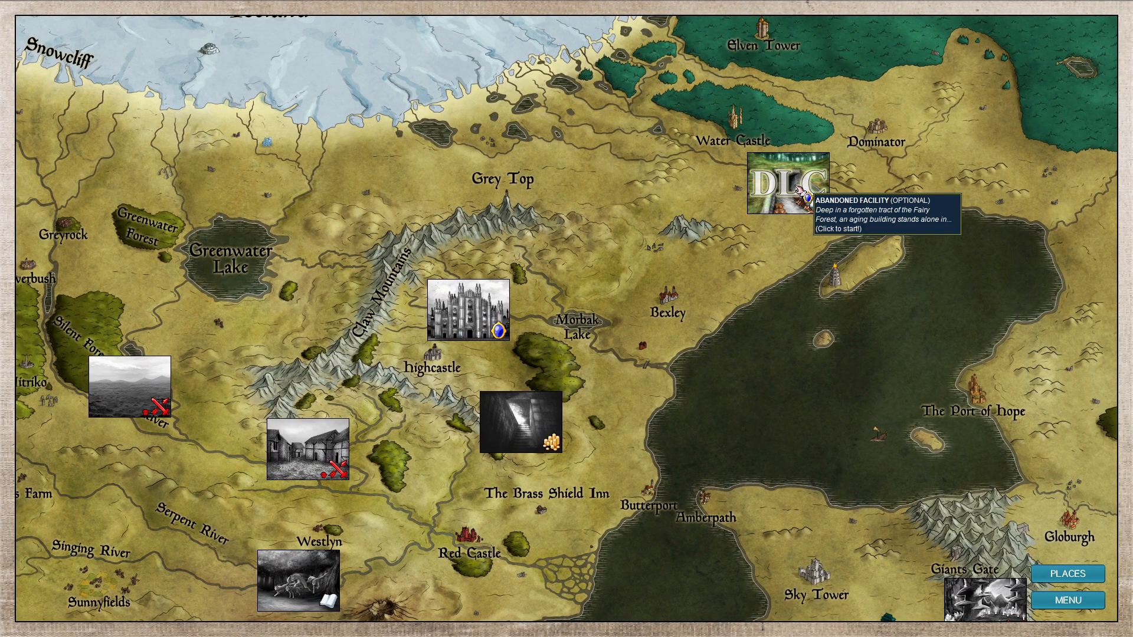
mouse_move(570, 302)
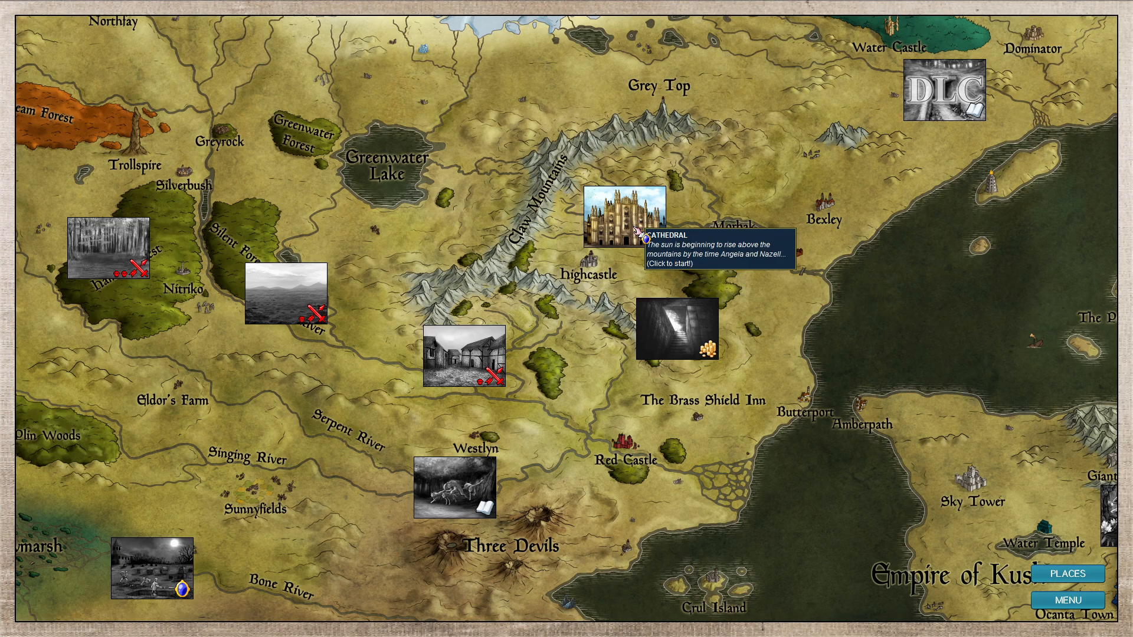
mouse_move(466, 369)
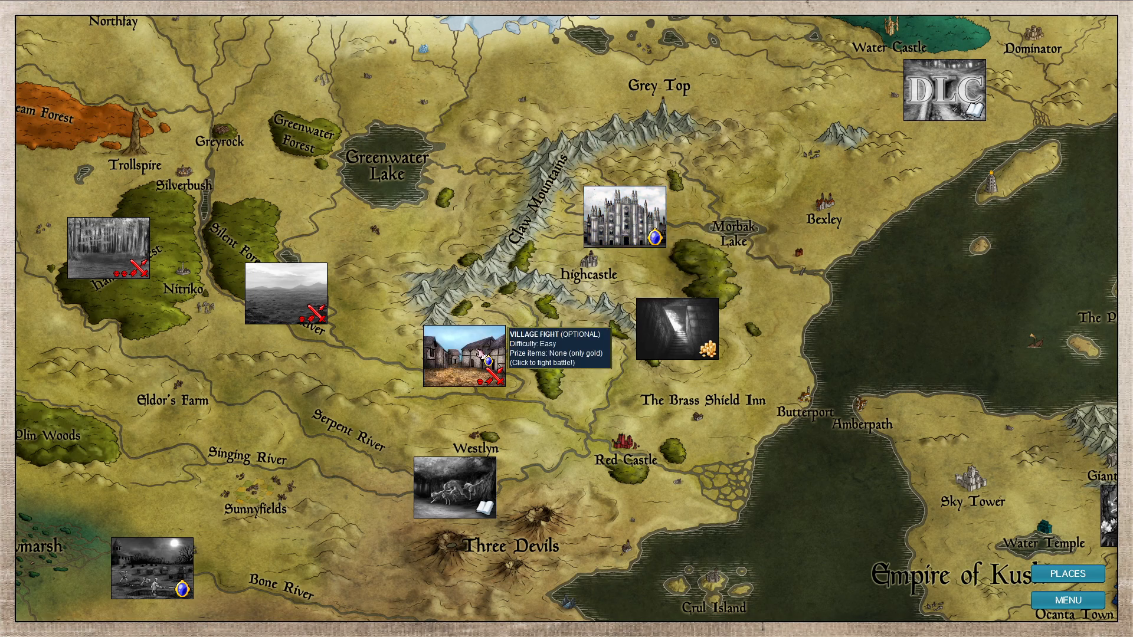
mouse_move(289, 295)
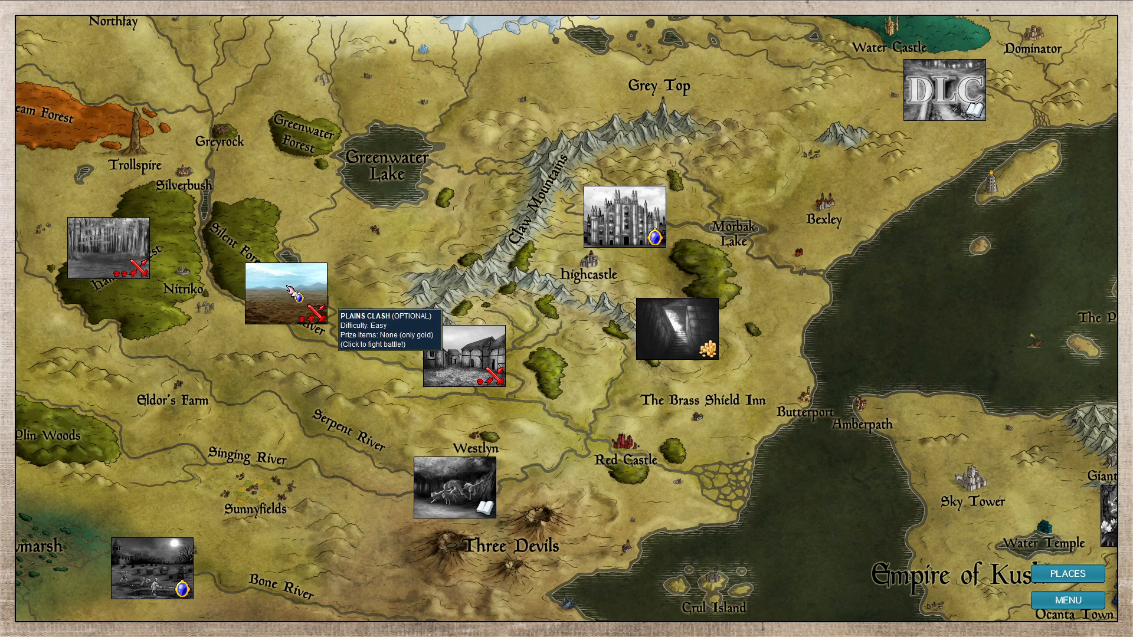
mouse_move(675, 332)
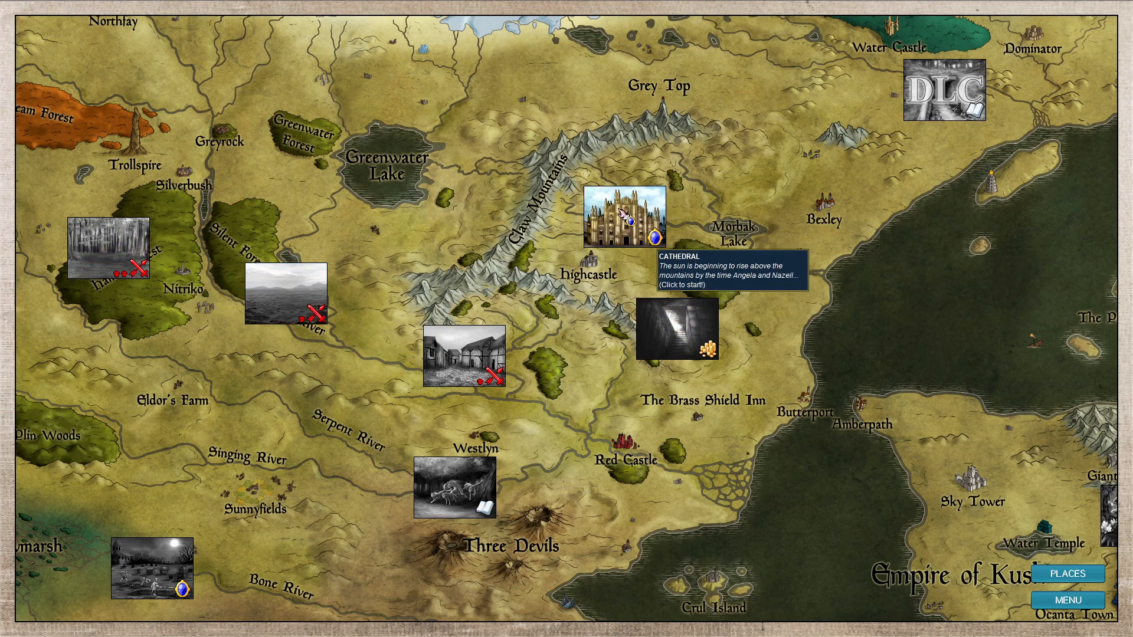
mouse_move(654, 247)
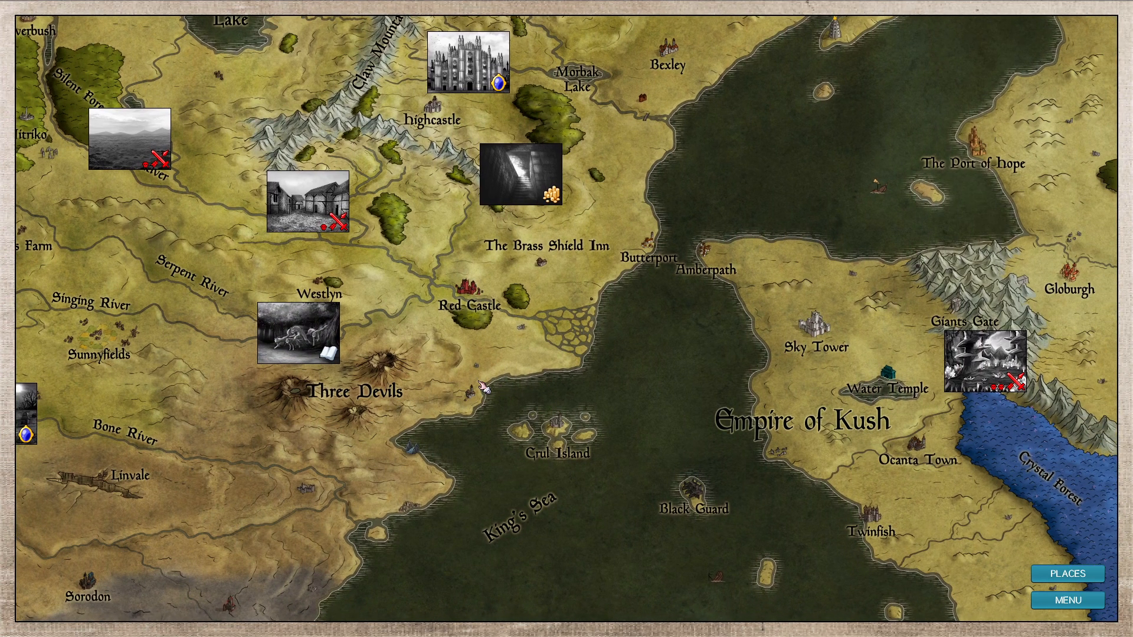
Bring up the save game window from the world map menu.
click(1068, 601)
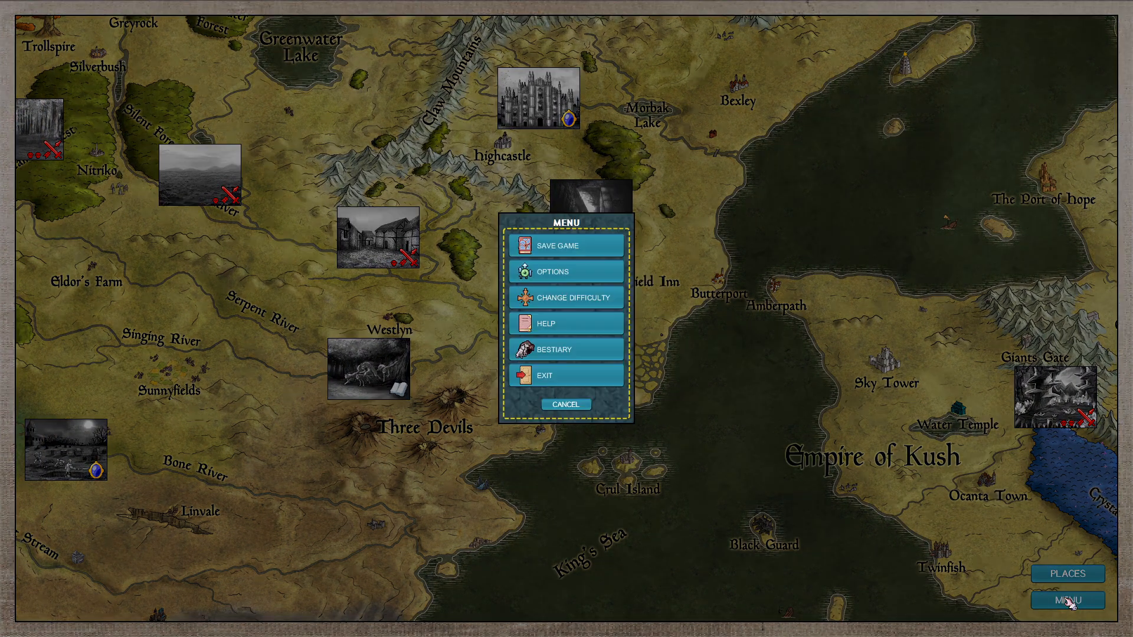
mouse_move(586, 261)
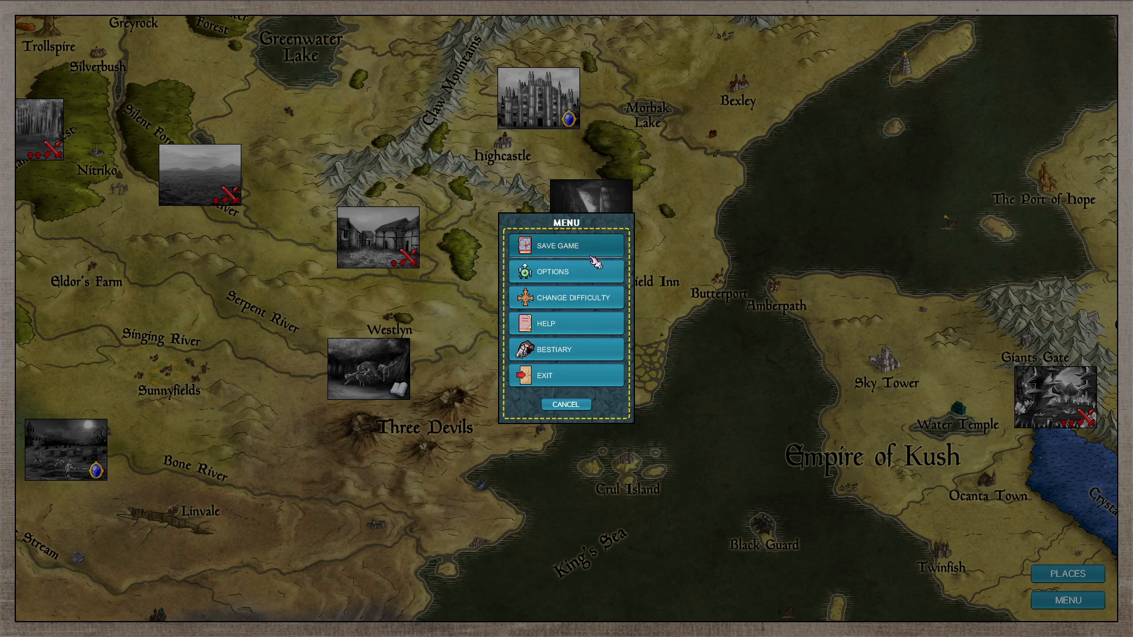
click(555, 245)
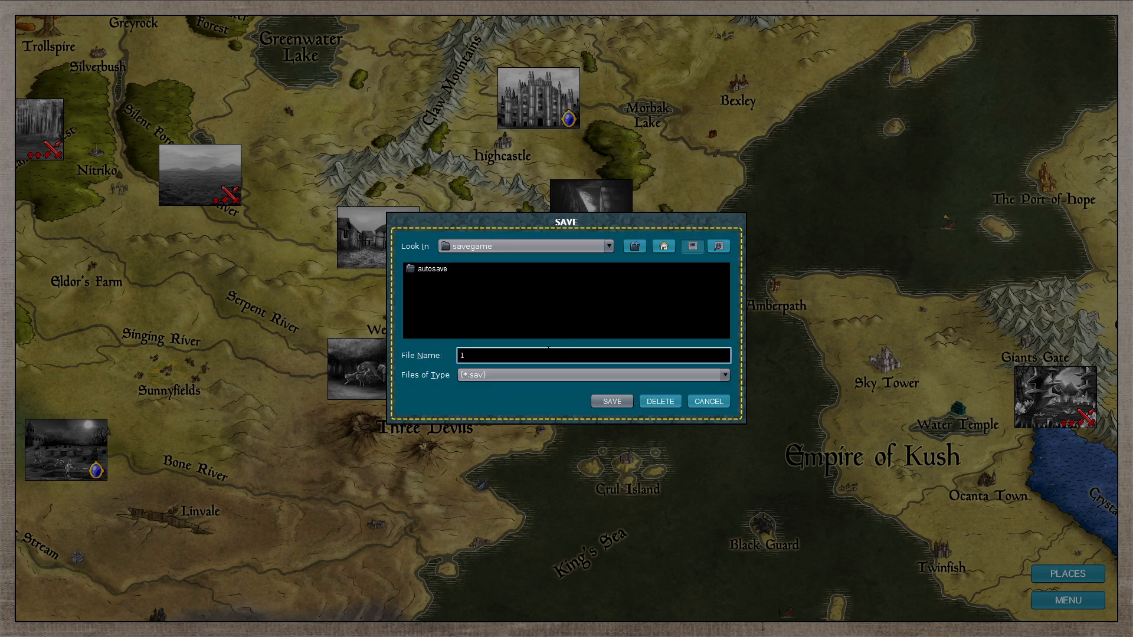